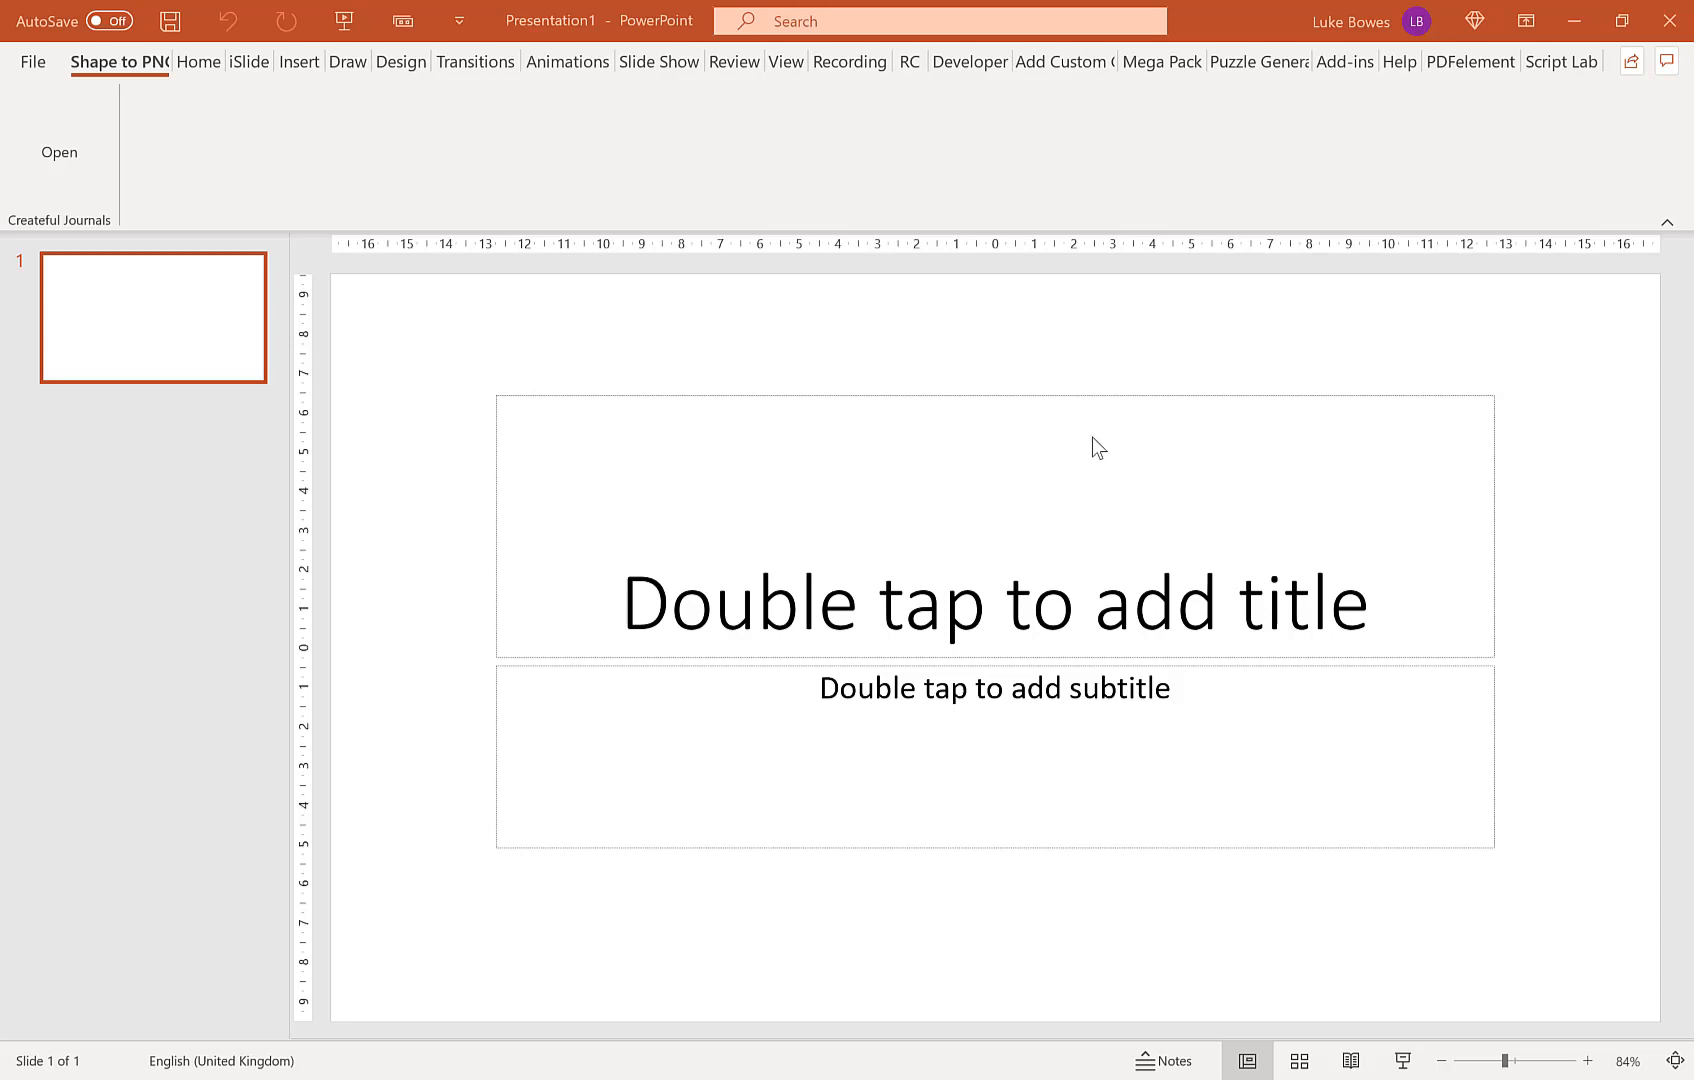
mouse_move(1394, 412)
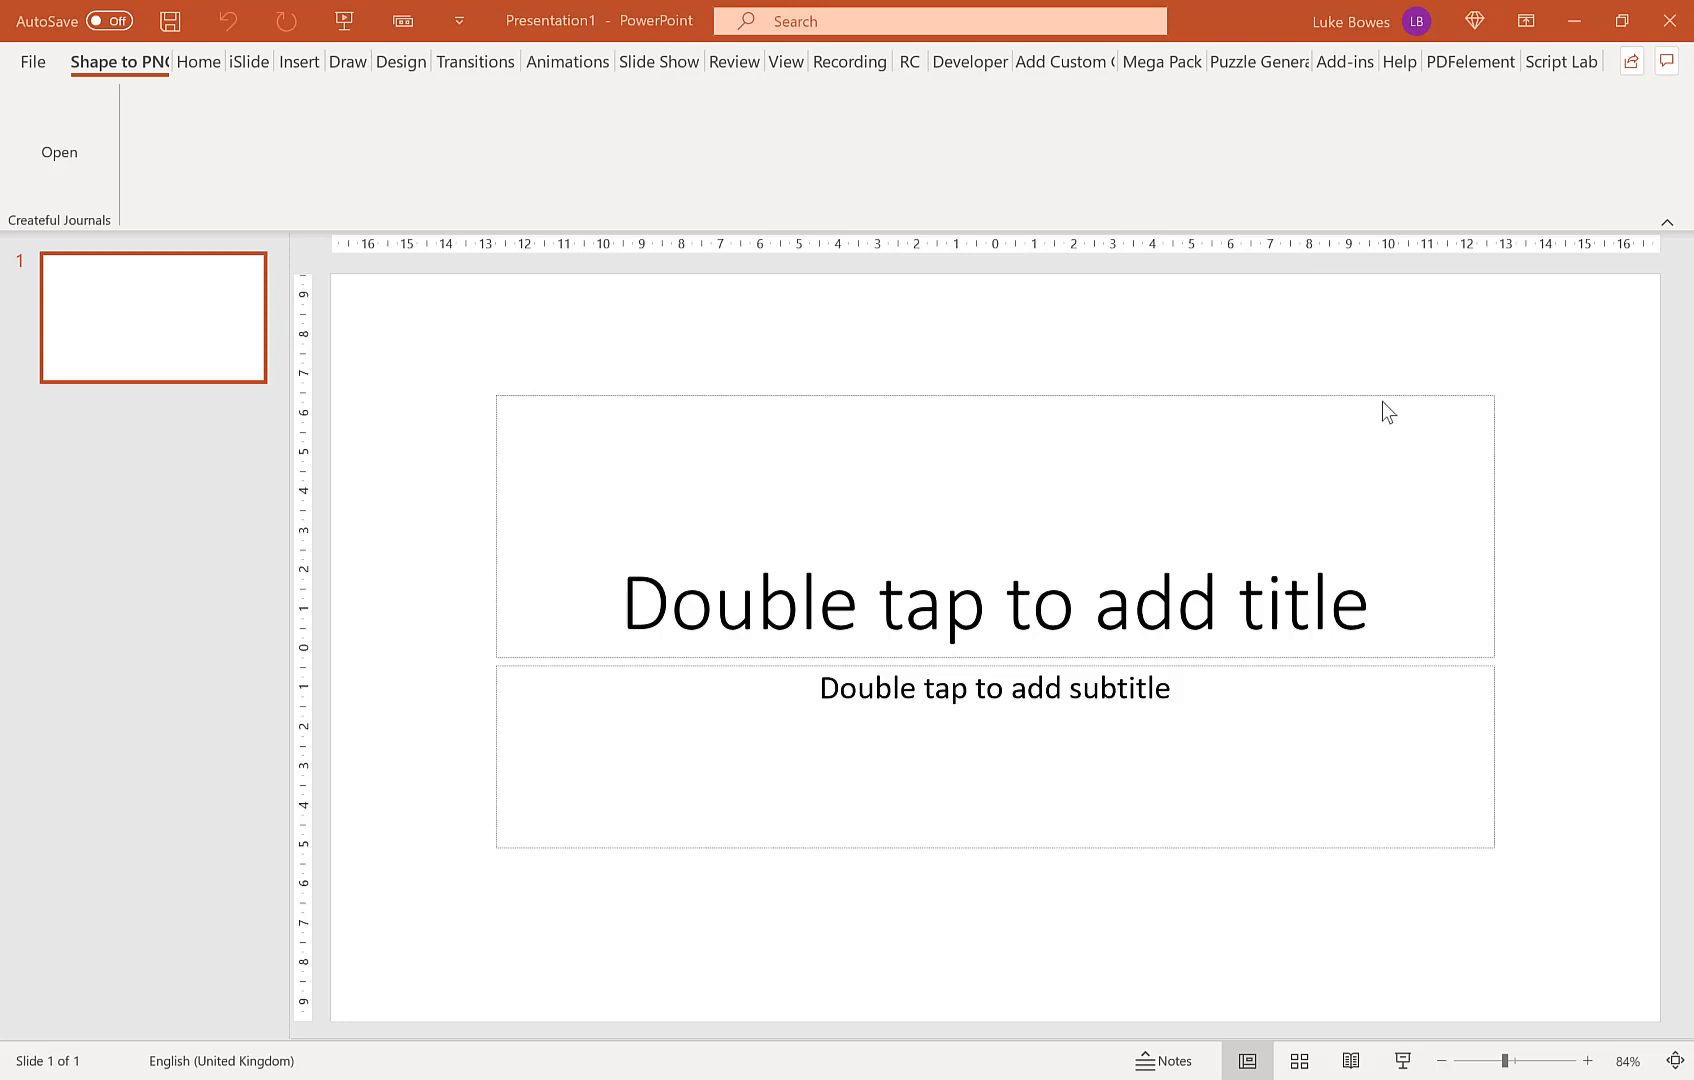
mouse_move(1018, 346)
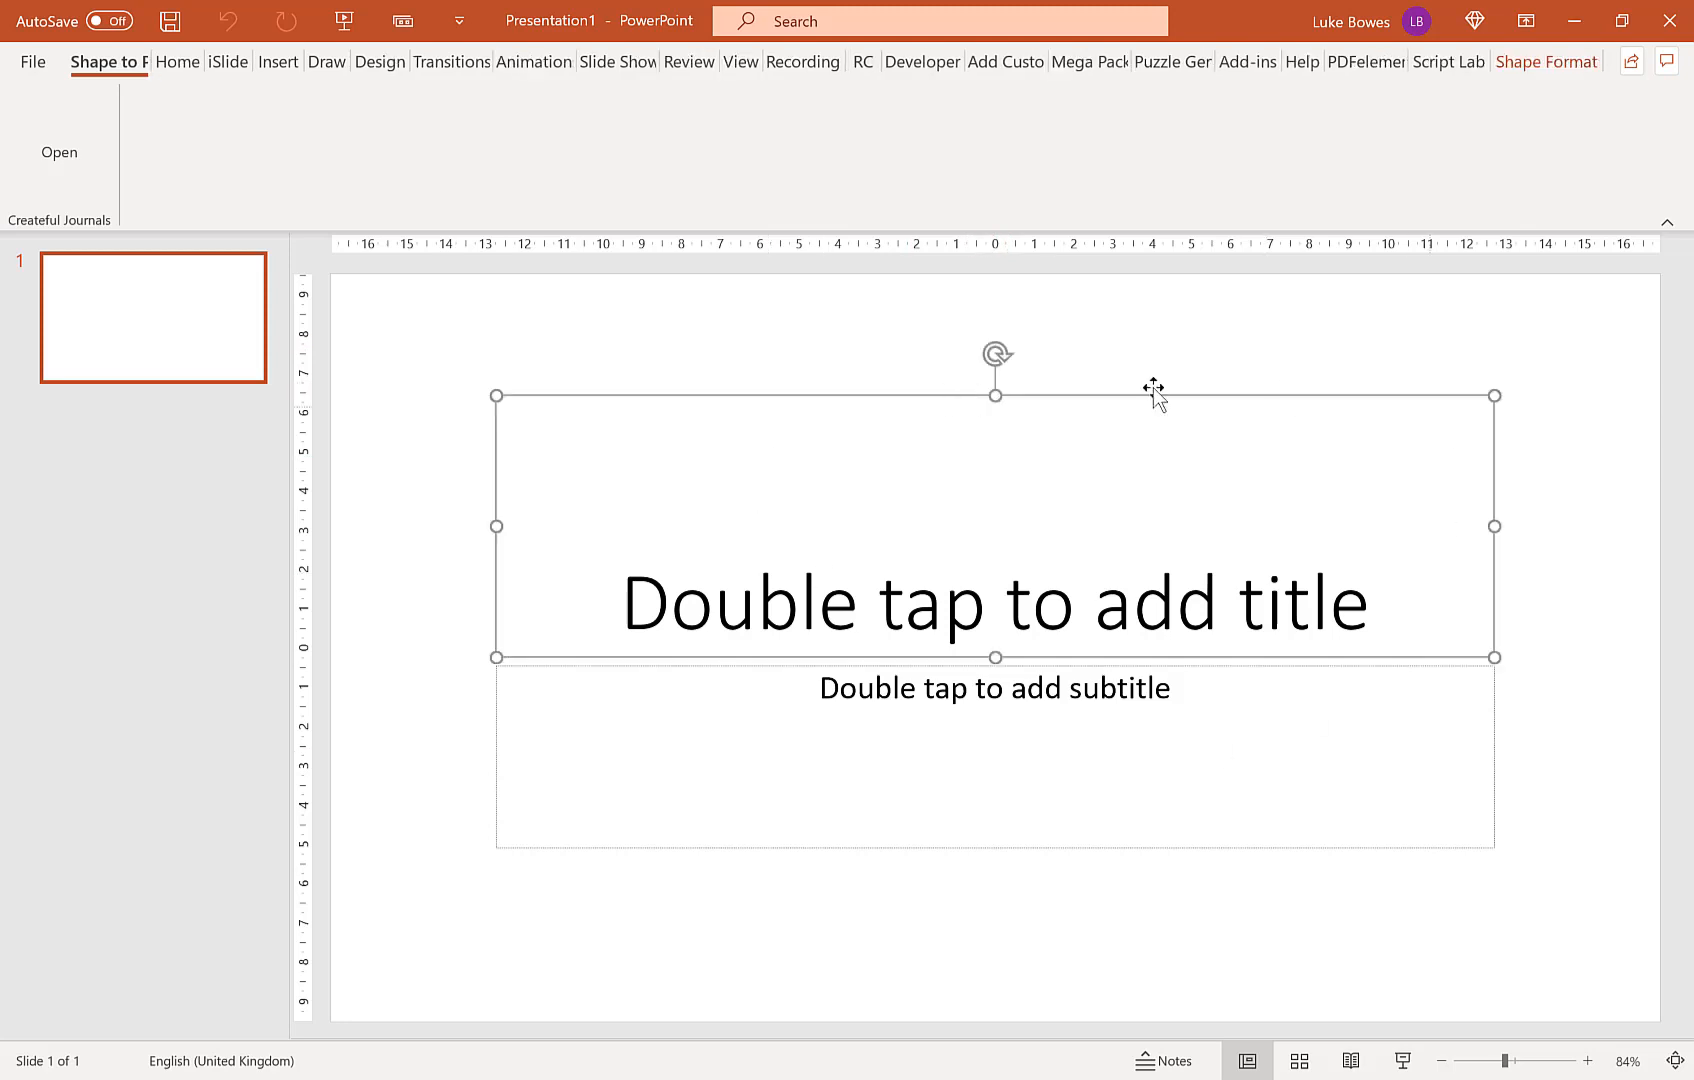
Step: Delete the selected title and subtitle placeholders to leave the slide blank
key(Delete)
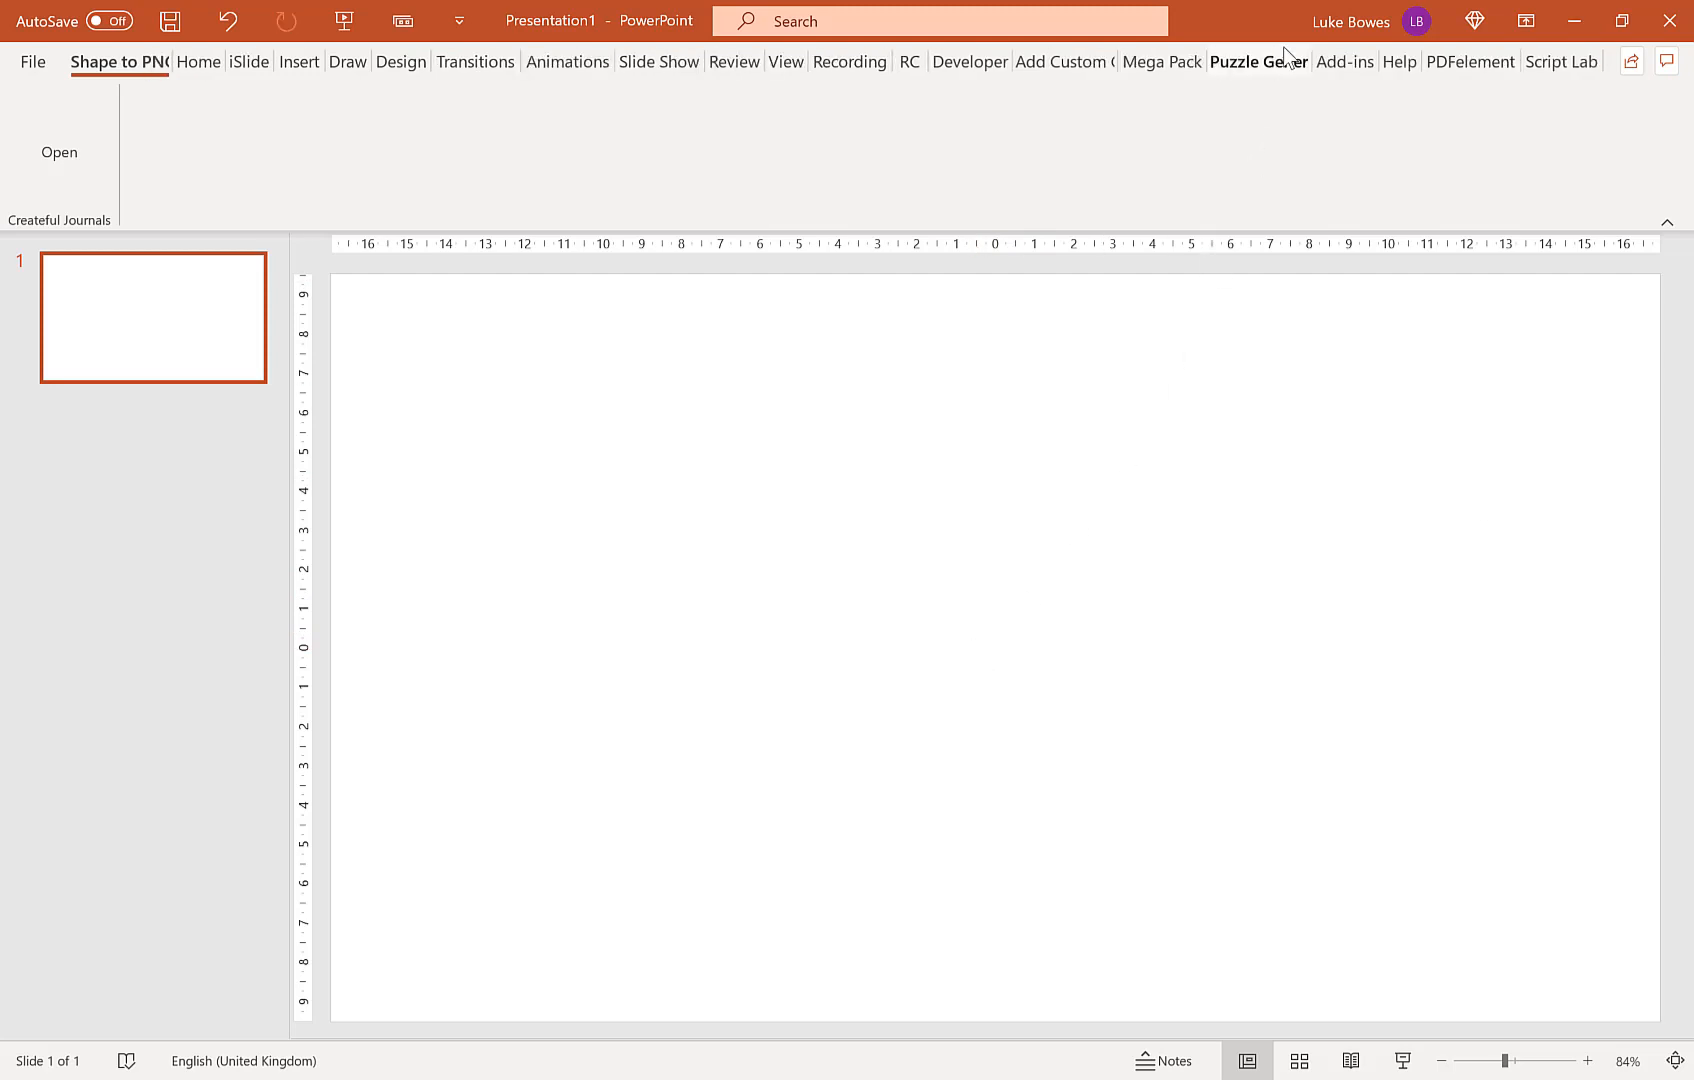
Step: Set the trim size to 8.5x11 in from the Puzzle Generator add-in
click(1258, 62)
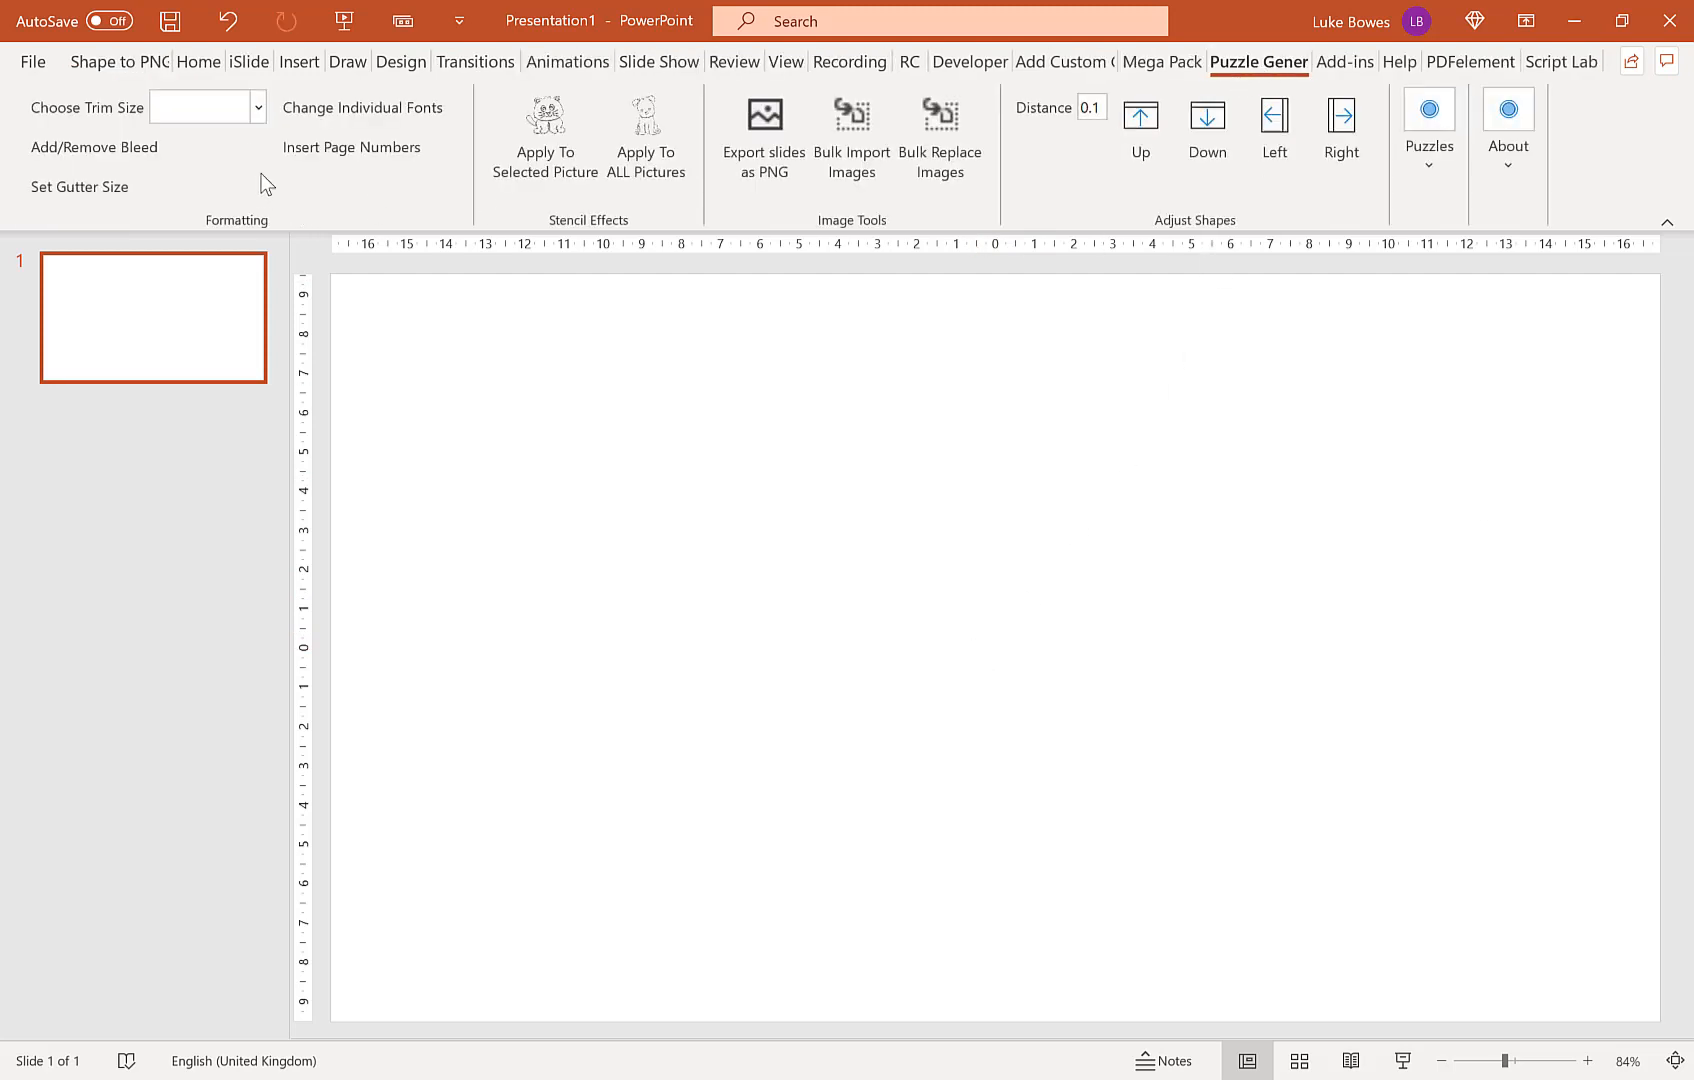
click(258, 106)
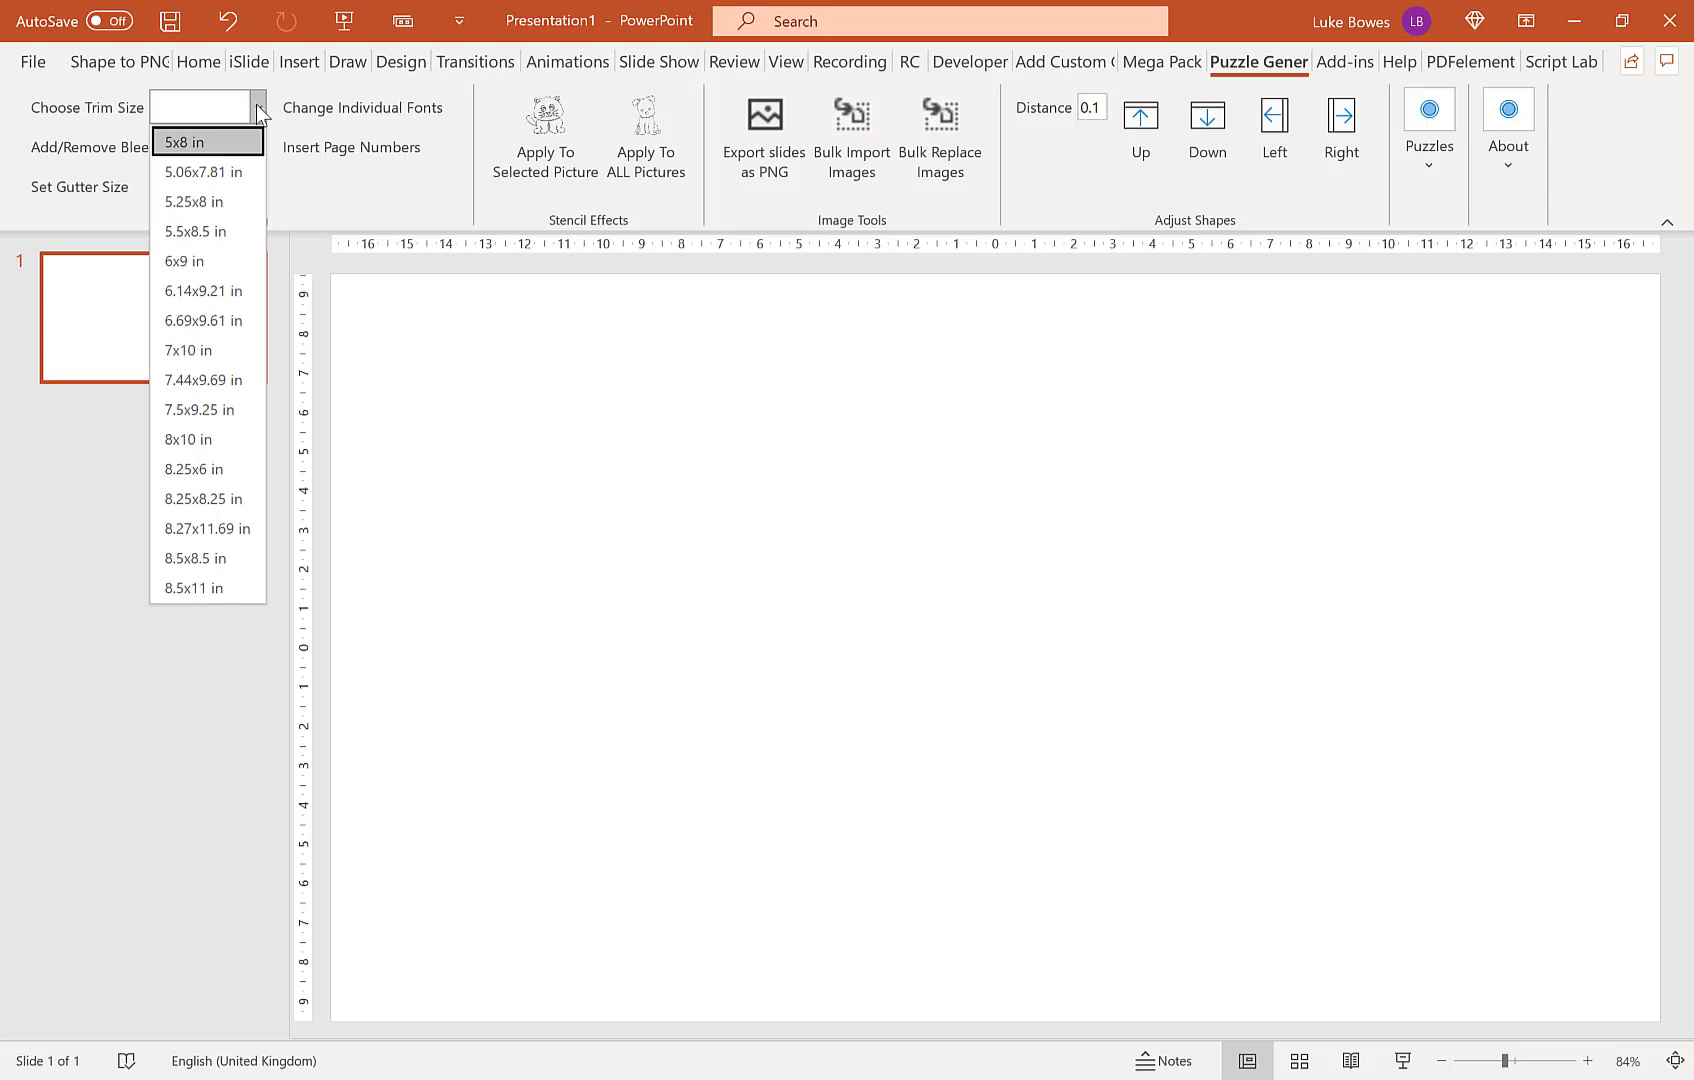
mouse_move(208, 350)
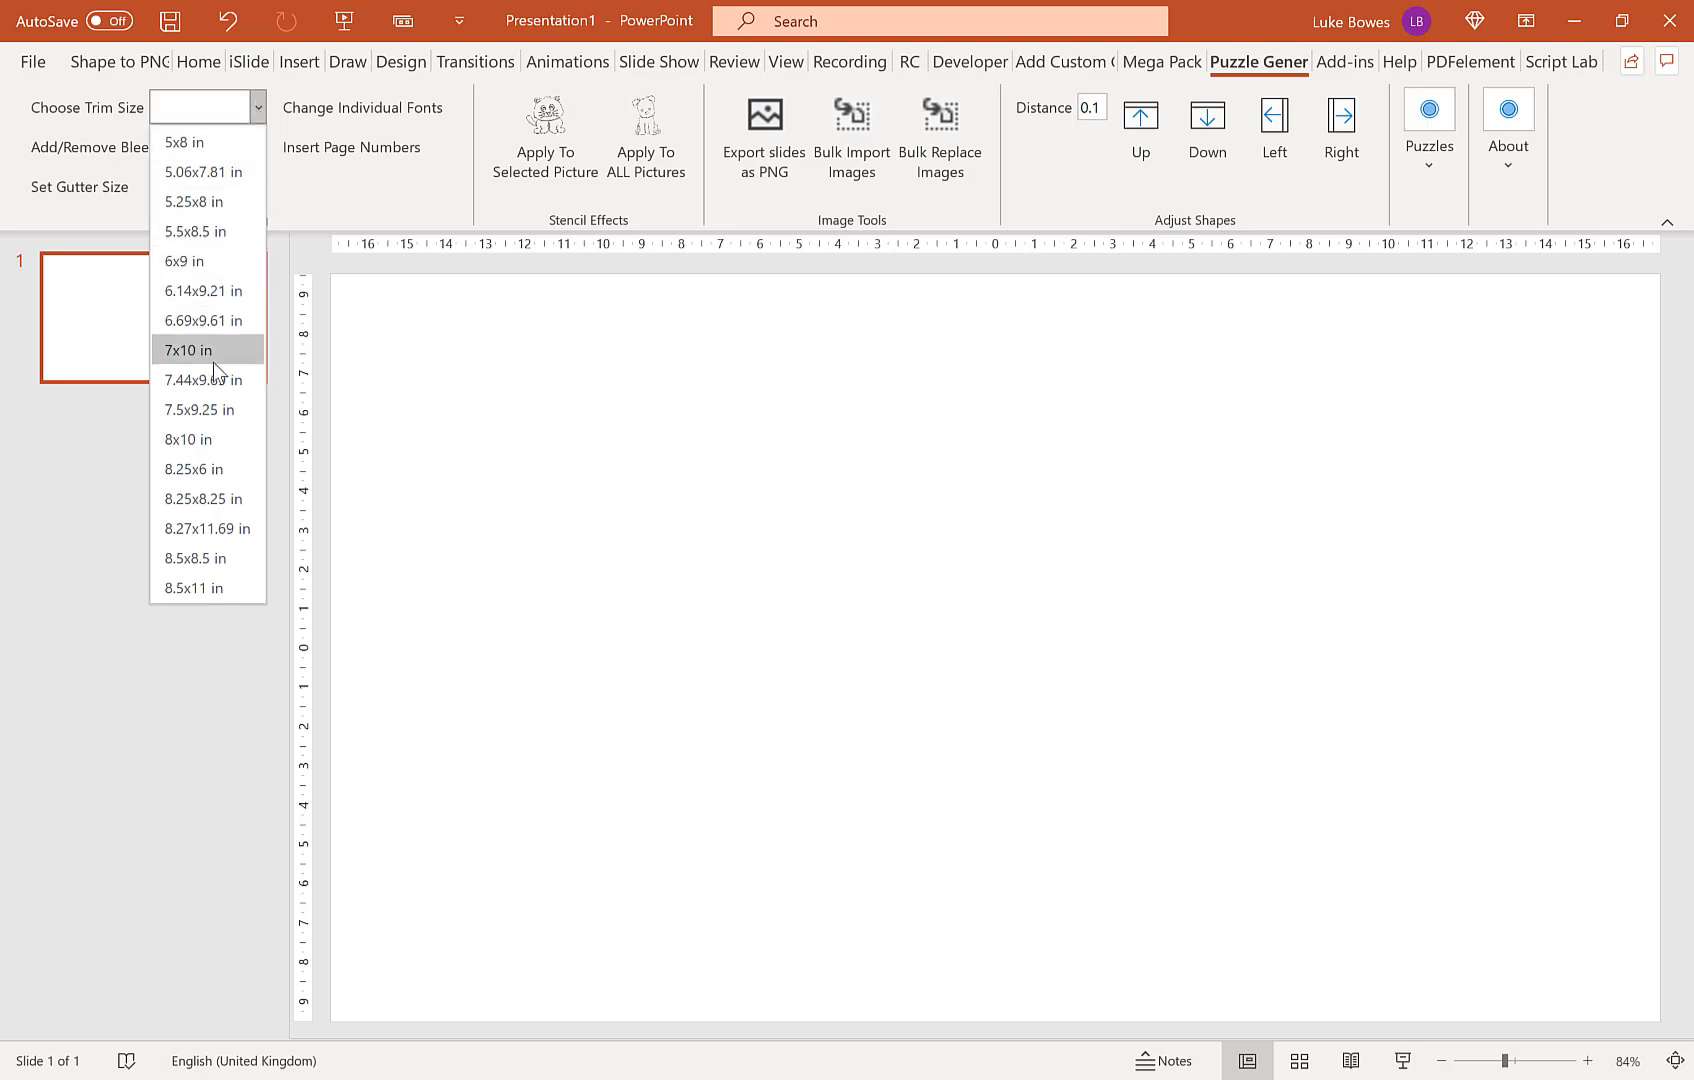
mouse_move(210, 232)
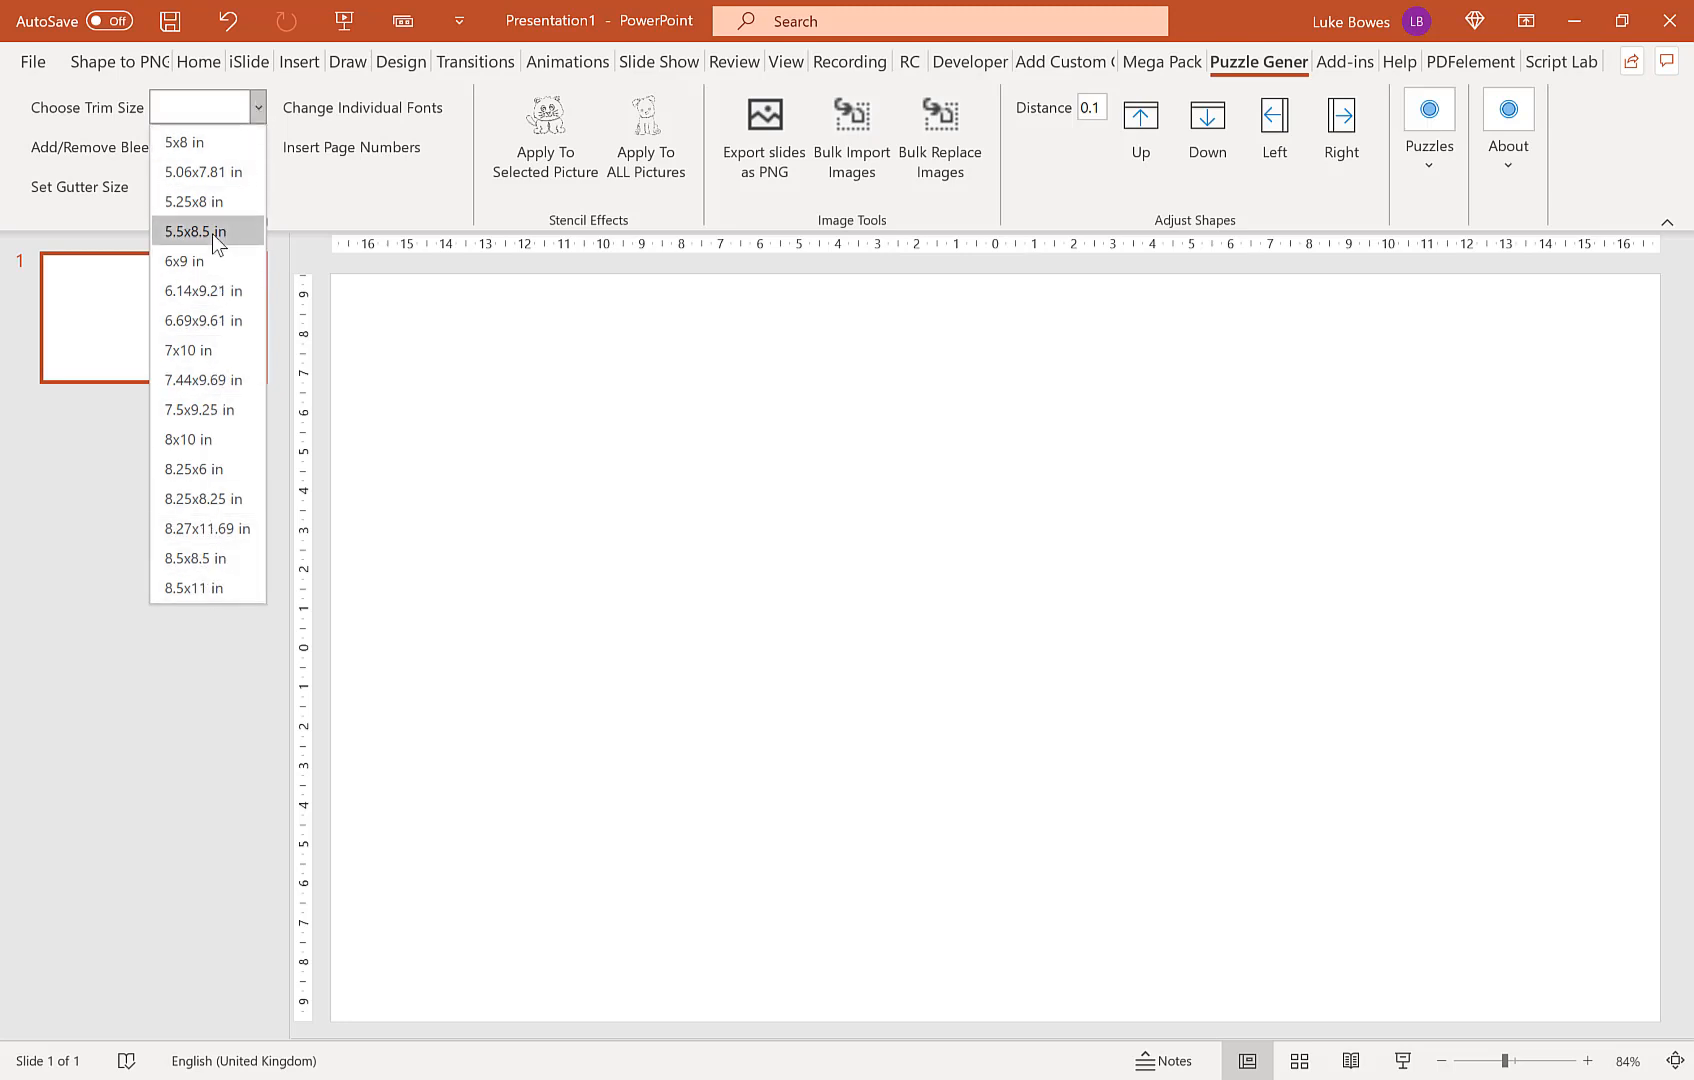
mouse_move(208, 588)
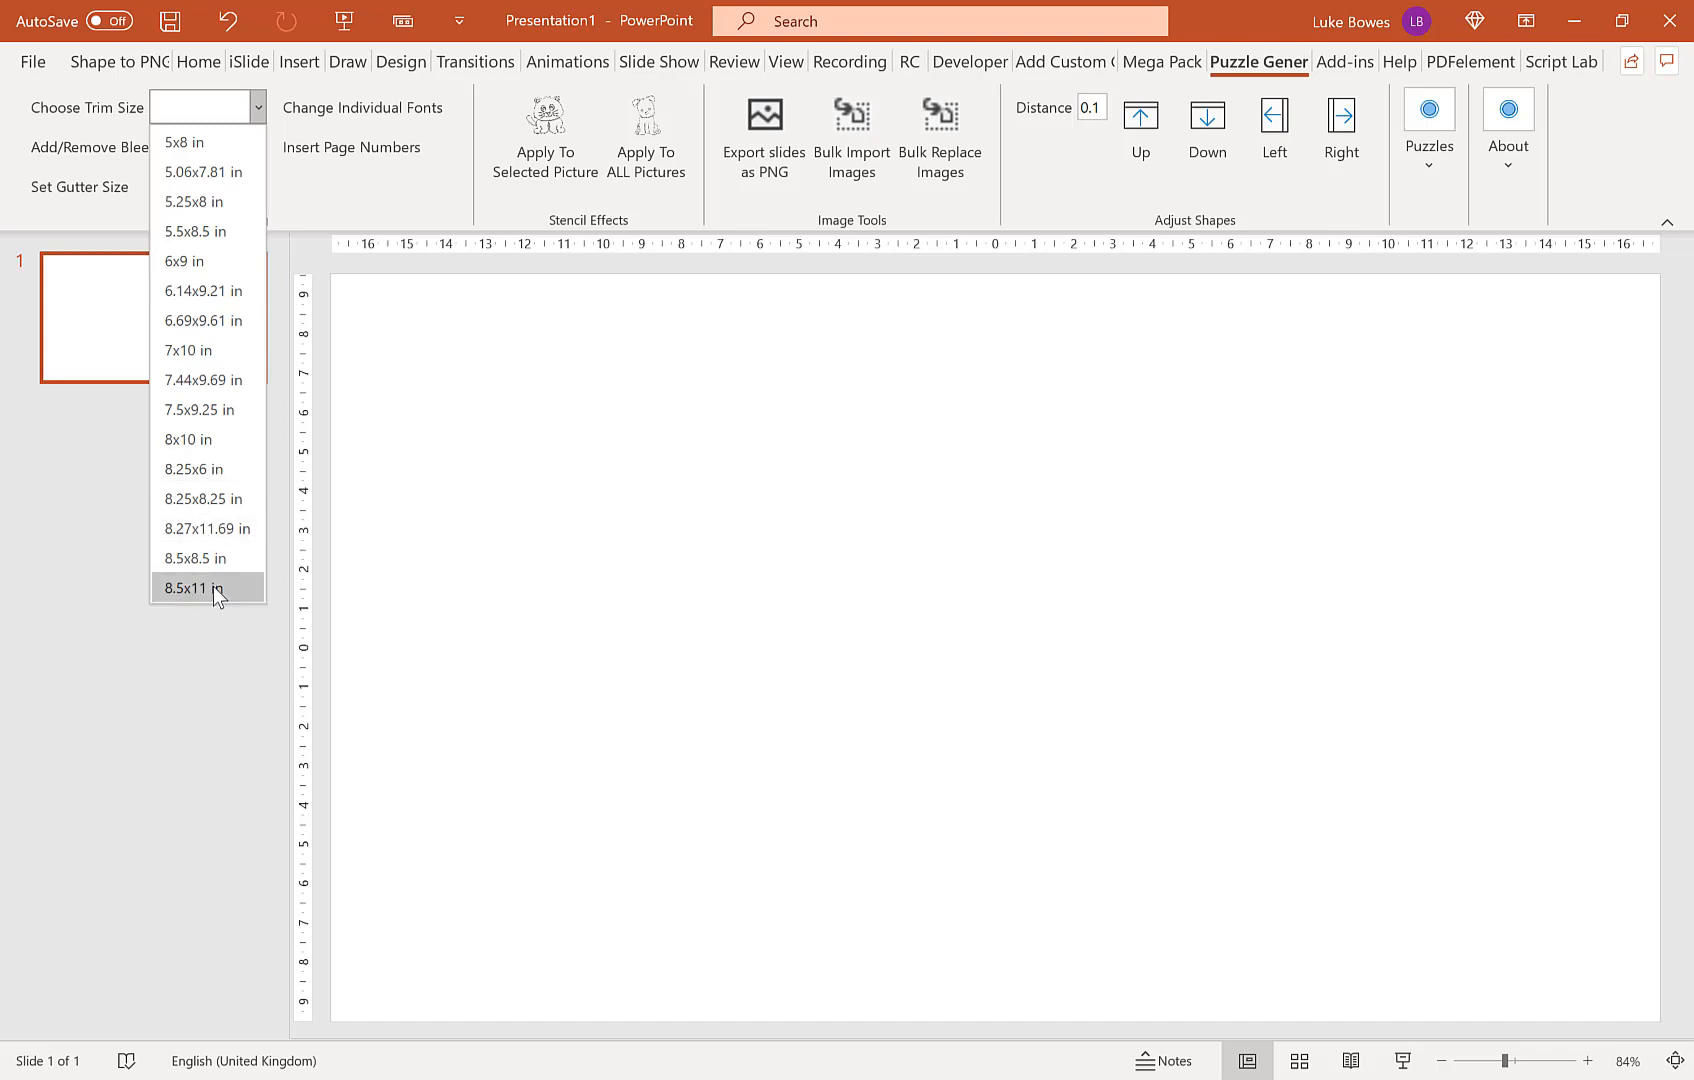
click(208, 588)
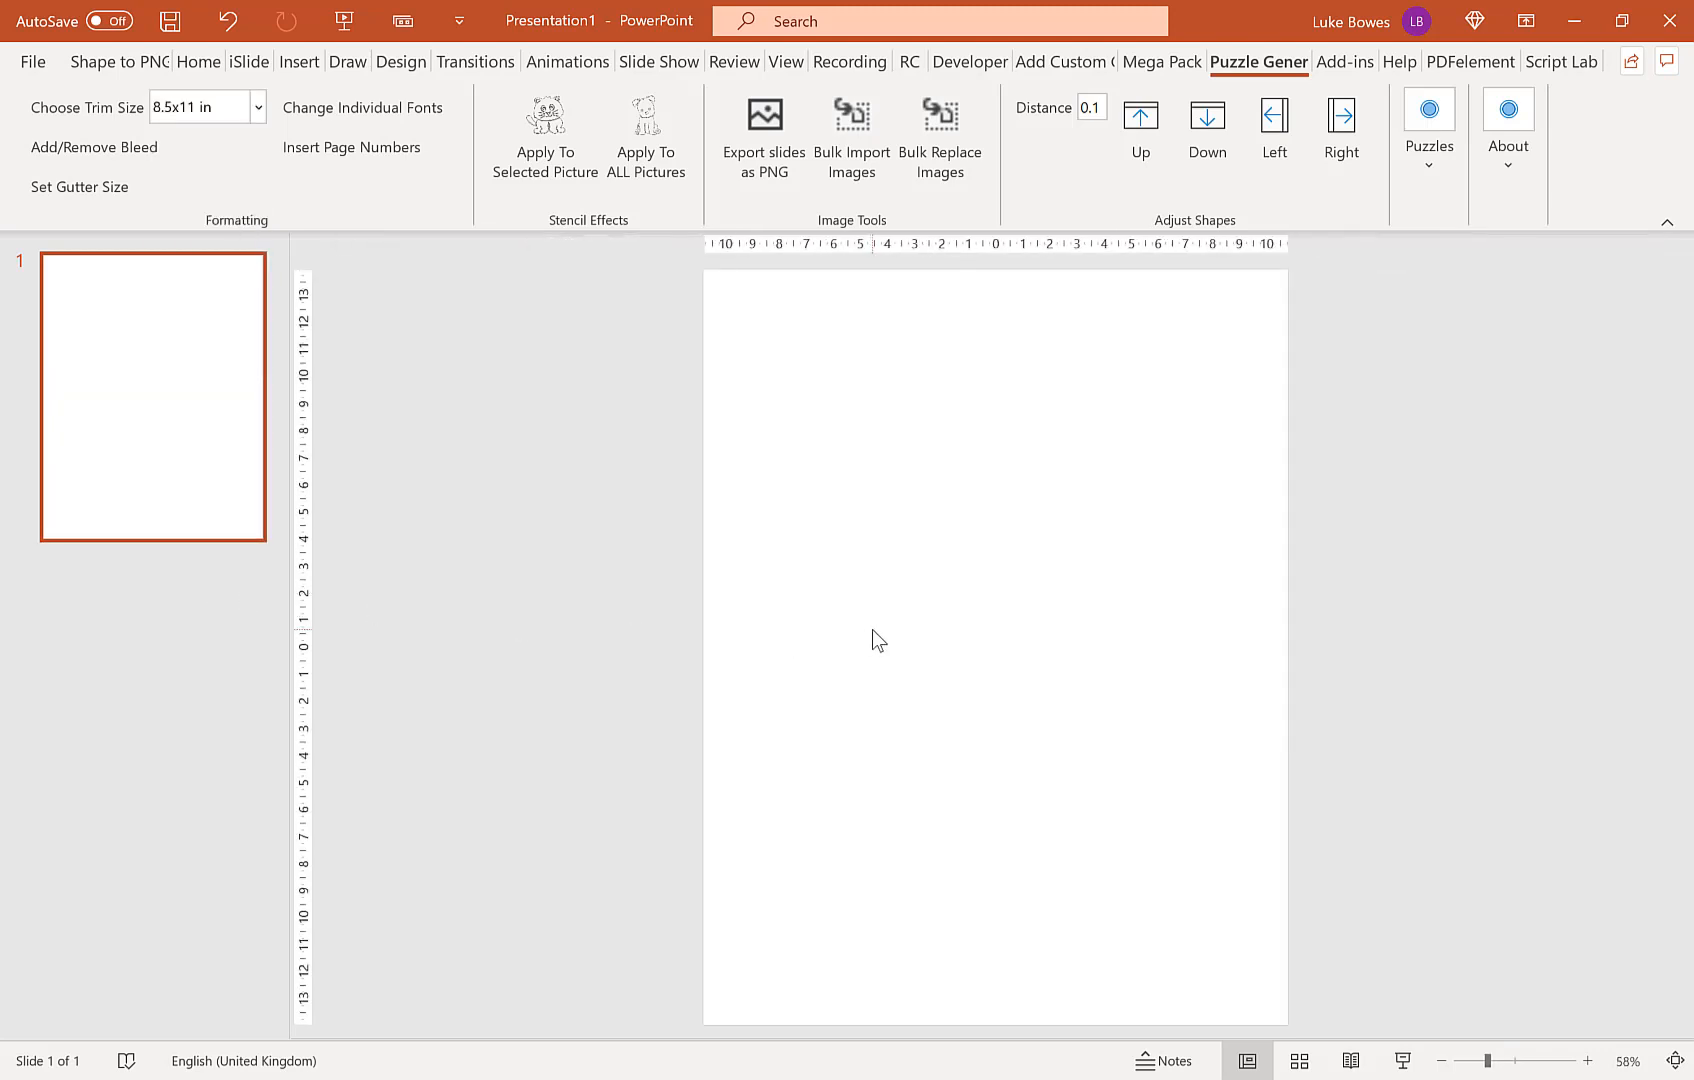
Step: Choose Maze from the Puzzles gallery to launch the Maze Generator wizard
click(1426, 124)
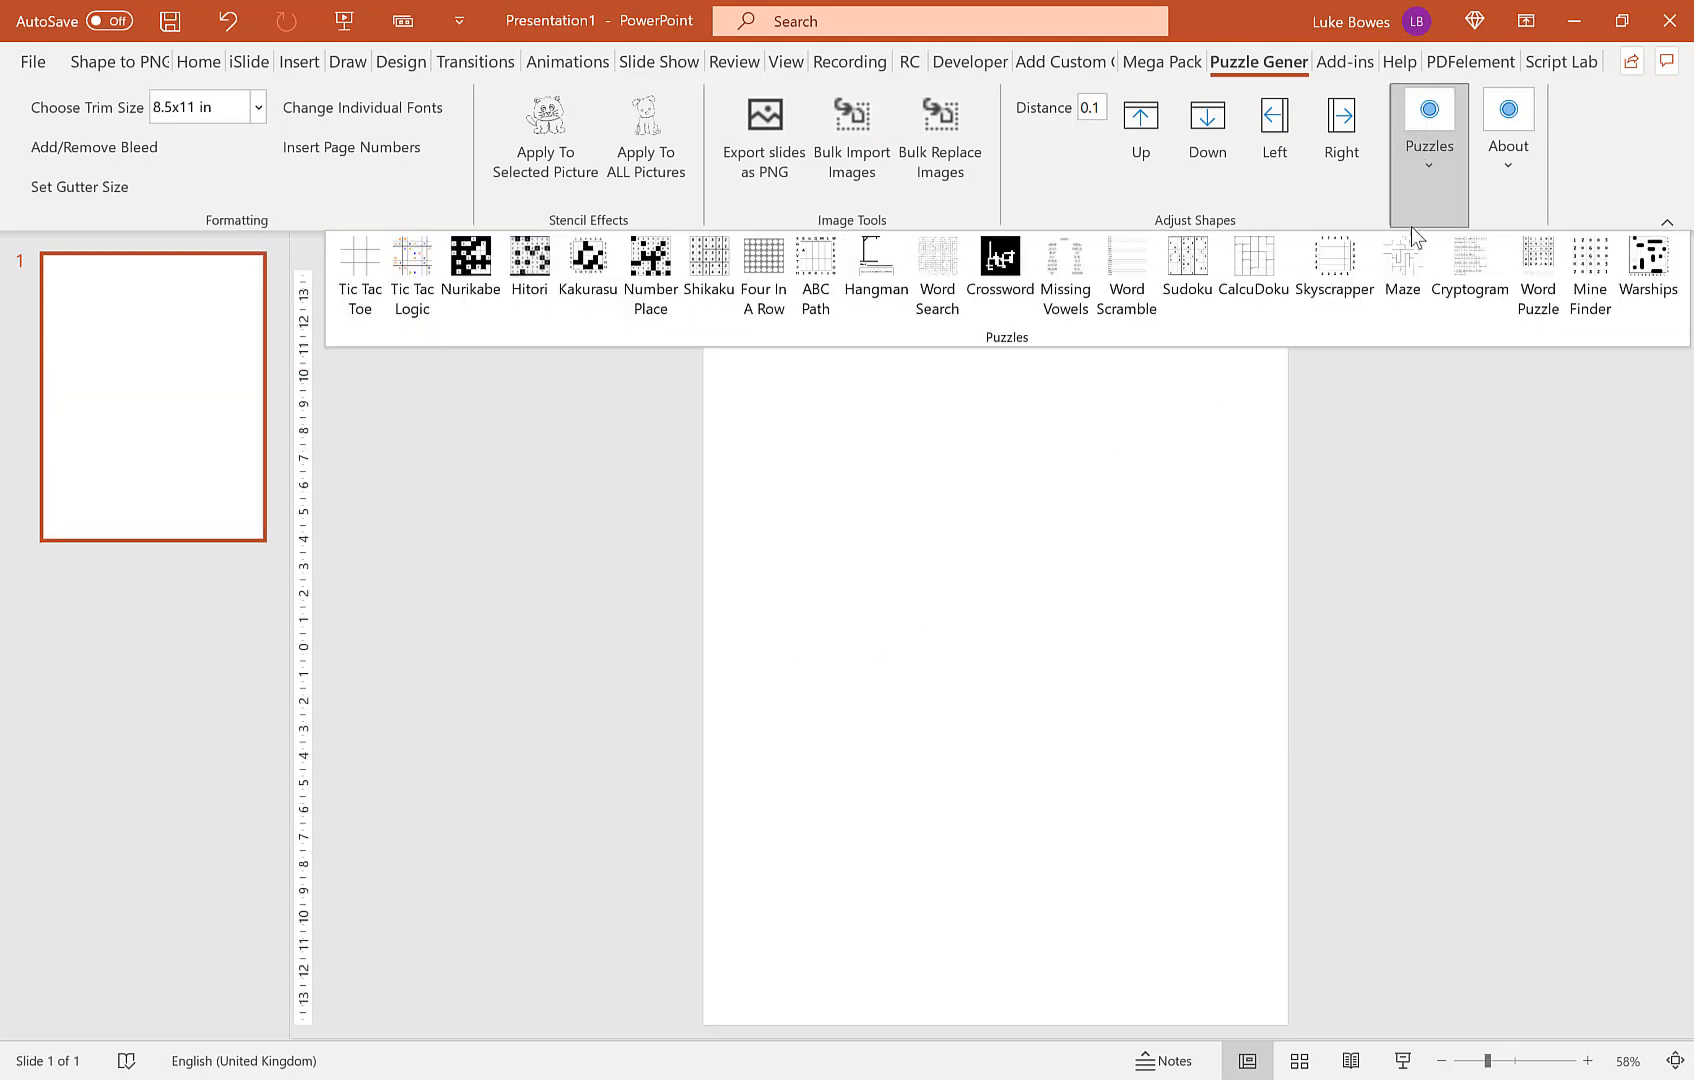
click(1400, 268)
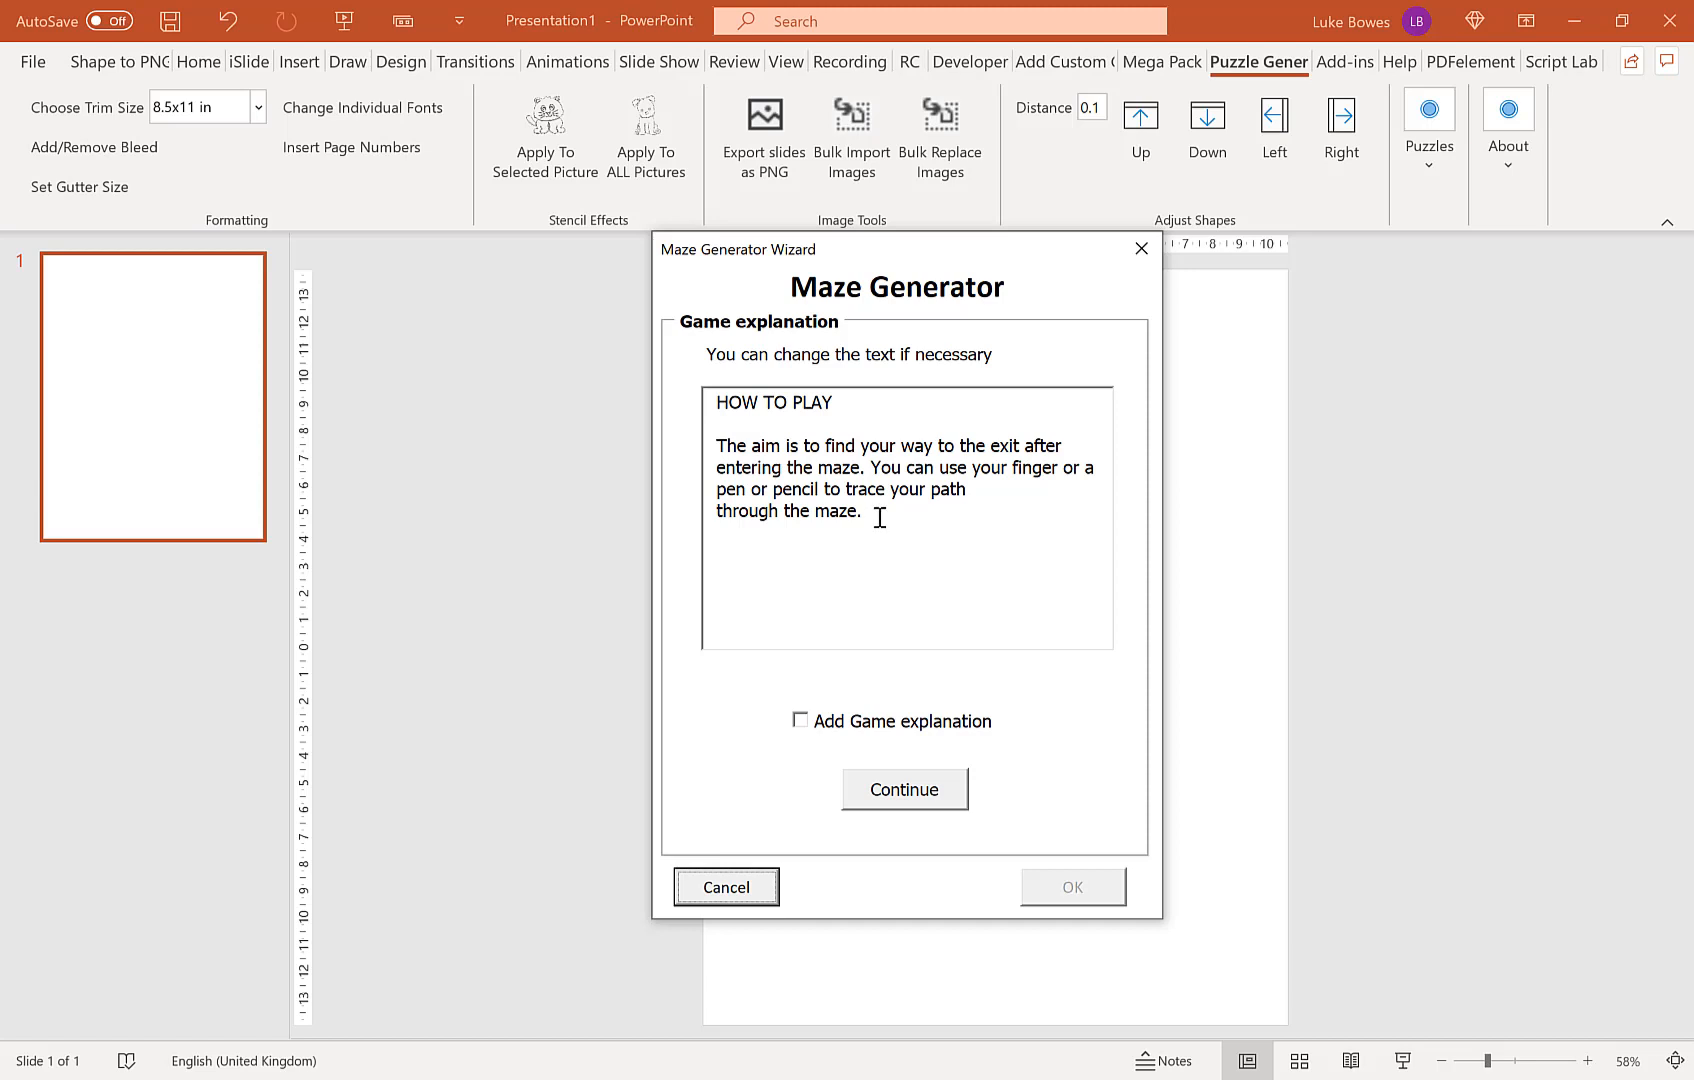
mouse_move(984, 416)
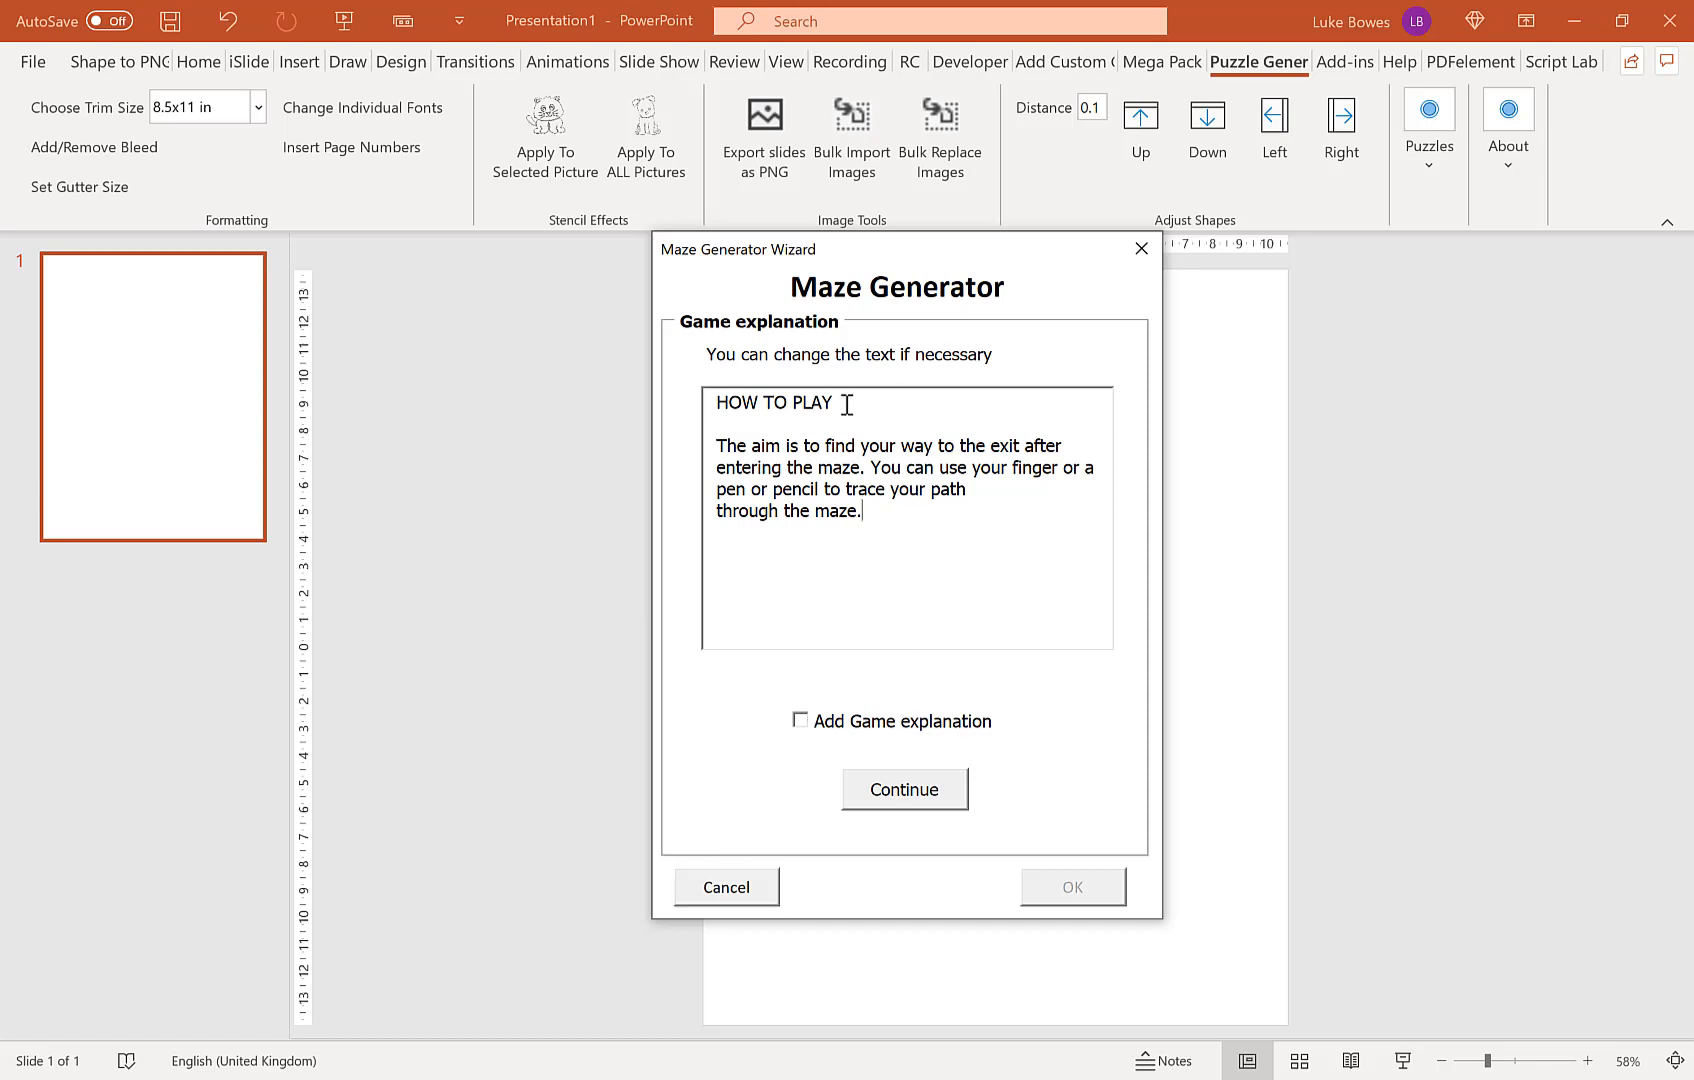
mouse_move(888, 492)
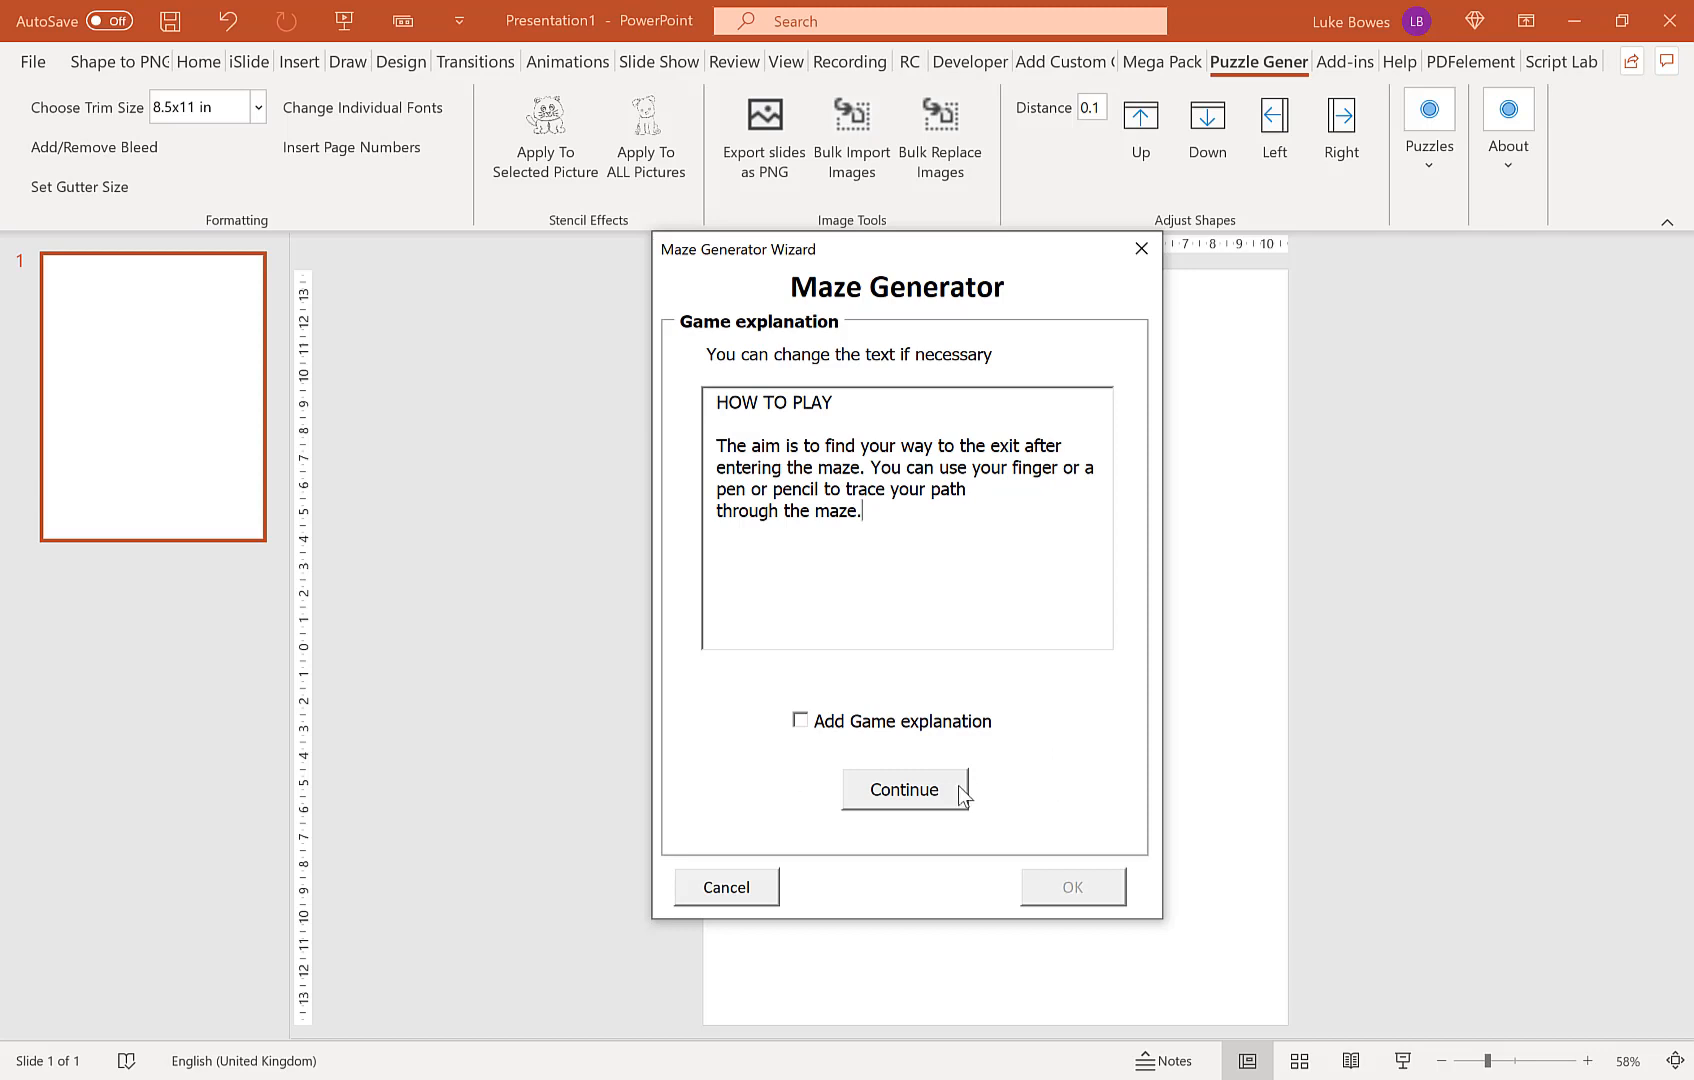
Step: Continue to the maze settings and target Start Path Color for a dark swatch
click(902, 790)
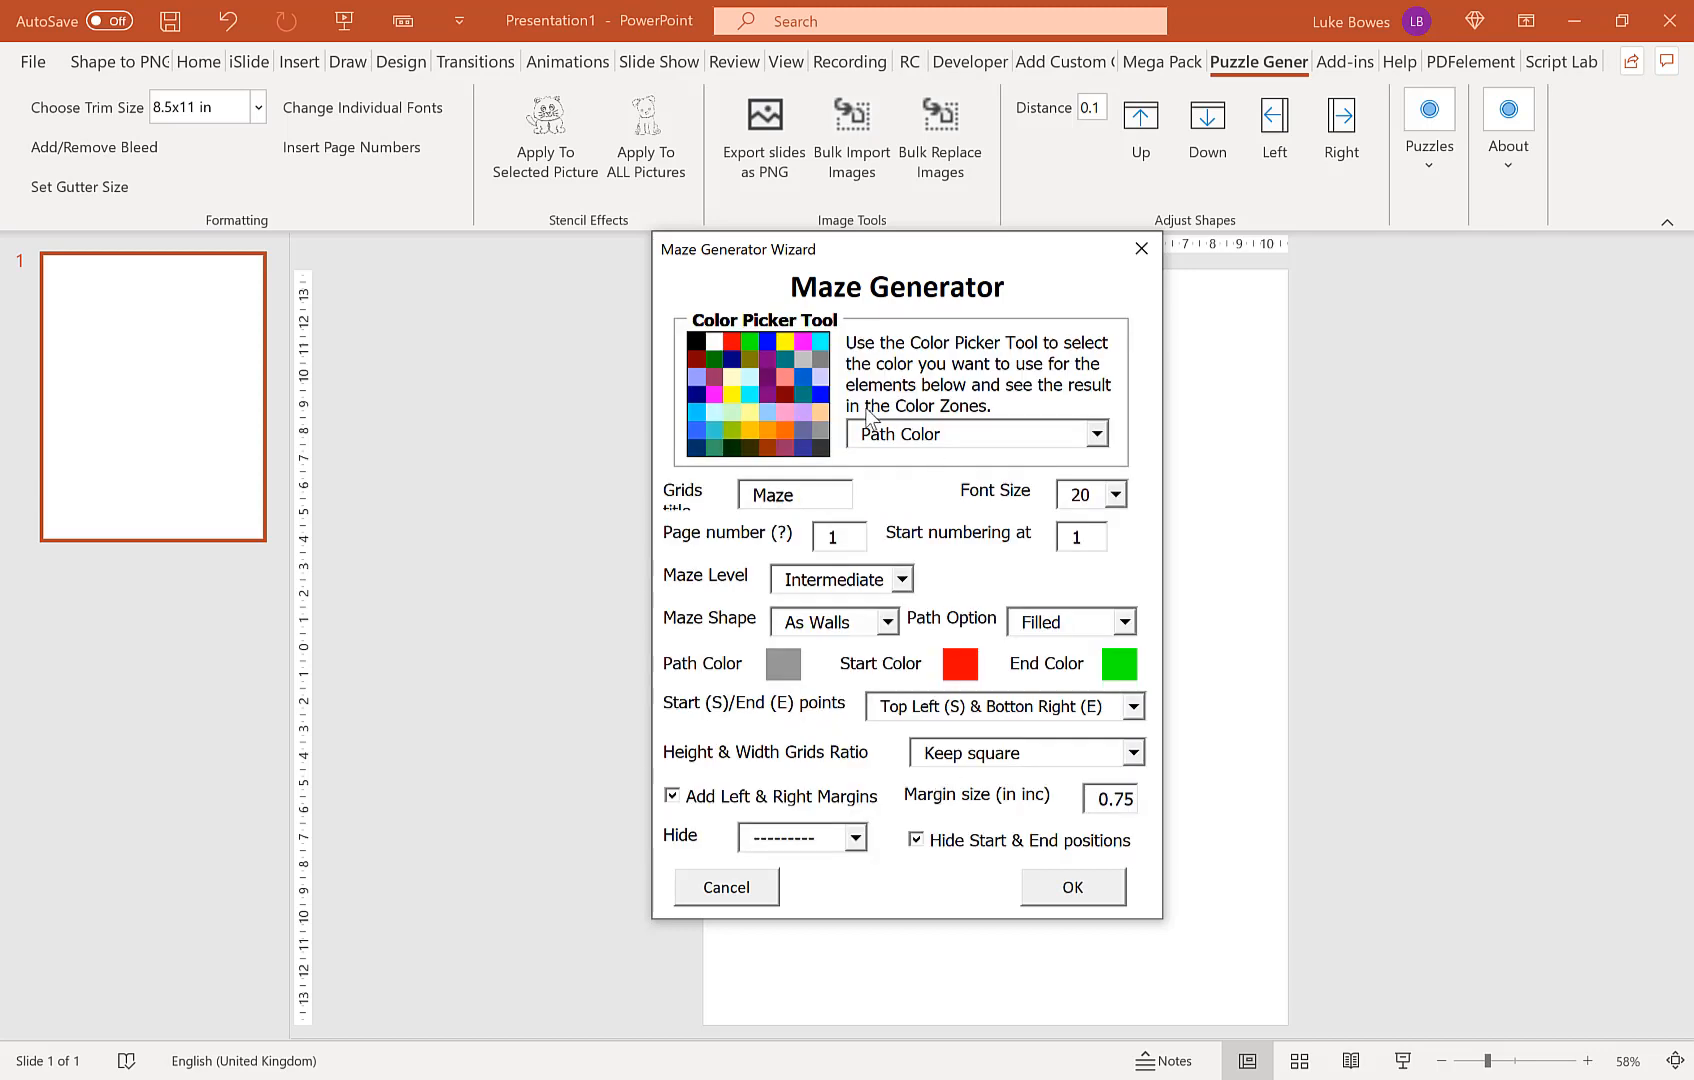
mouse_move(886, 442)
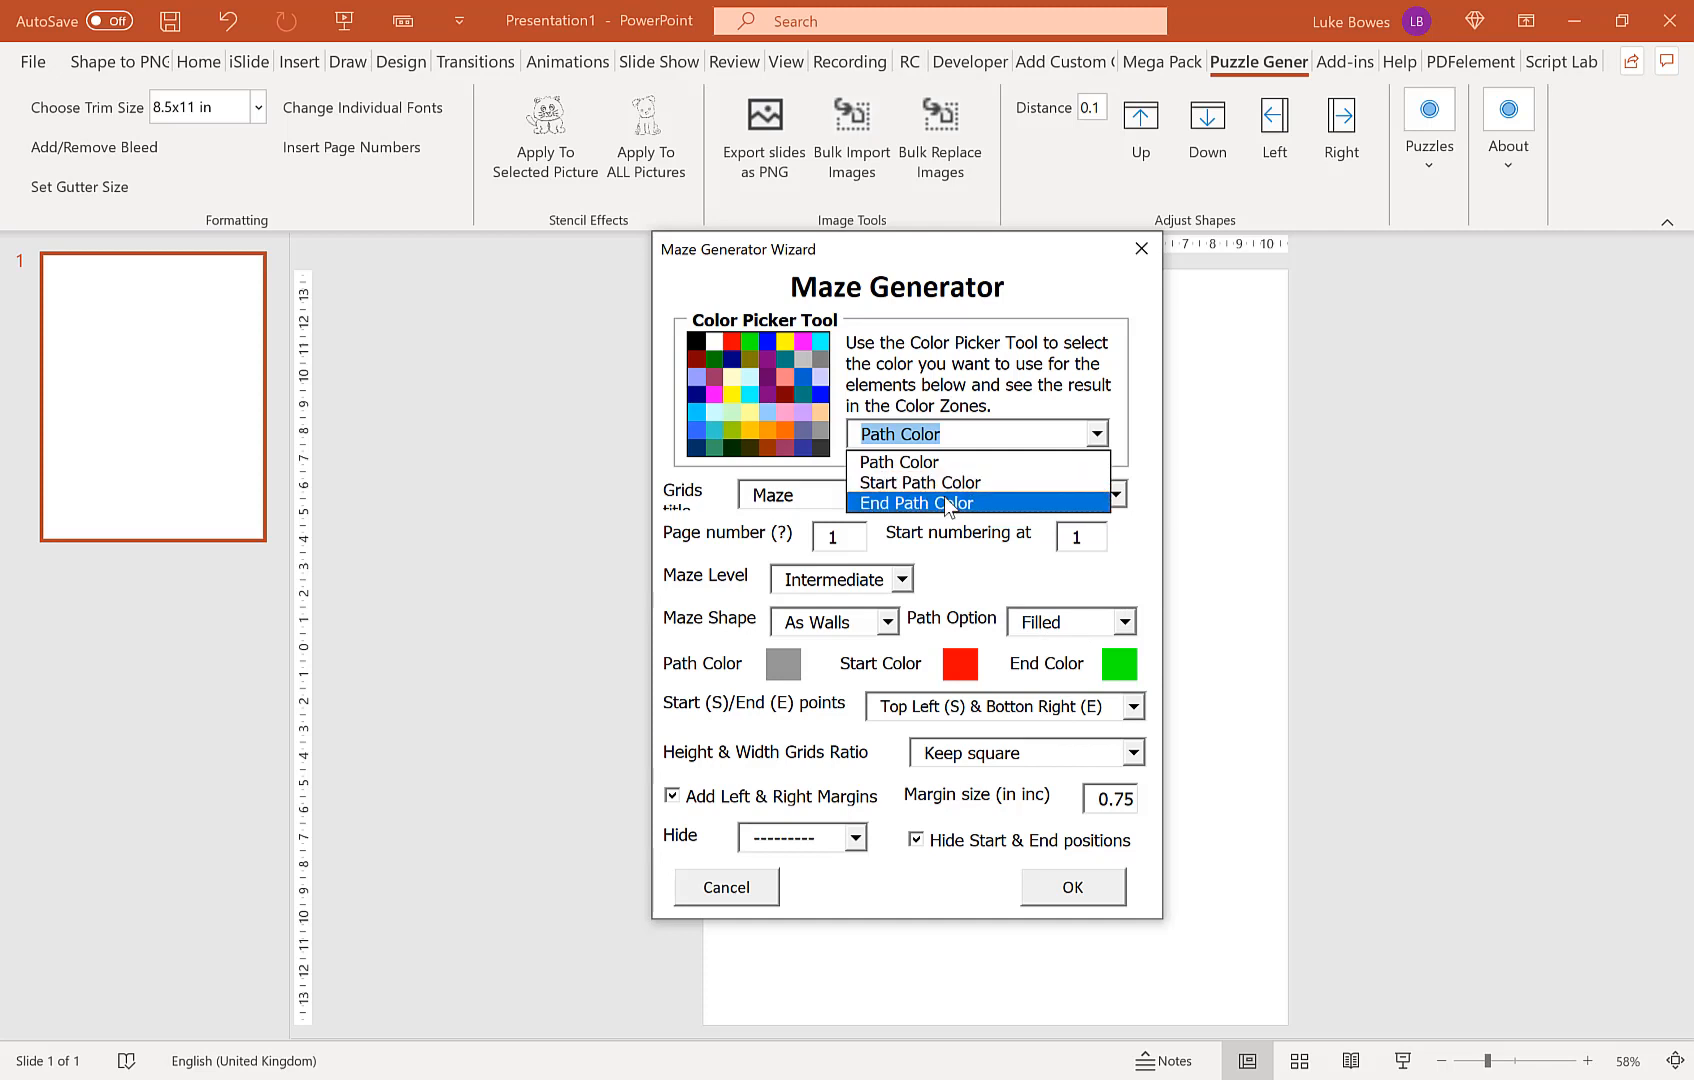
mouse_move(948, 482)
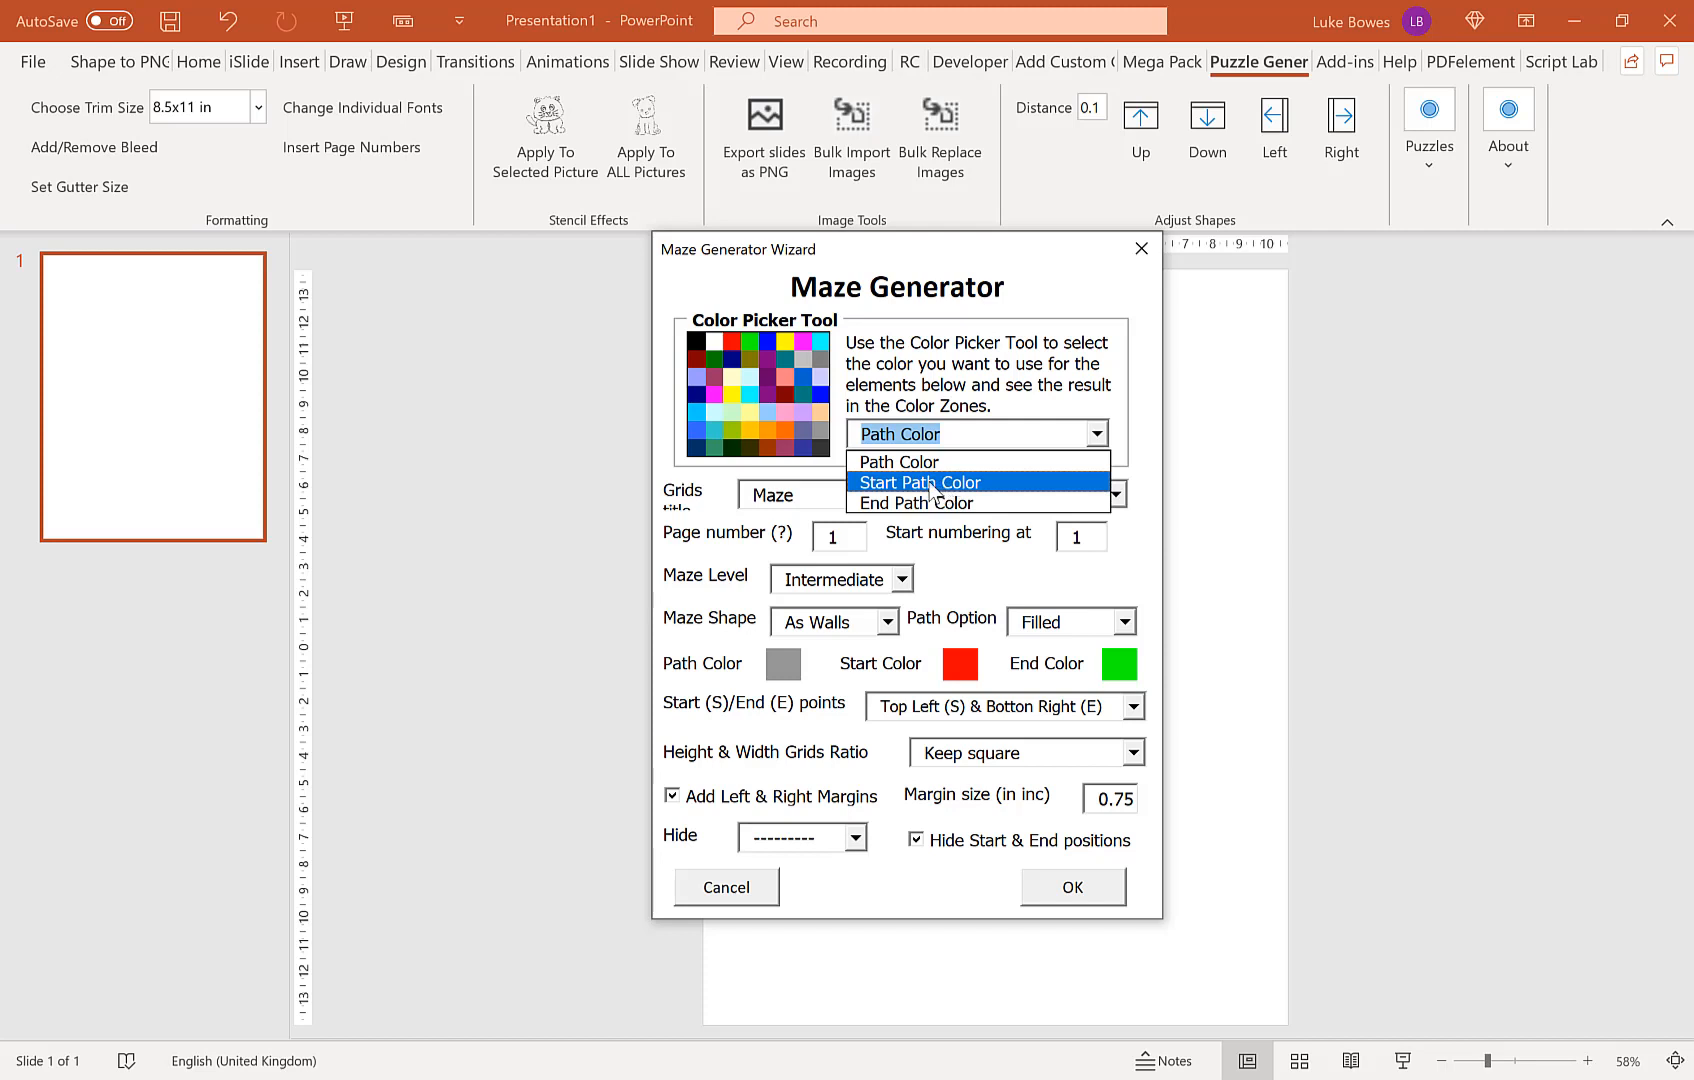
mouse_move(940, 492)
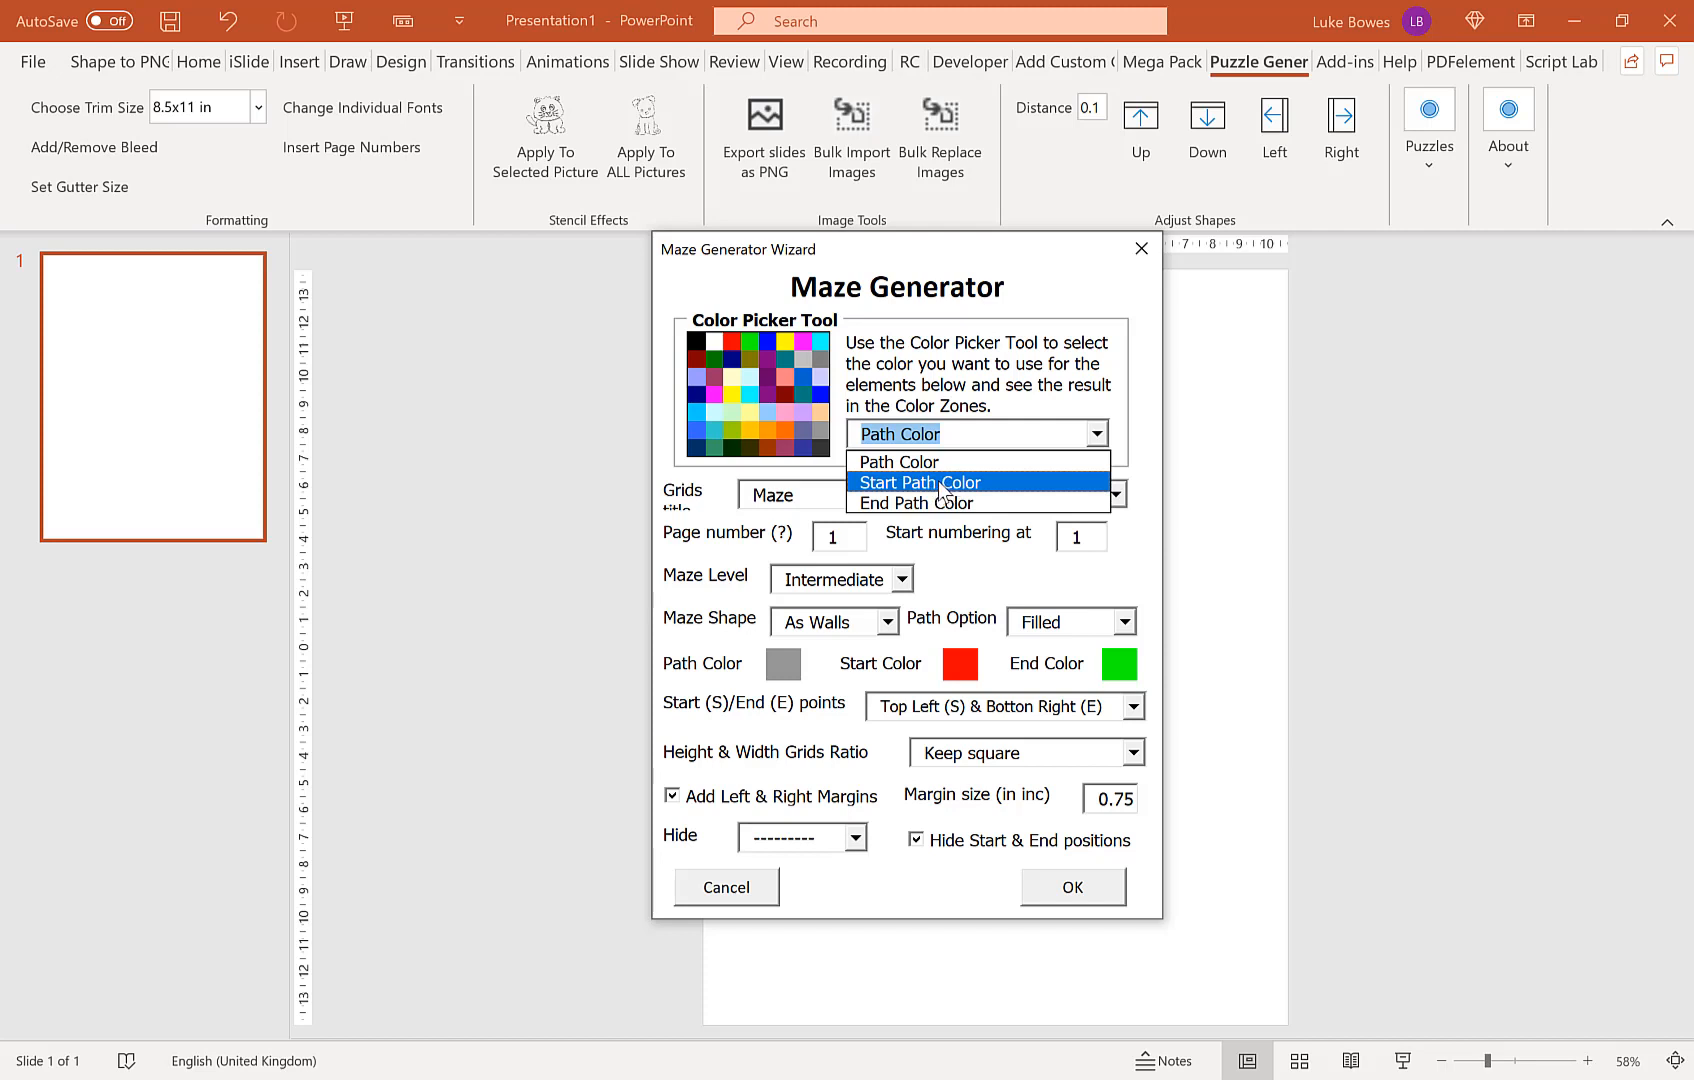
mouse_move(936, 494)
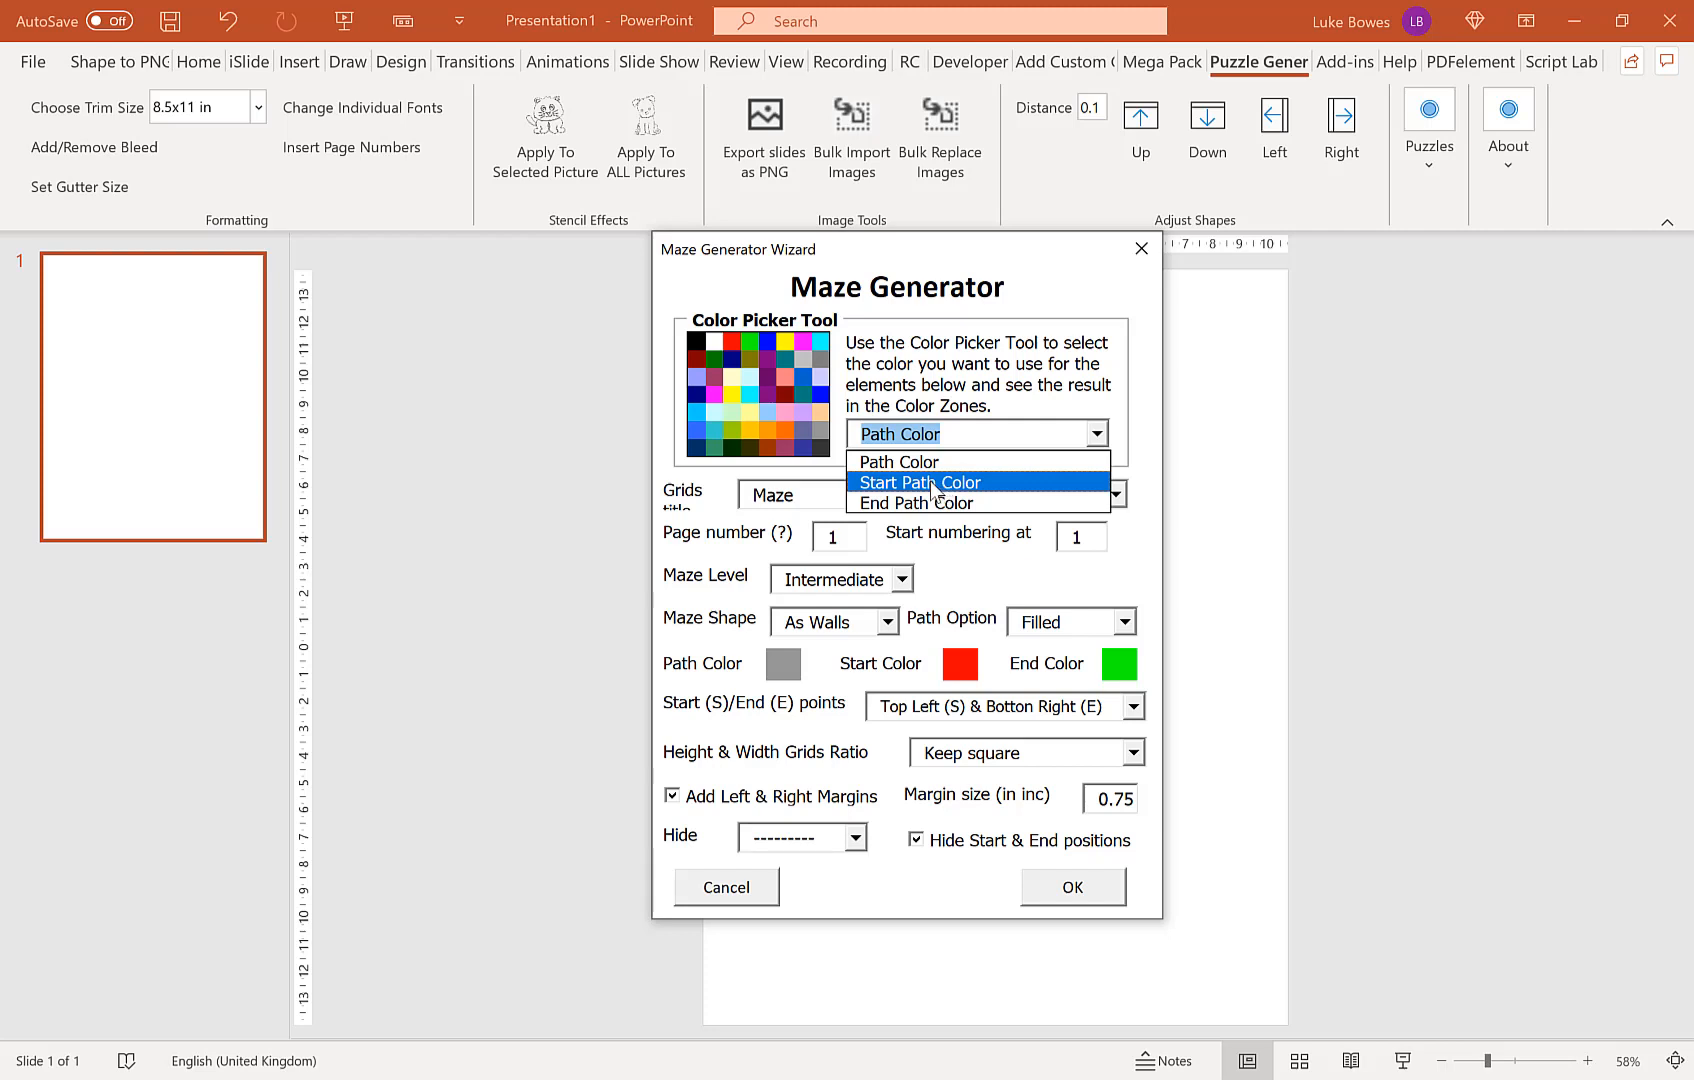
click(920, 482)
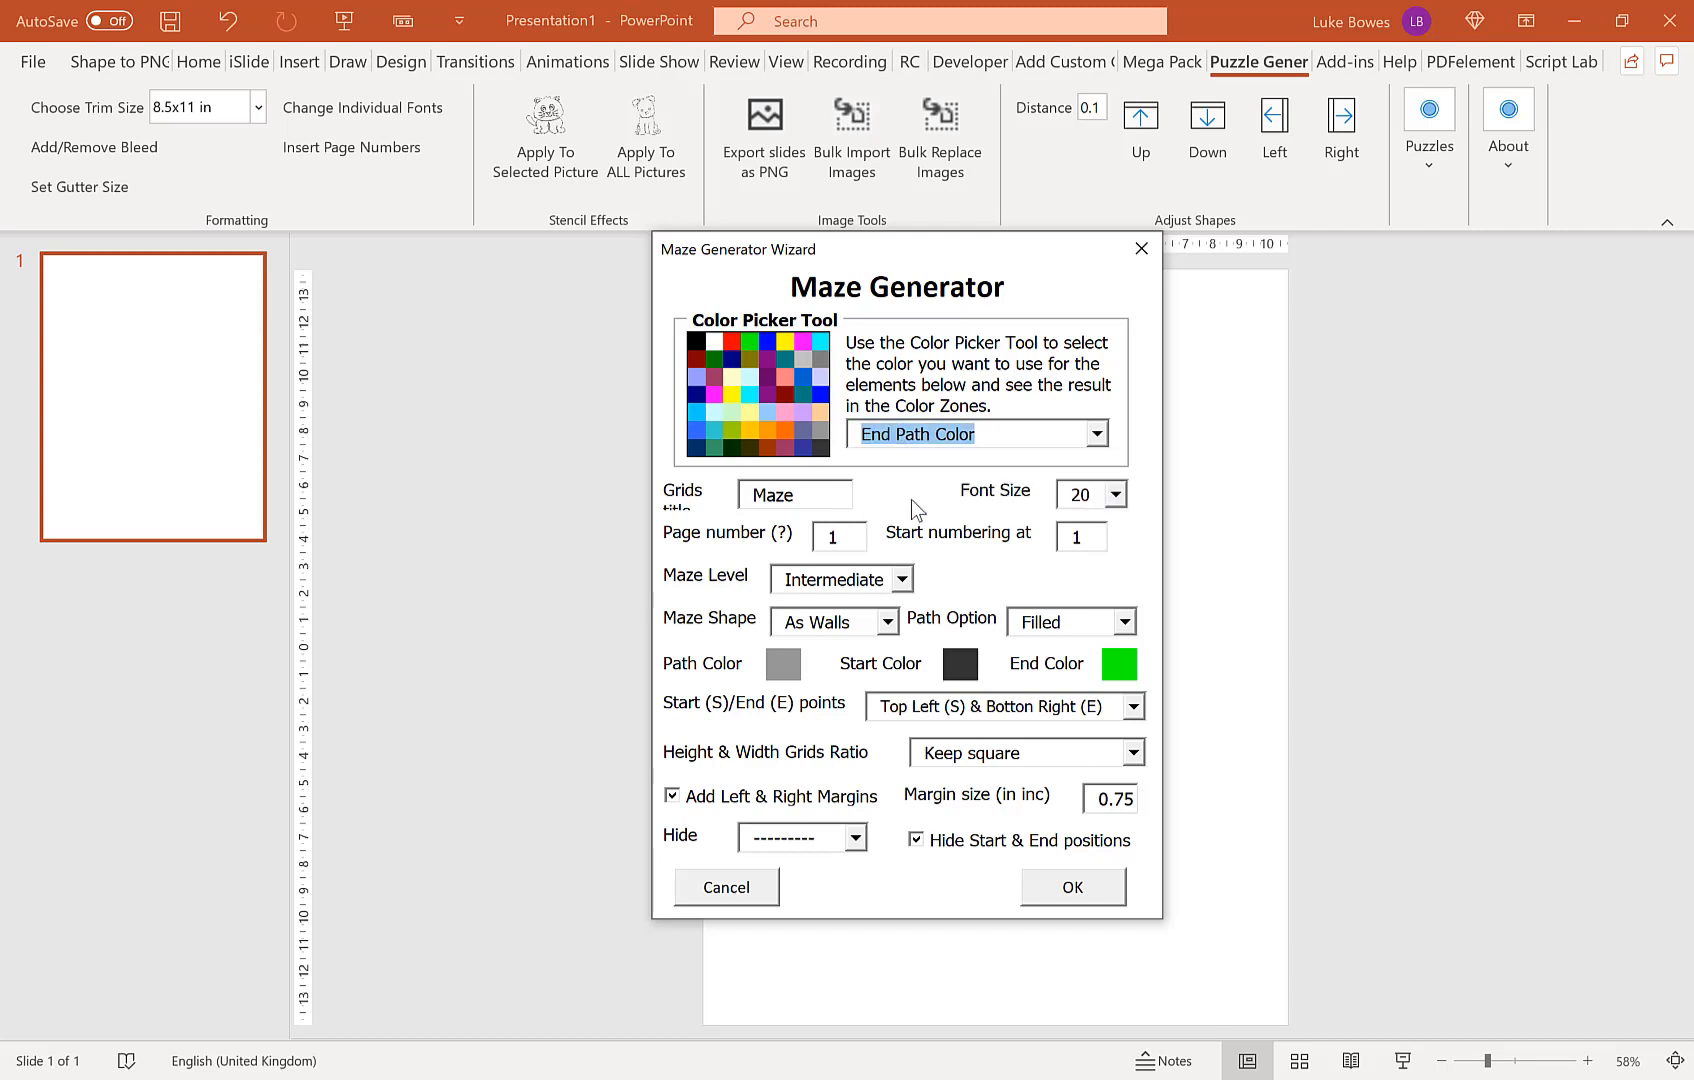
mouse_move(840, 384)
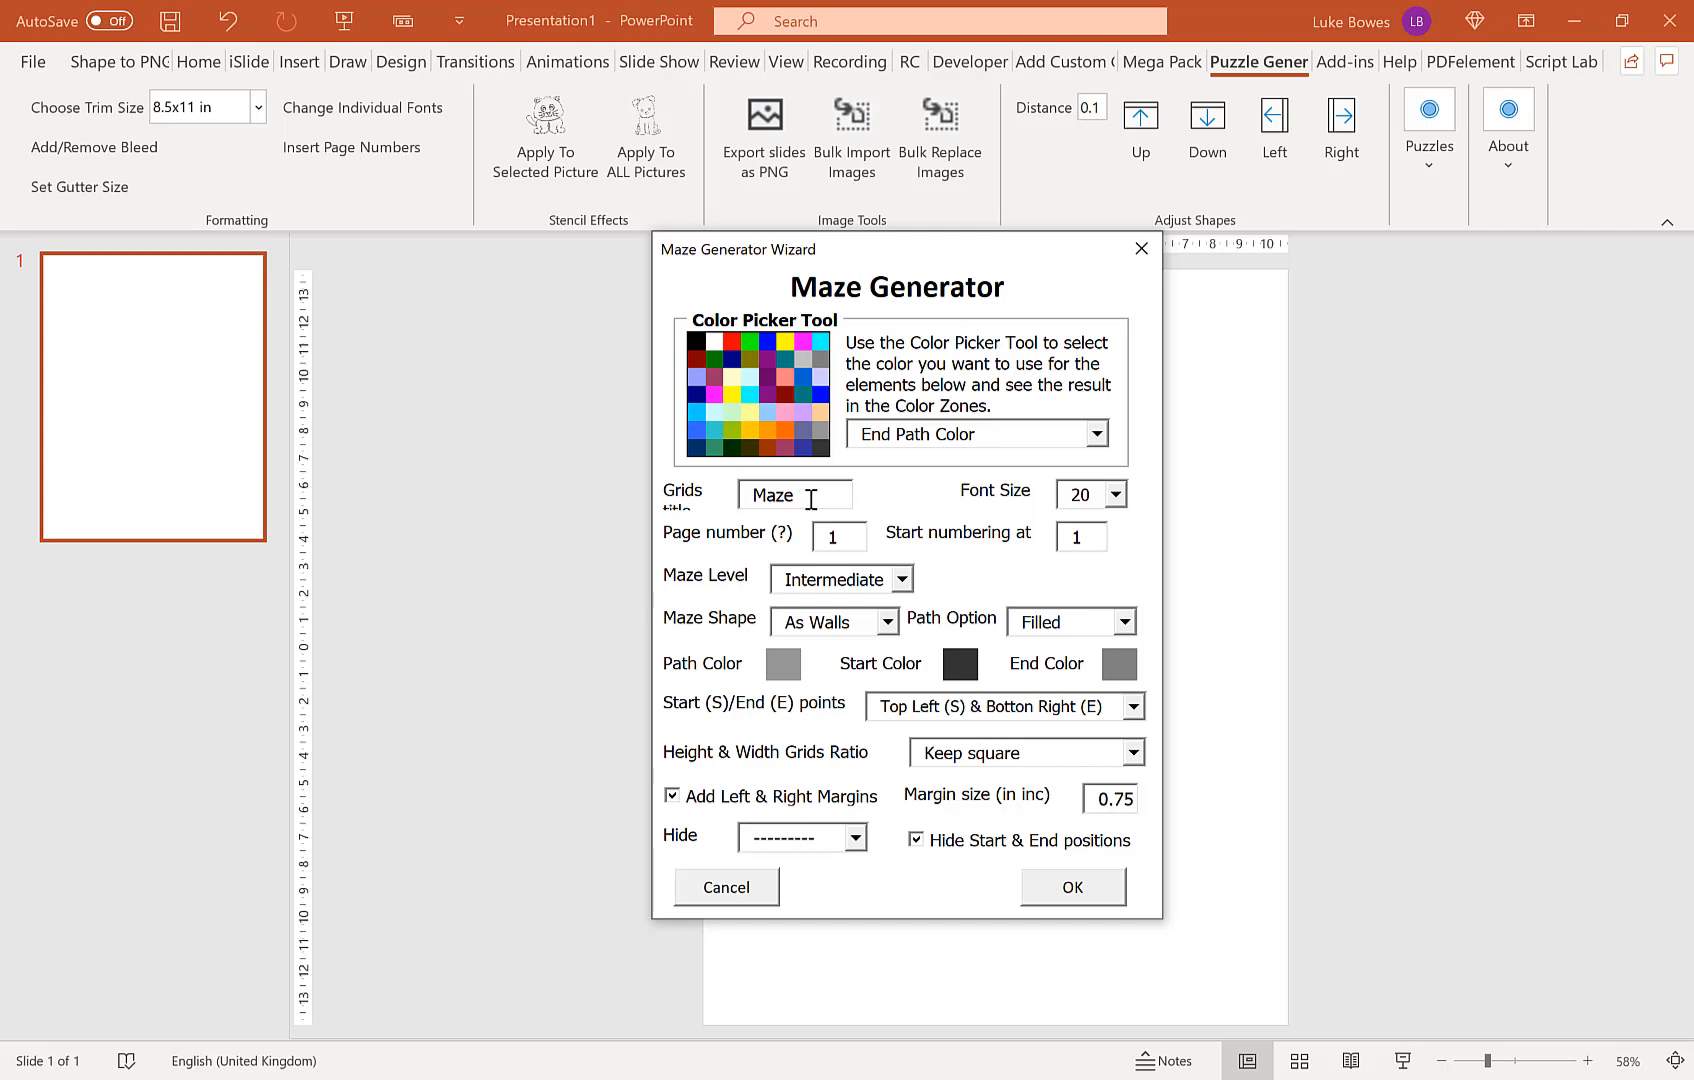
mouse_move(1088, 354)
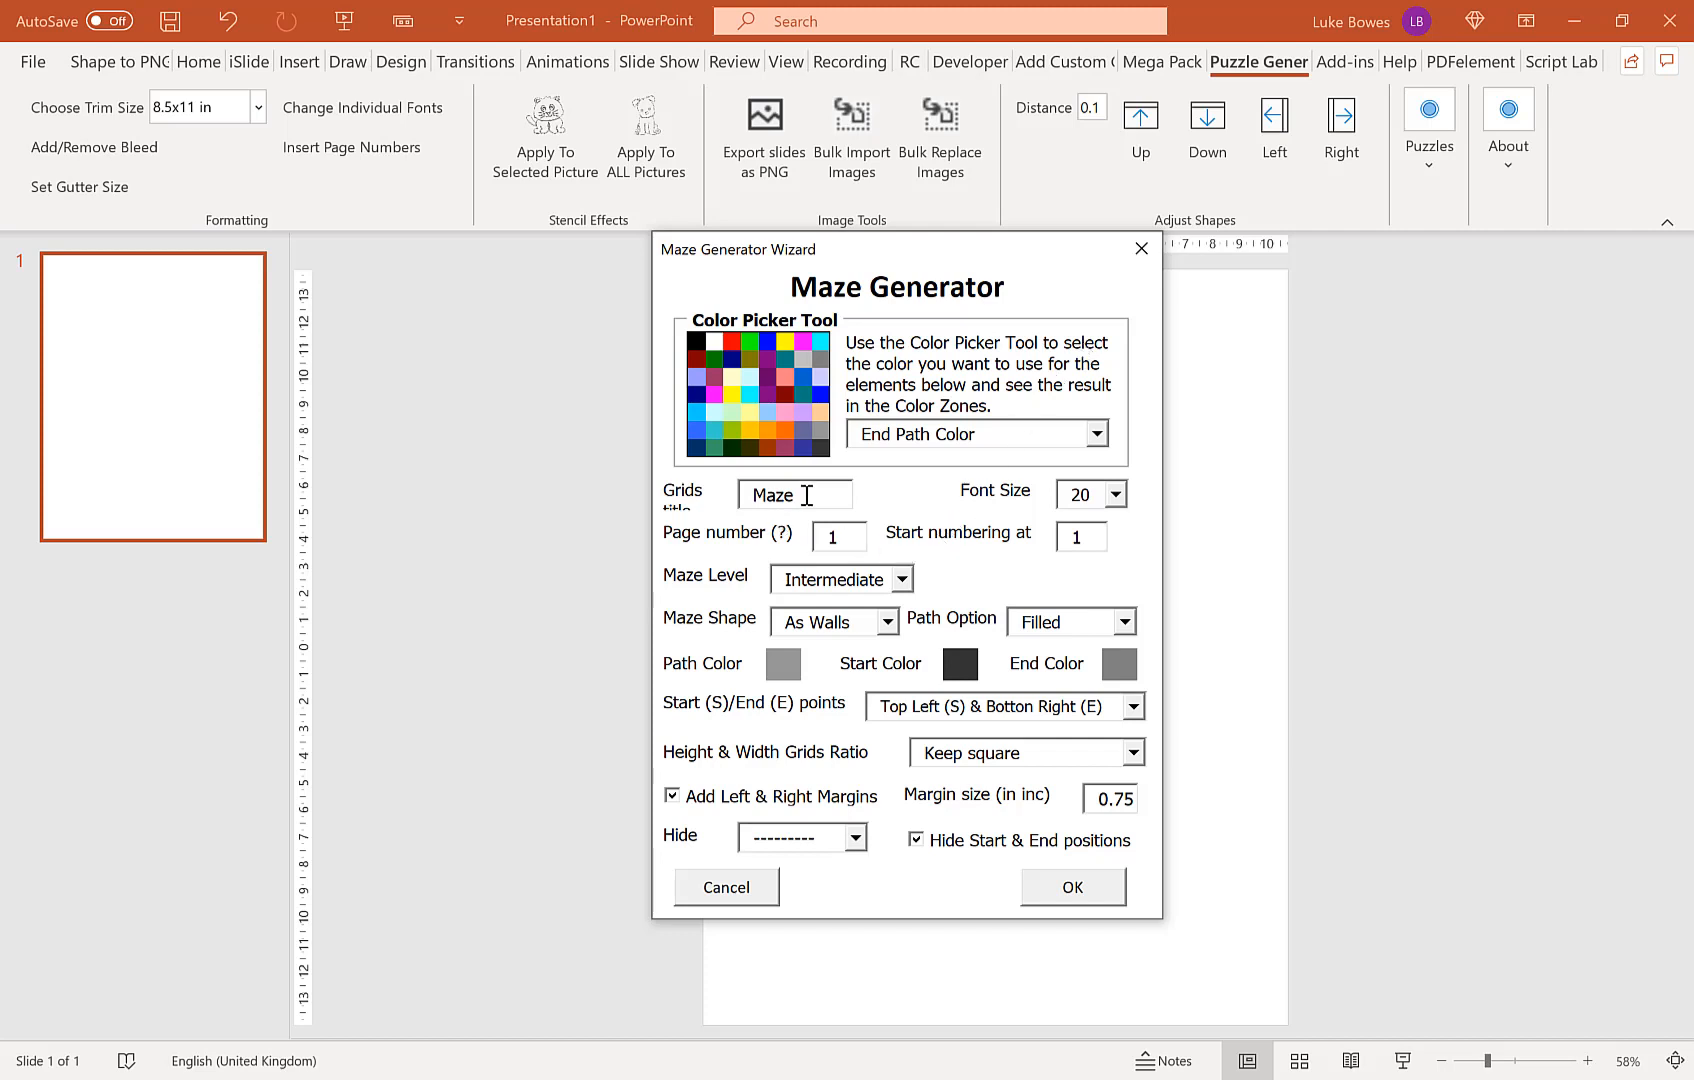
mouse_move(1012, 378)
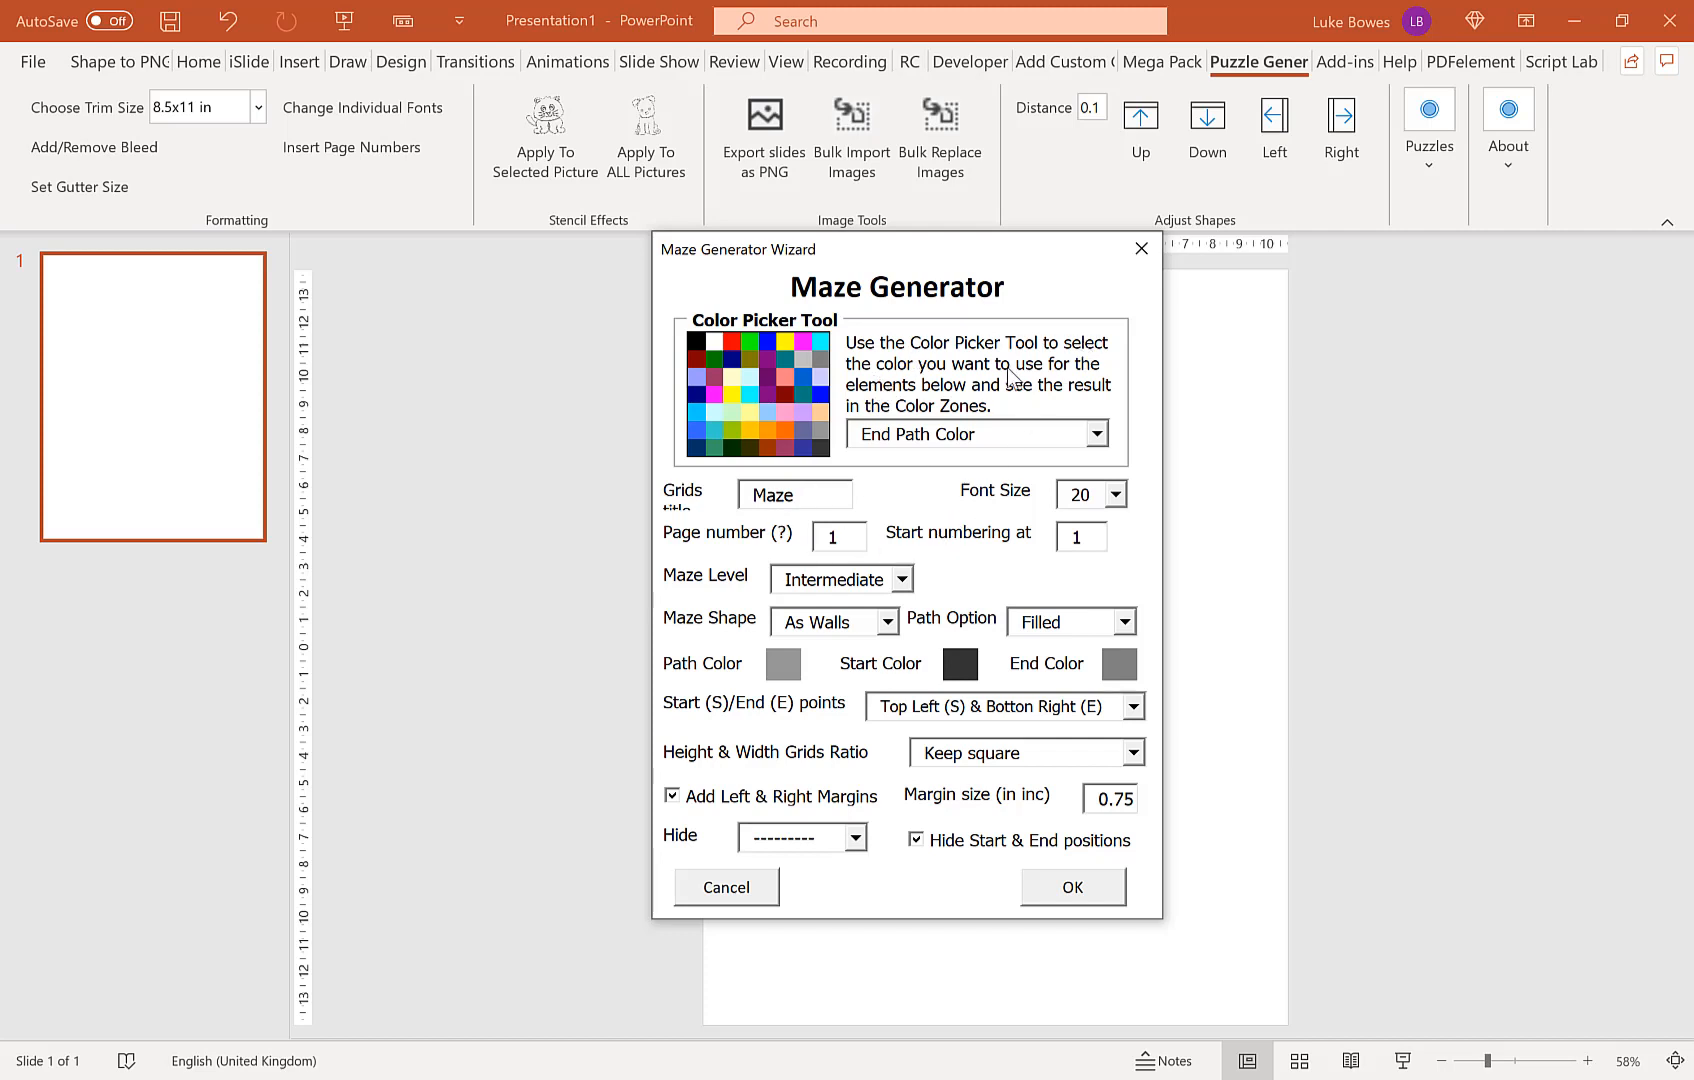
mouse_move(1032, 488)
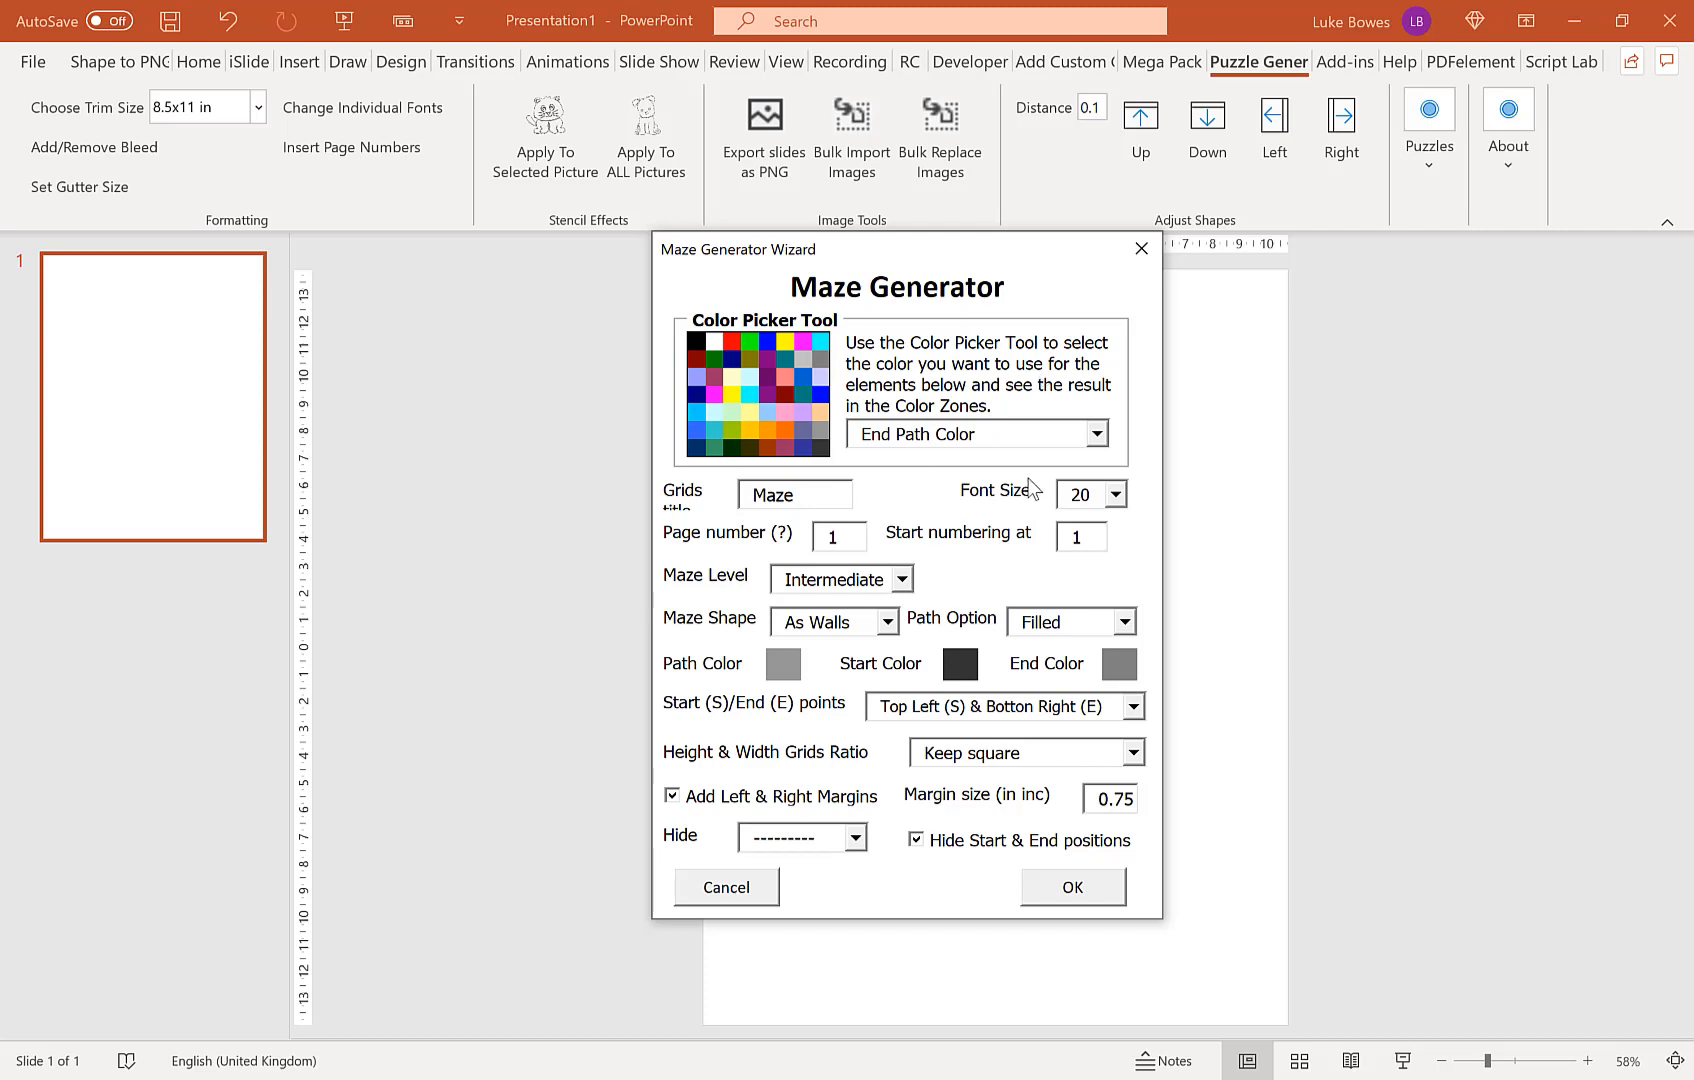
mouse_move(1114, 508)
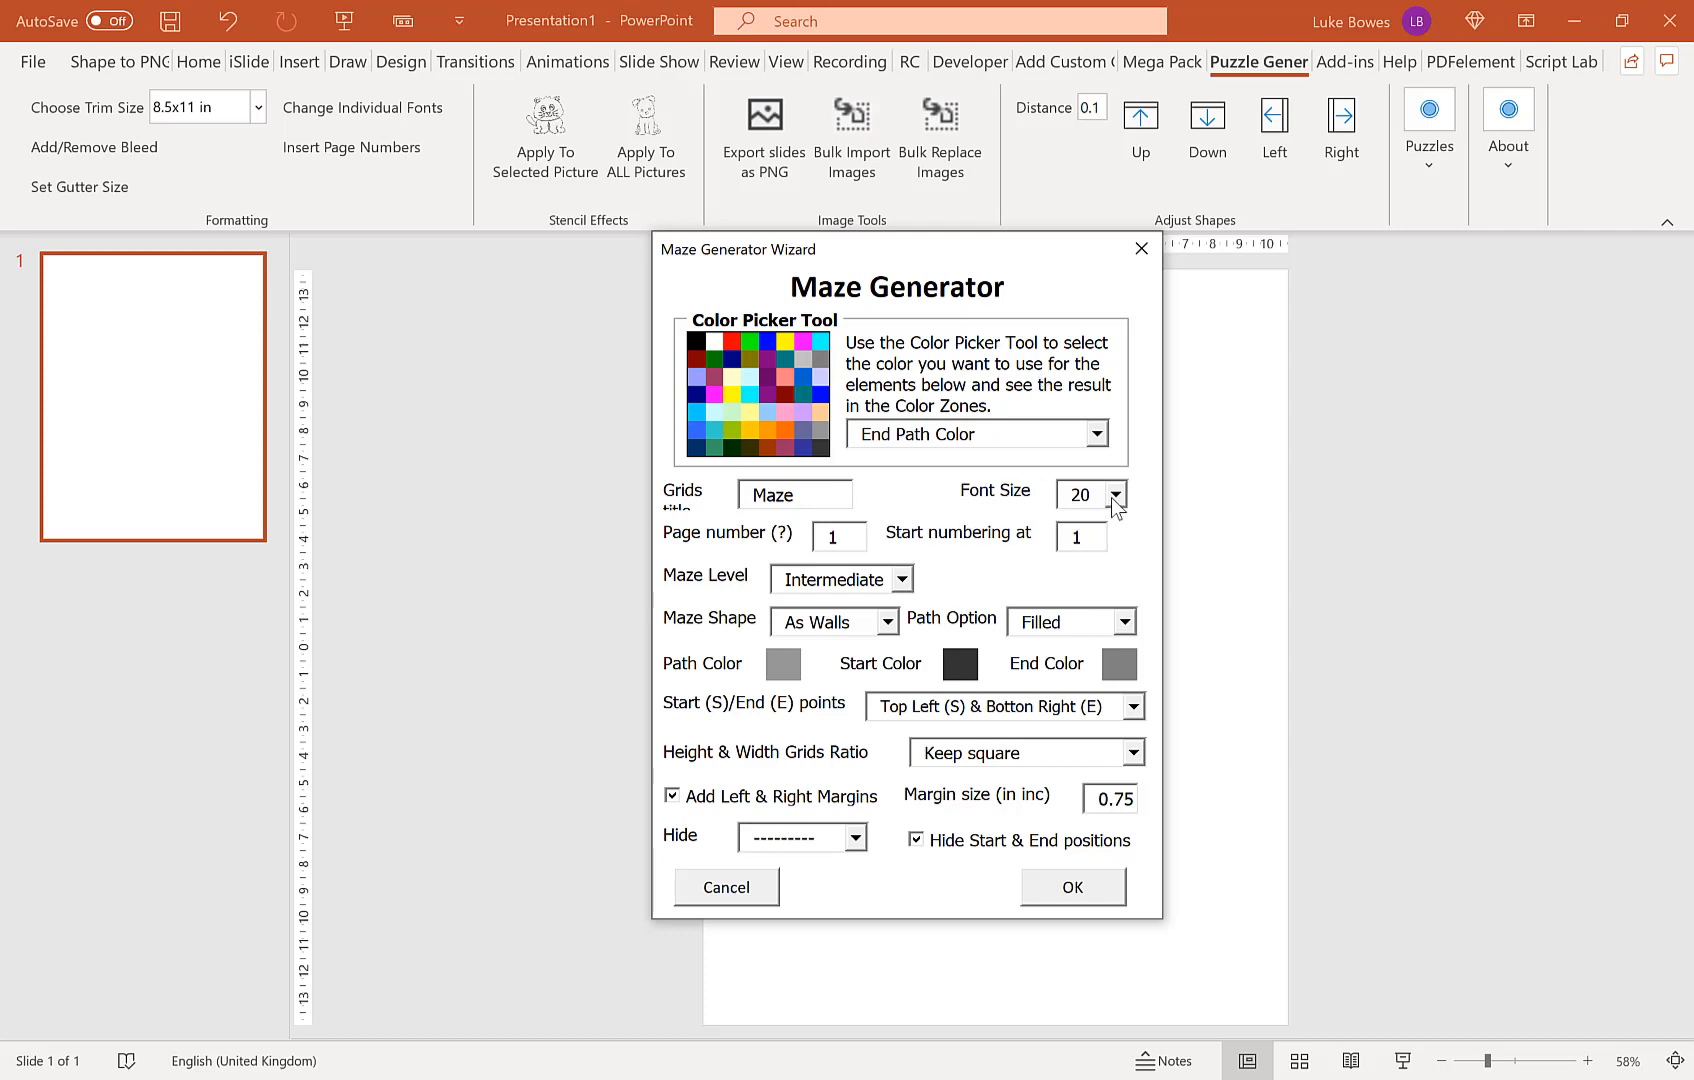
Step: Keep the title font size at 20 and set the page number to 5
click(1116, 494)
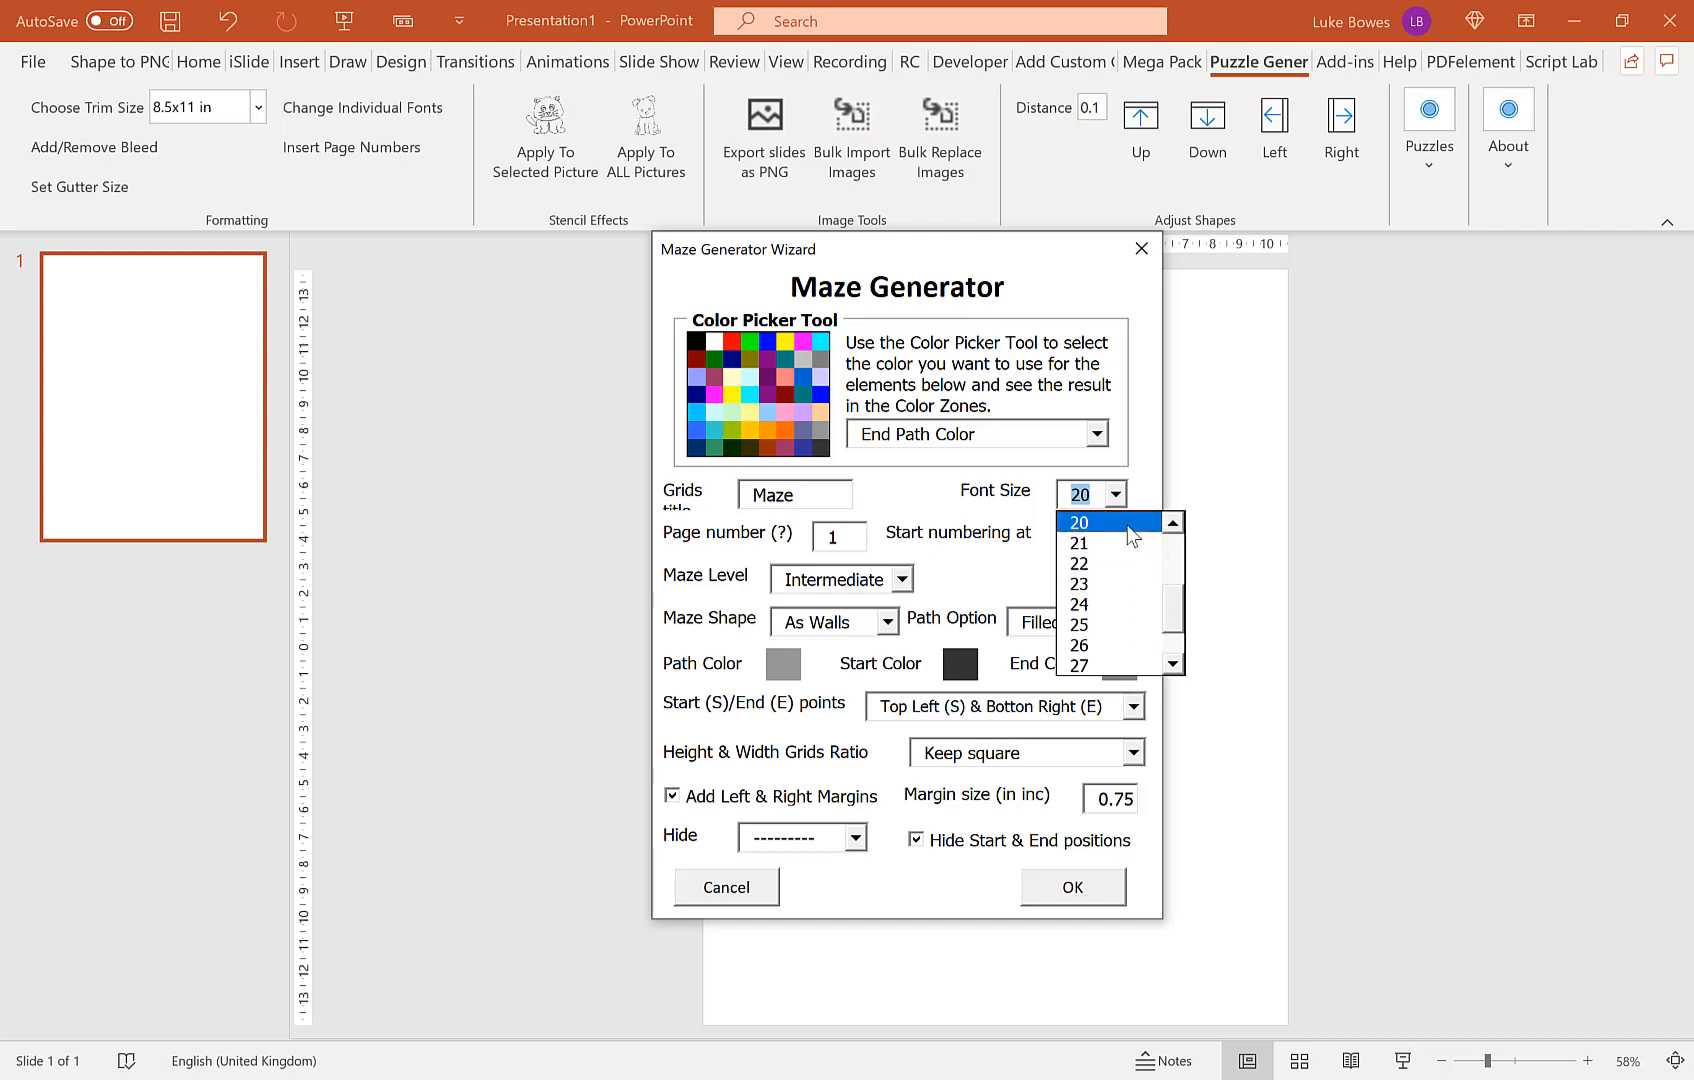
click(1078, 522)
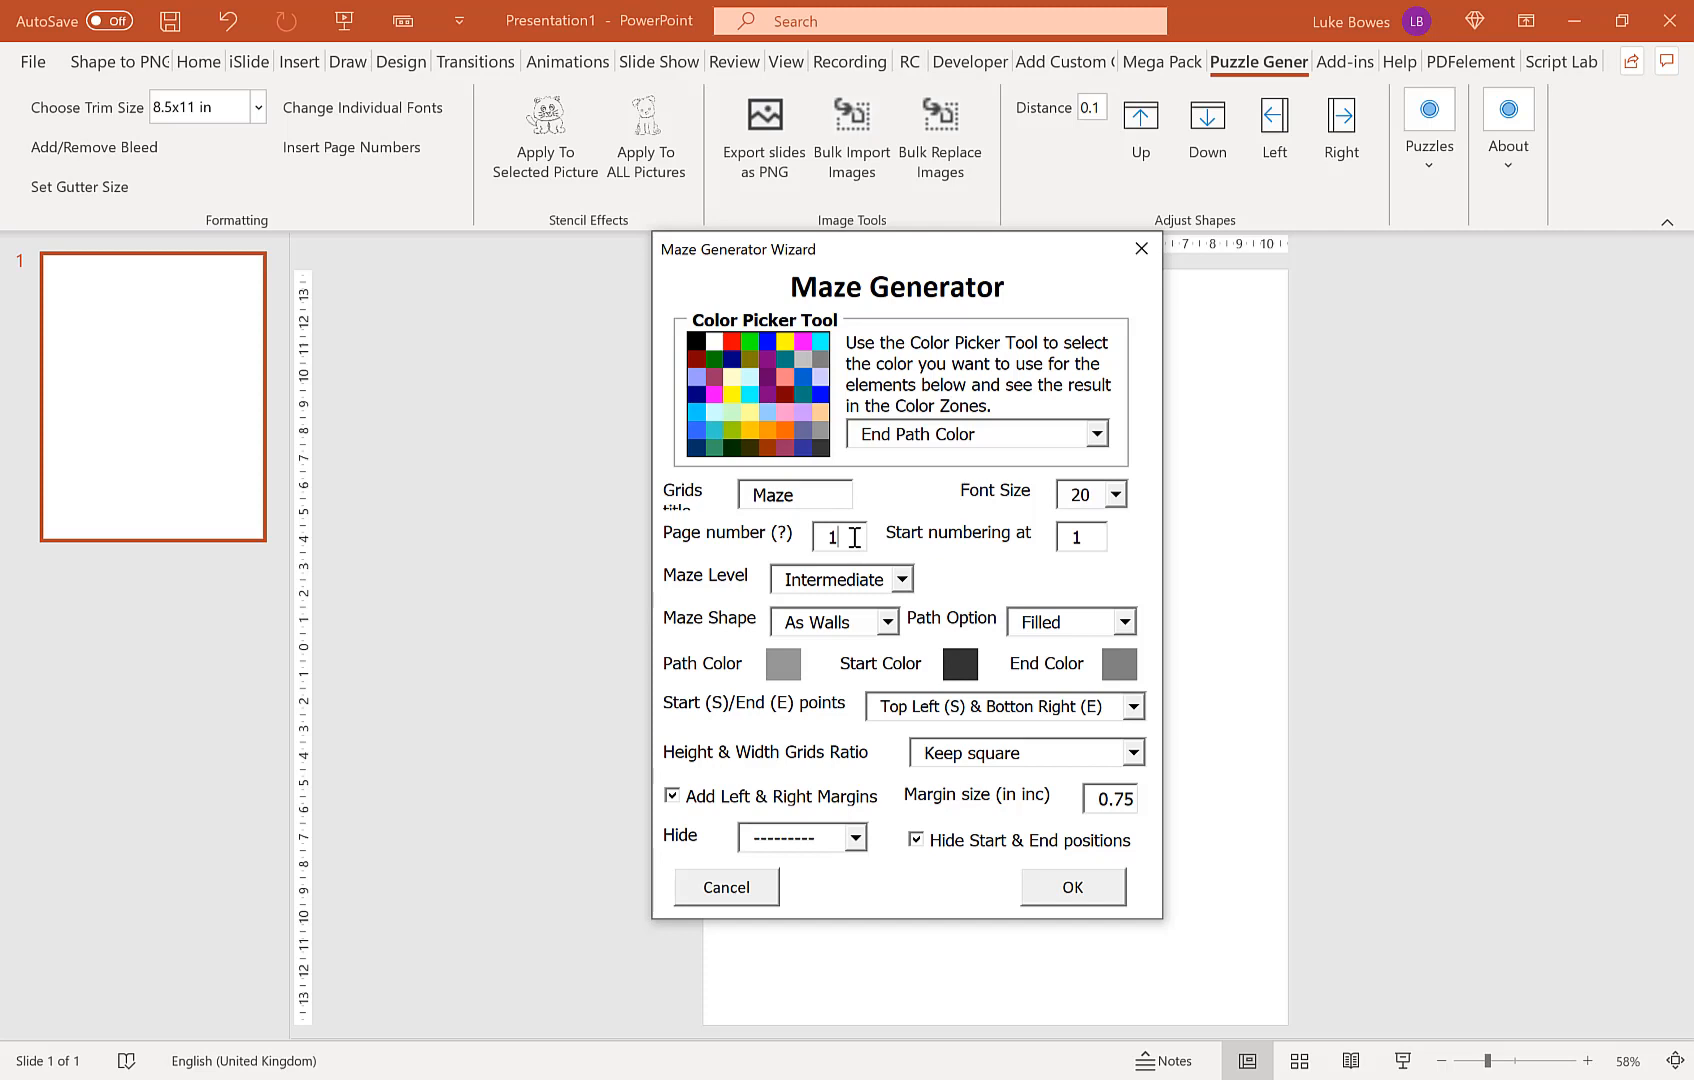
text(5)
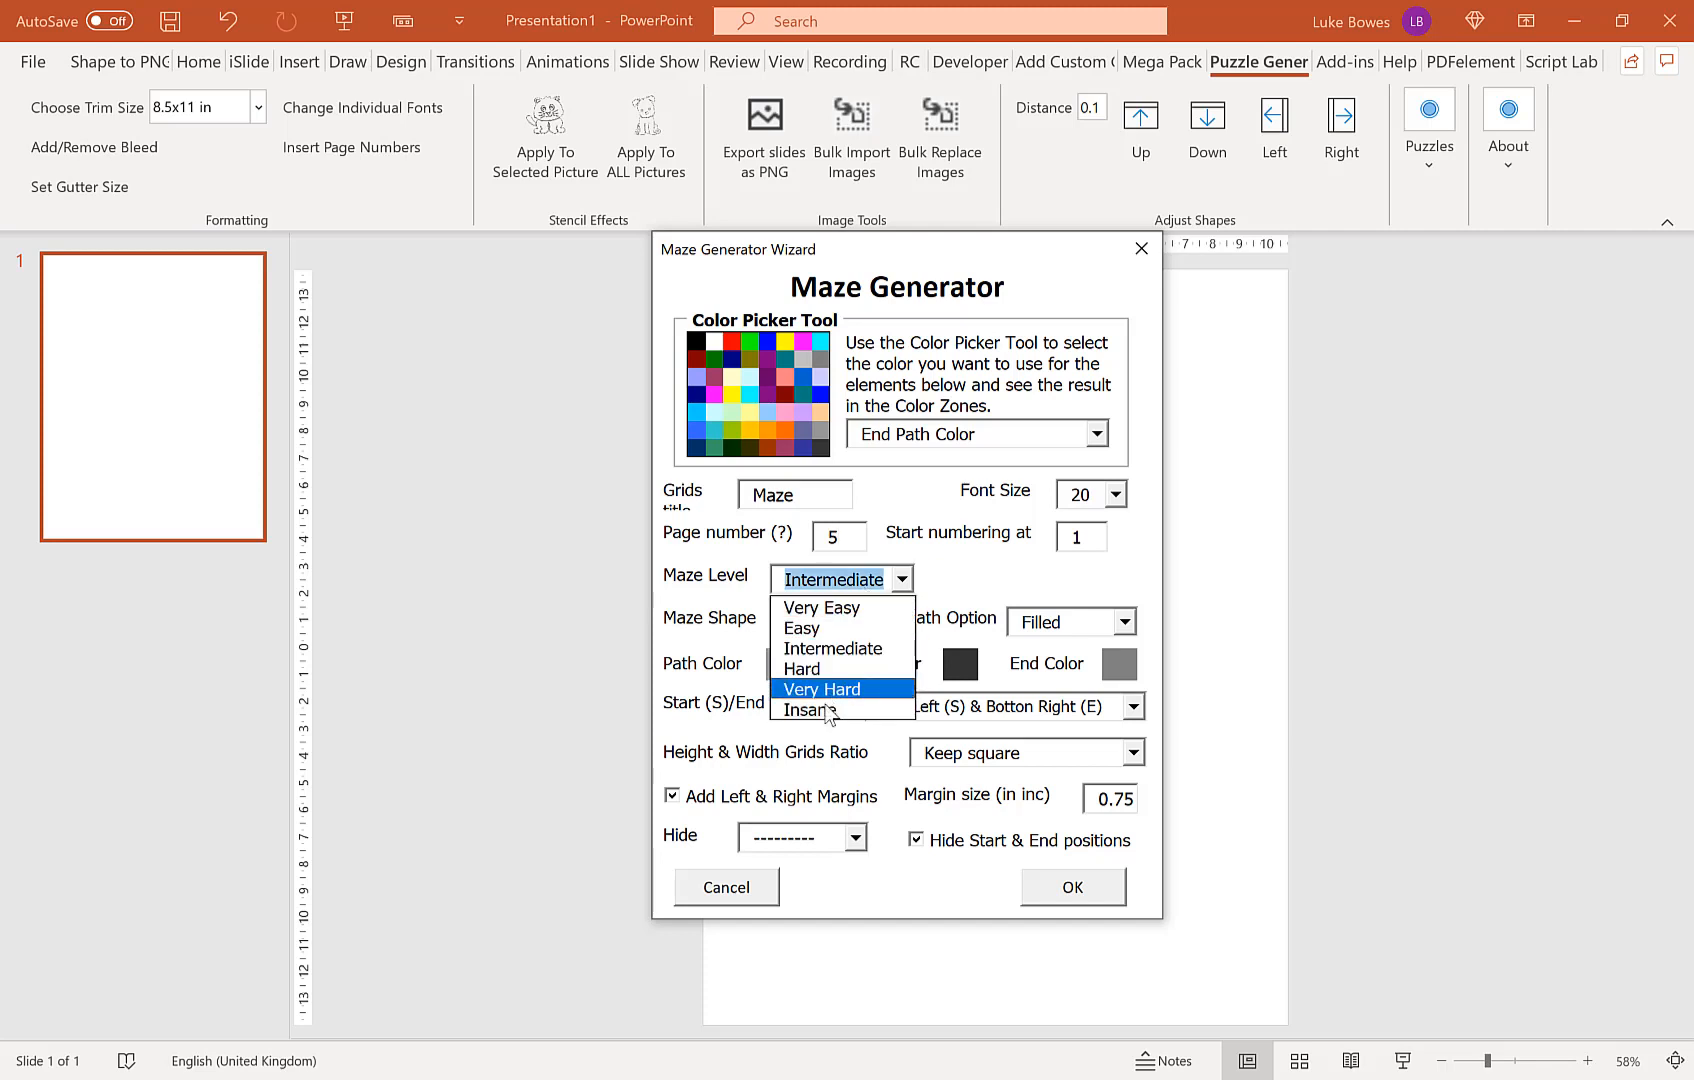
mouse_move(840, 648)
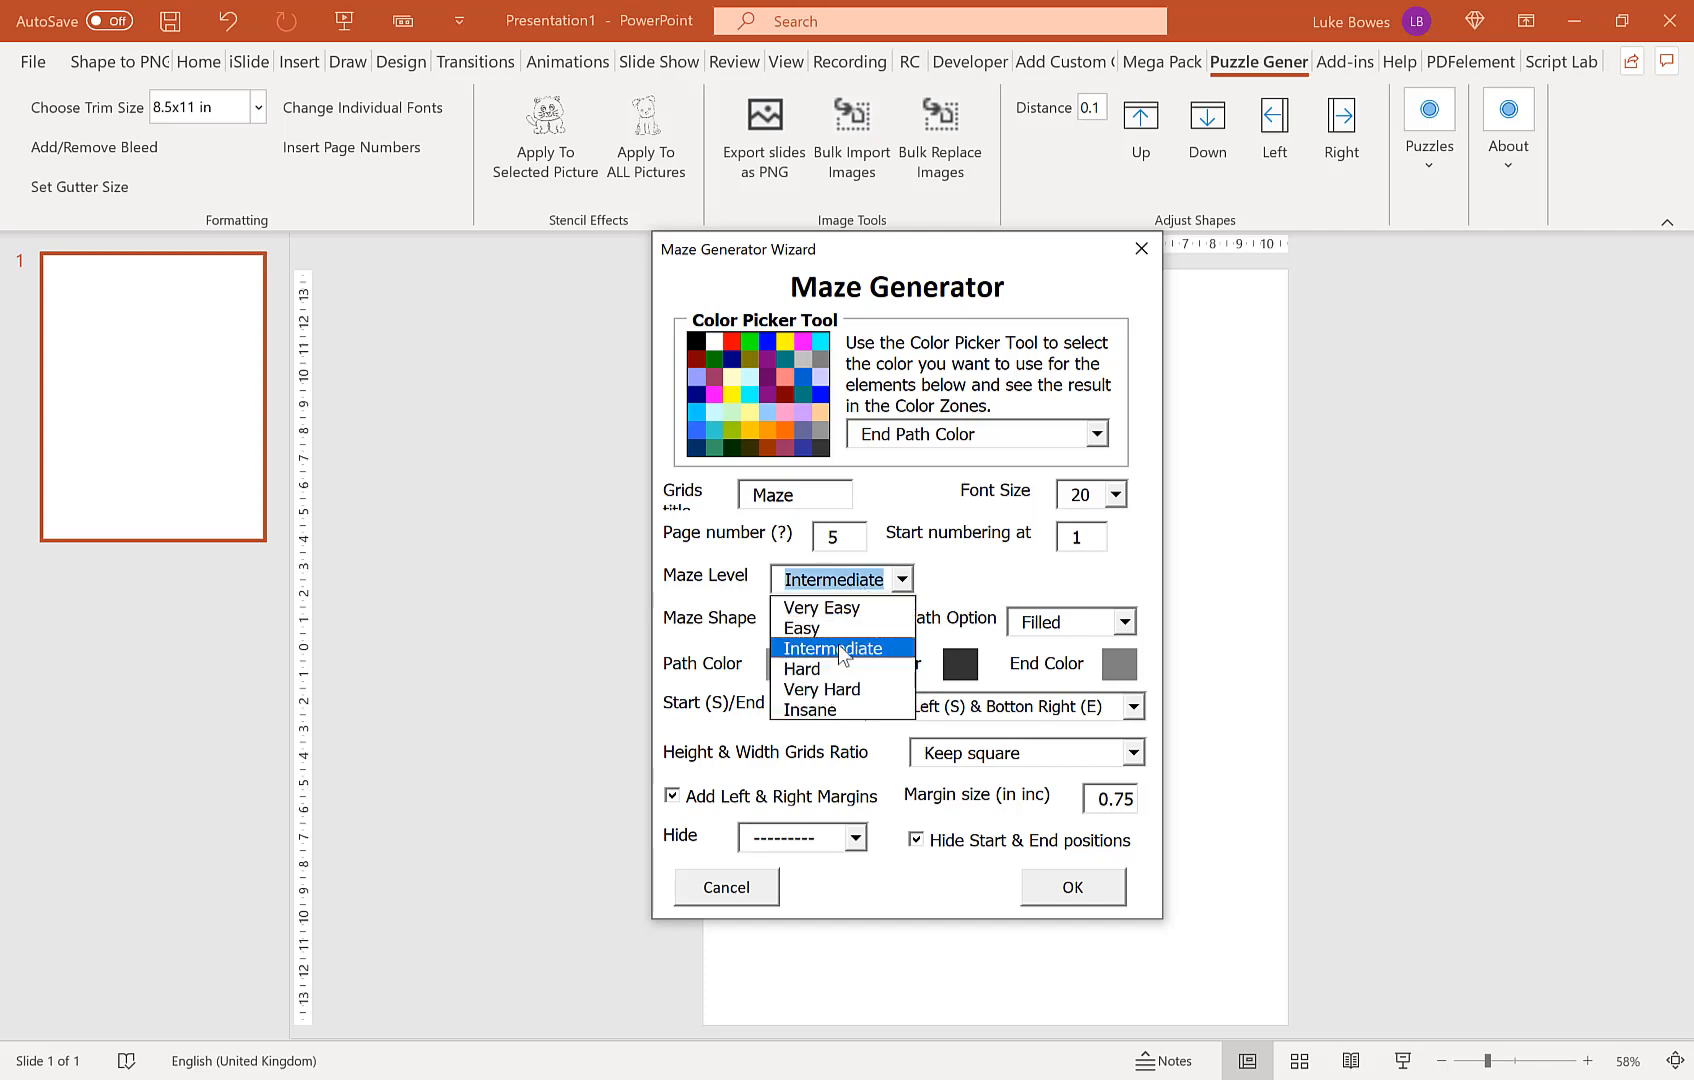
mouse_move(824, 608)
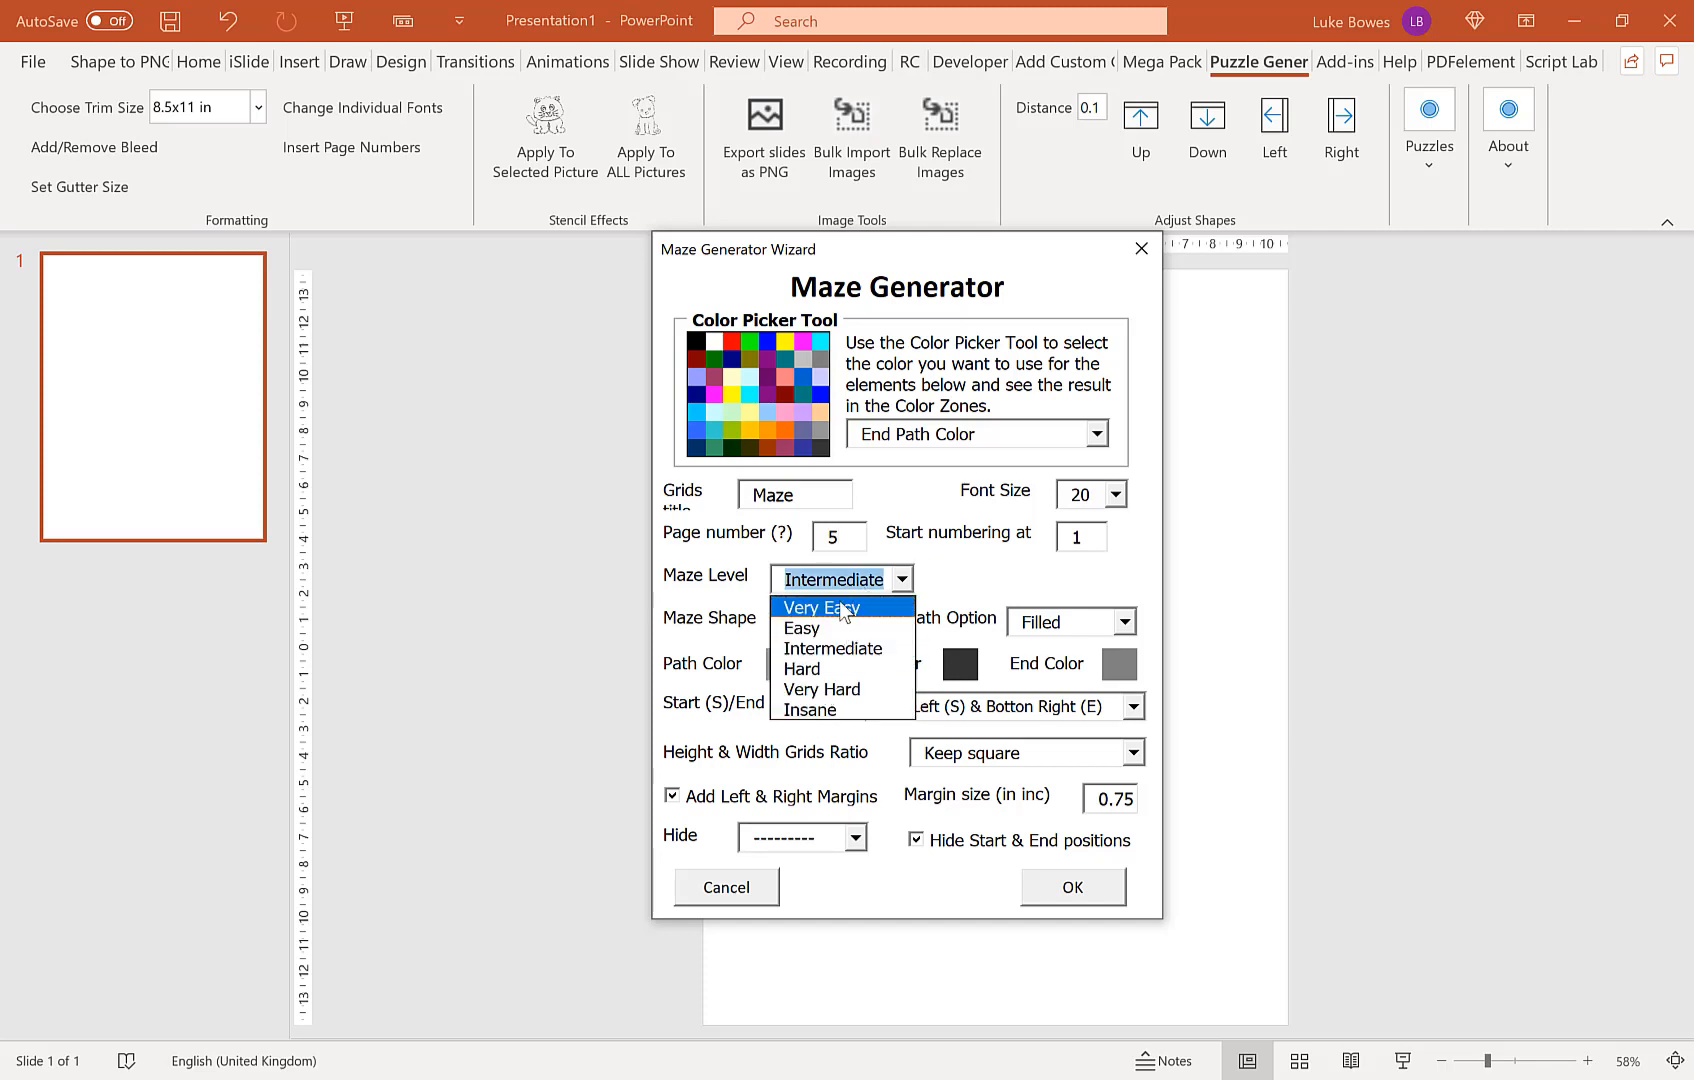
mouse_move(848, 626)
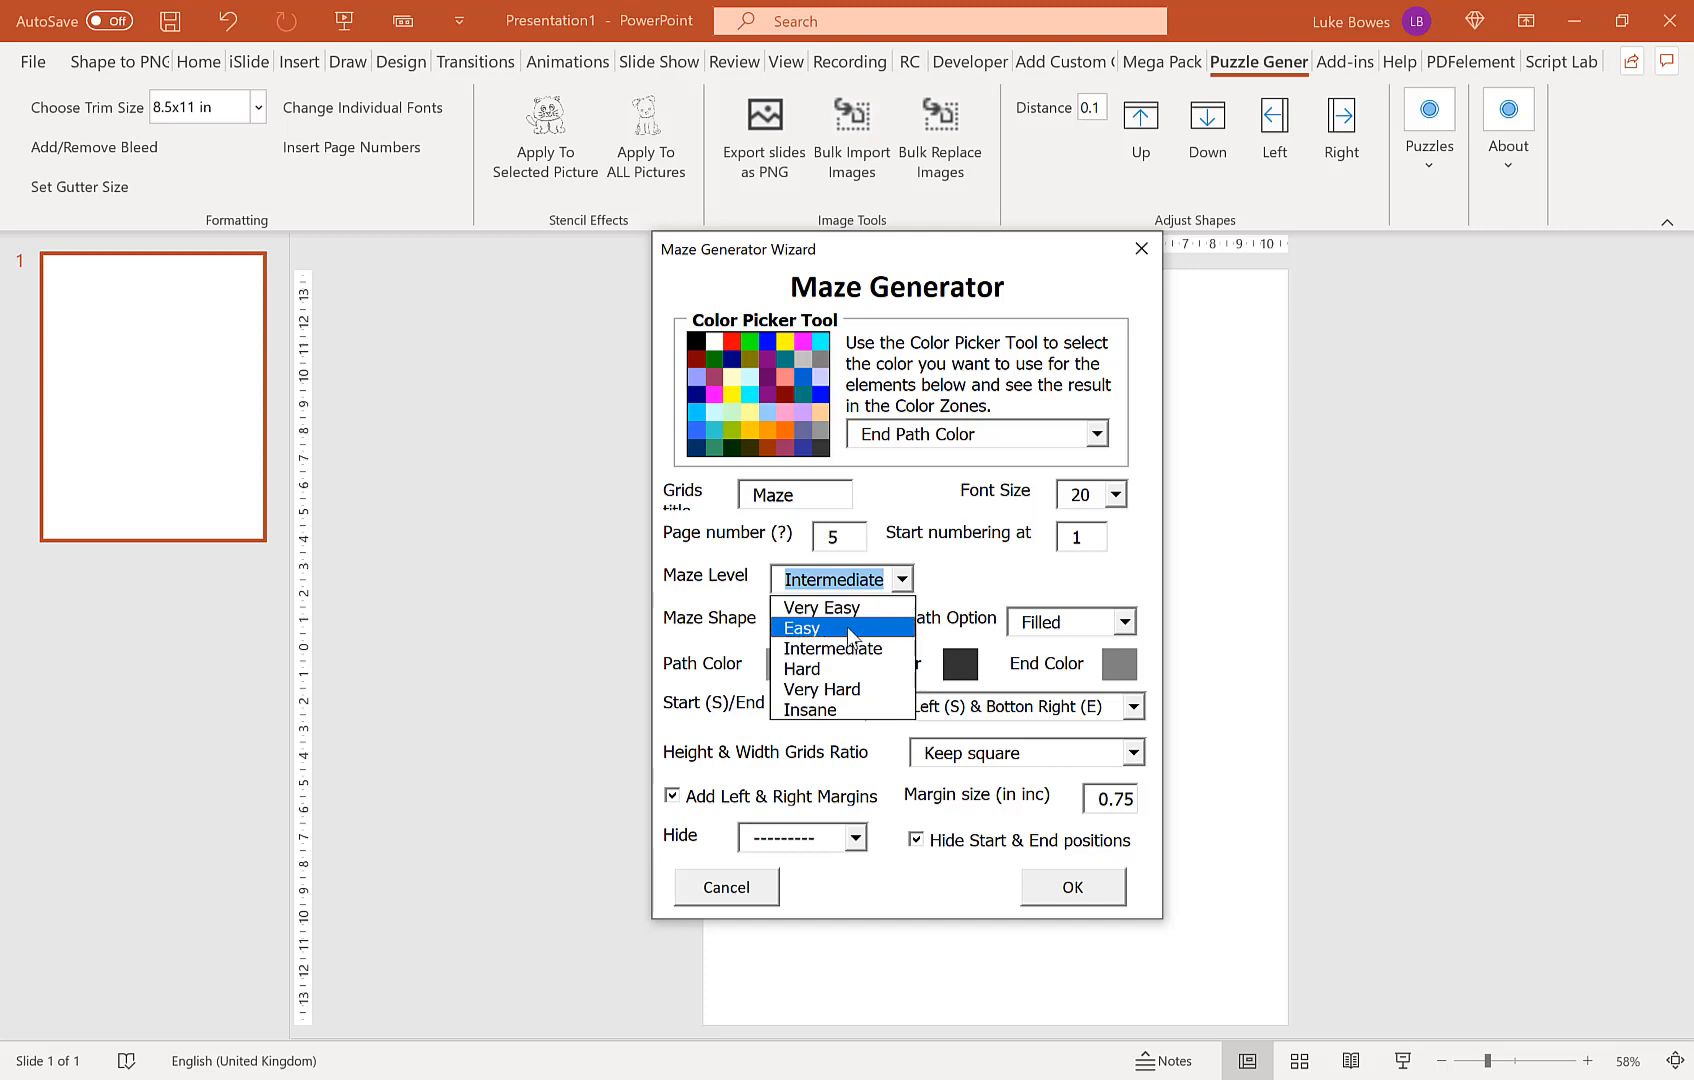
mouse_move(832, 606)
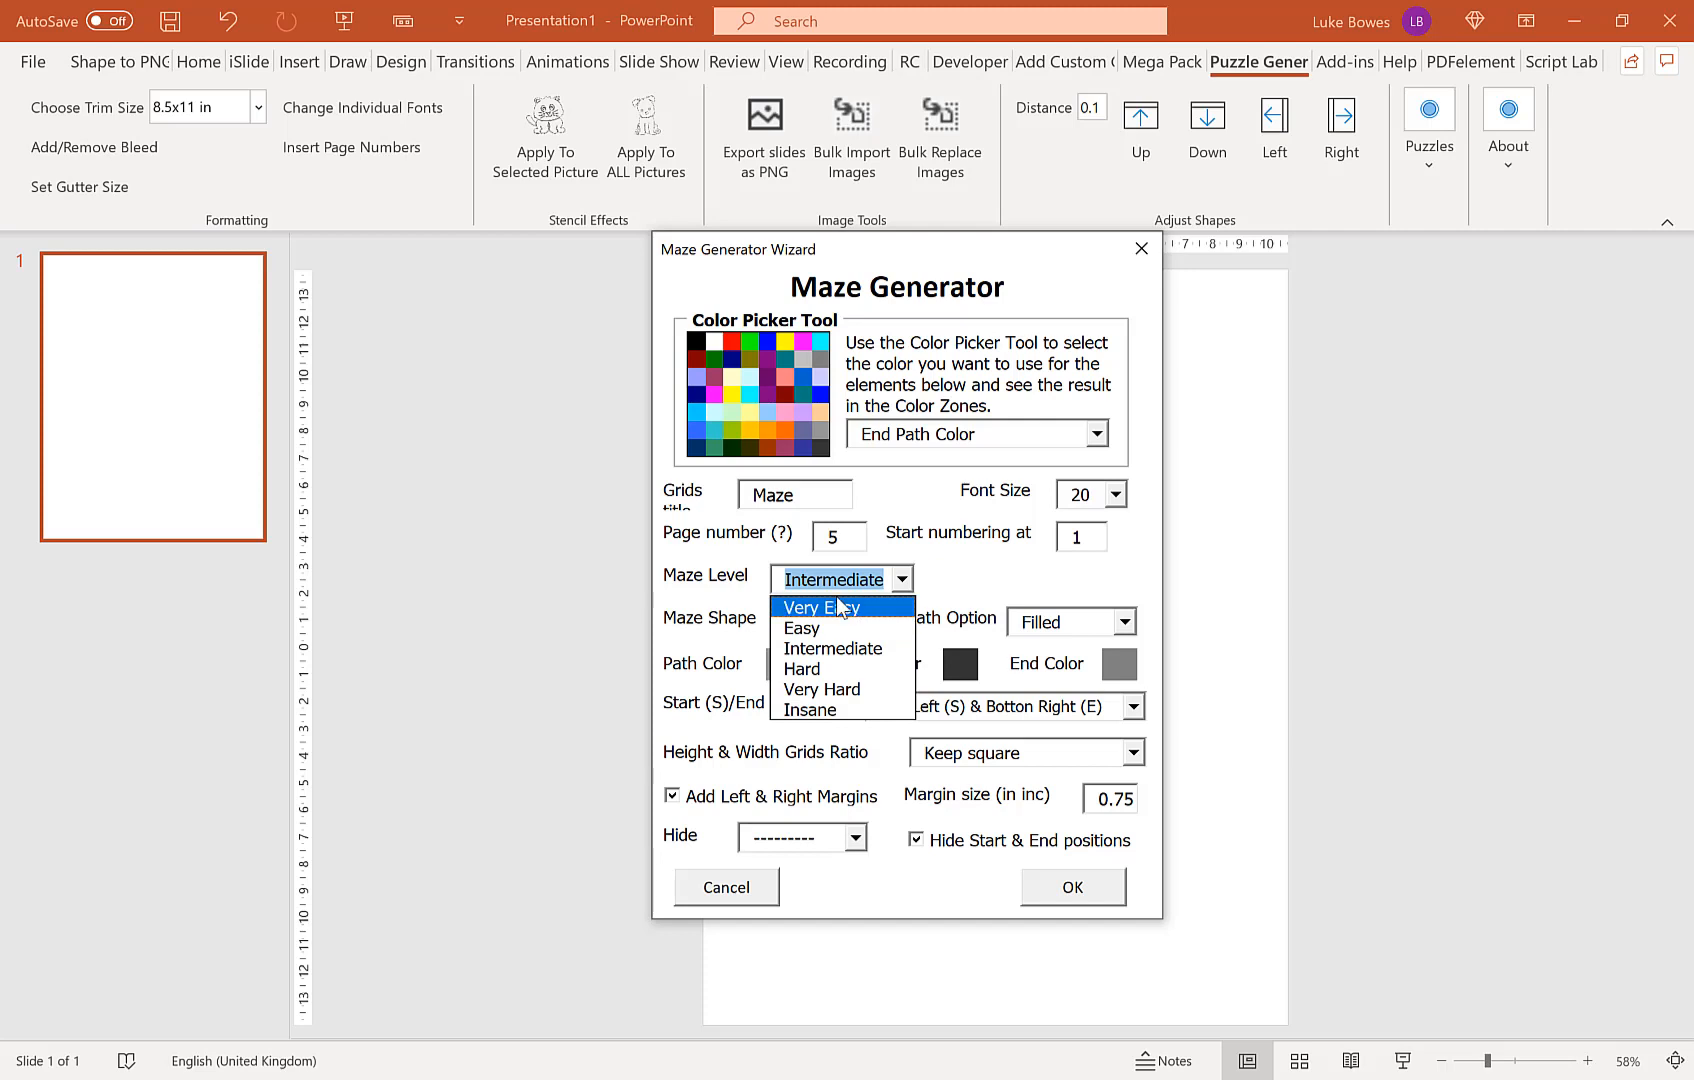
Step: Set Maze Level to Very Easy and Maze Shape to As Walls
click(816, 606)
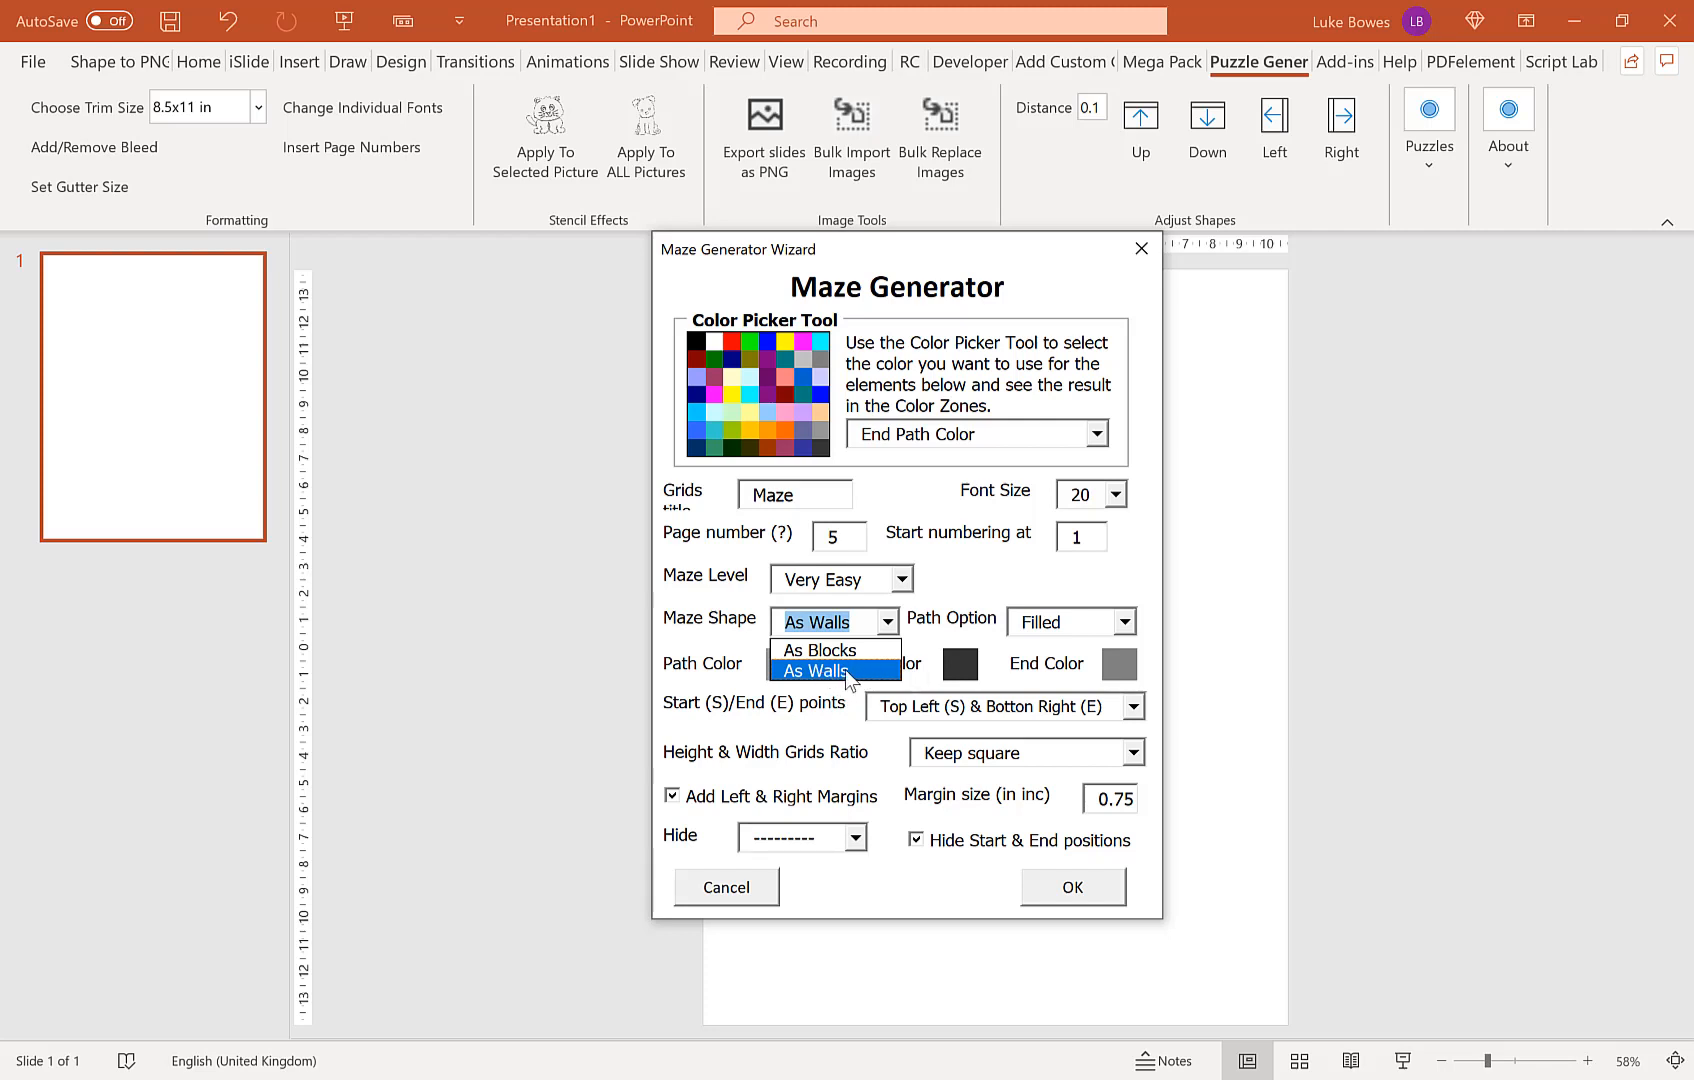
click(826, 670)
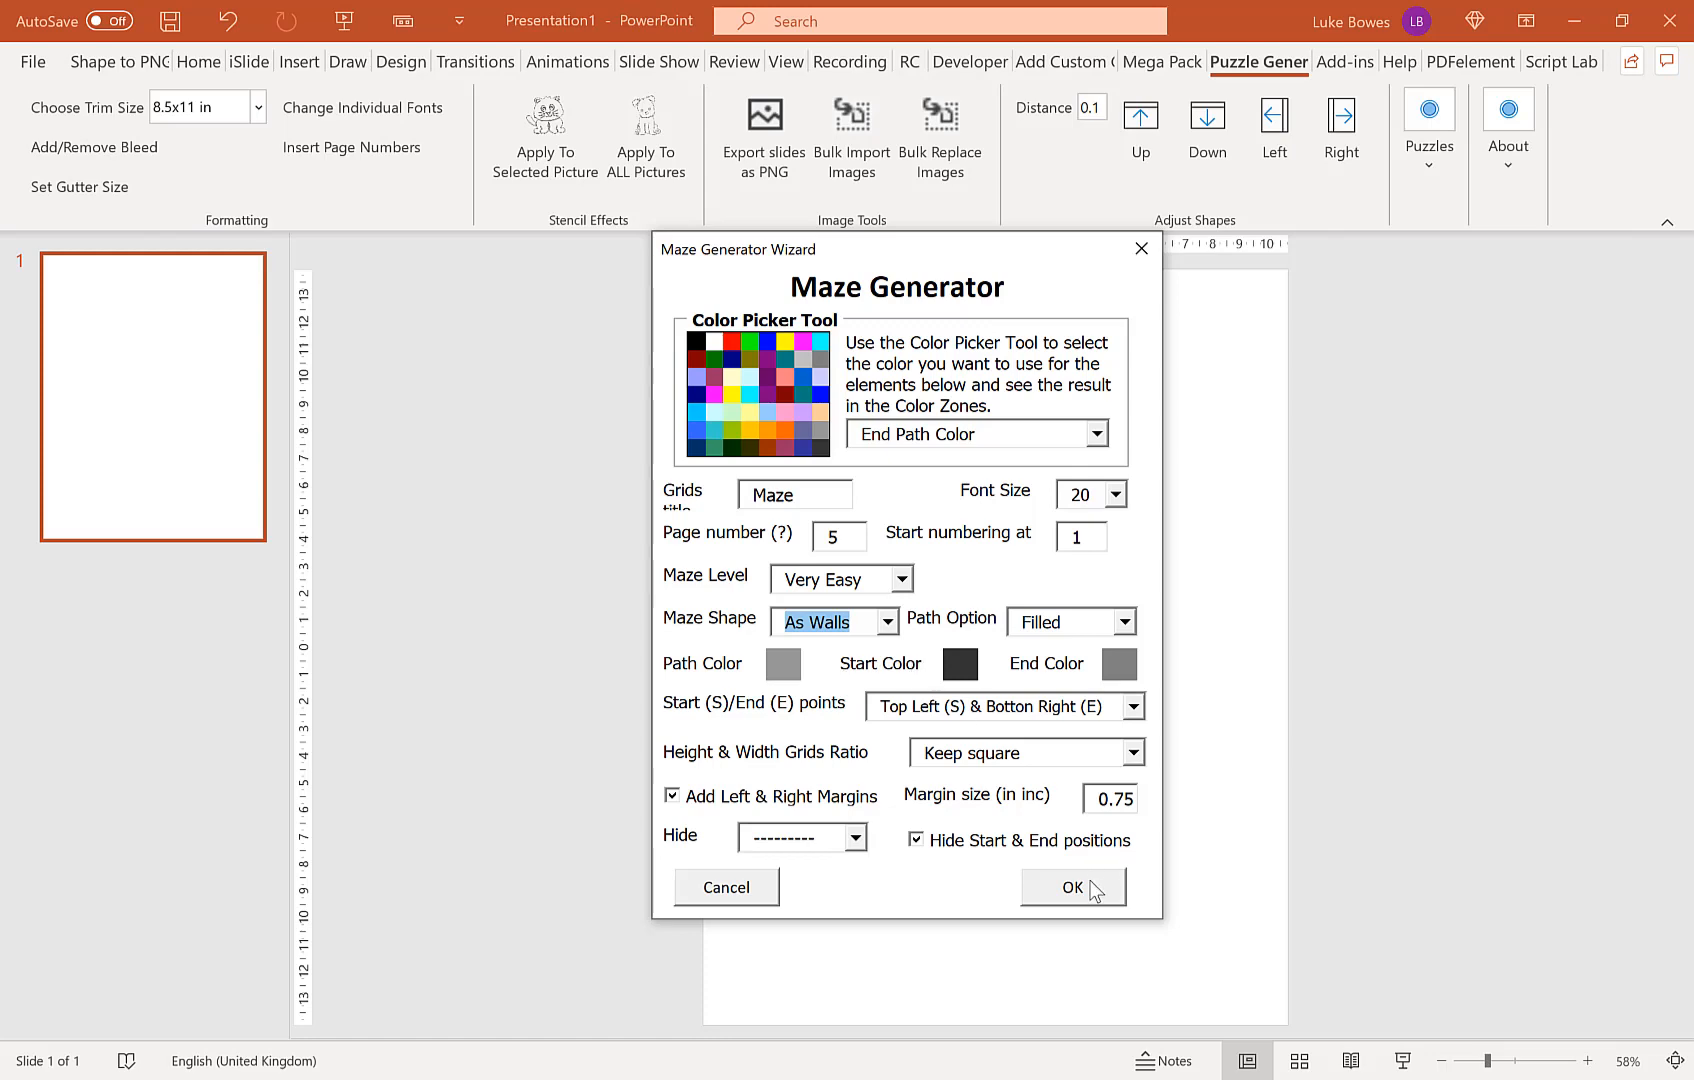
Step: Generate the Very Easy walled mazes and view the first maze slide
click(1070, 886)
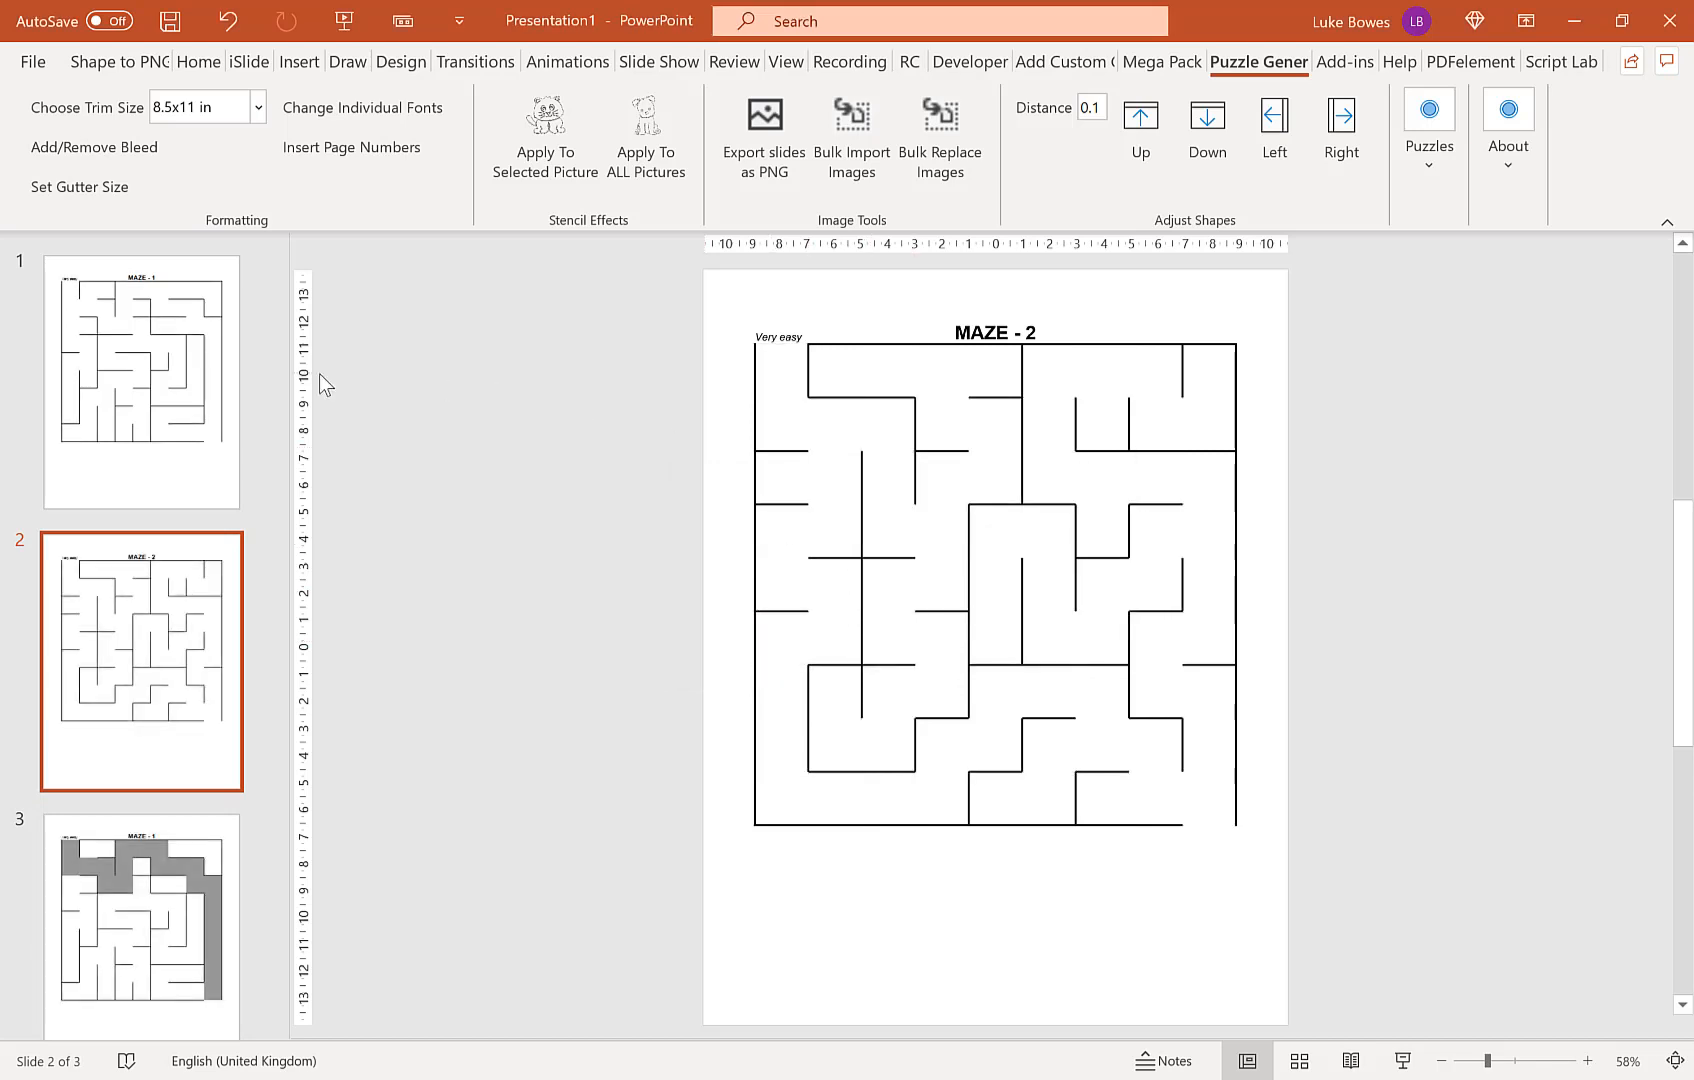
click(140, 382)
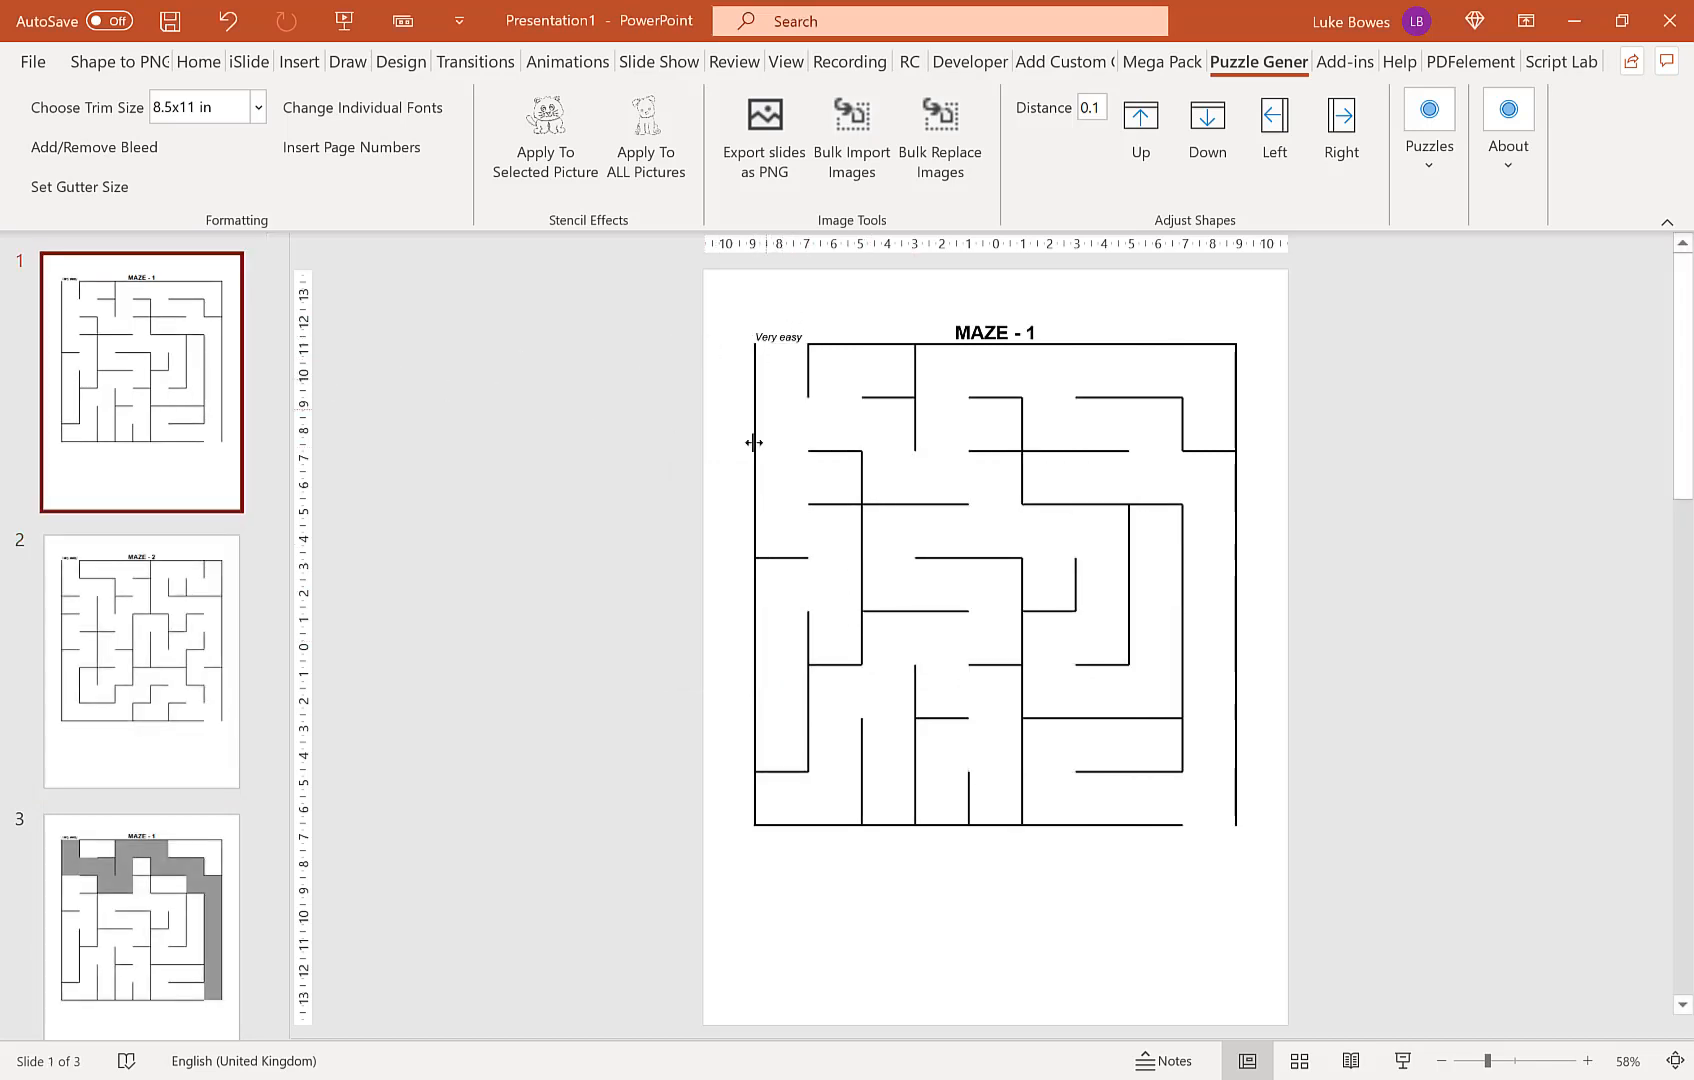
mouse_move(1188, 612)
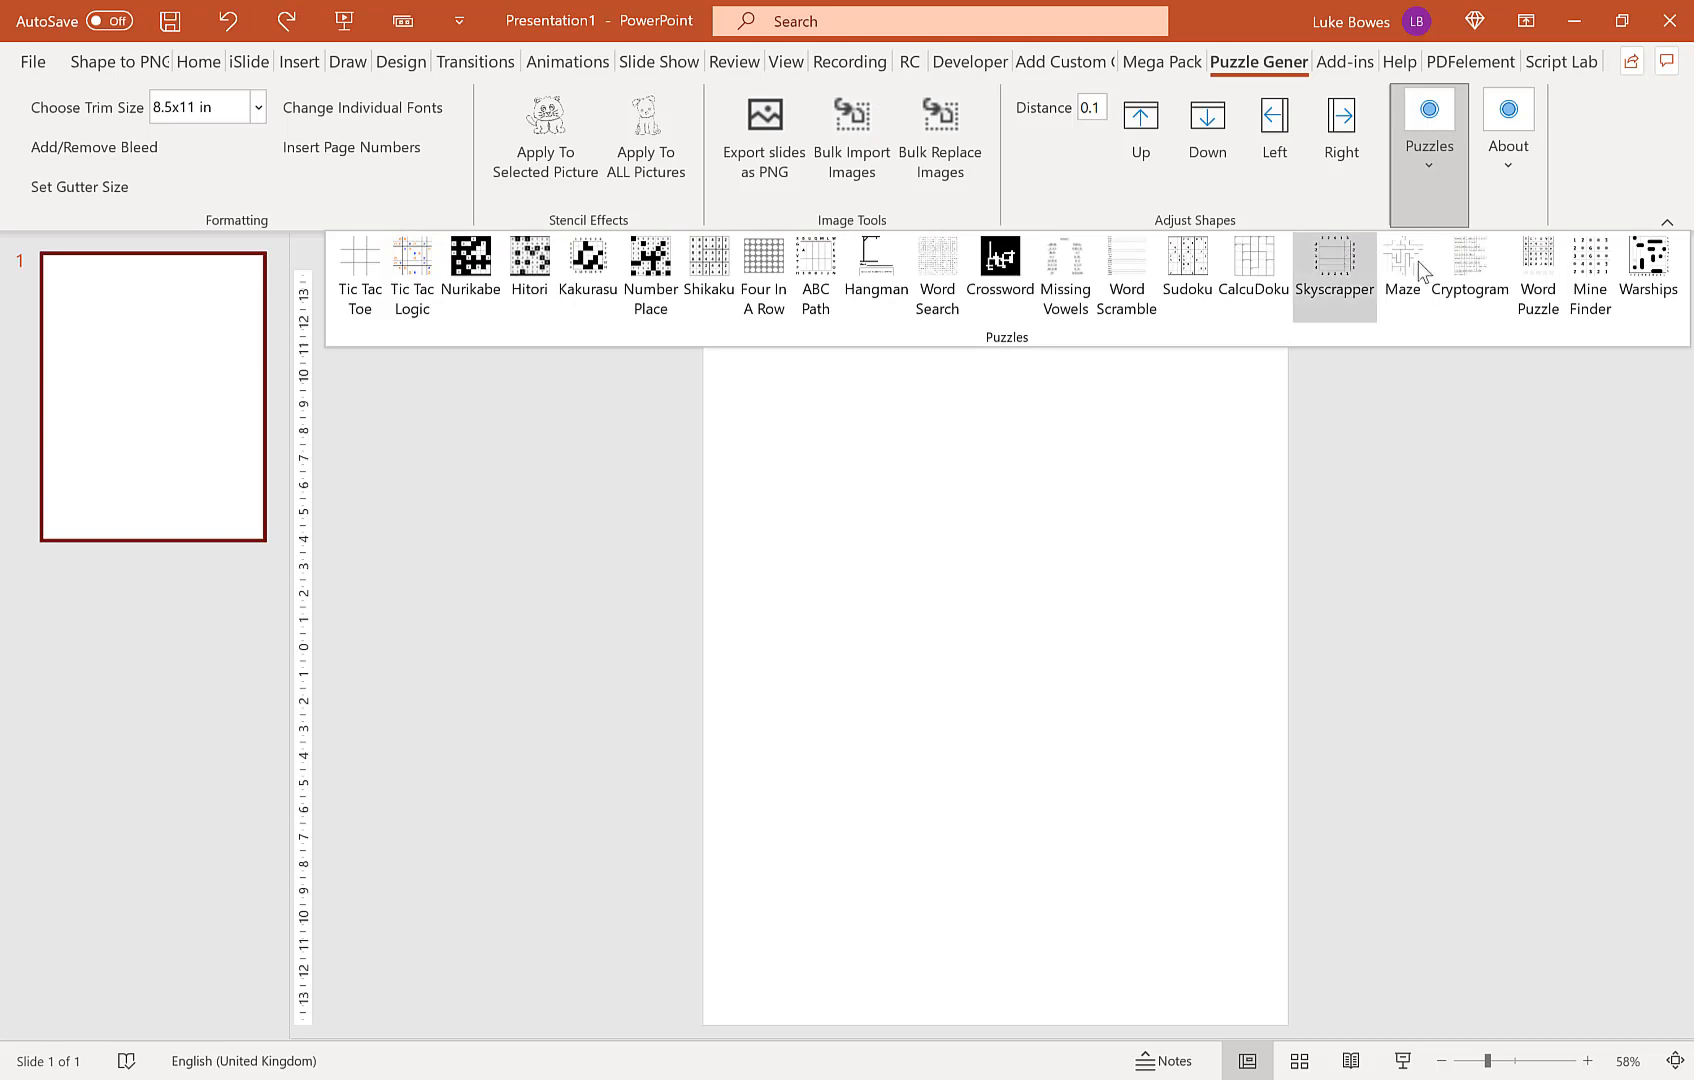
Step: Relaunch the Maze generator and confirm, clearing back to a blank slide
click(1402, 268)
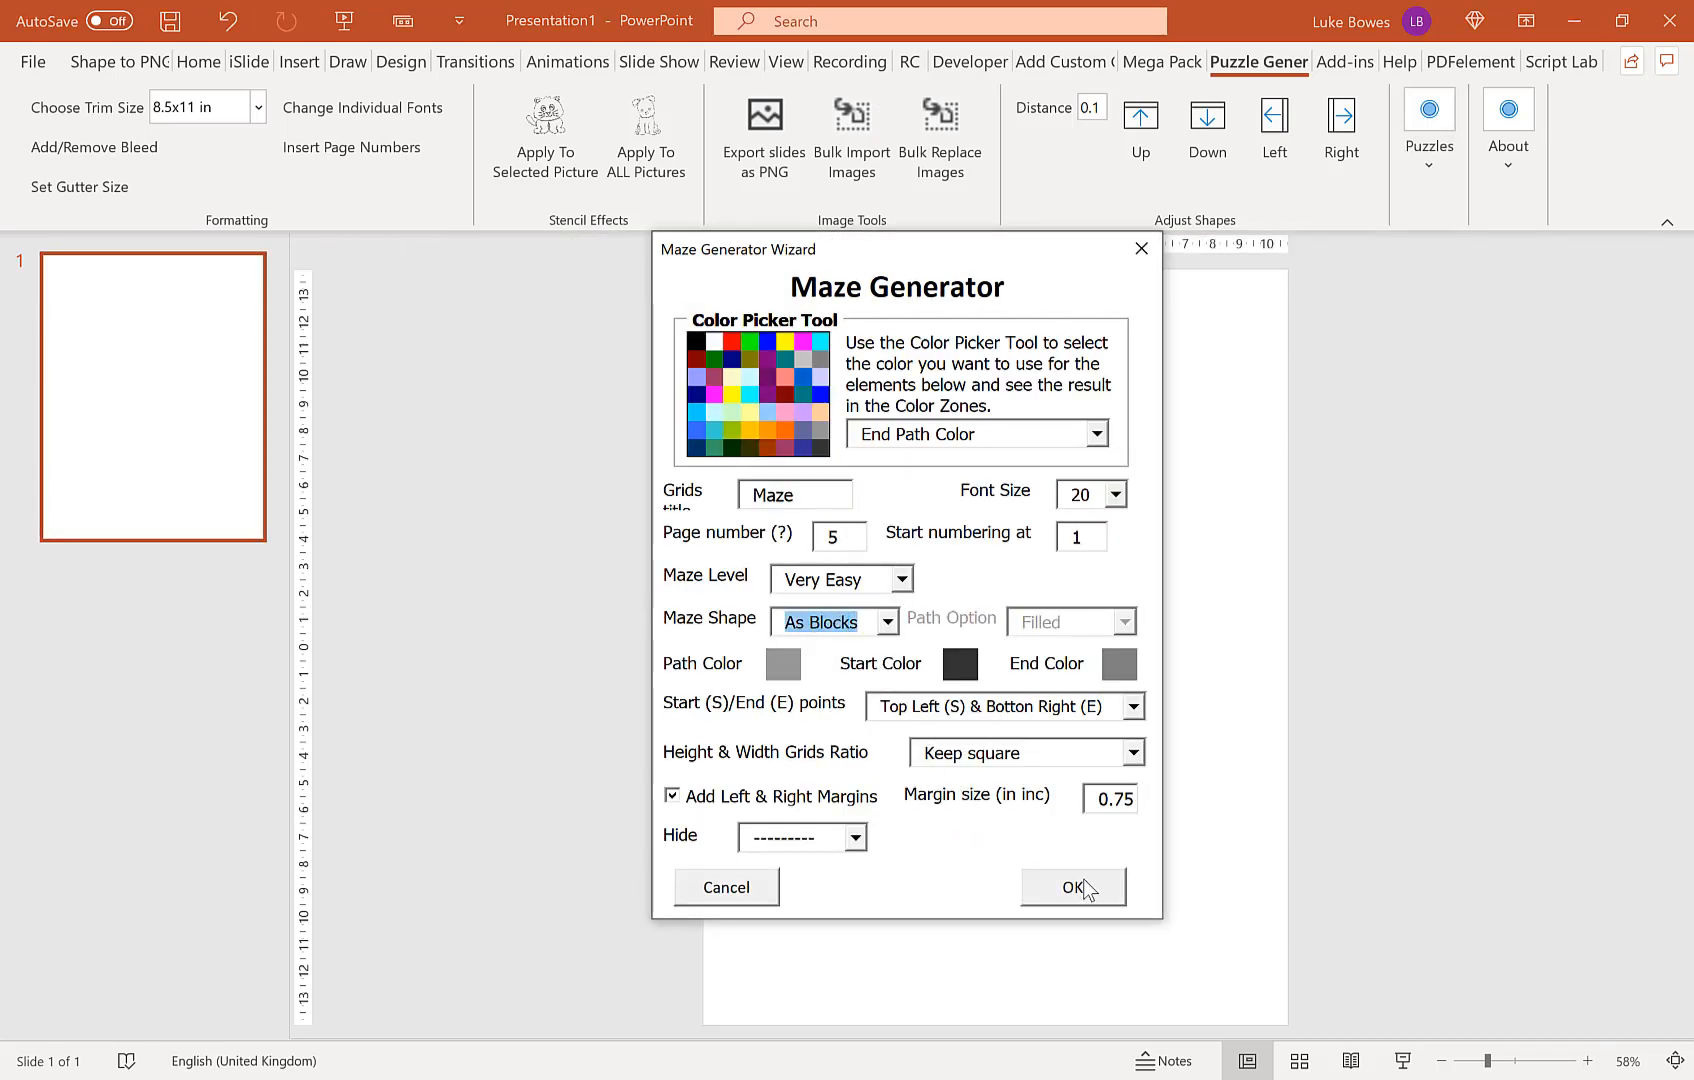
click(1070, 886)
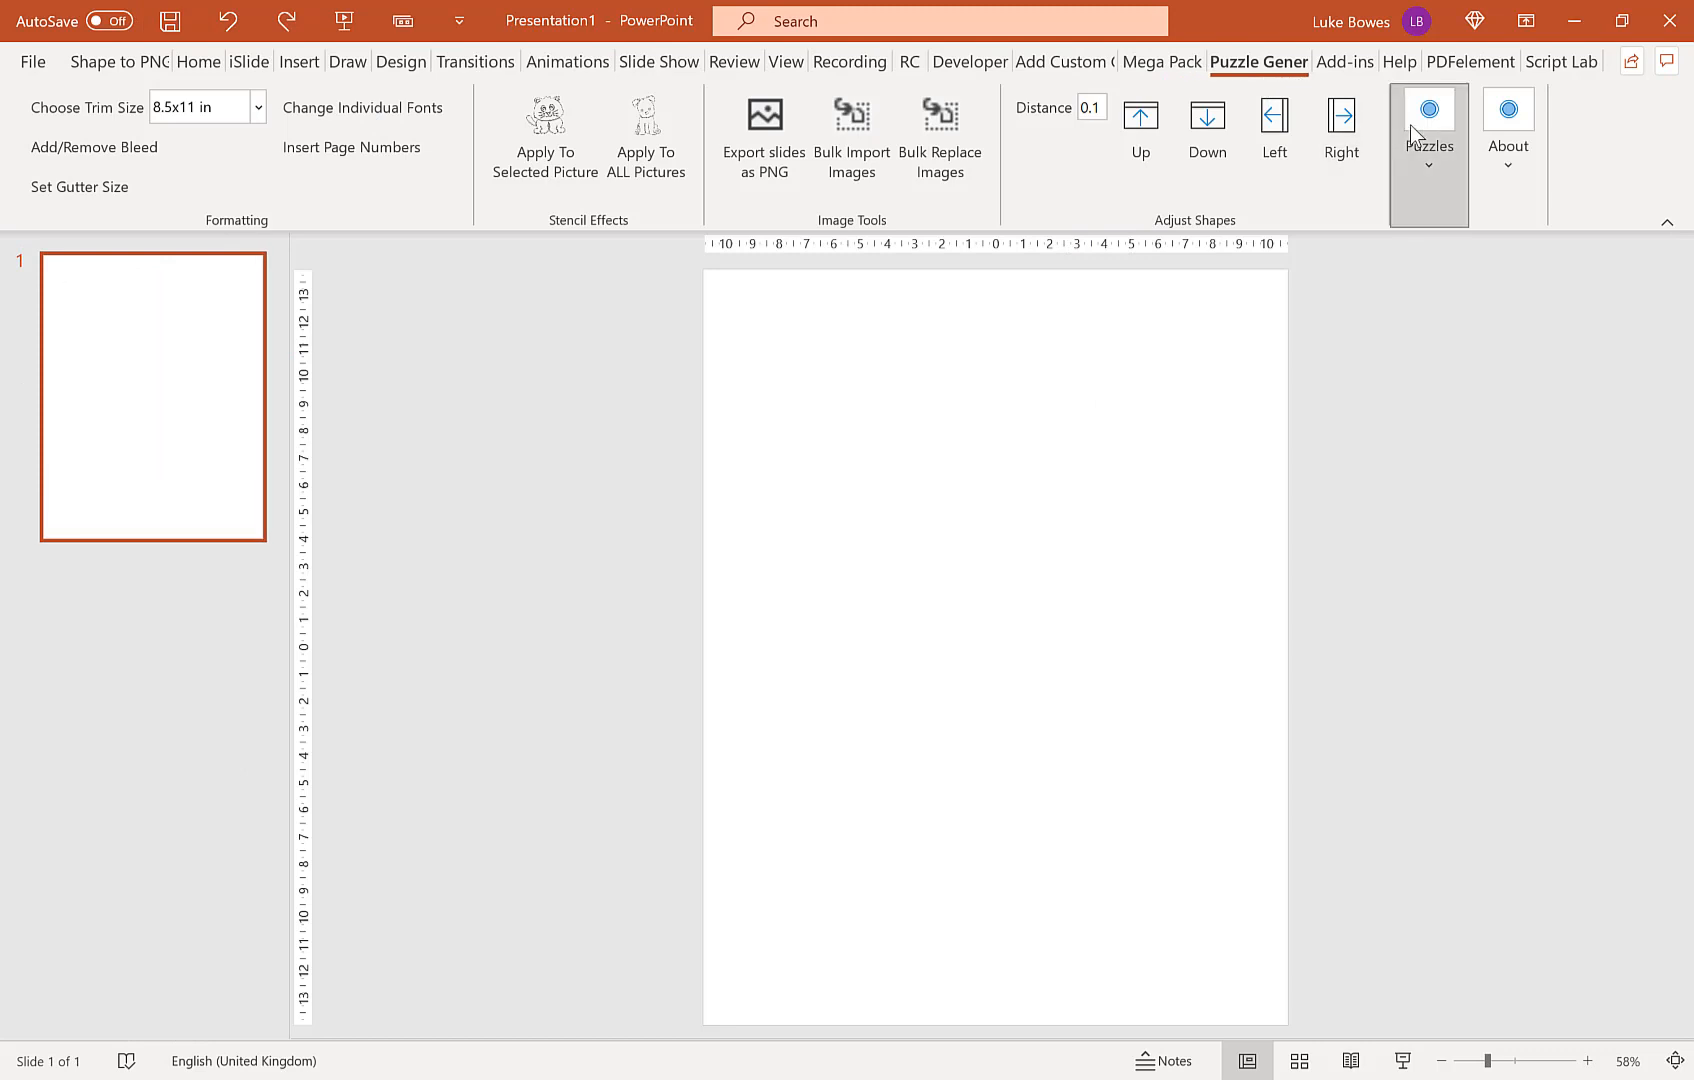
Step: Generate walled mazes with Maze Shape As Walls and Path Option Filled
click(1428, 112)
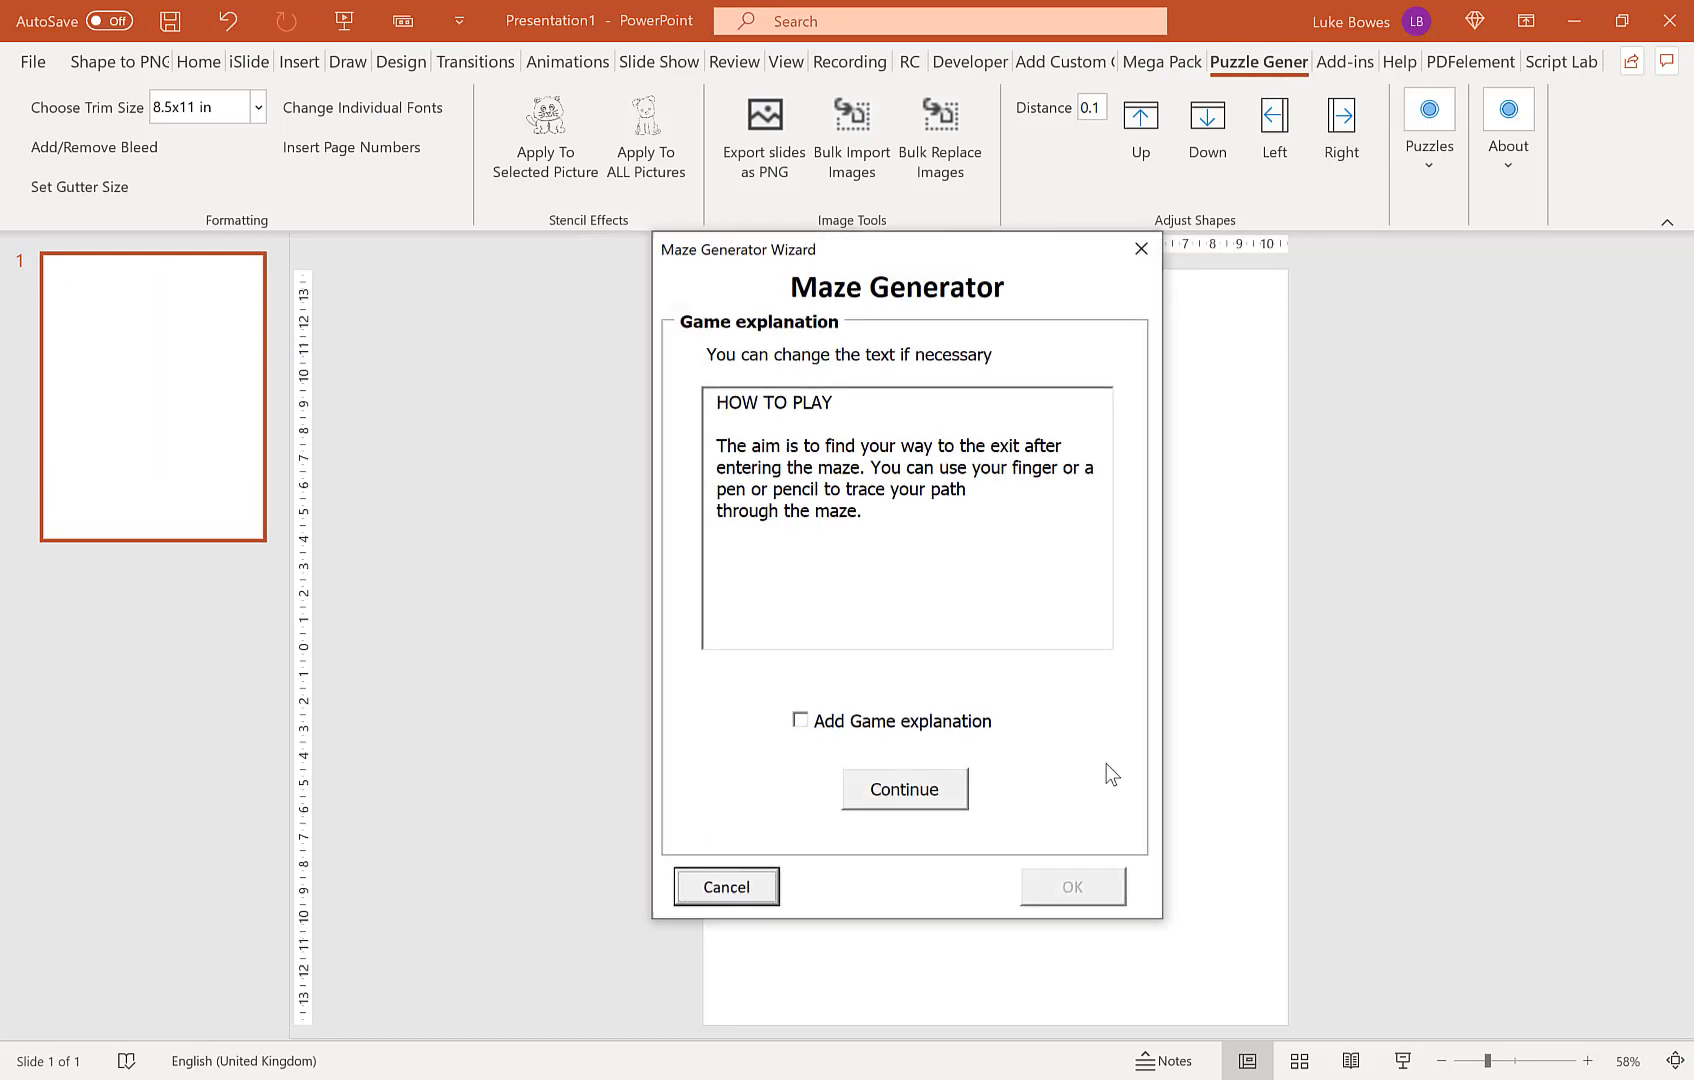
click(904, 790)
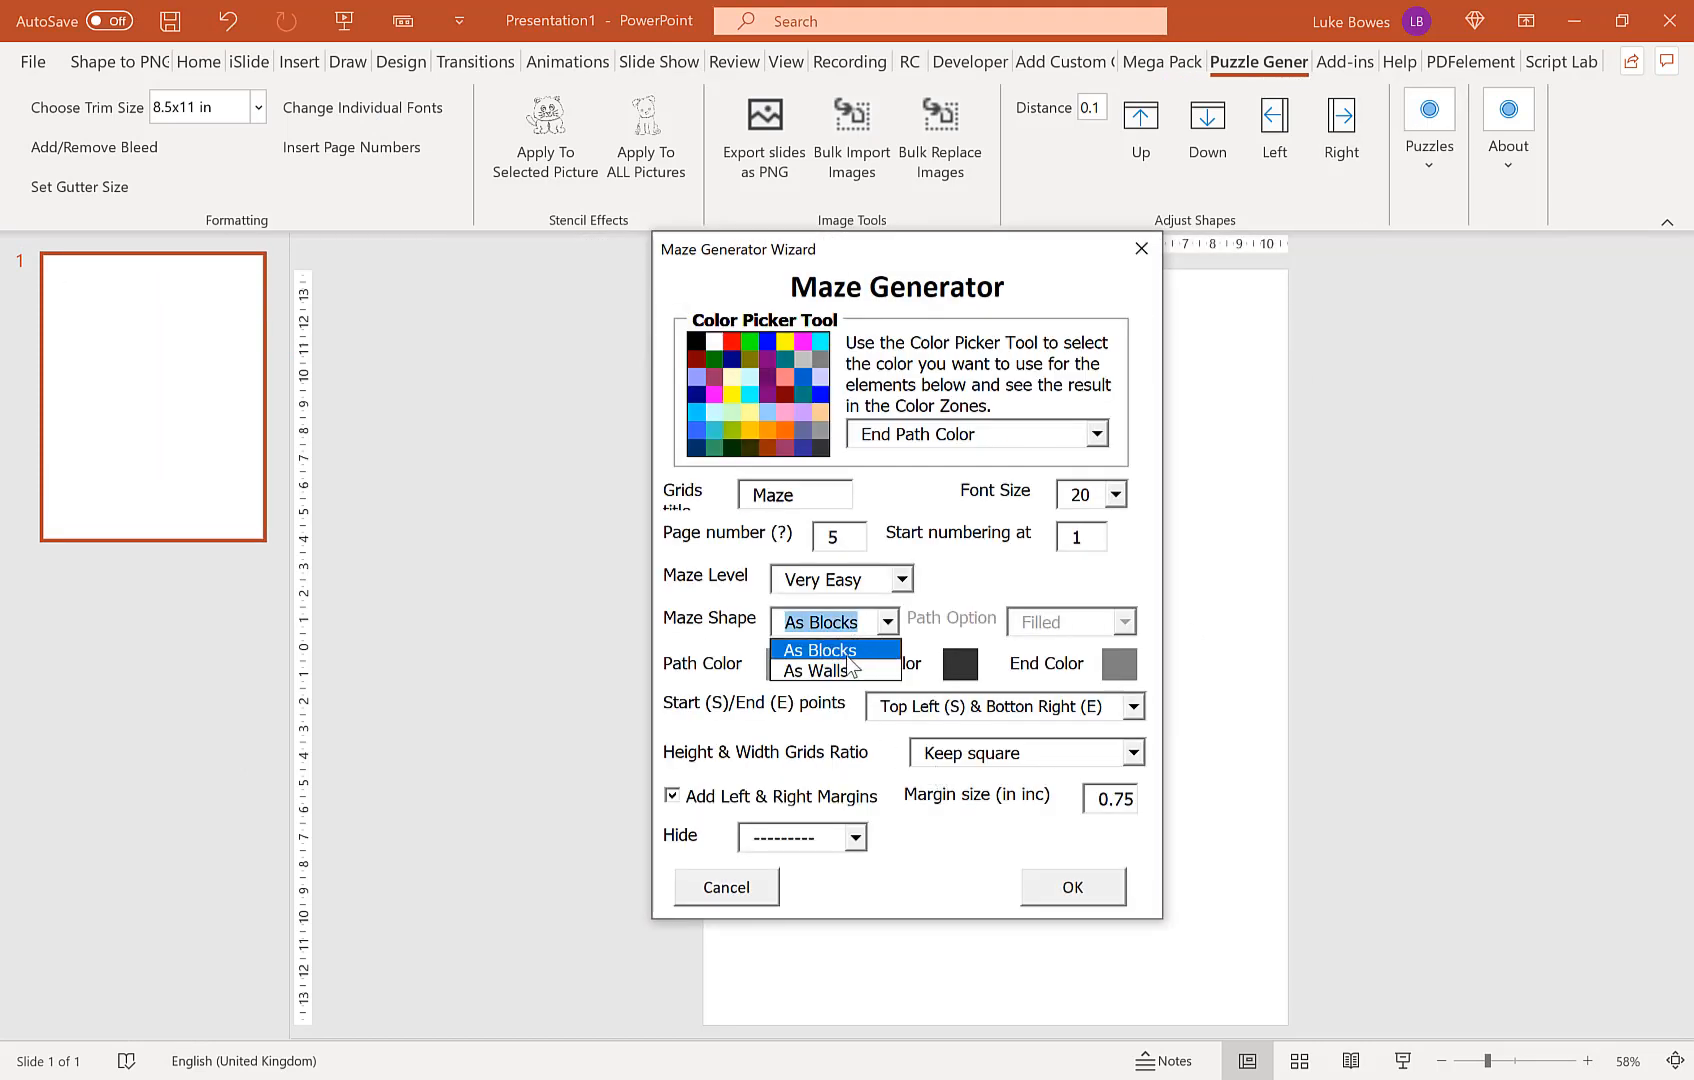
click(812, 670)
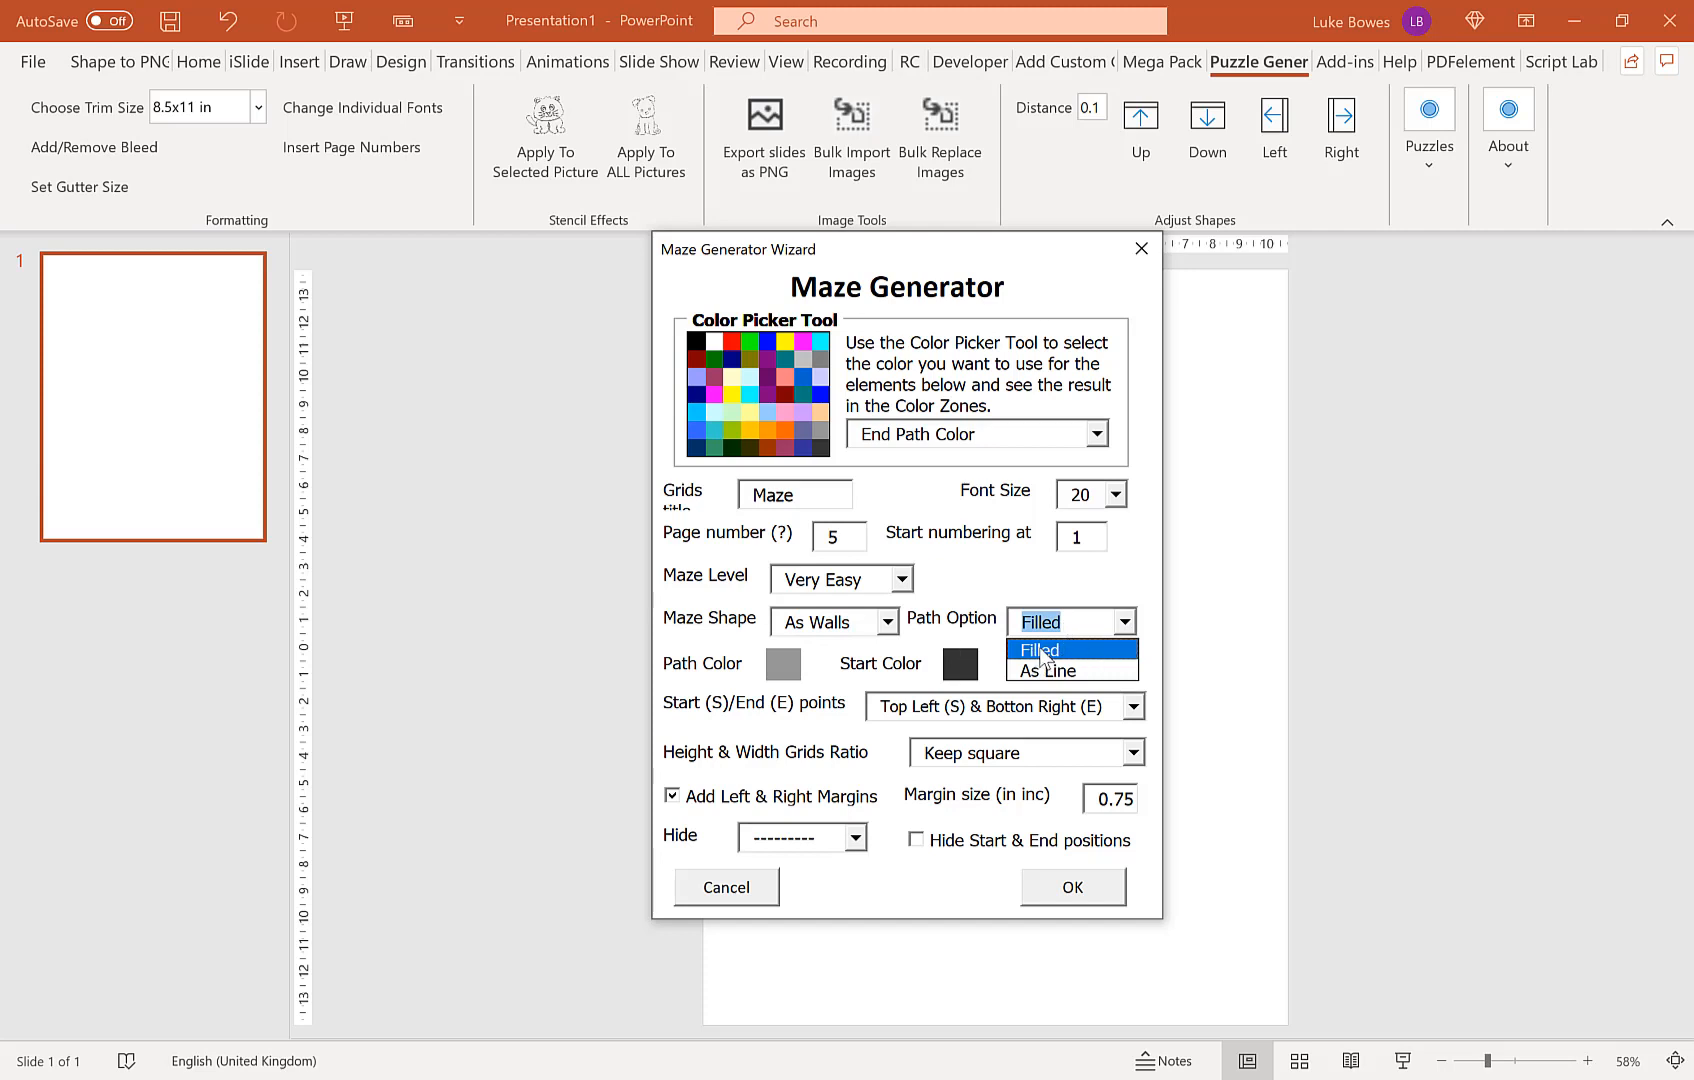
click(1040, 650)
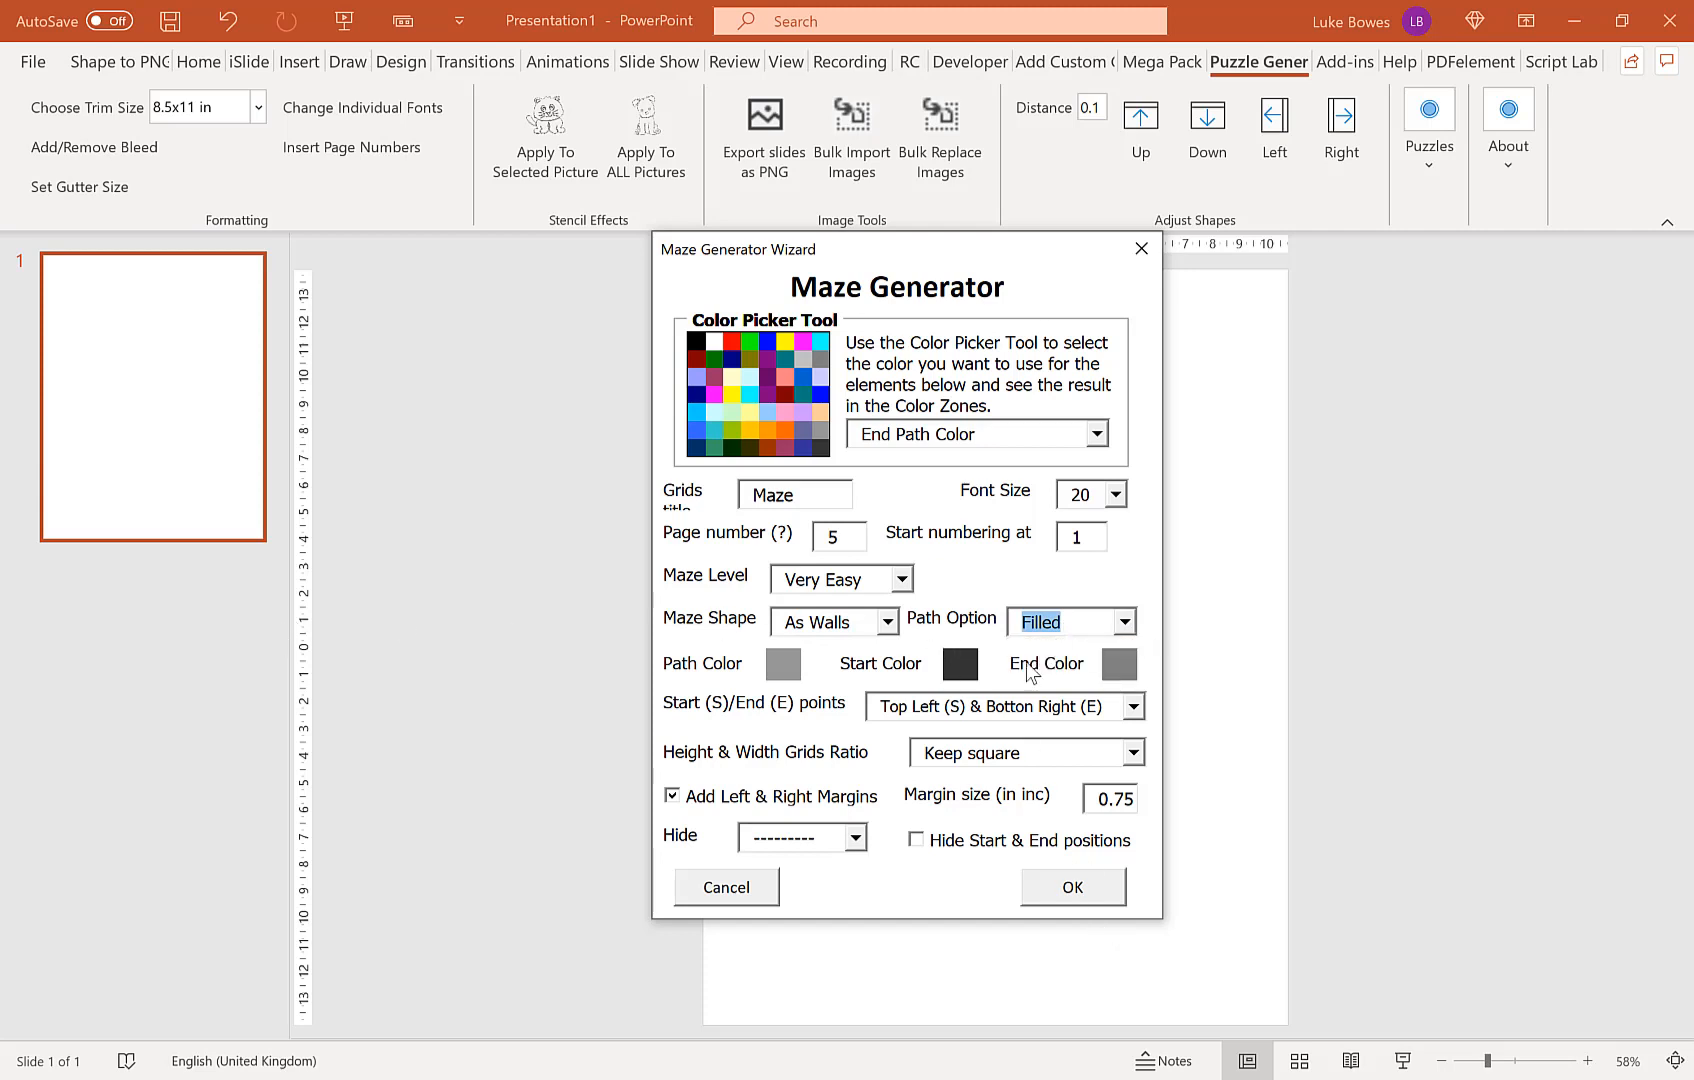
click(1070, 886)
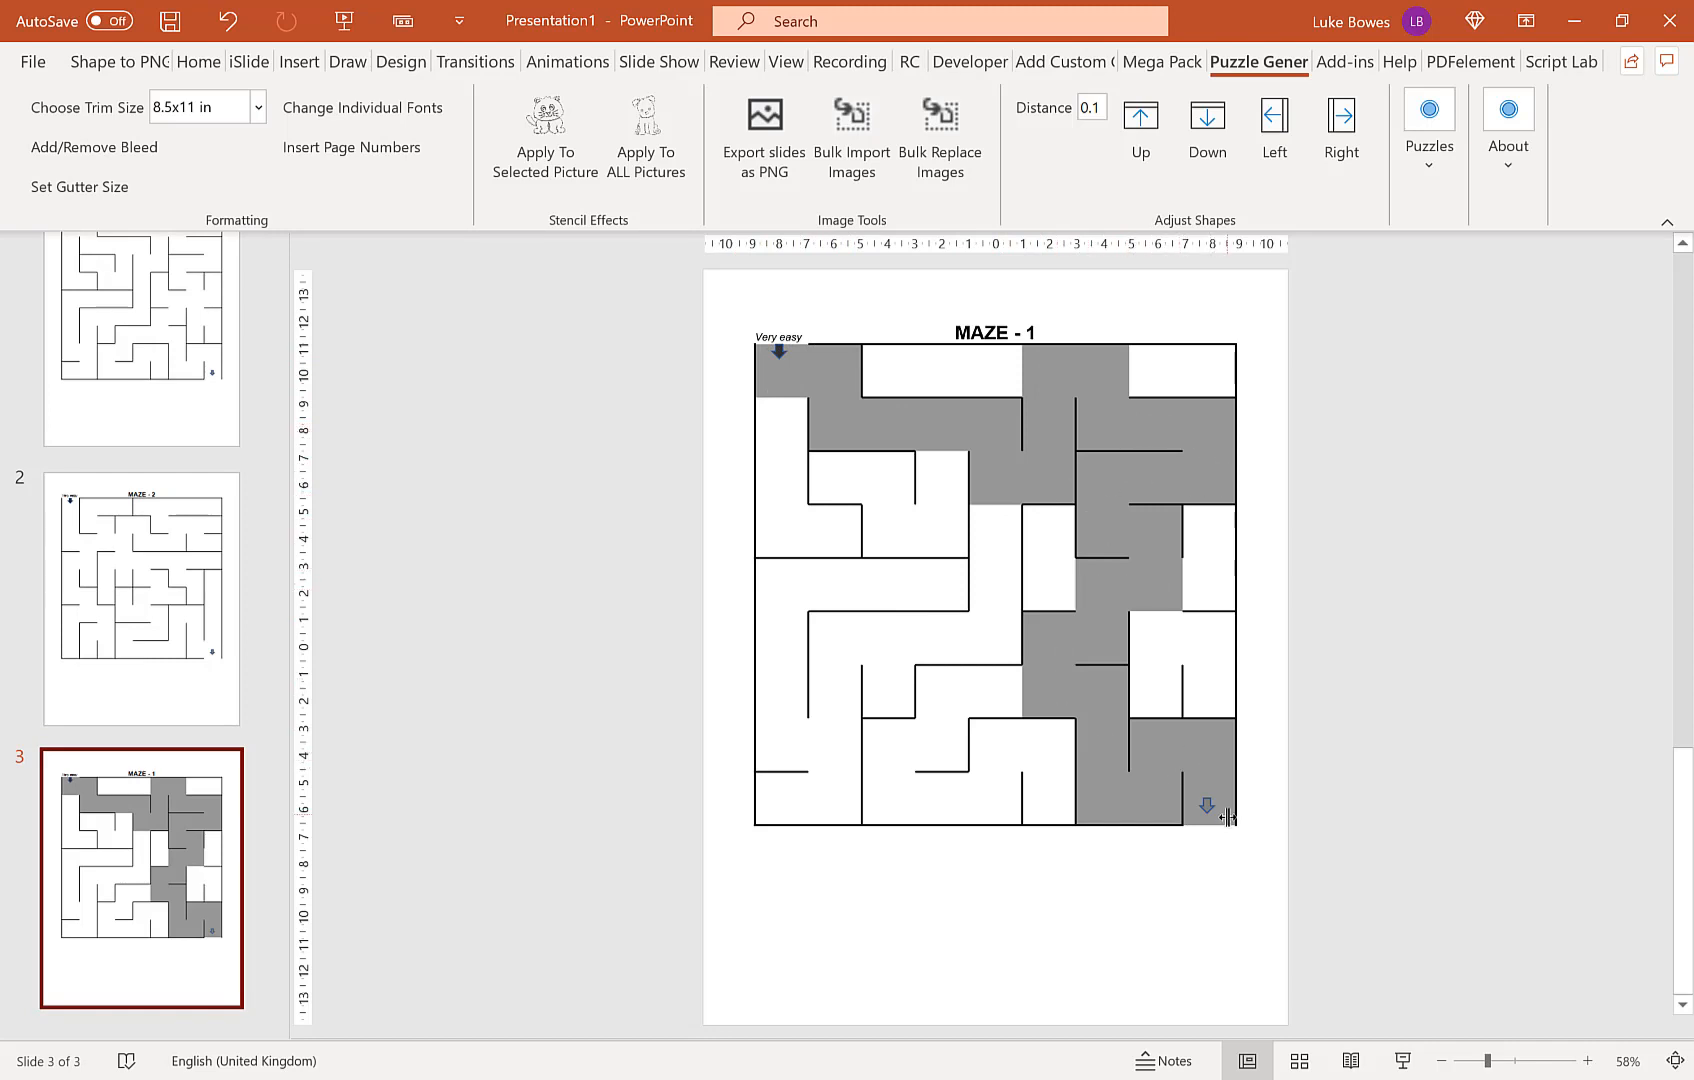
Step: Regenerate the walled mazes with Path Option set to As Line
click(780, 352)
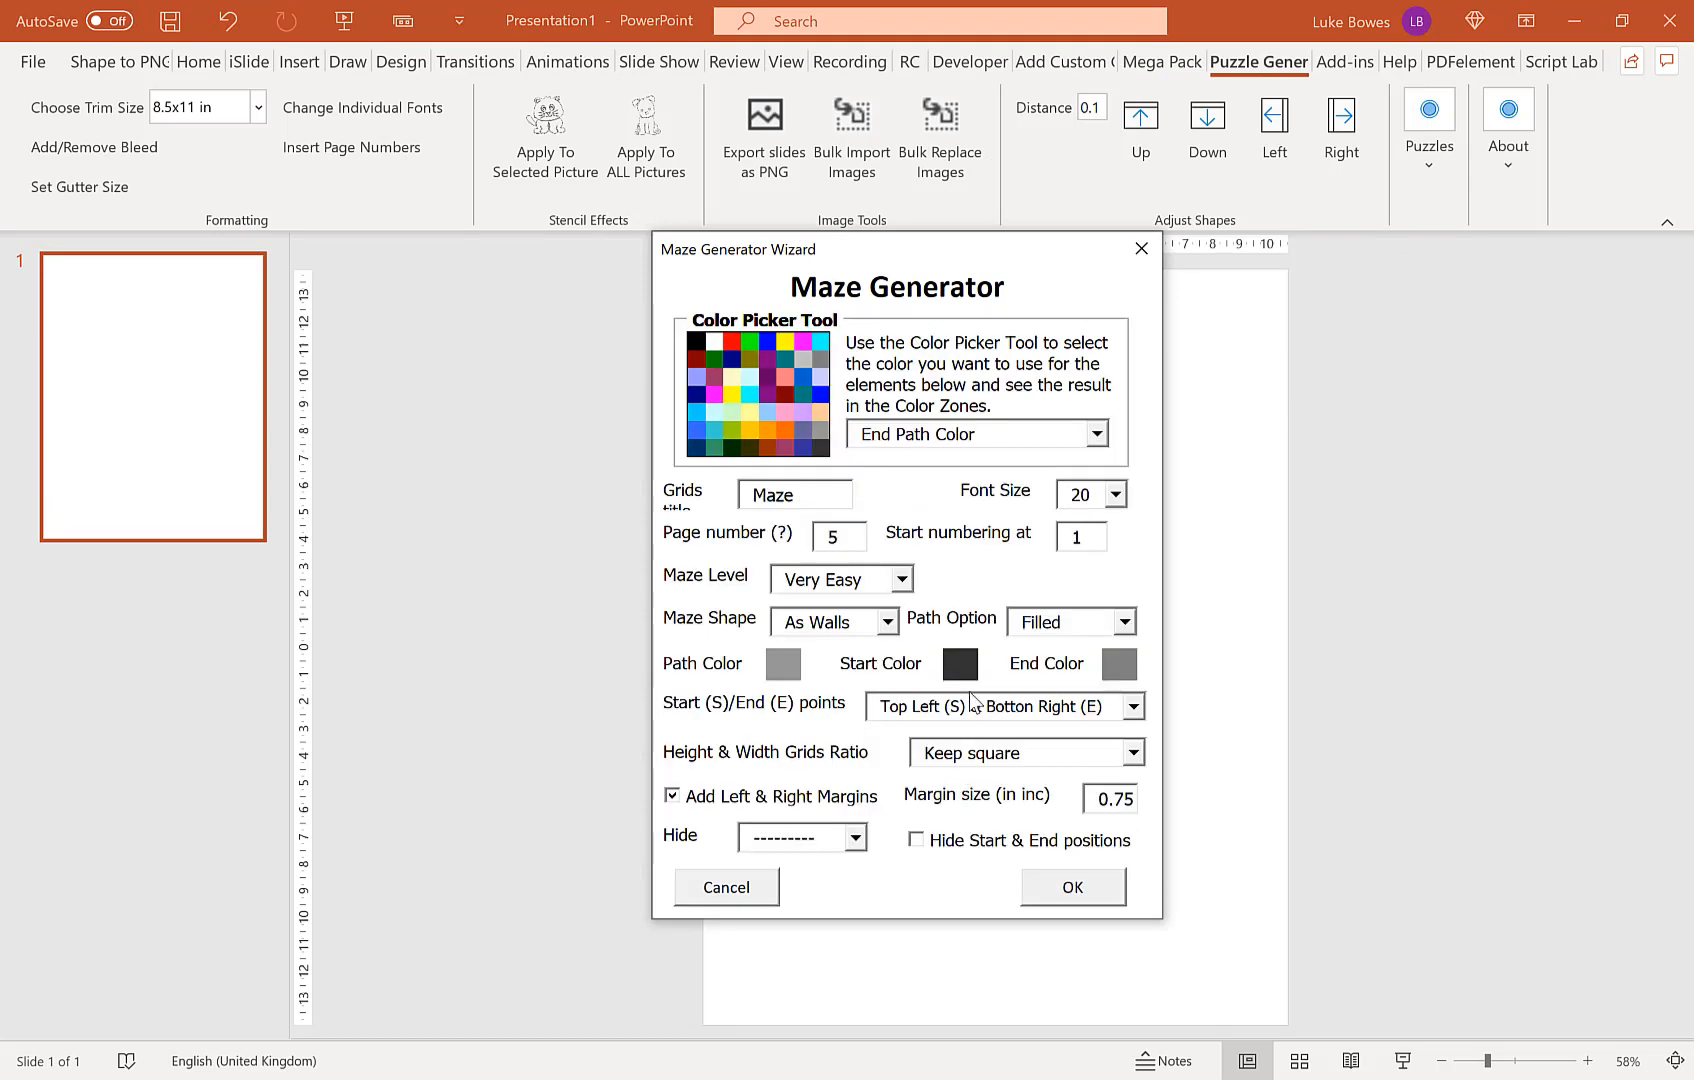
click(1124, 620)
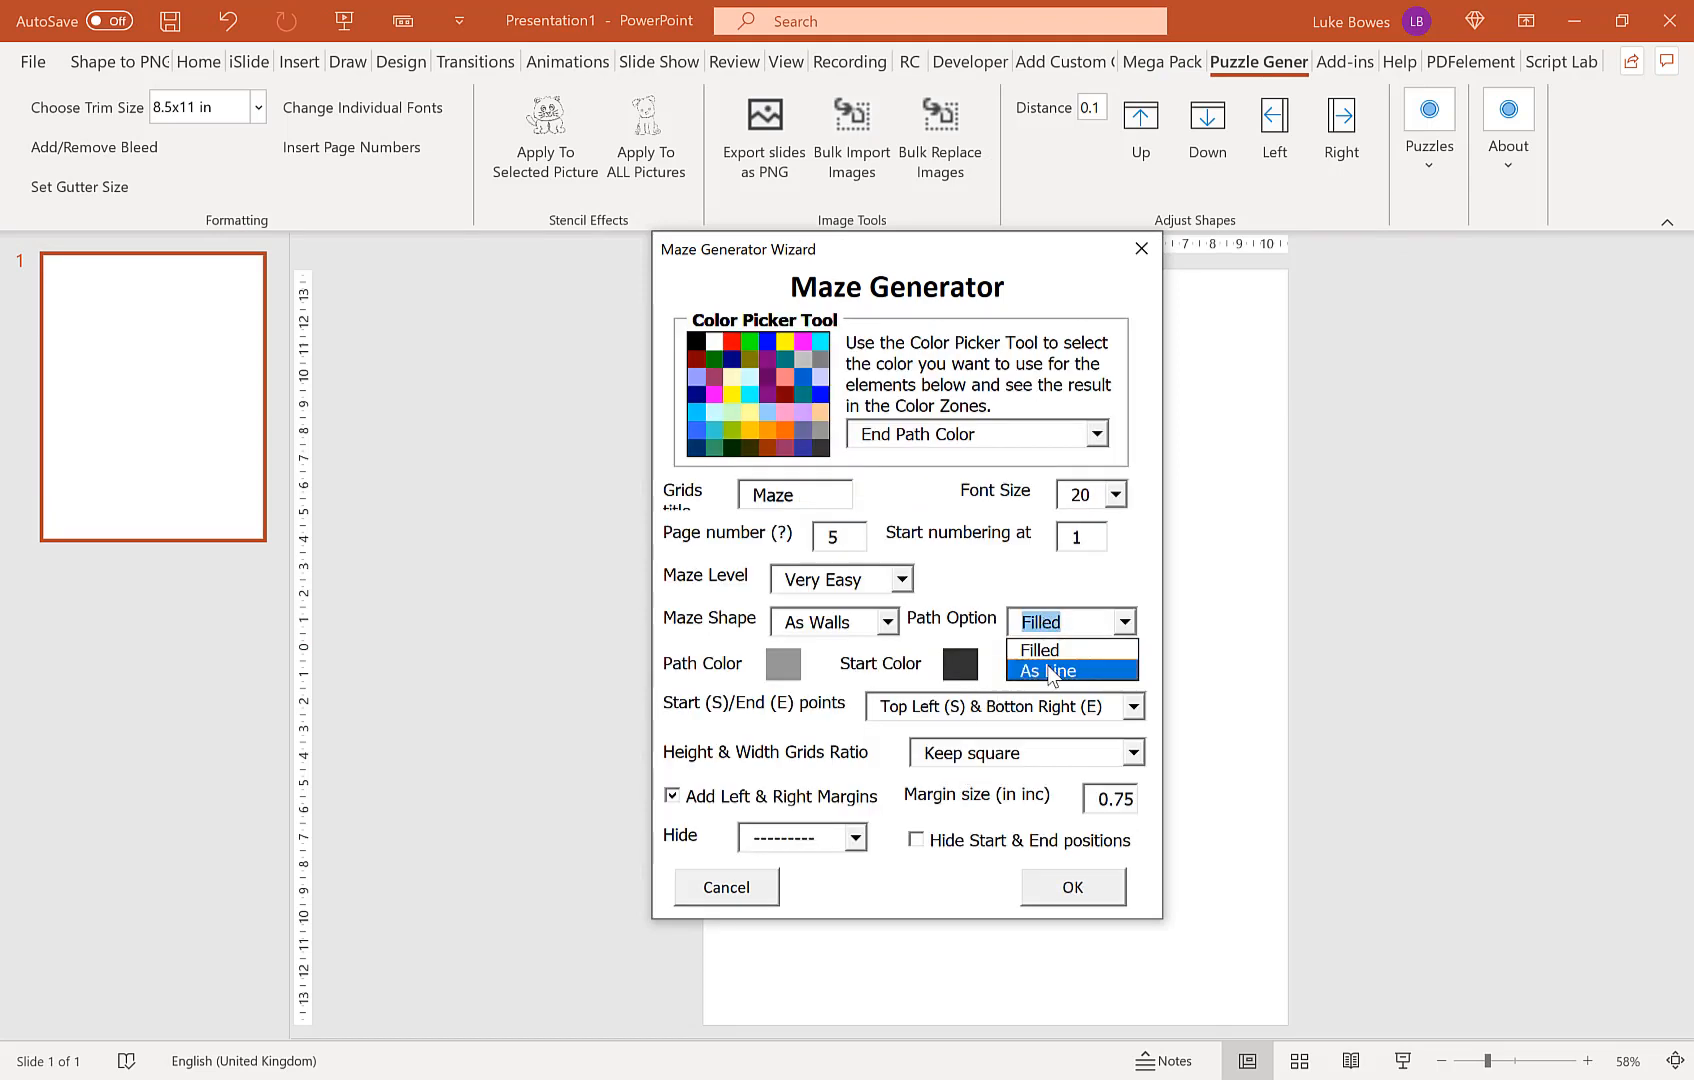
click(1046, 670)
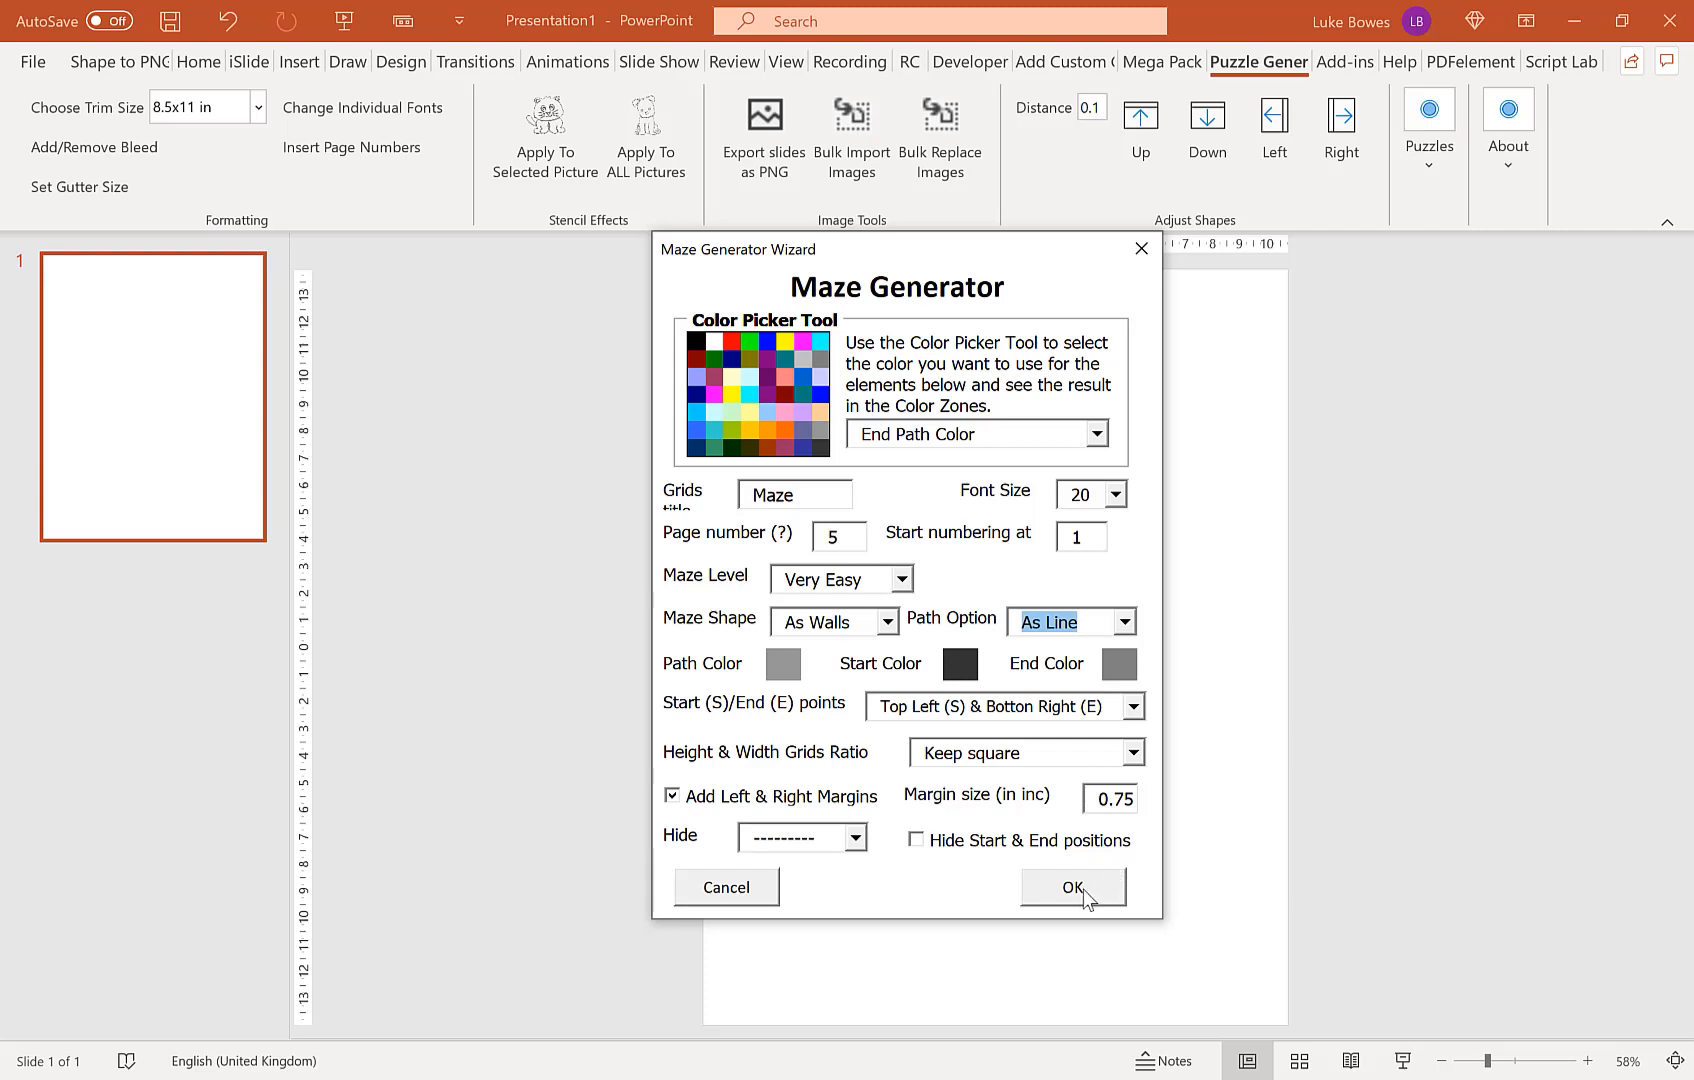
click(1070, 886)
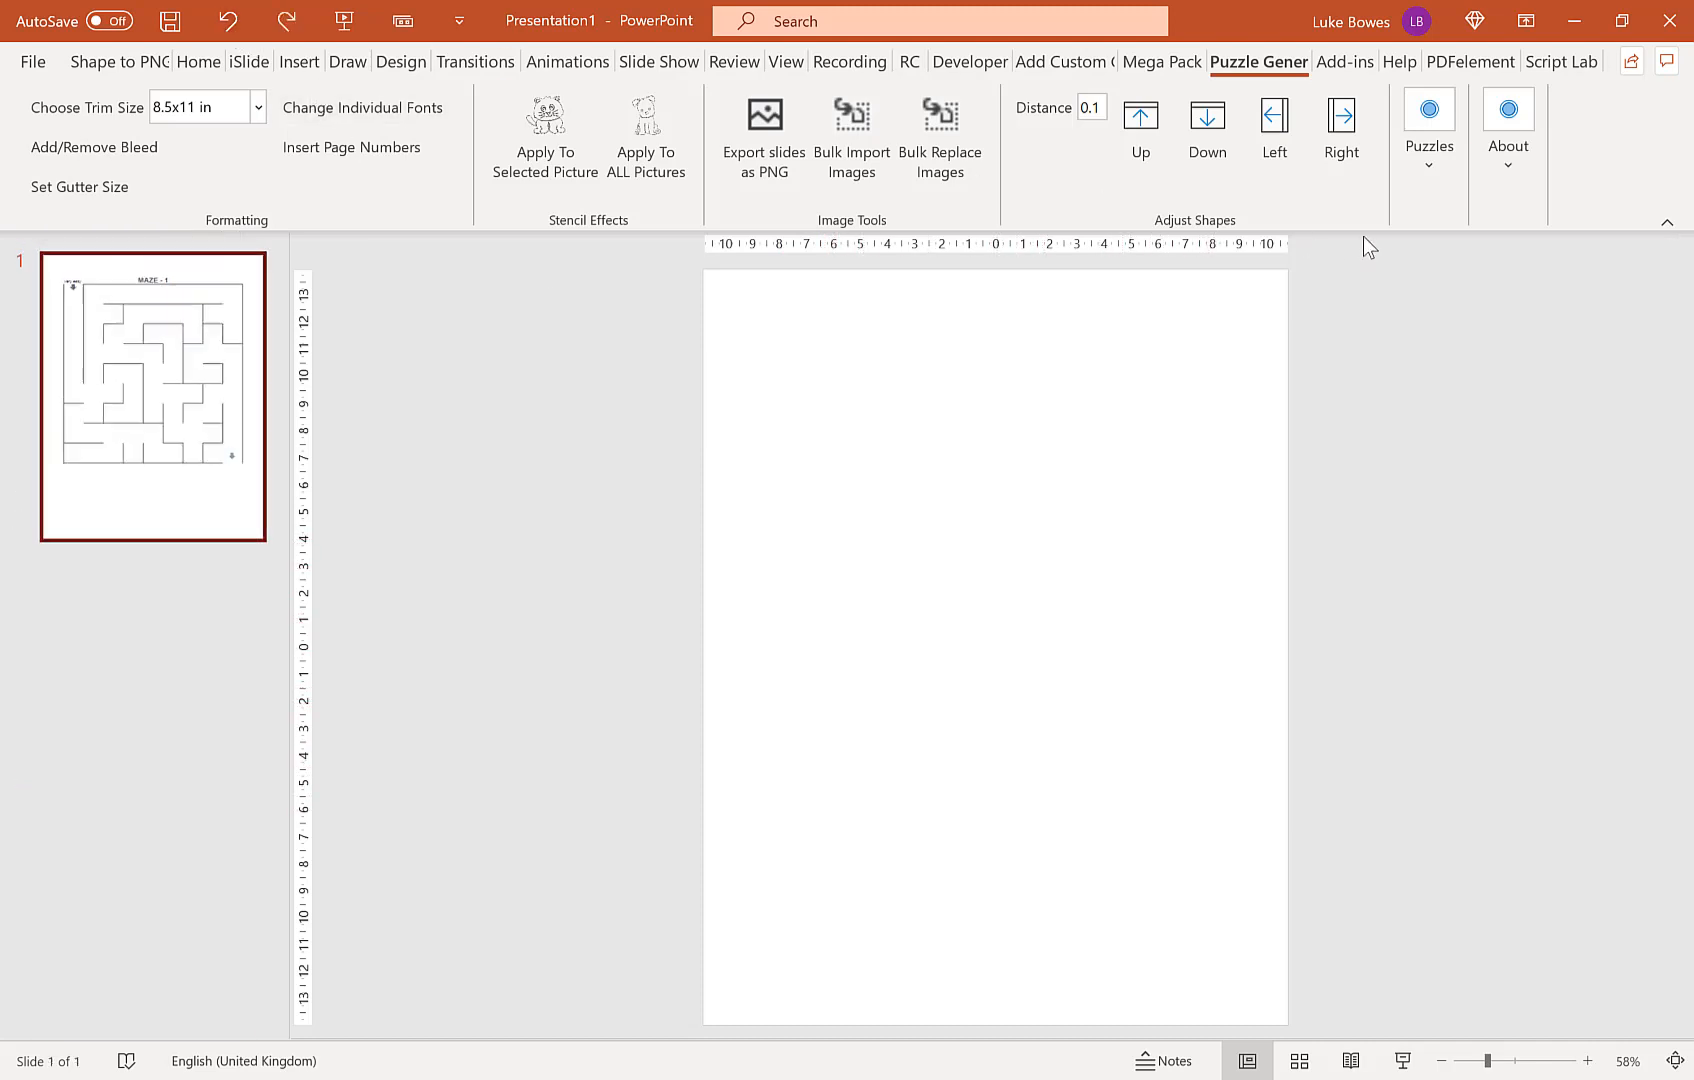
Step: Set Start/End points to Top Center (S) & Bottom Center (E) and apply
click(1428, 128)
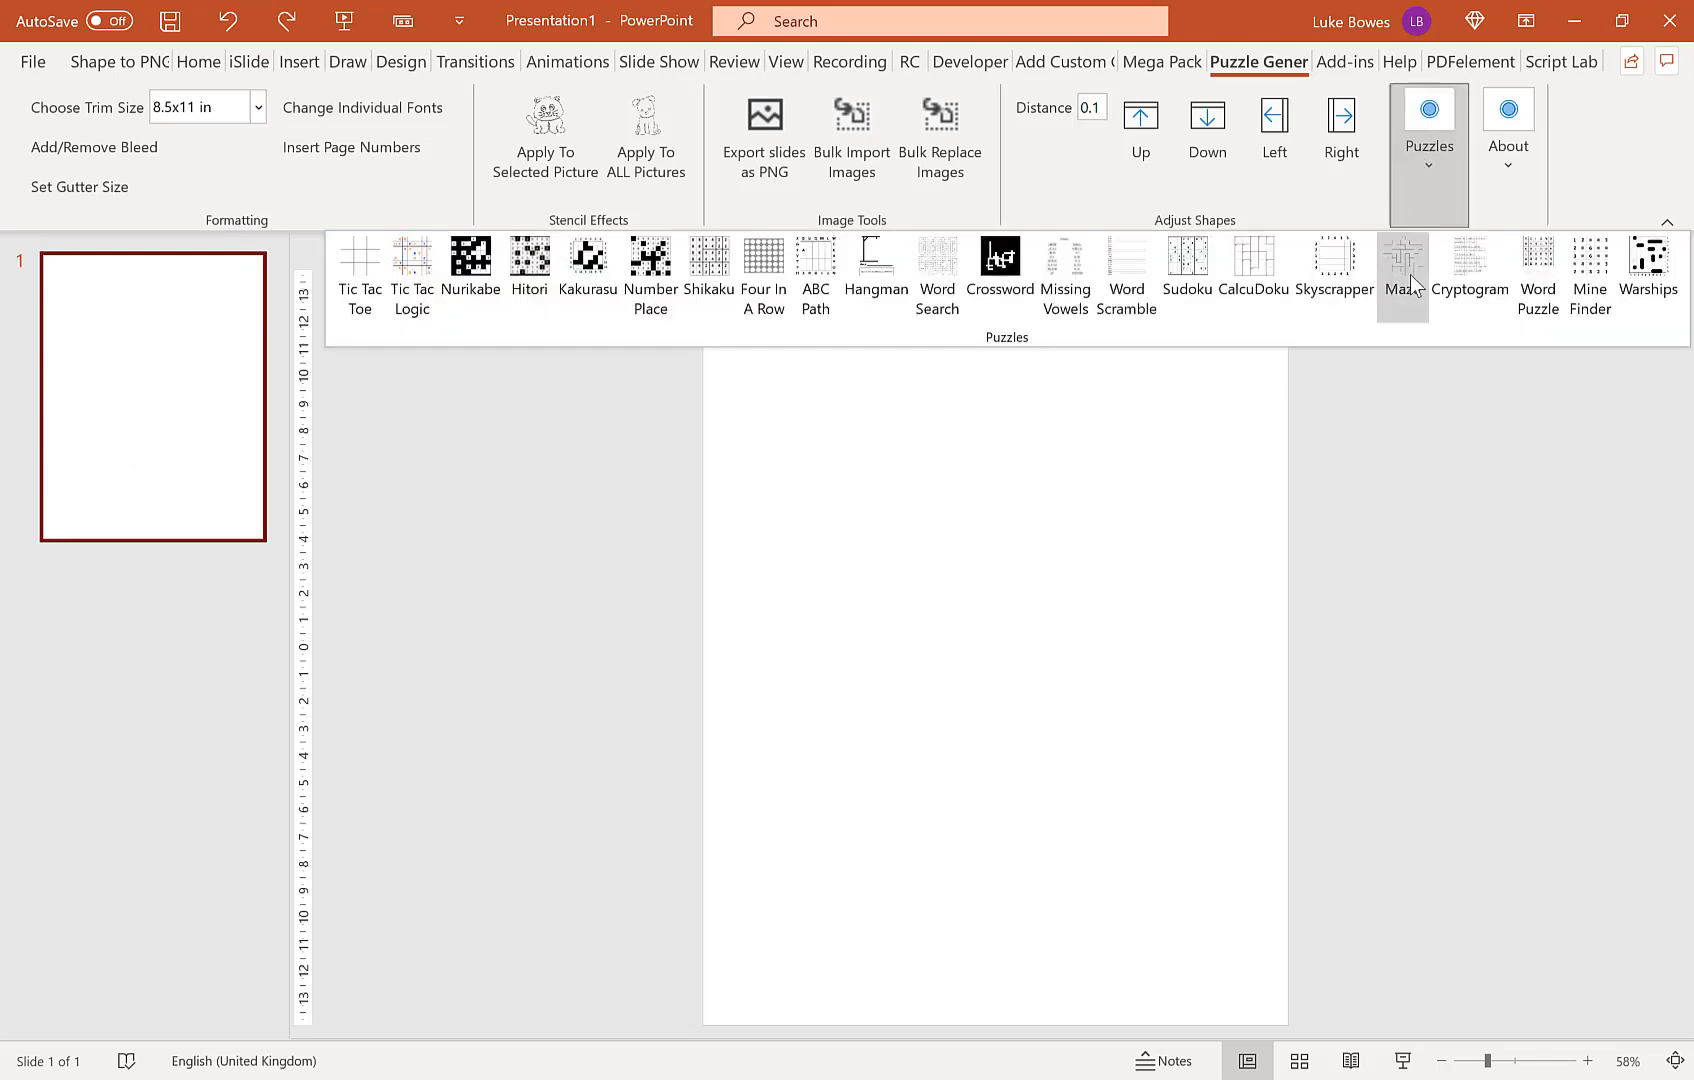
click(1402, 258)
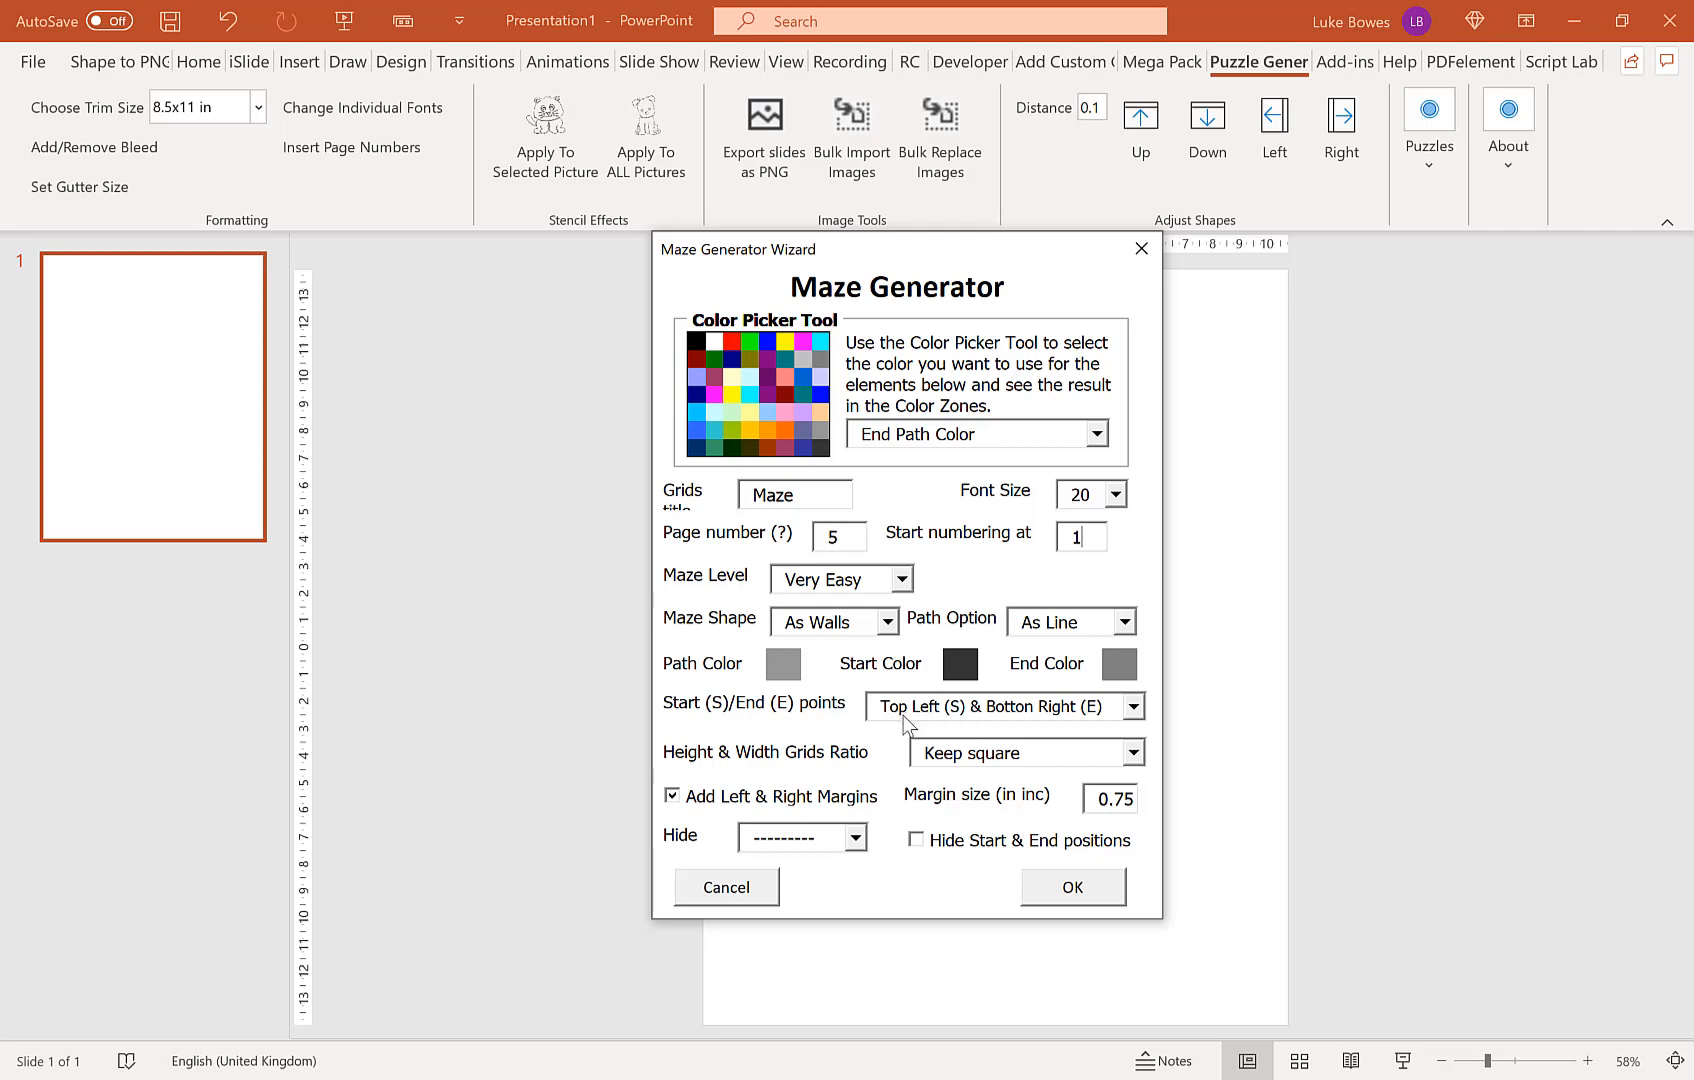
mouse_move(978, 722)
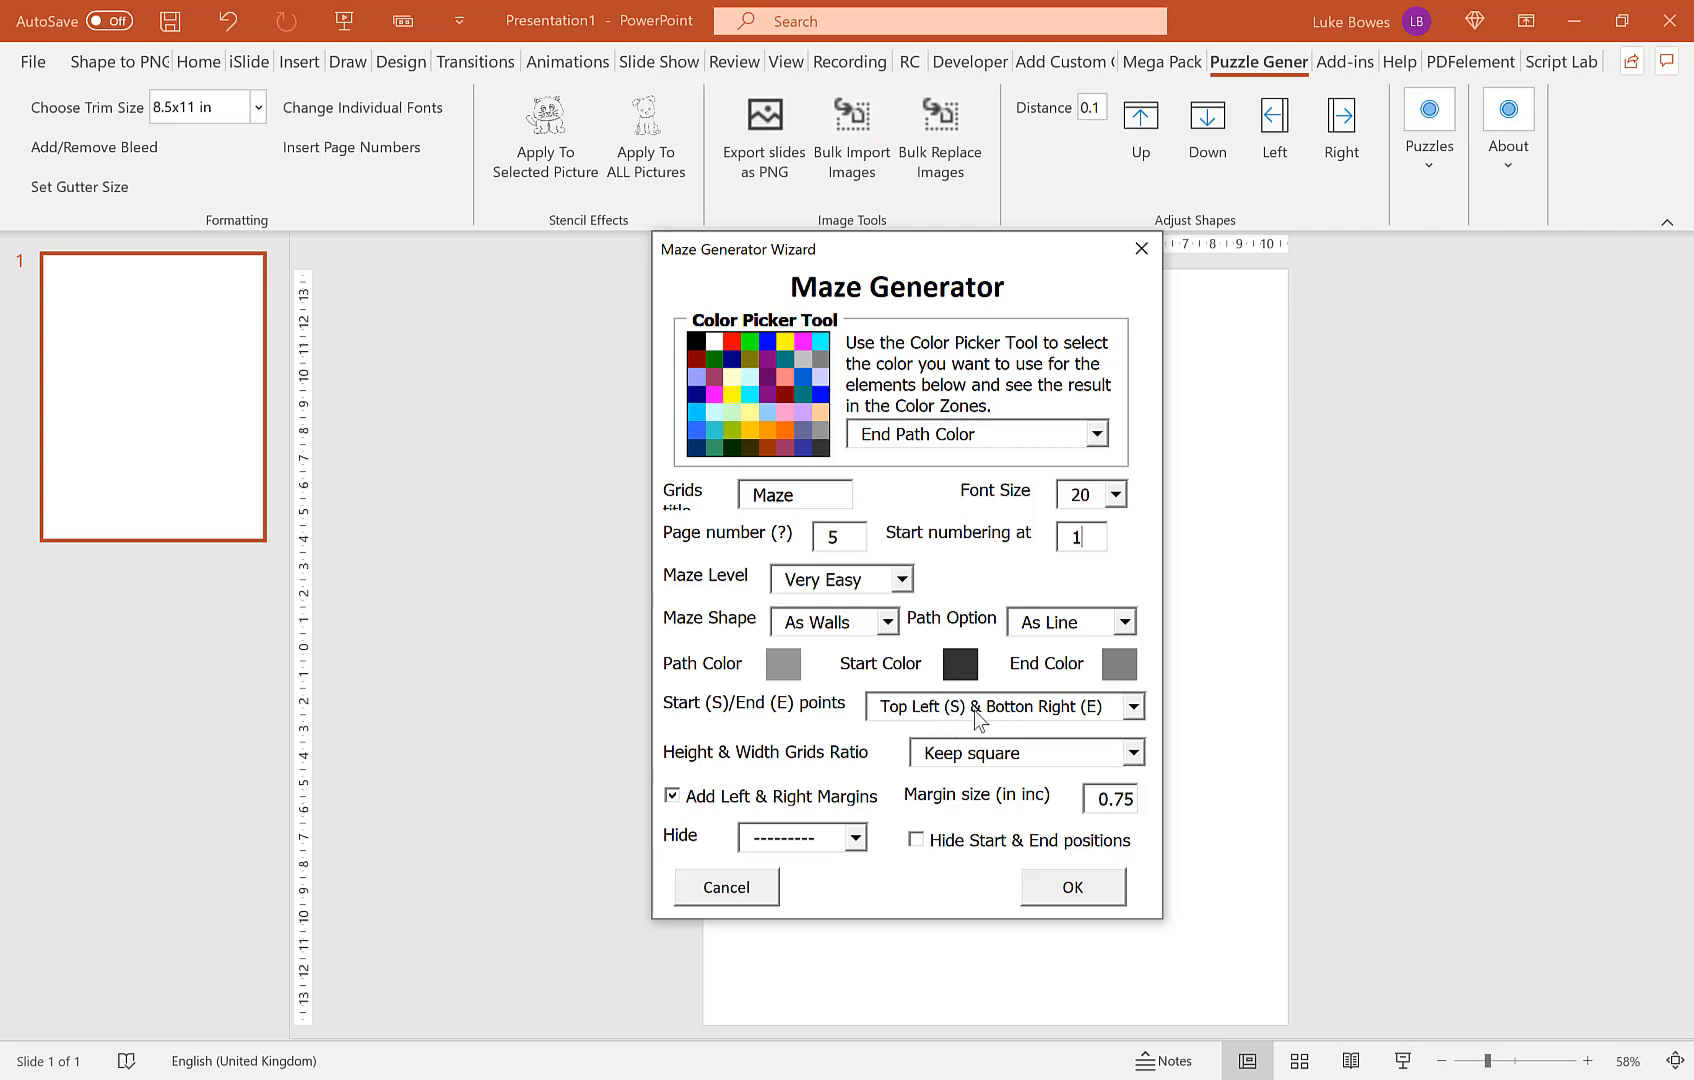
click(1130, 706)
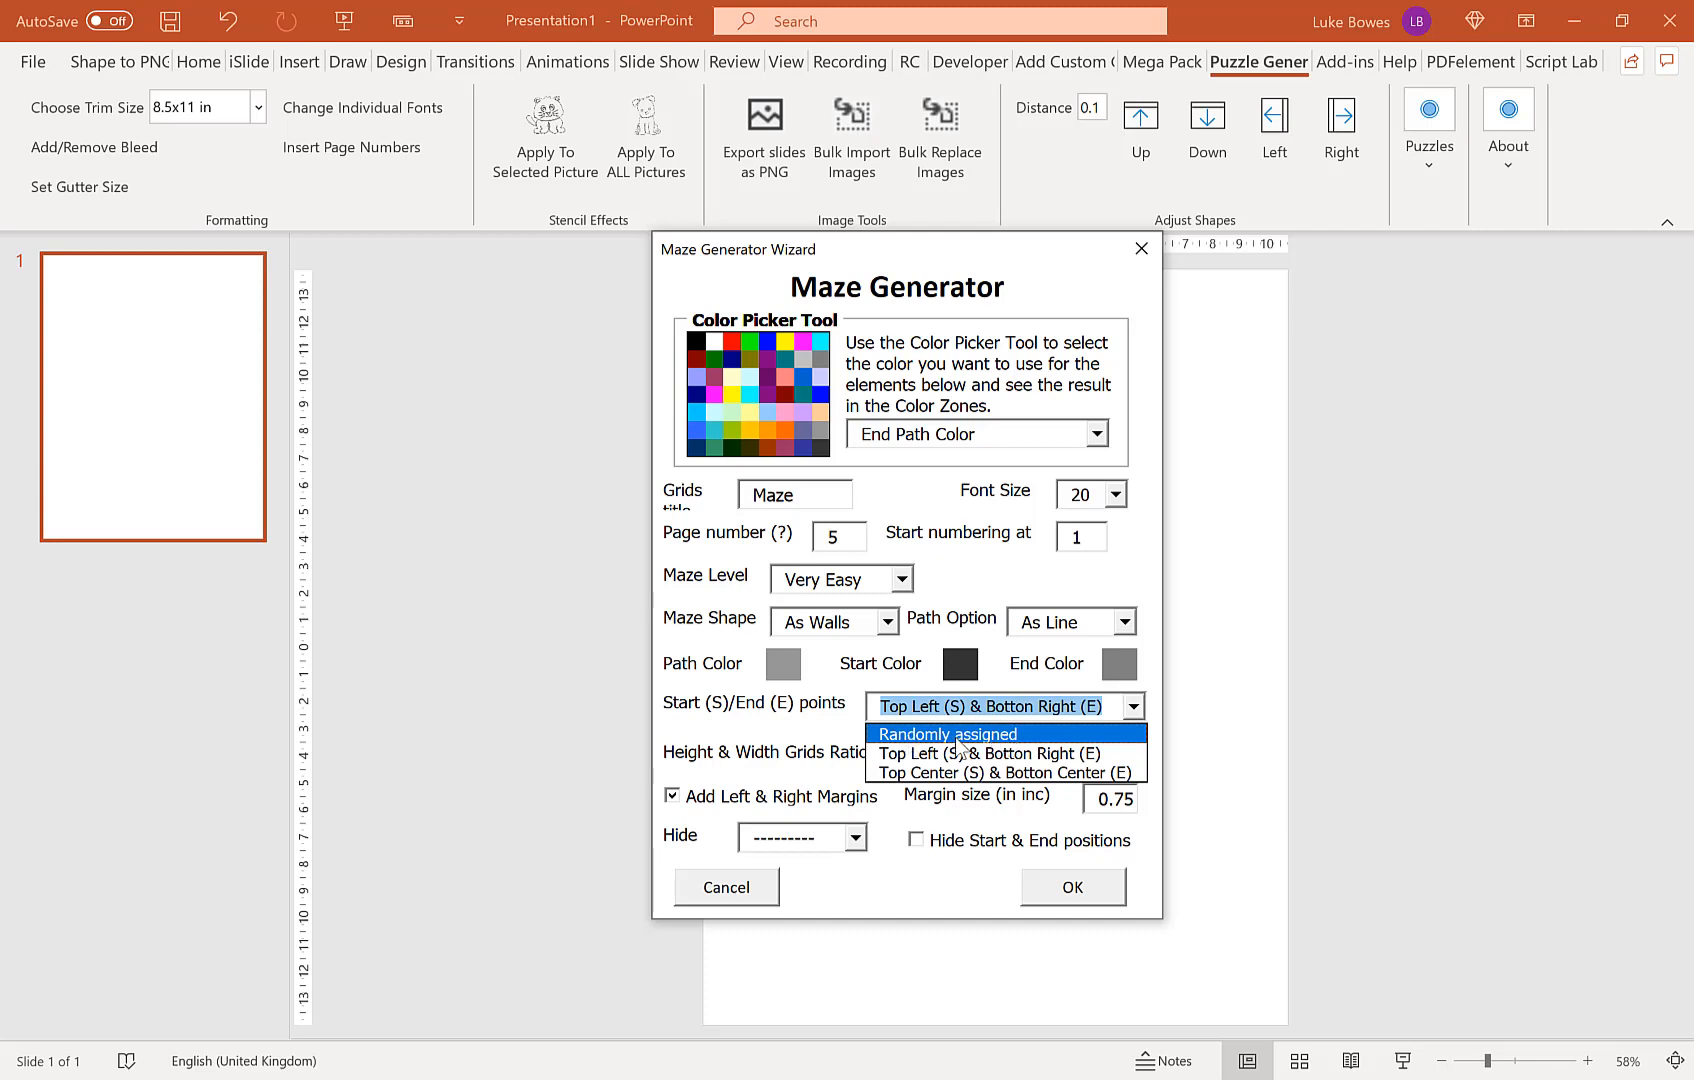
mouse_move(1002, 750)
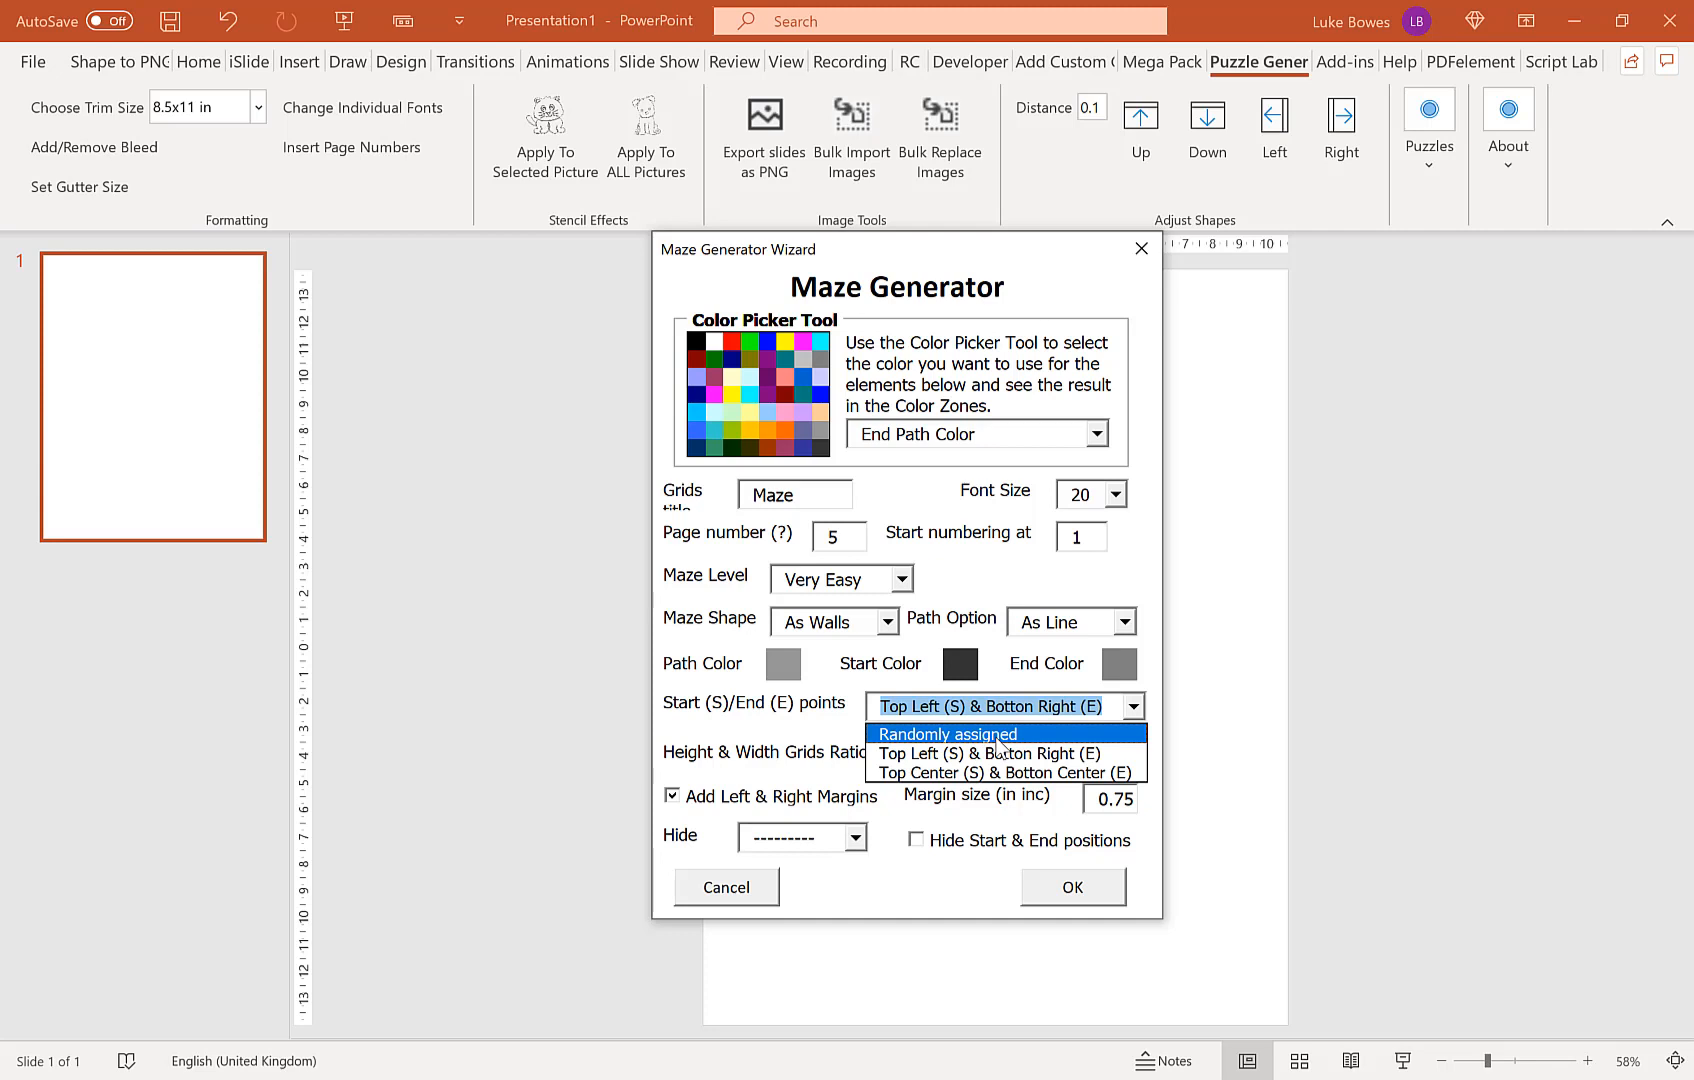
click(1002, 772)
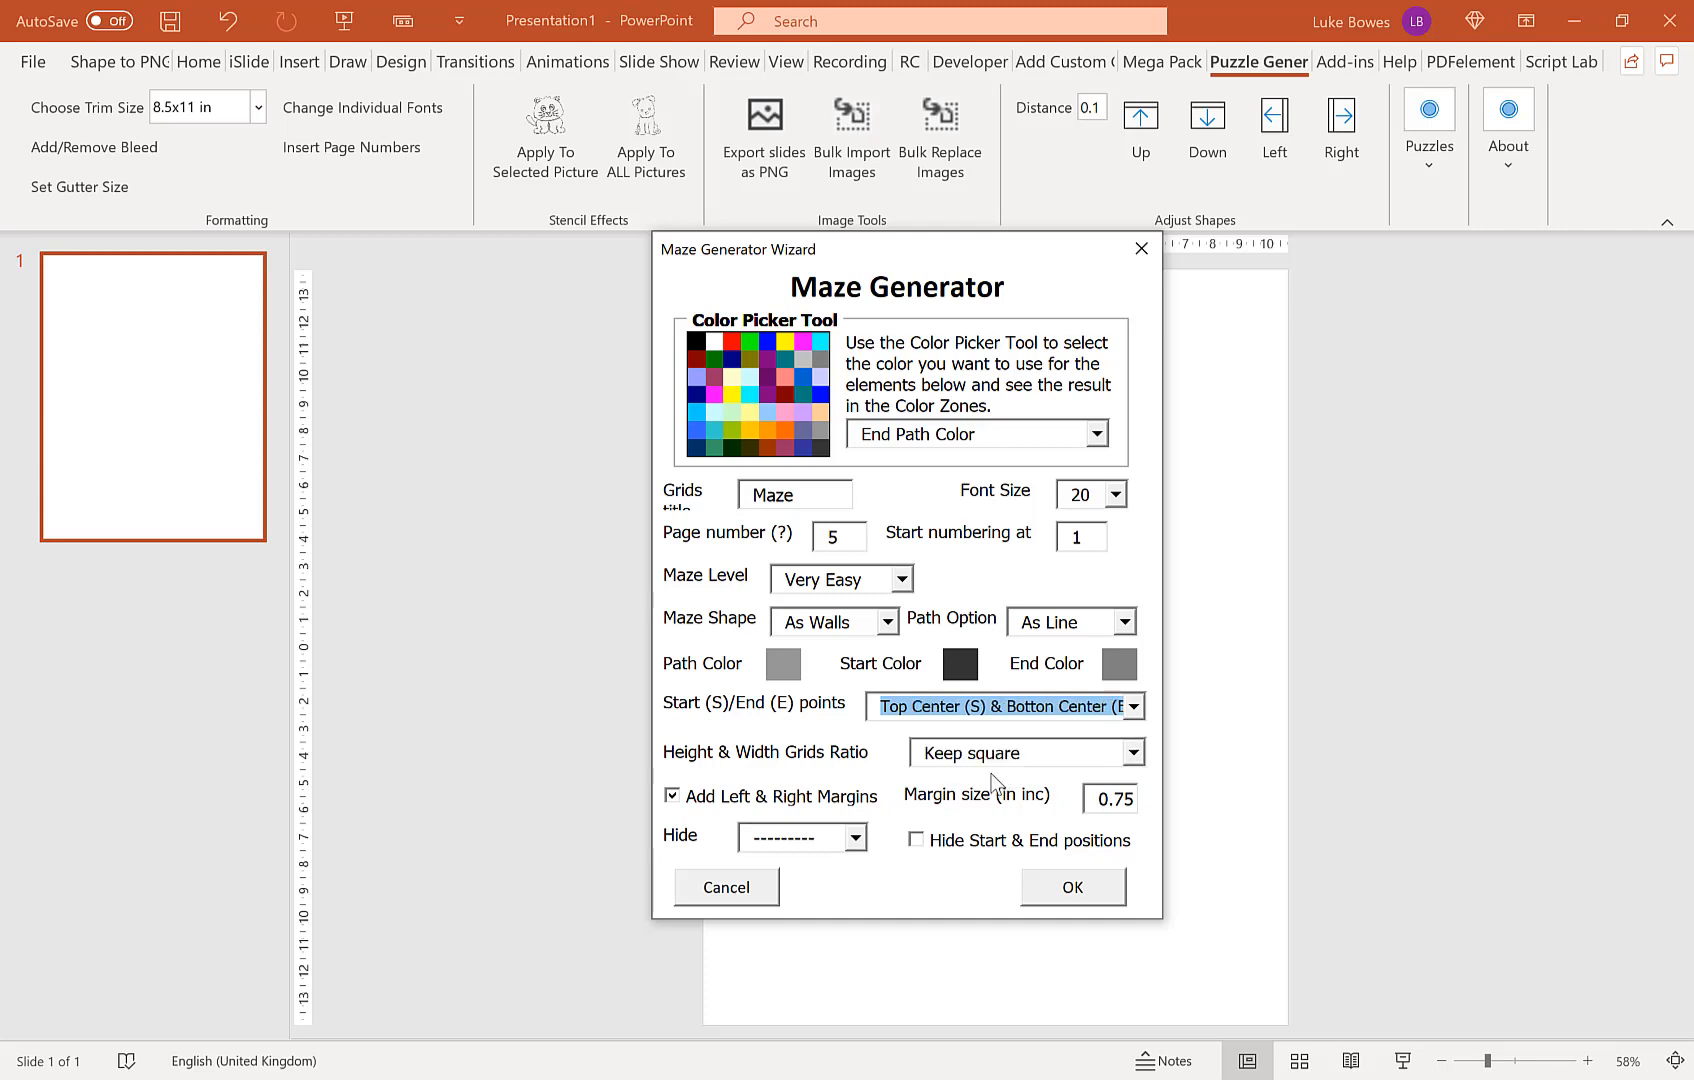
click(1070, 886)
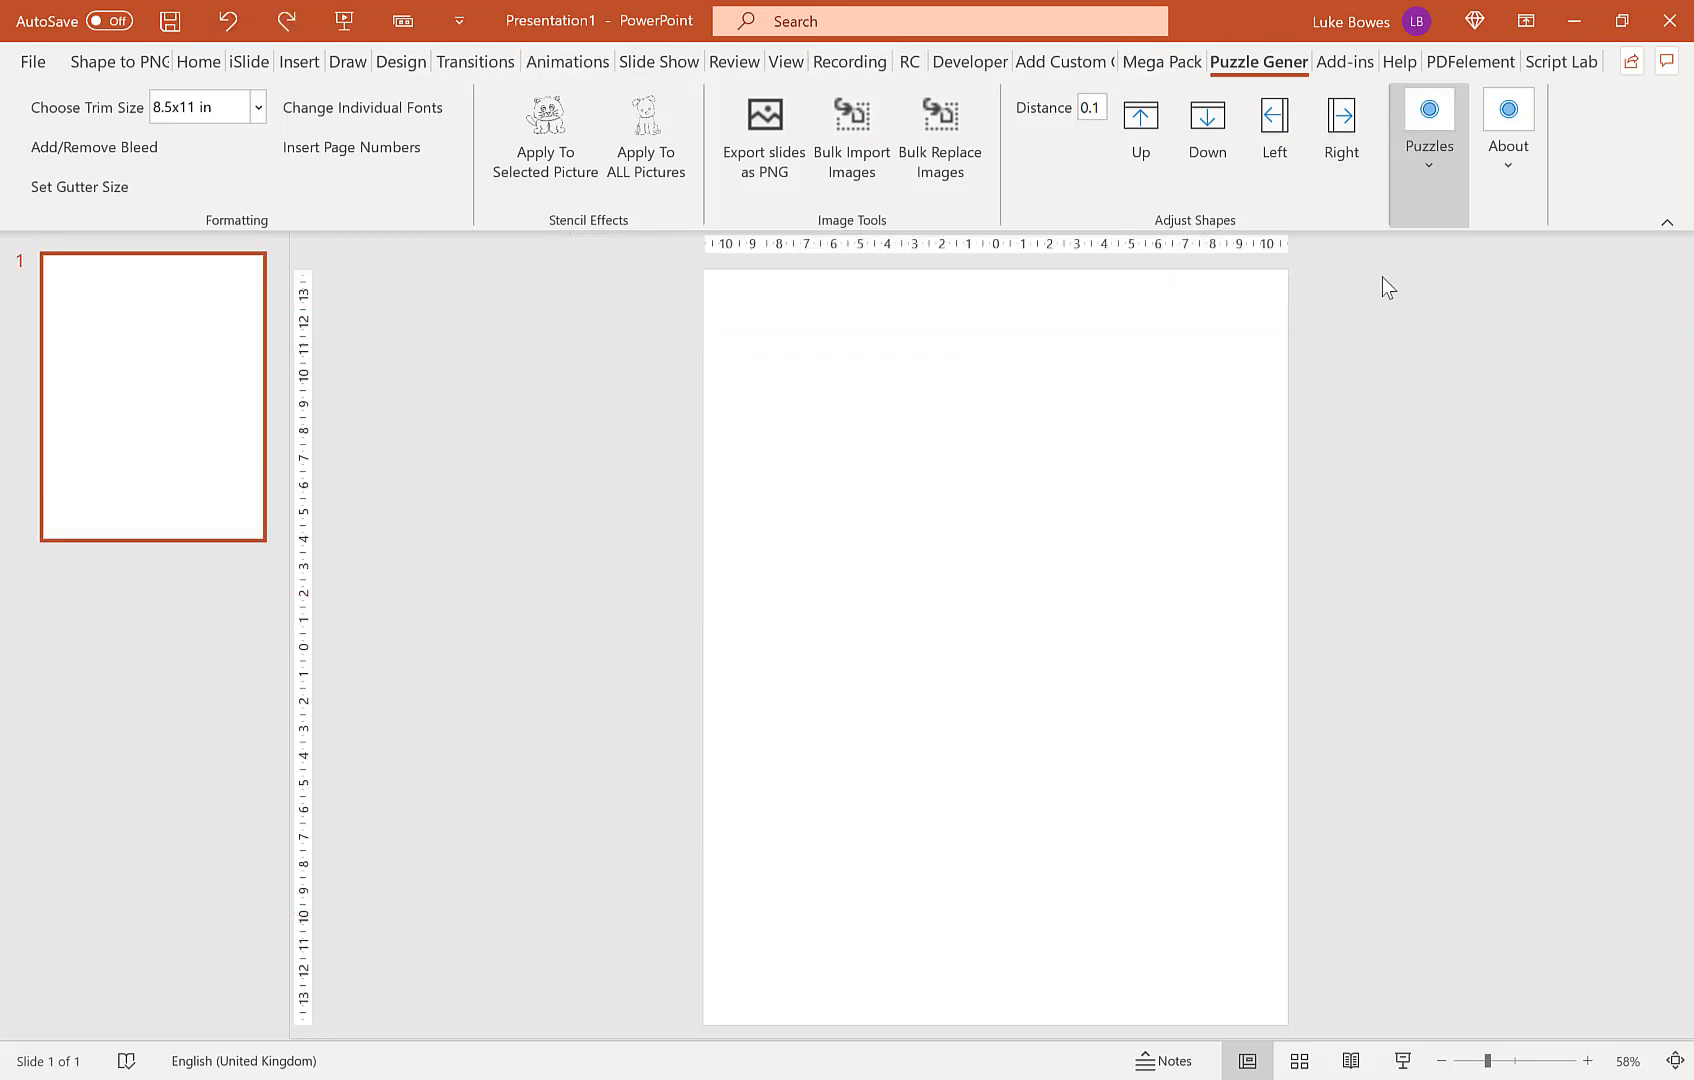
Step: Reopen the Maze Generator and switch the grid ratio to adapt to the page ratio
click(1428, 112)
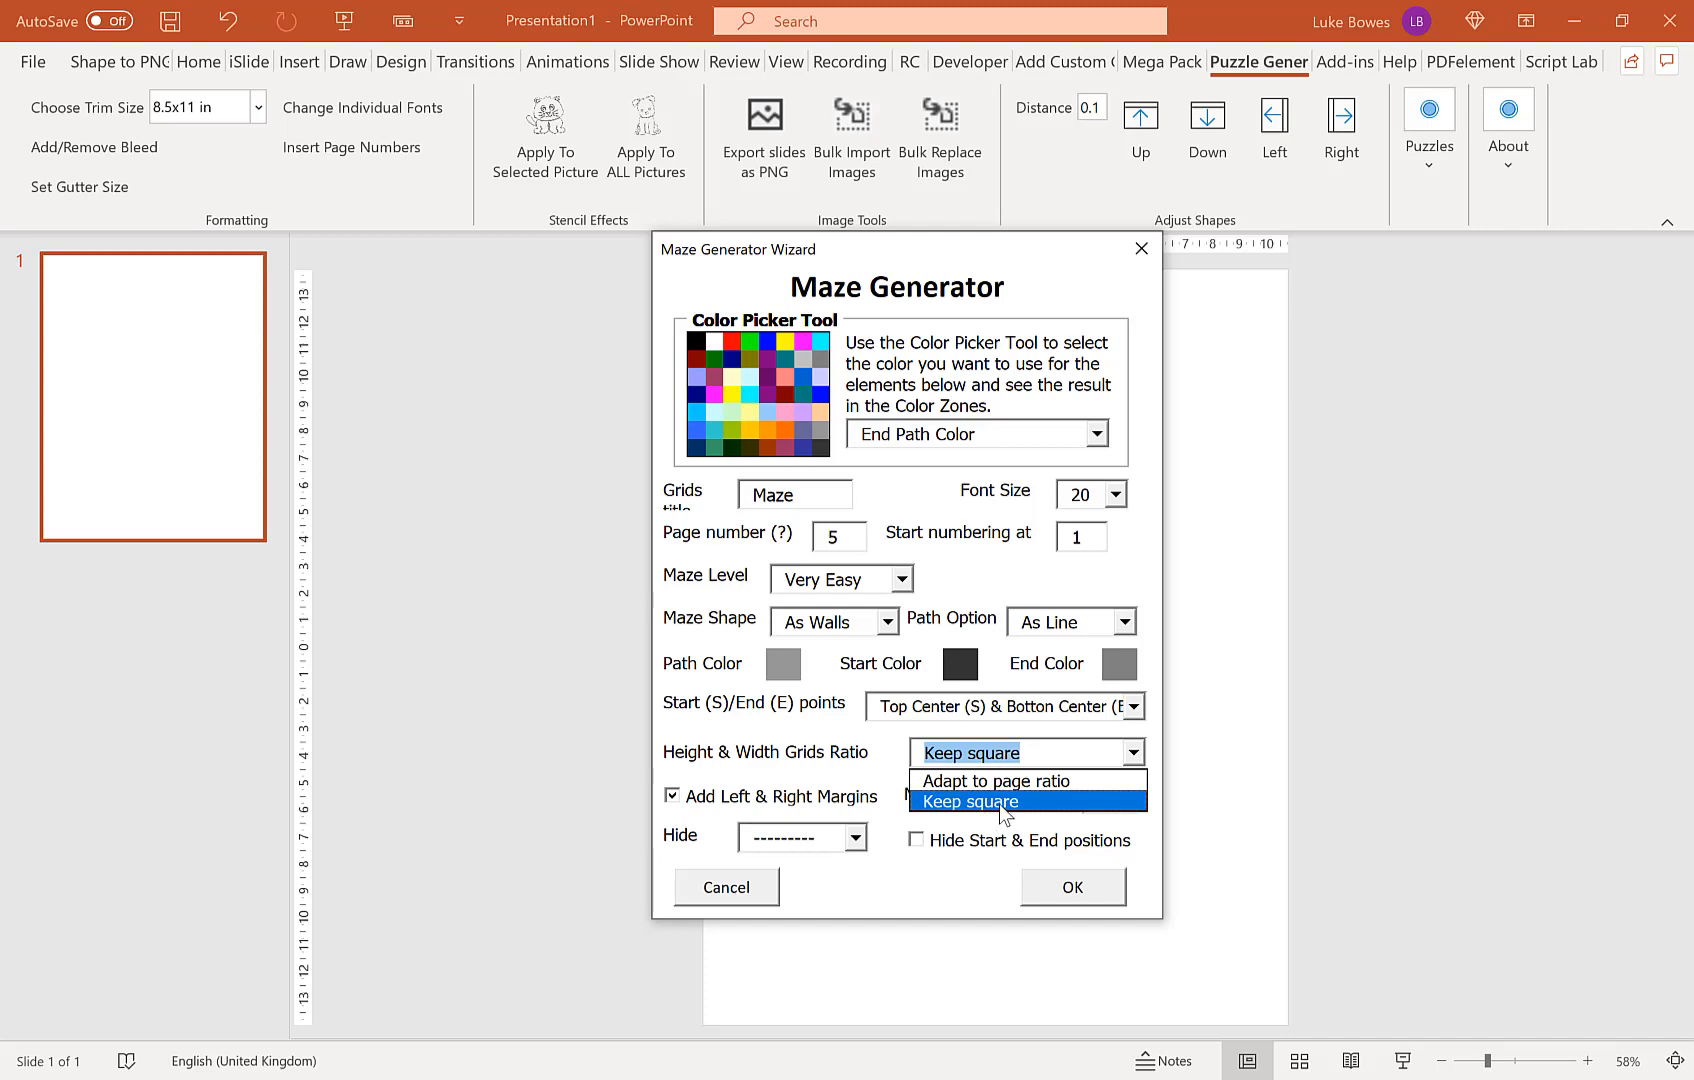
mouse_move(1000, 818)
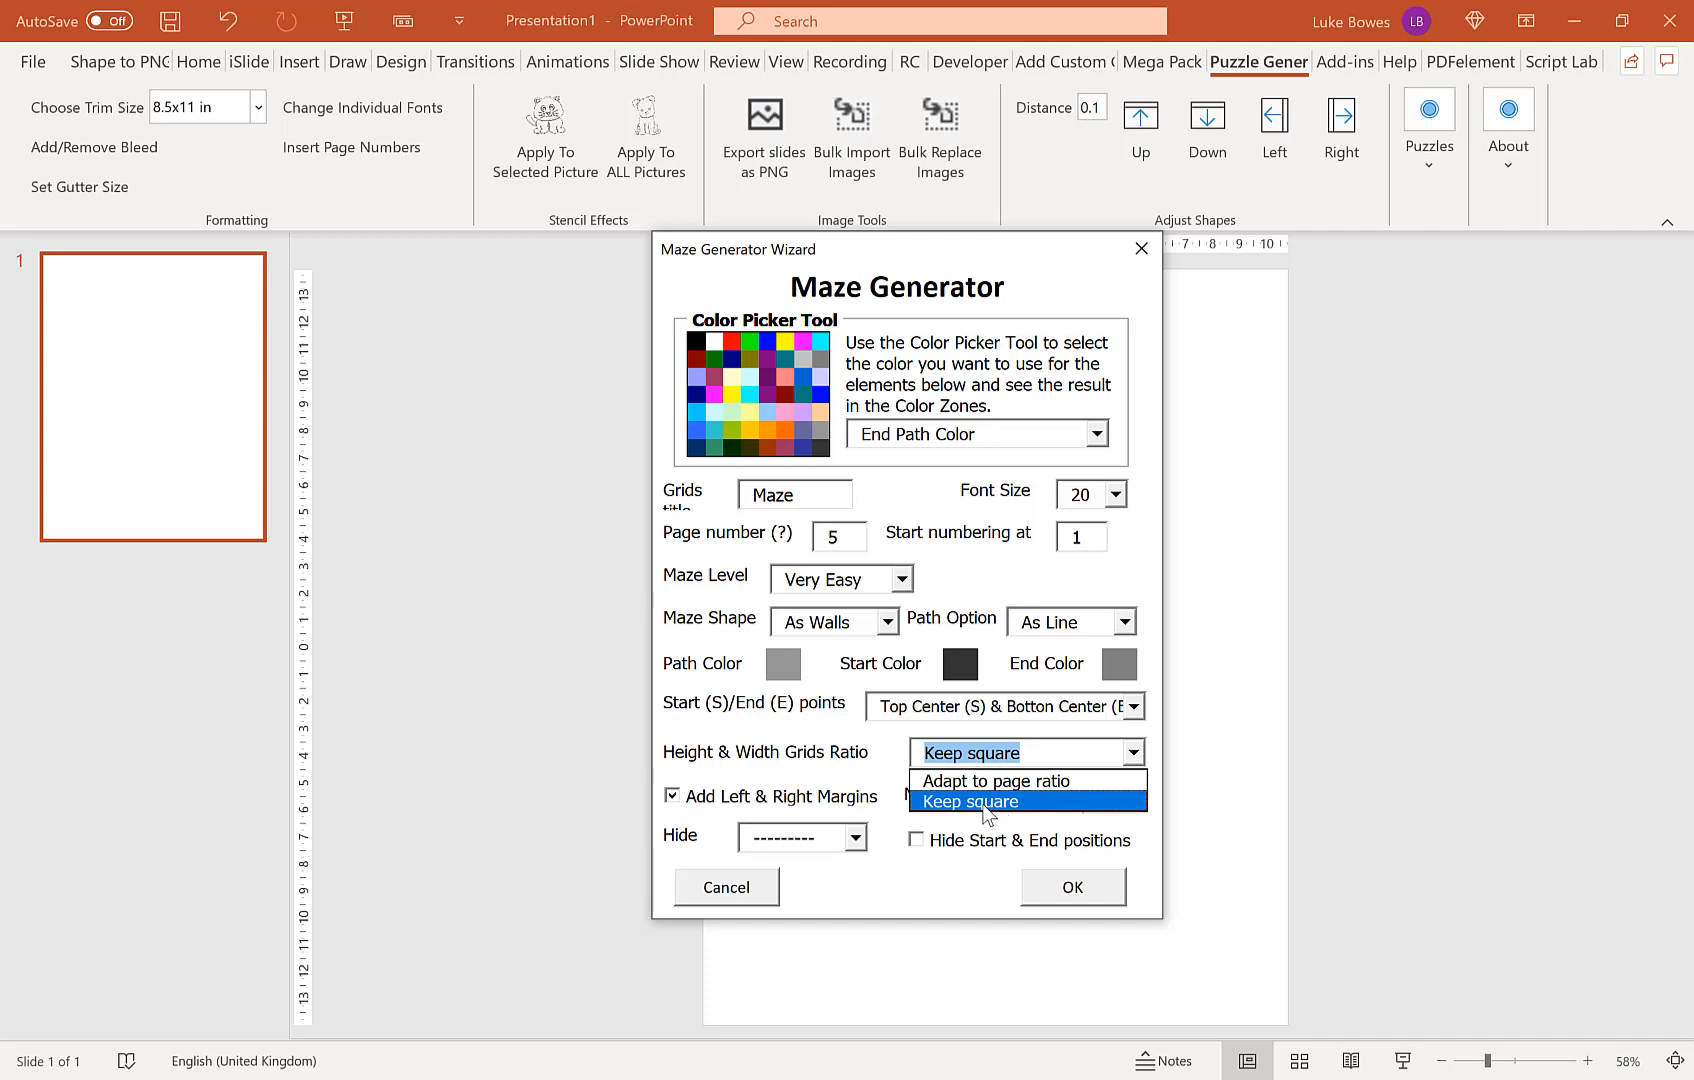
mouse_move(992, 780)
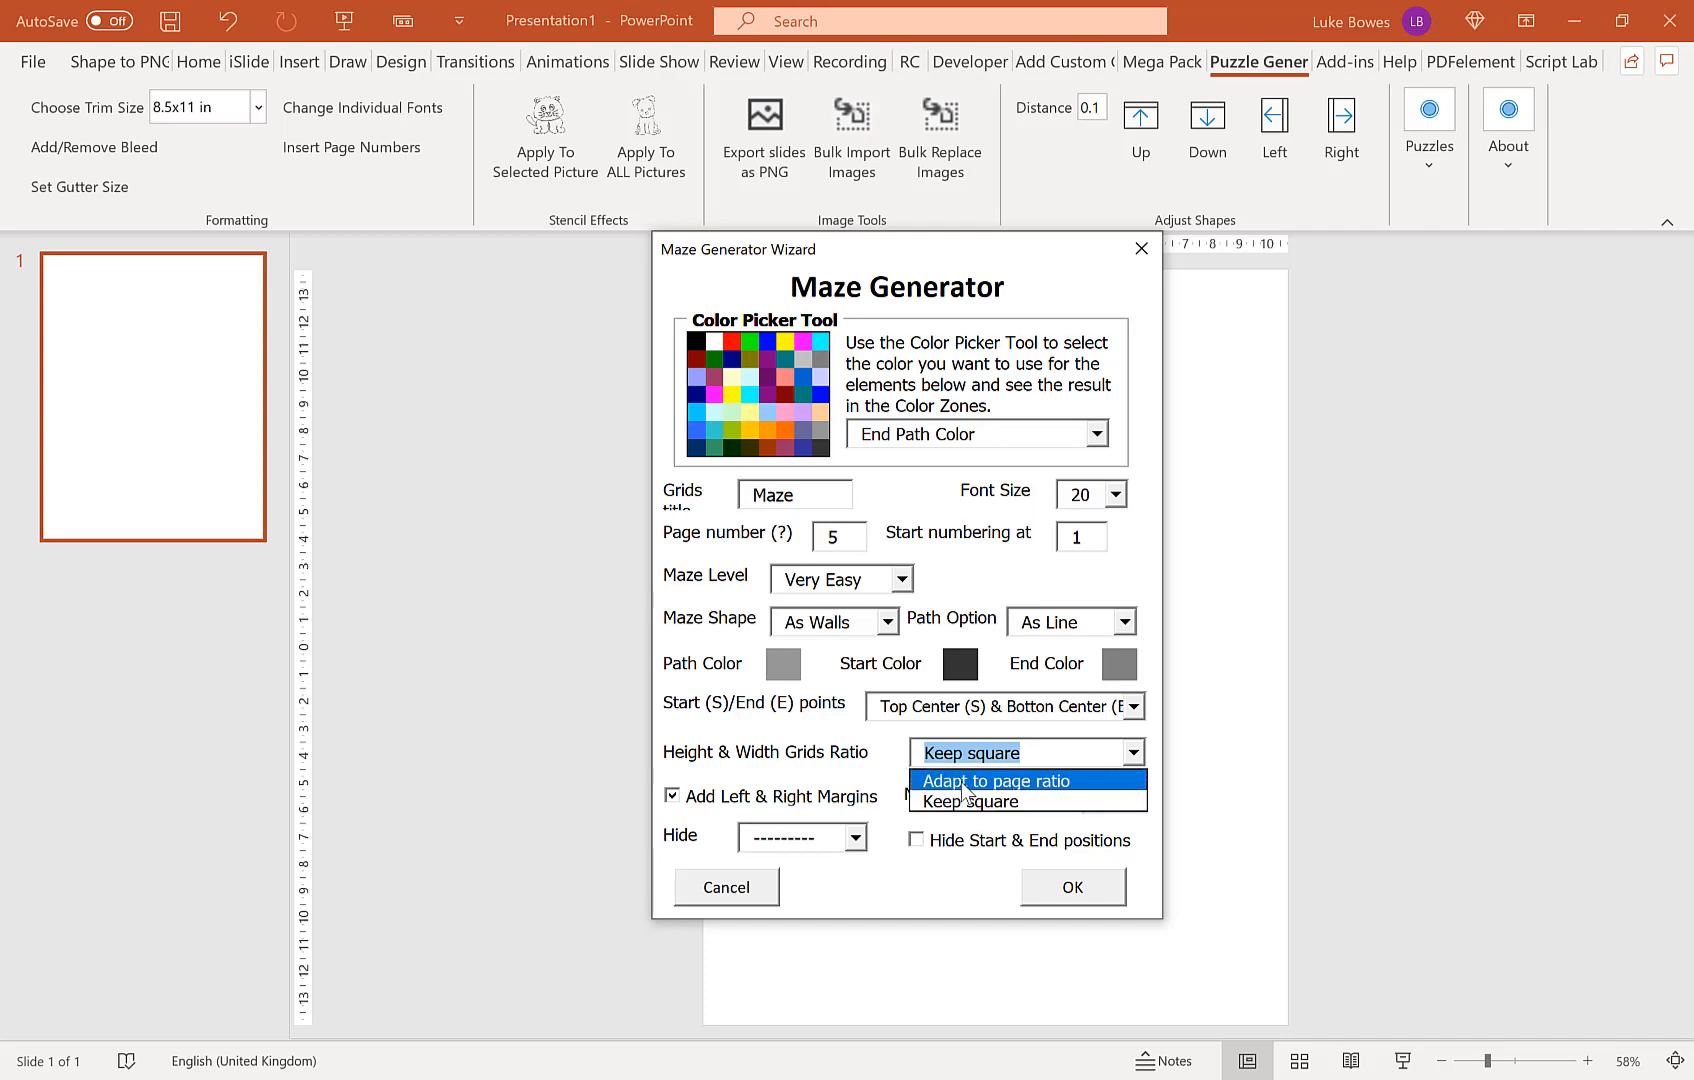
click(992, 780)
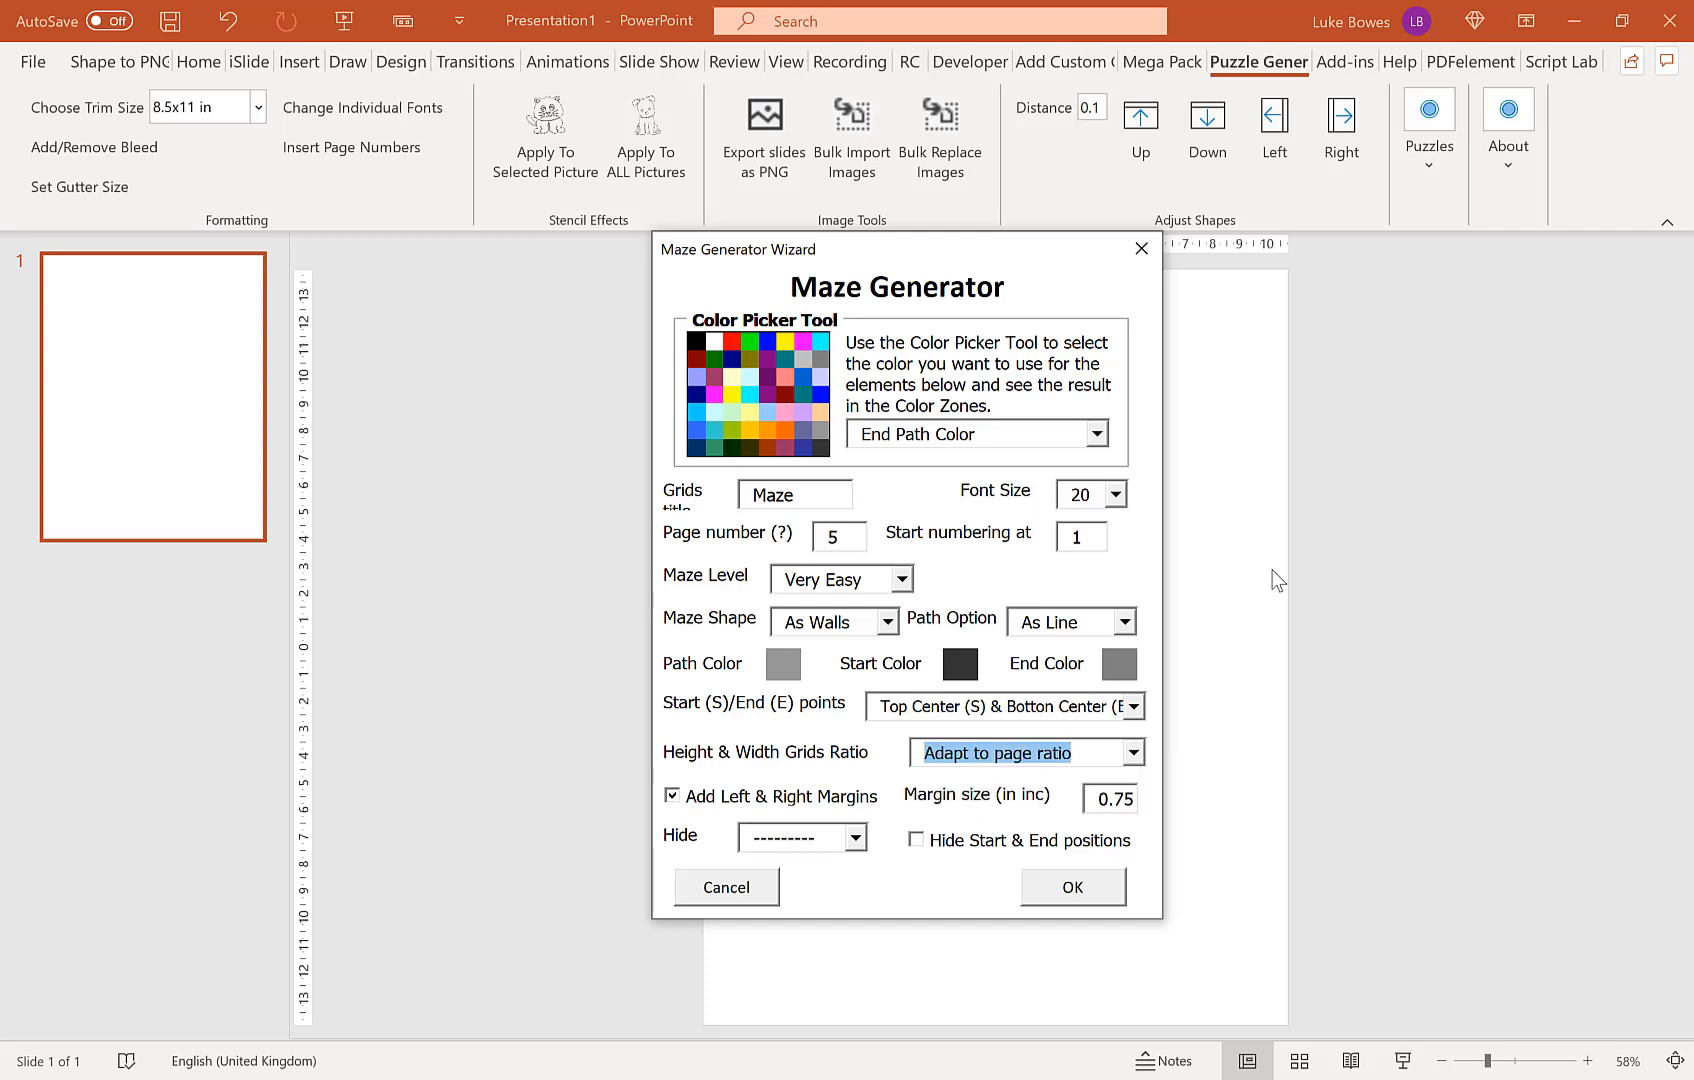
mouse_move(430, 224)
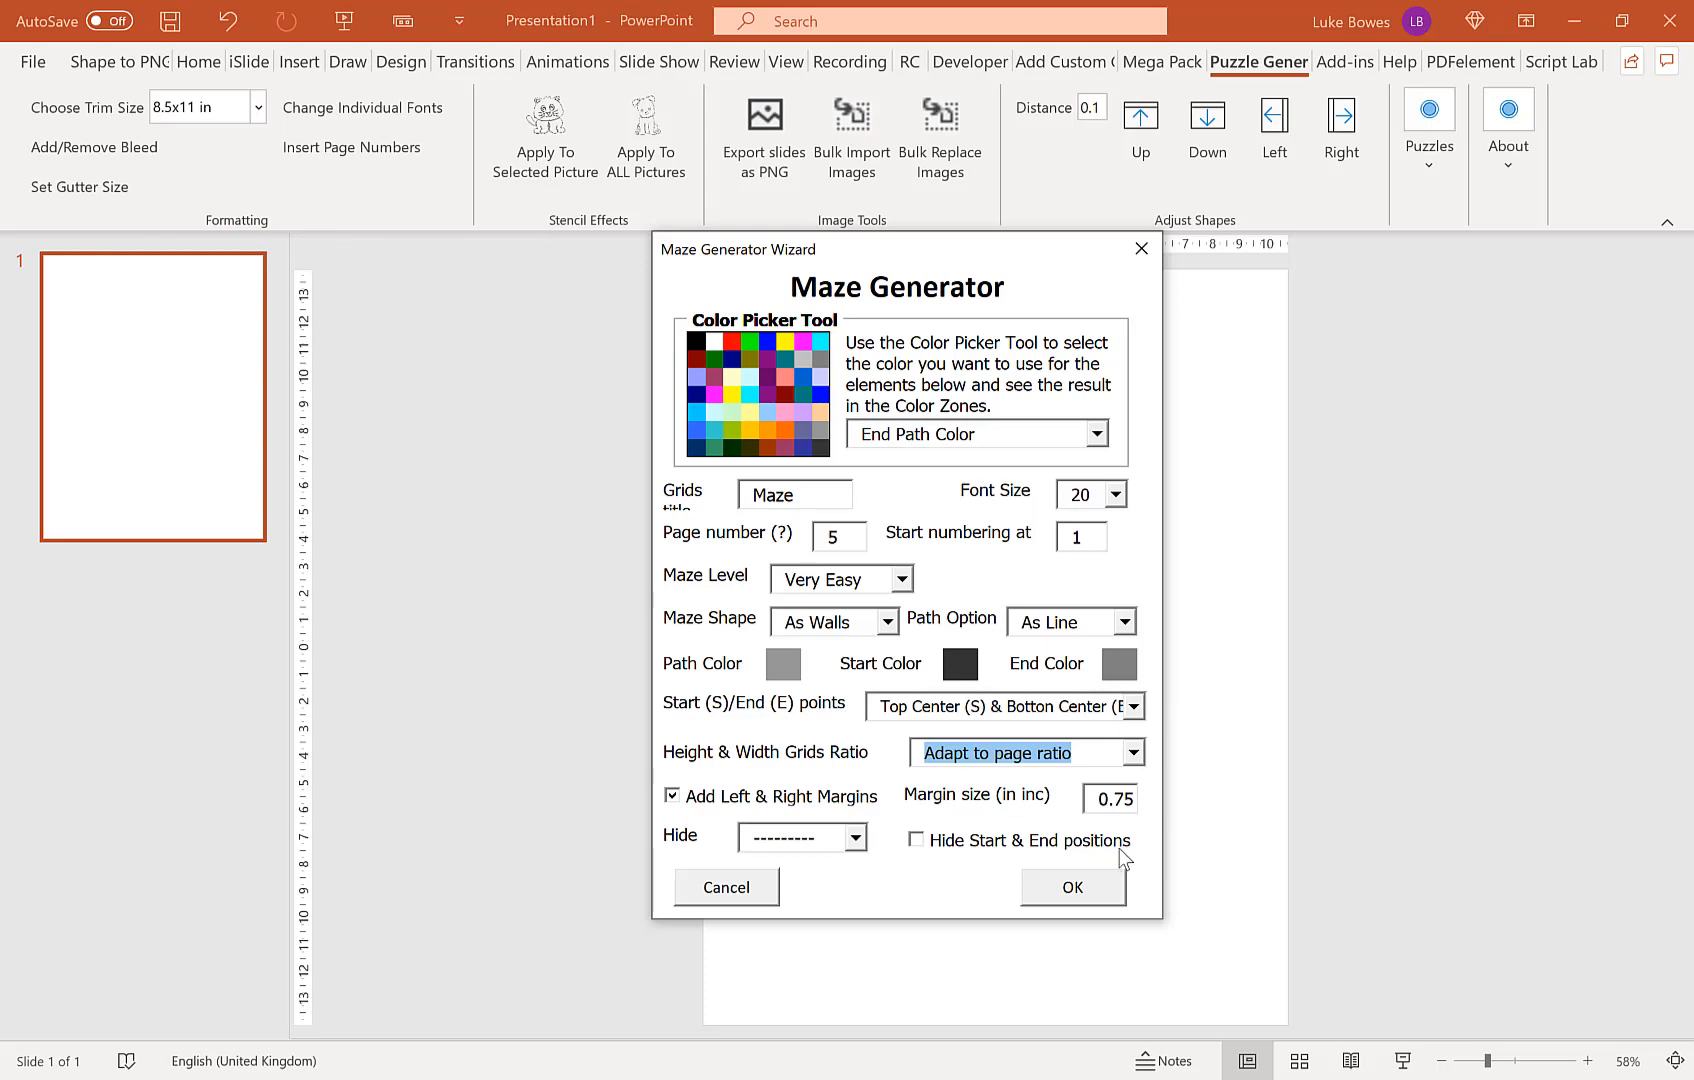
click(1068, 886)
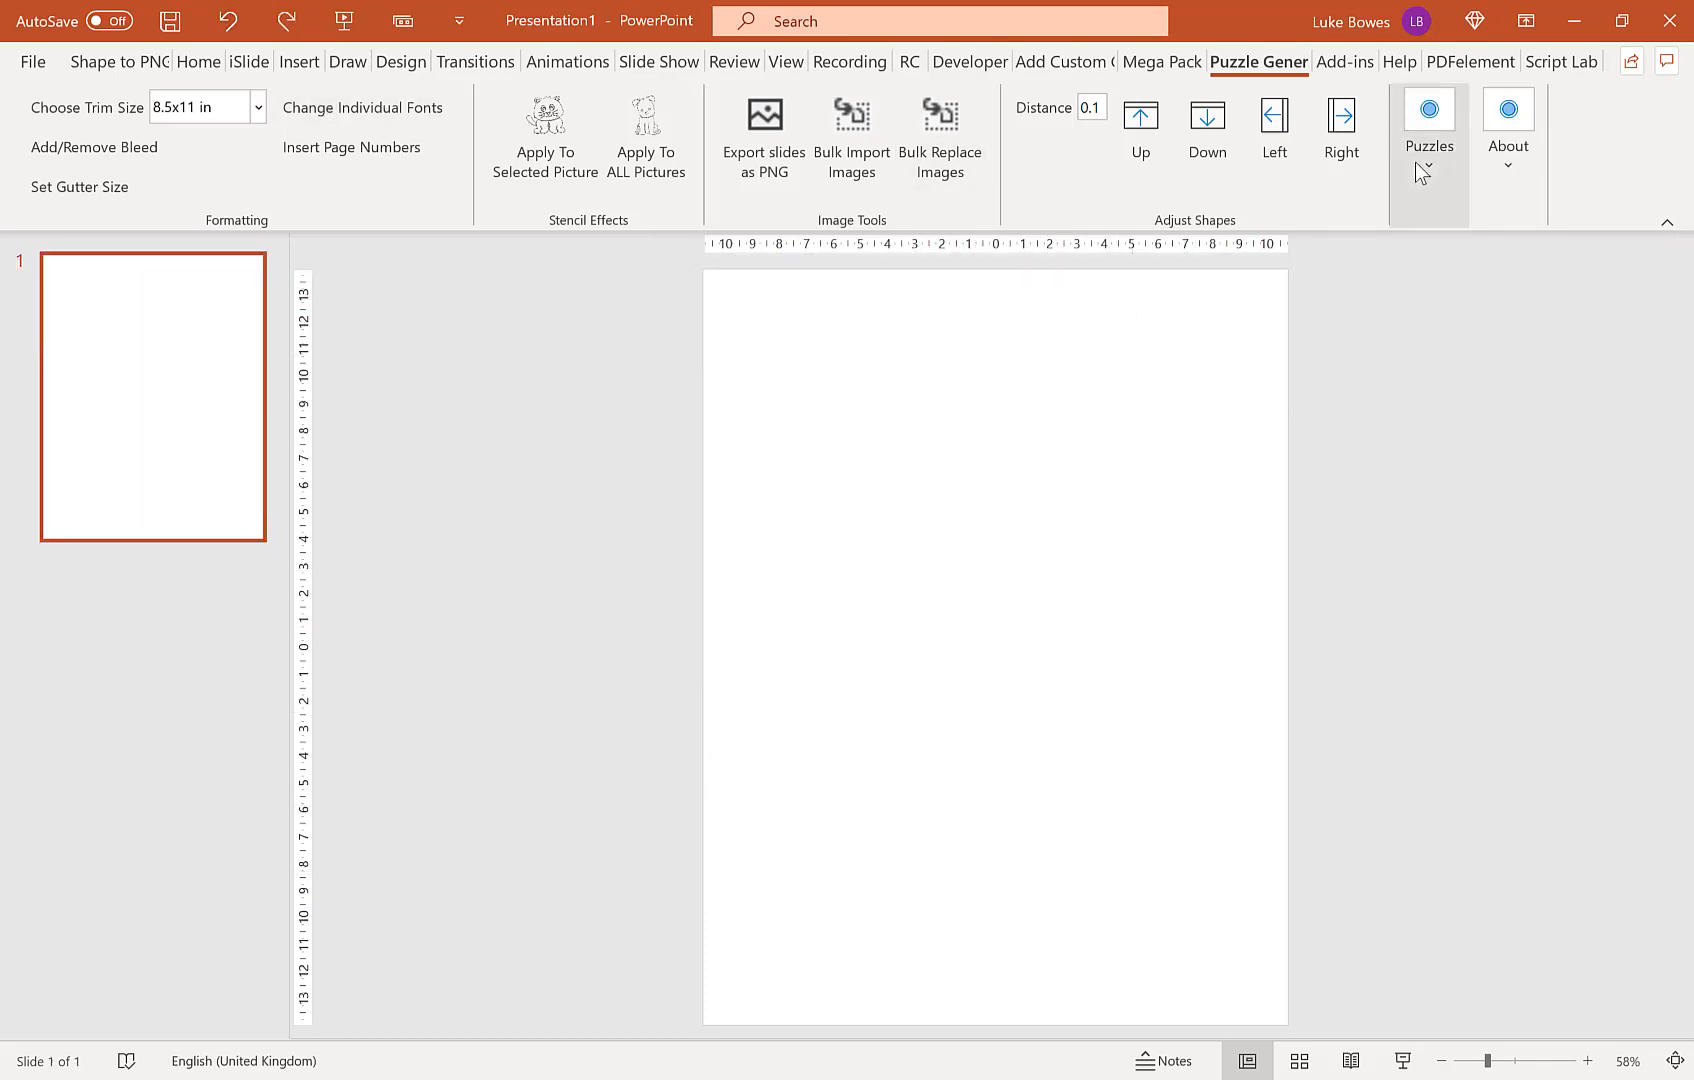
Step: Generate ten Very Easy mazes with margin size 1, keeping titles and levels shown
click(1428, 118)
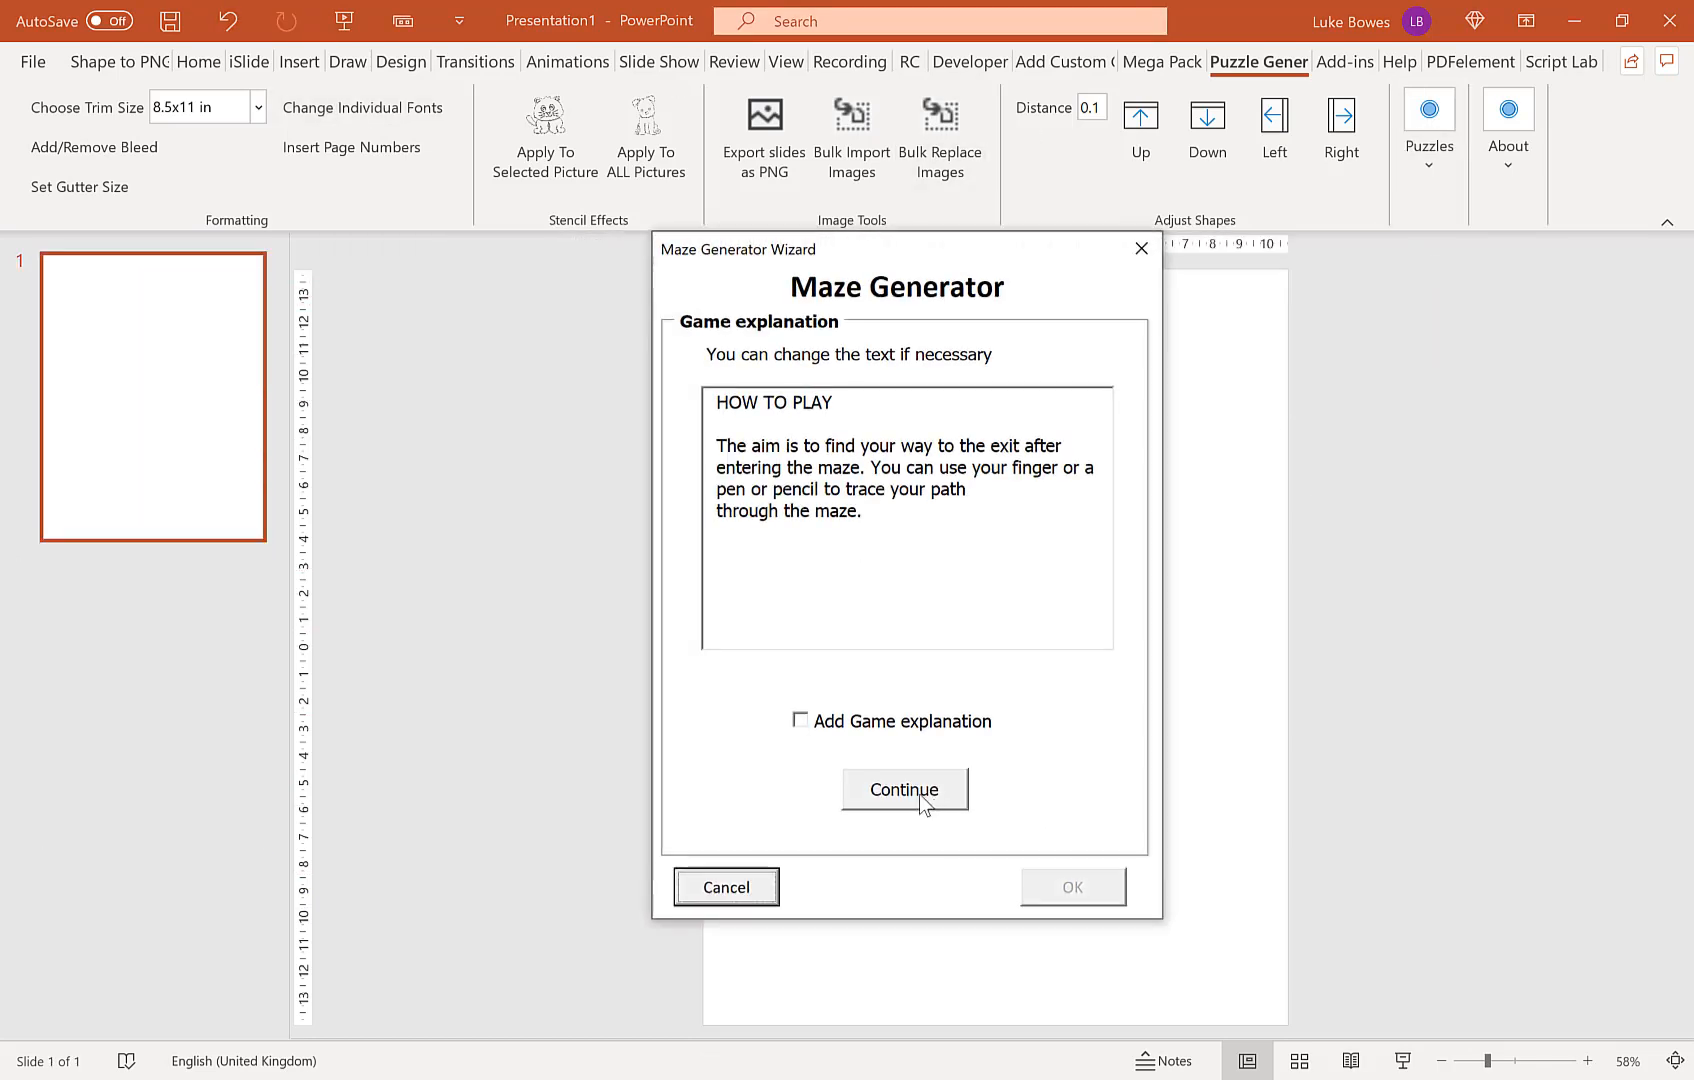
click(904, 790)
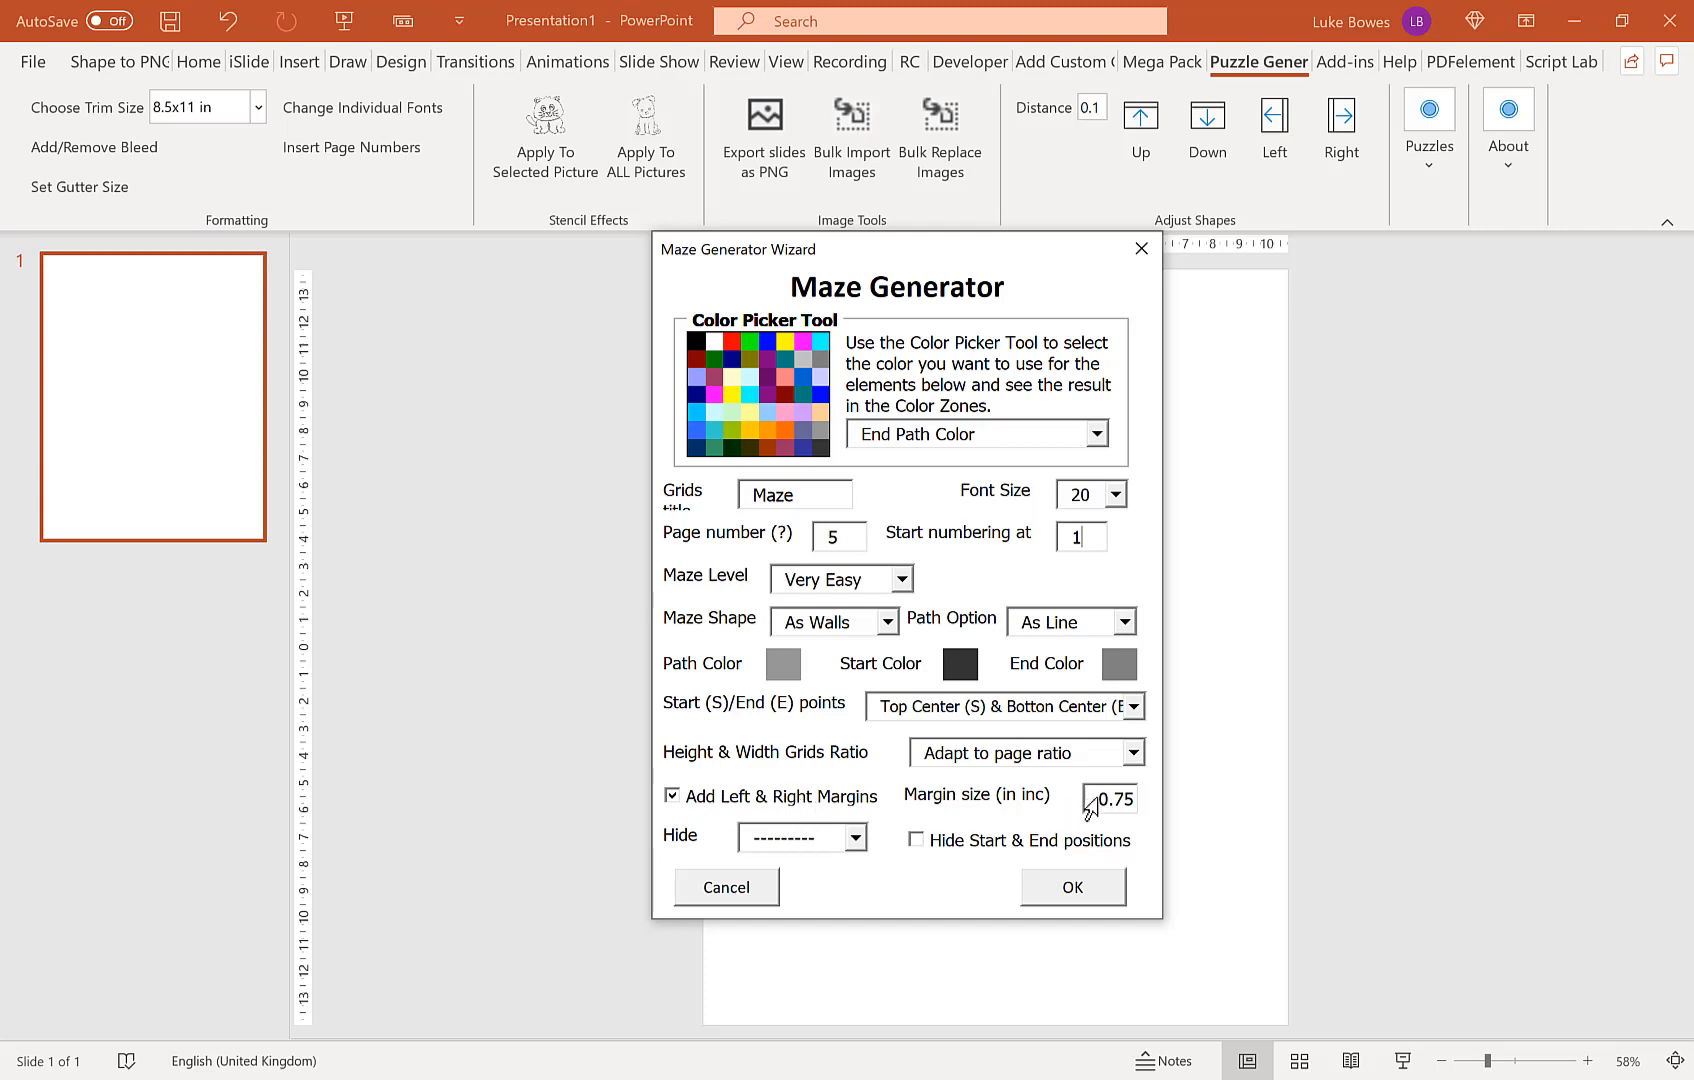
triple_click(1110, 800)
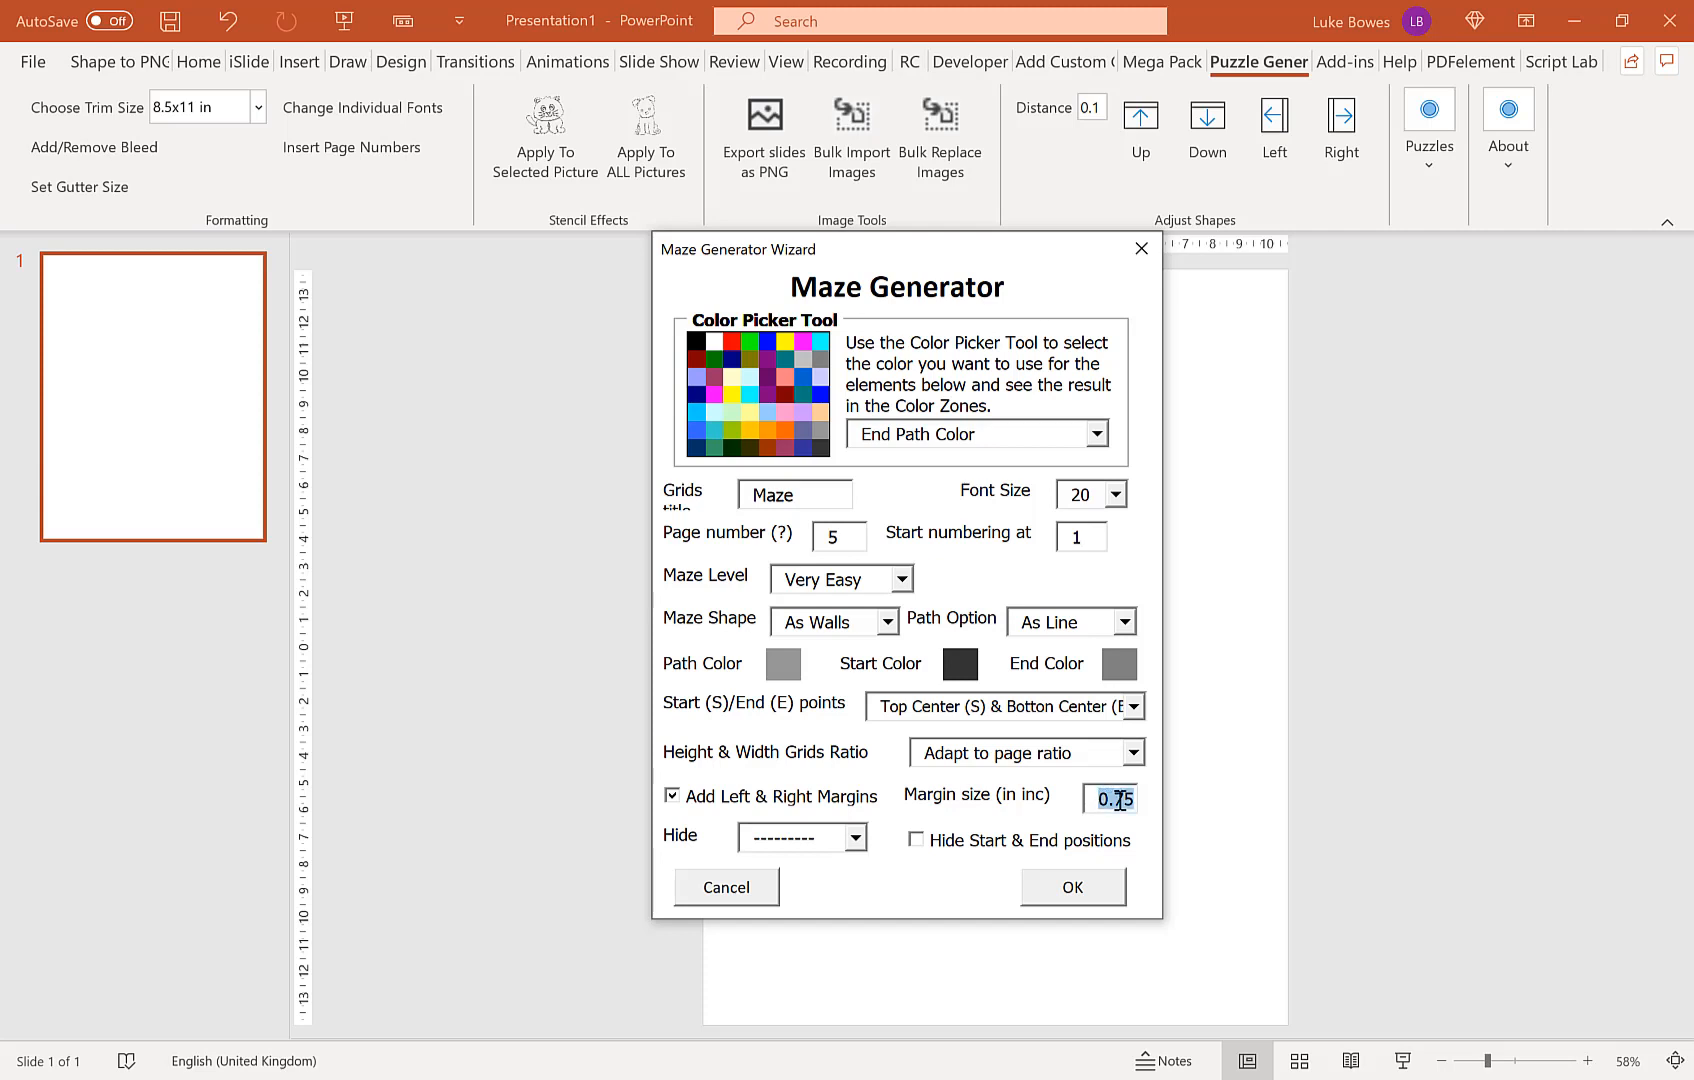
text(1)
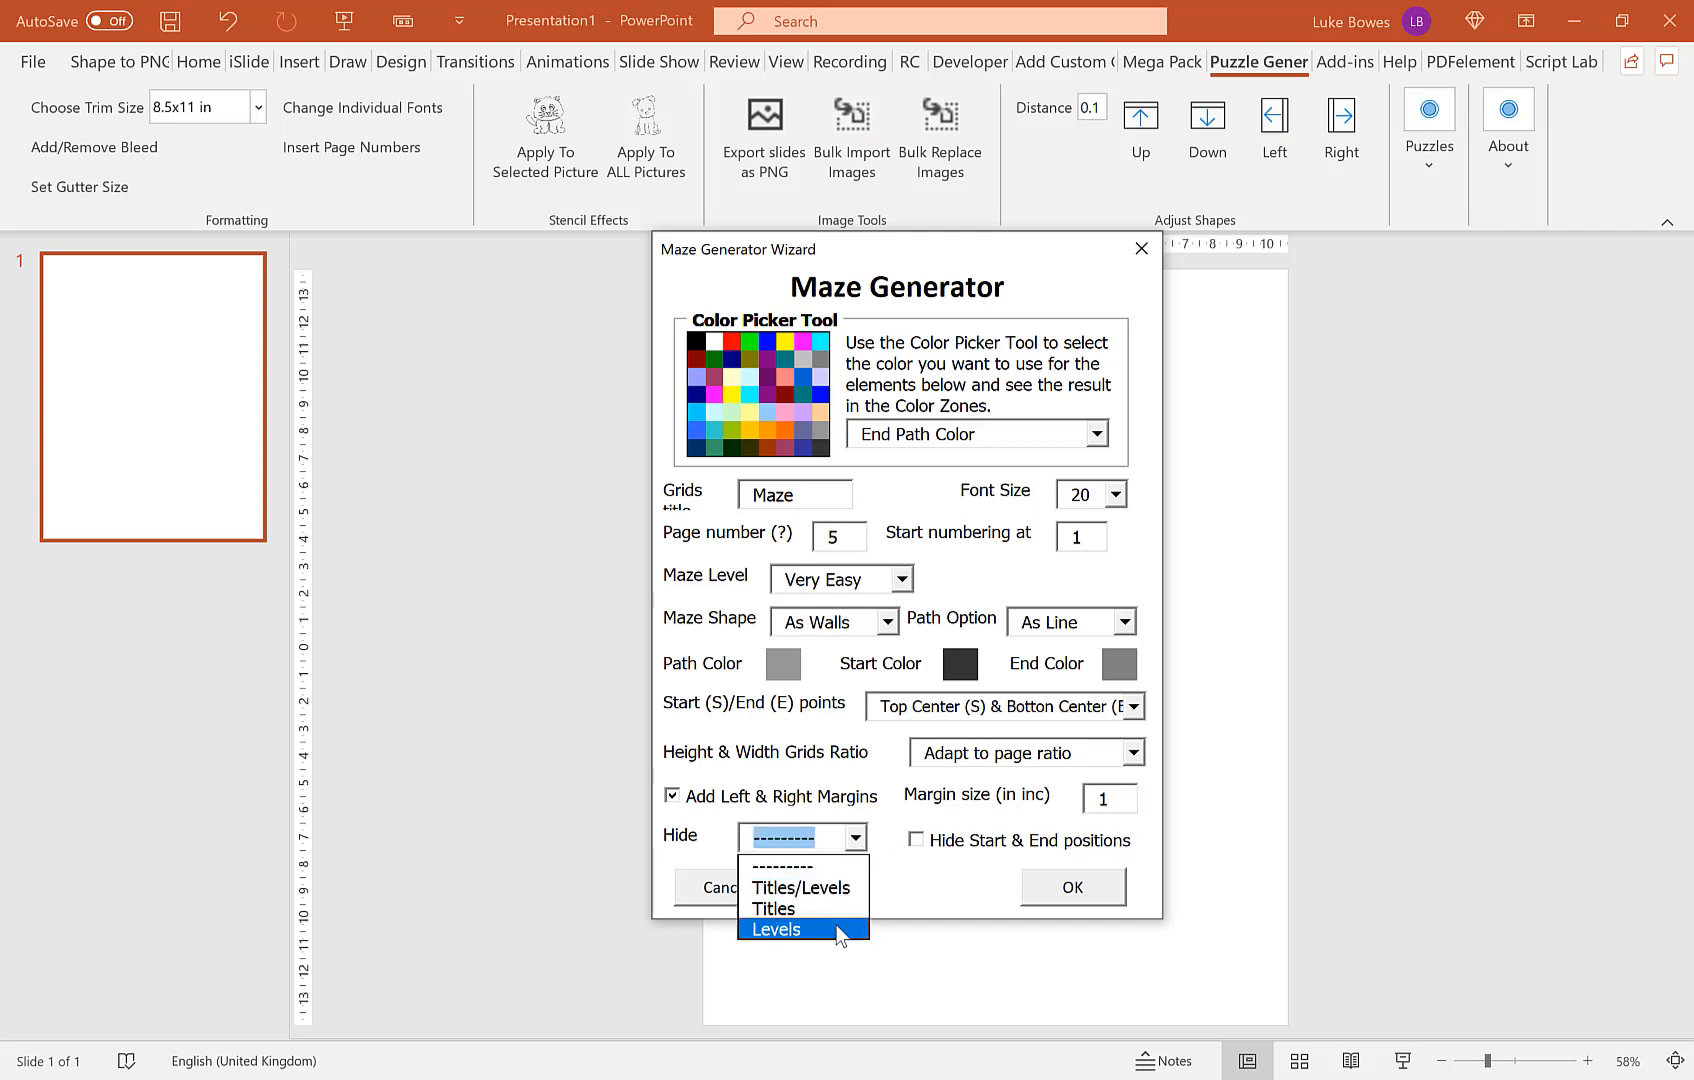
mouse_move(804, 866)
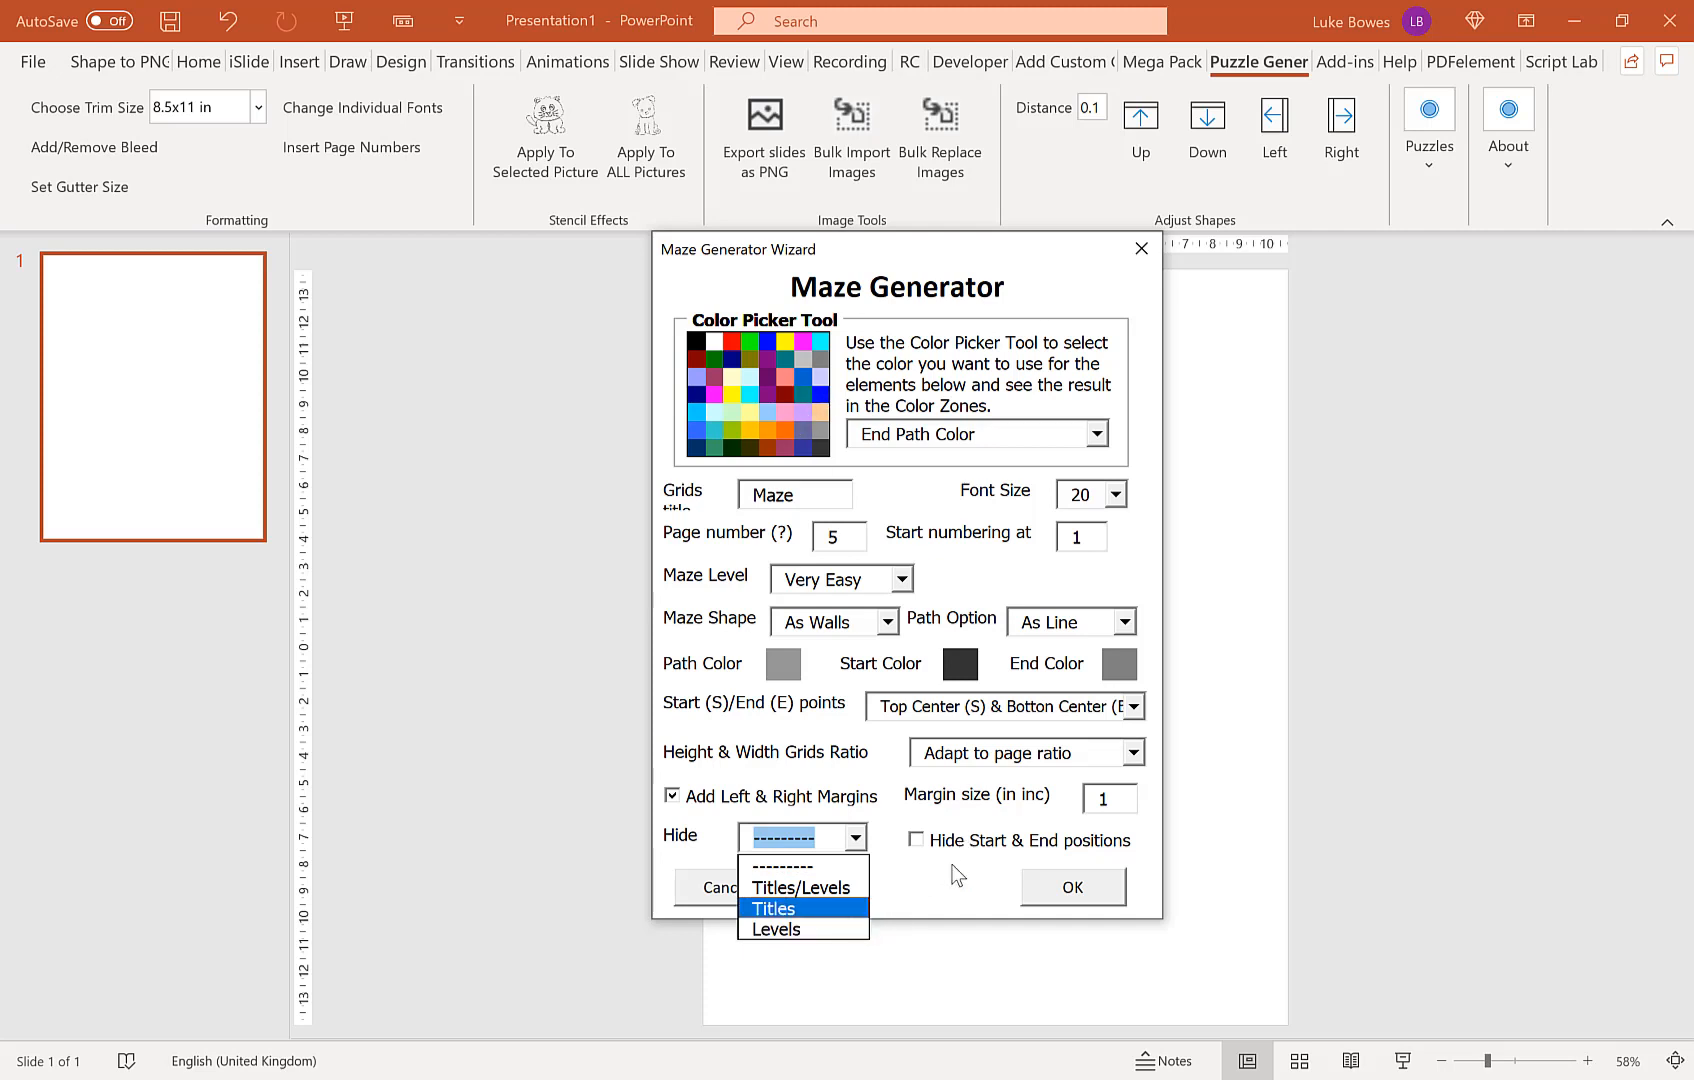
click(1070, 886)
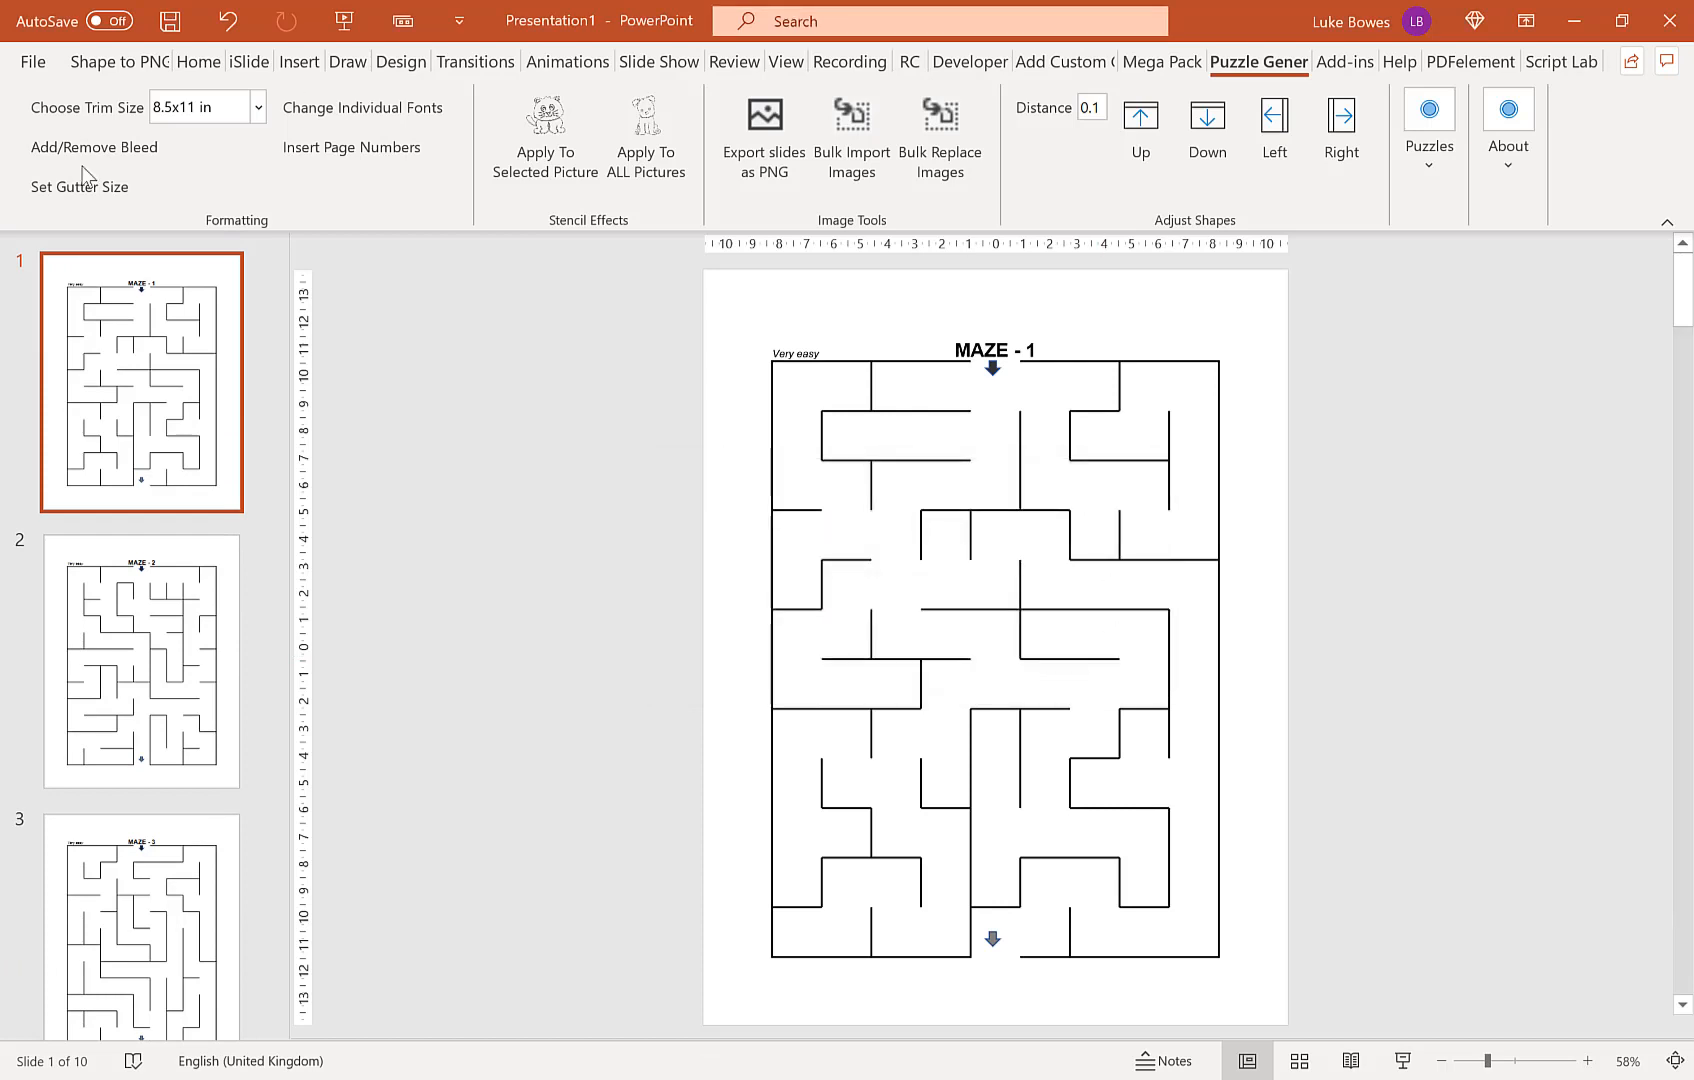
mouse_move(756, 530)
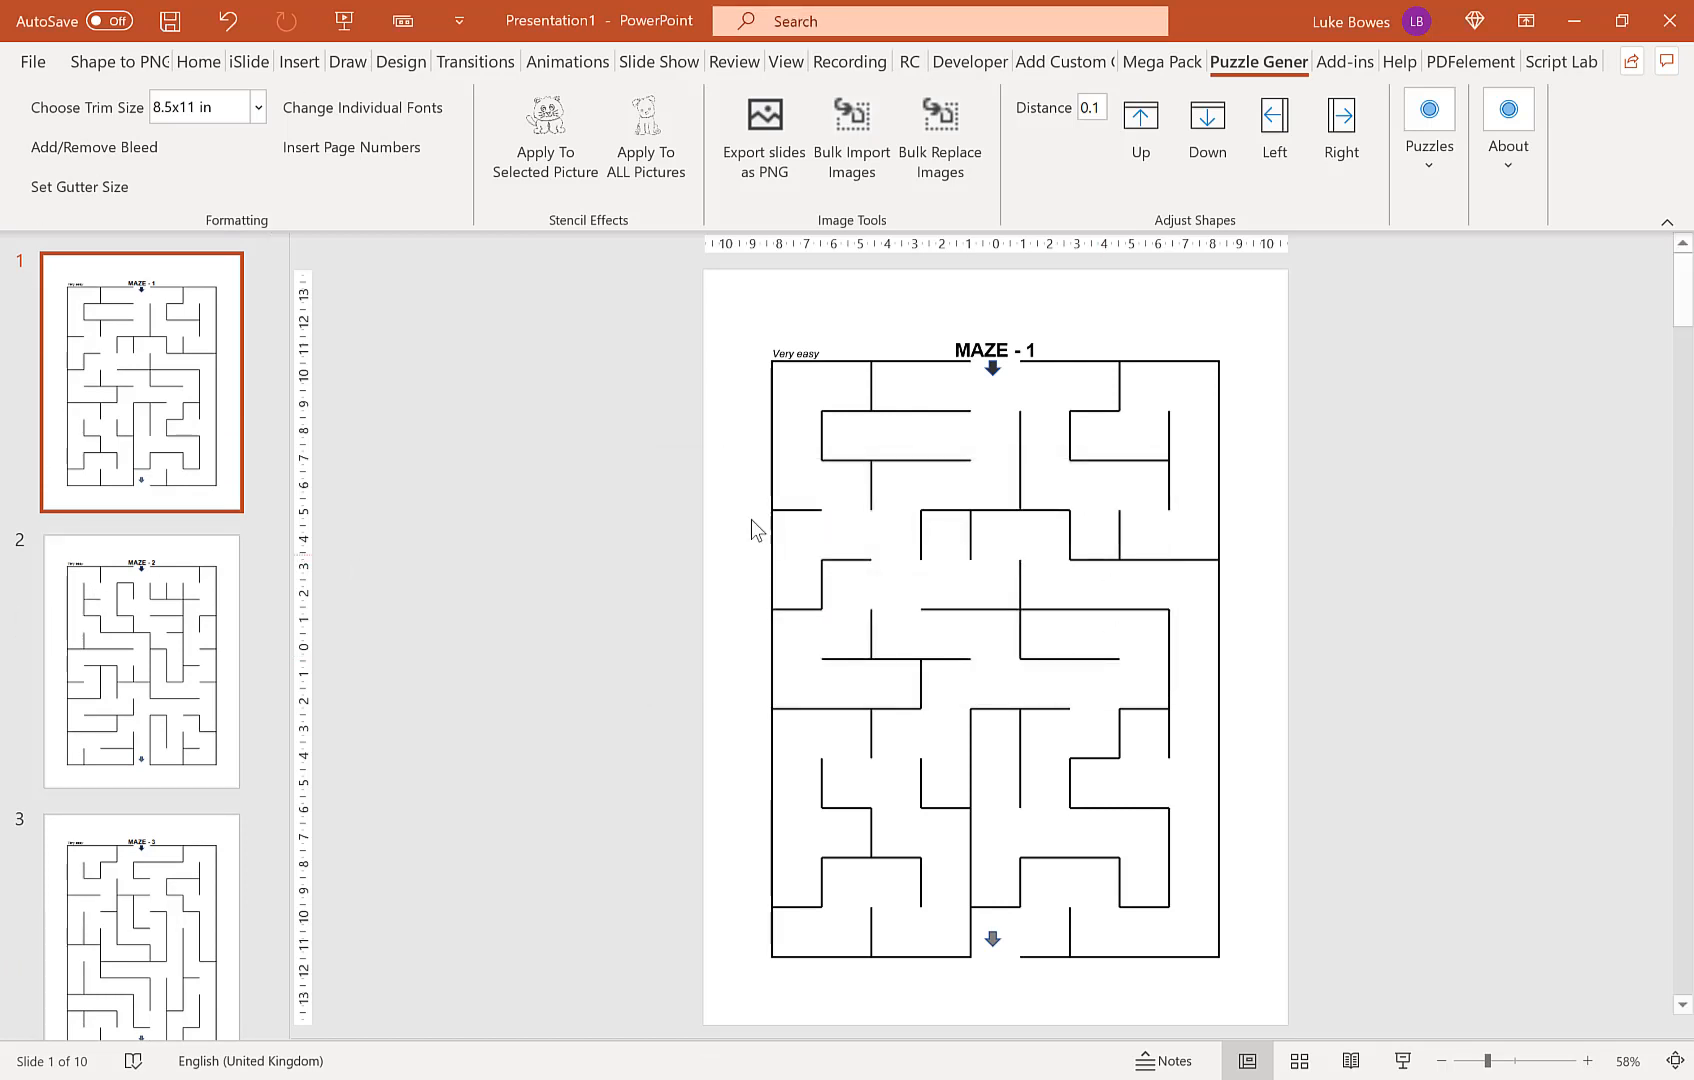
Step: Move the maze titles up with Adjust Shapes and check the result on the next slide
click(990, 350)
text(0.4)
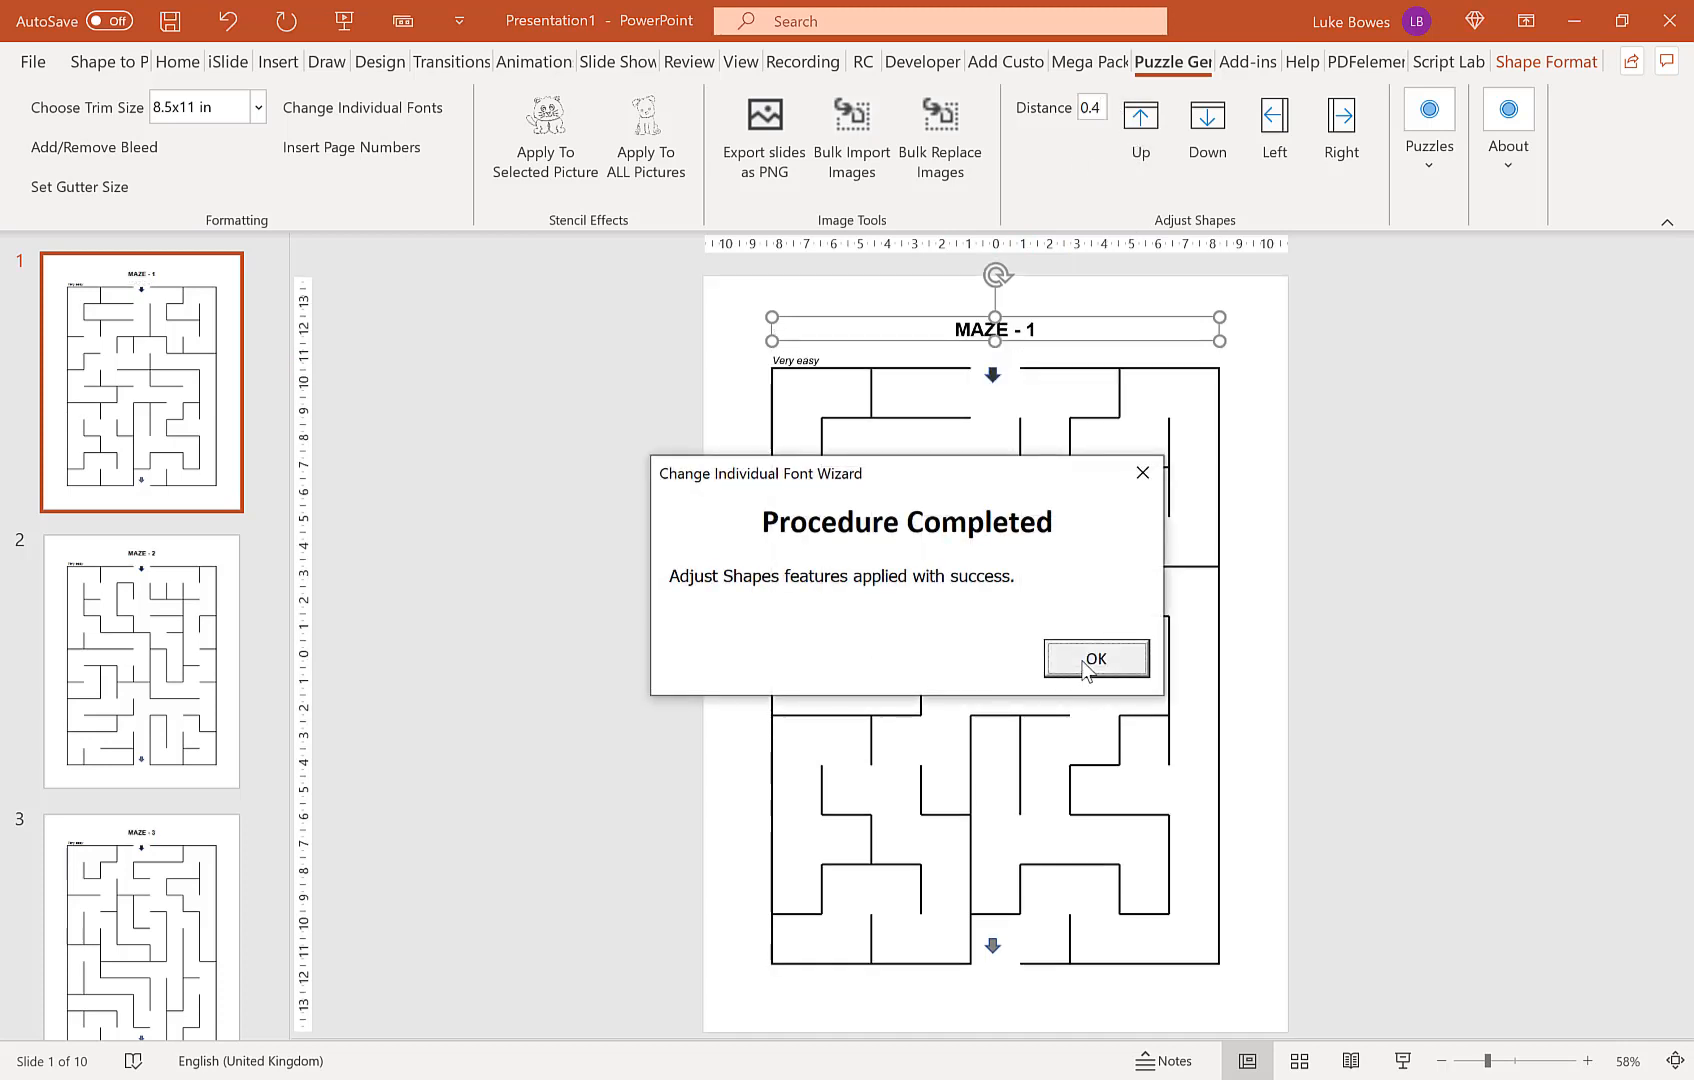
click(1094, 658)
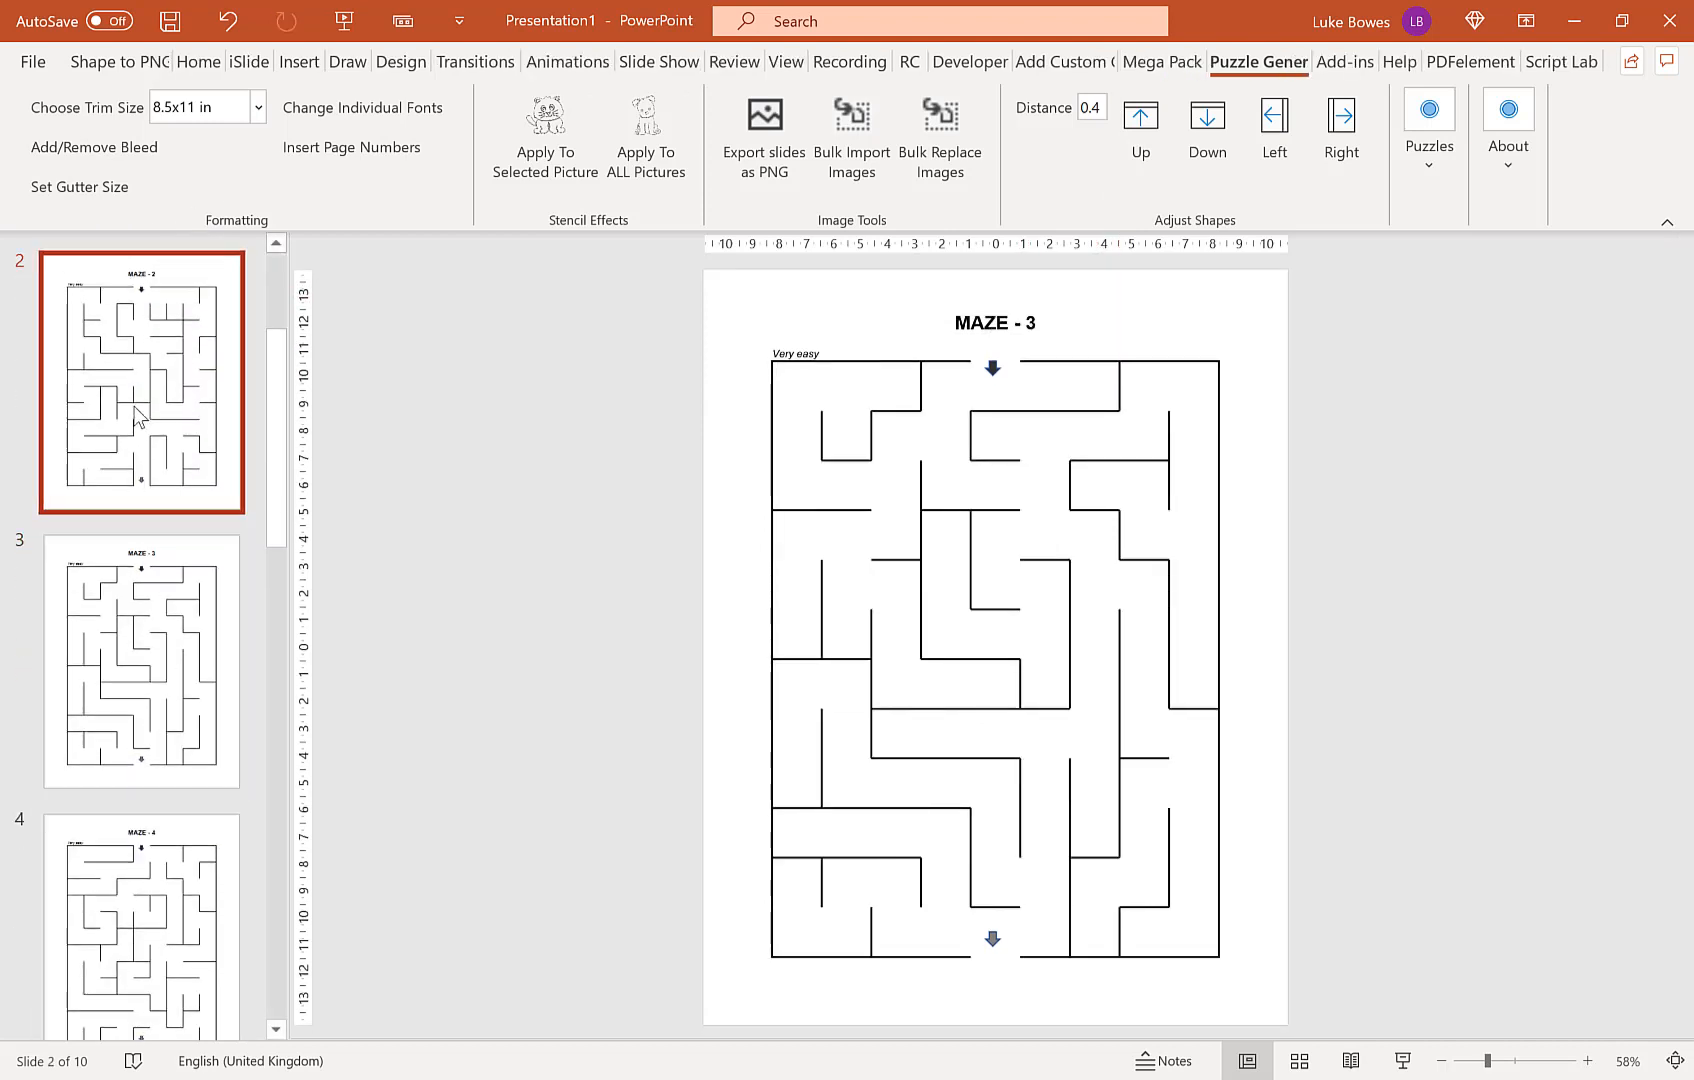
click(142, 562)
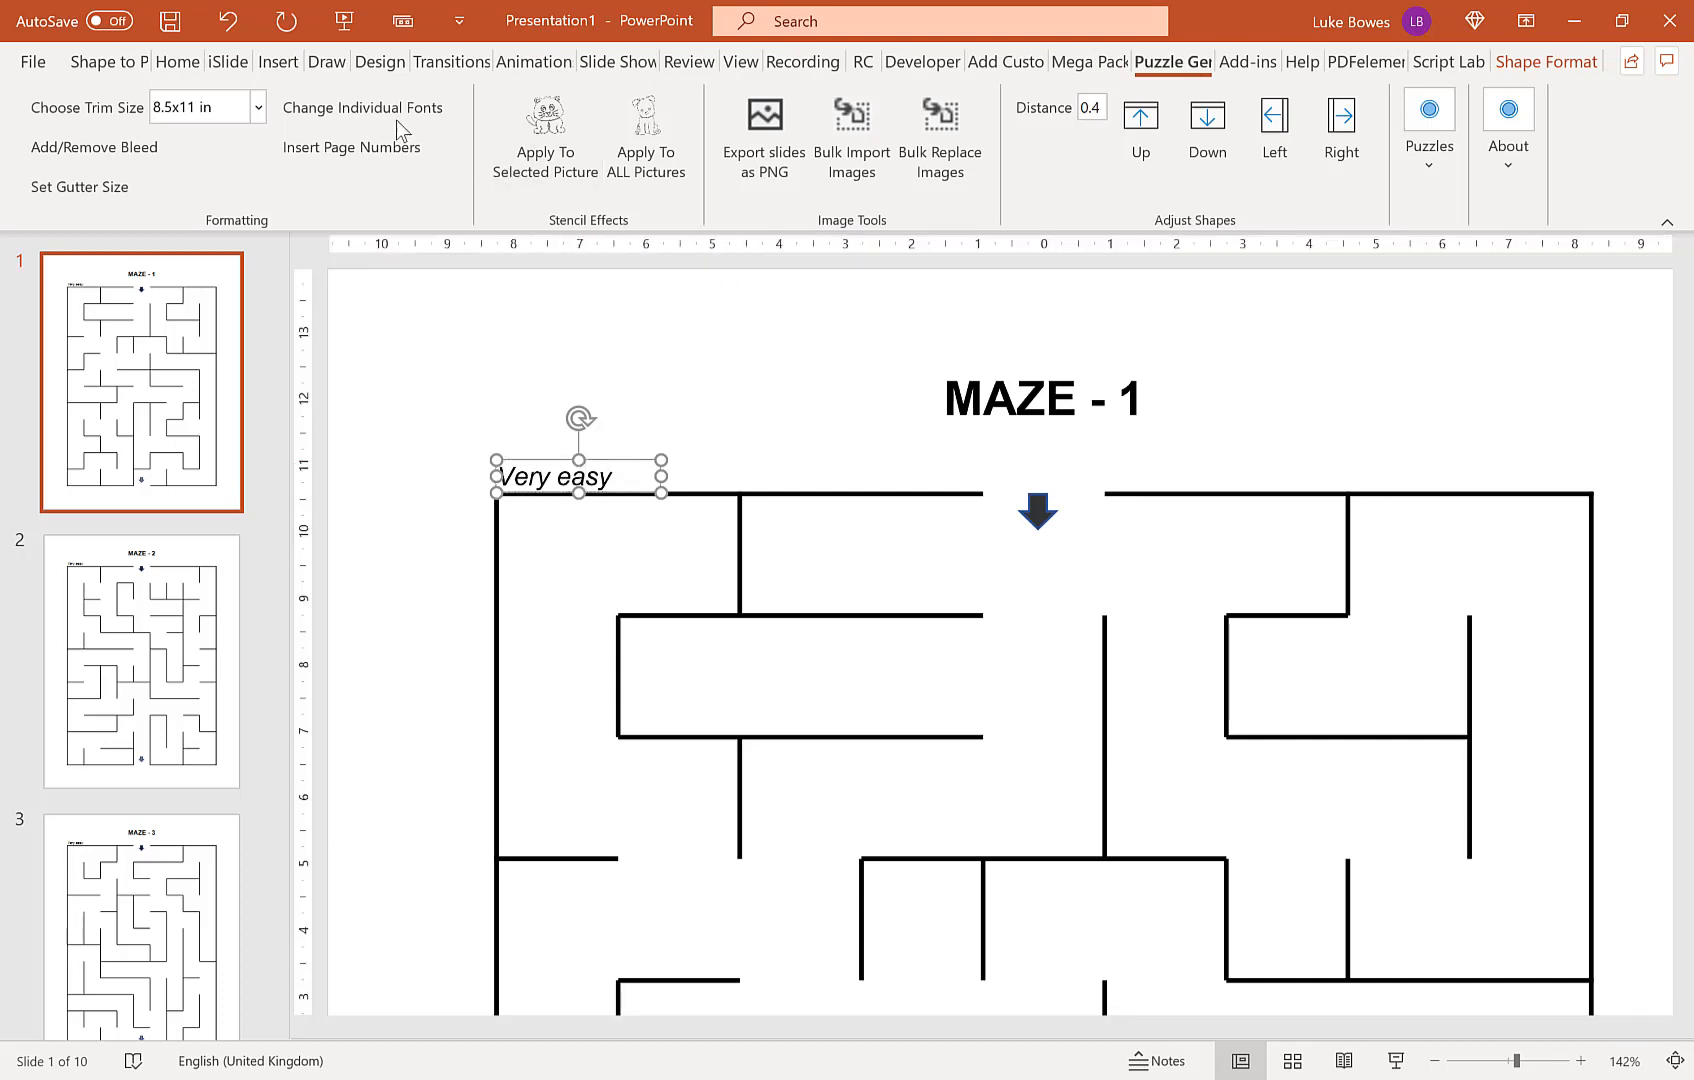
mouse_move(362, 106)
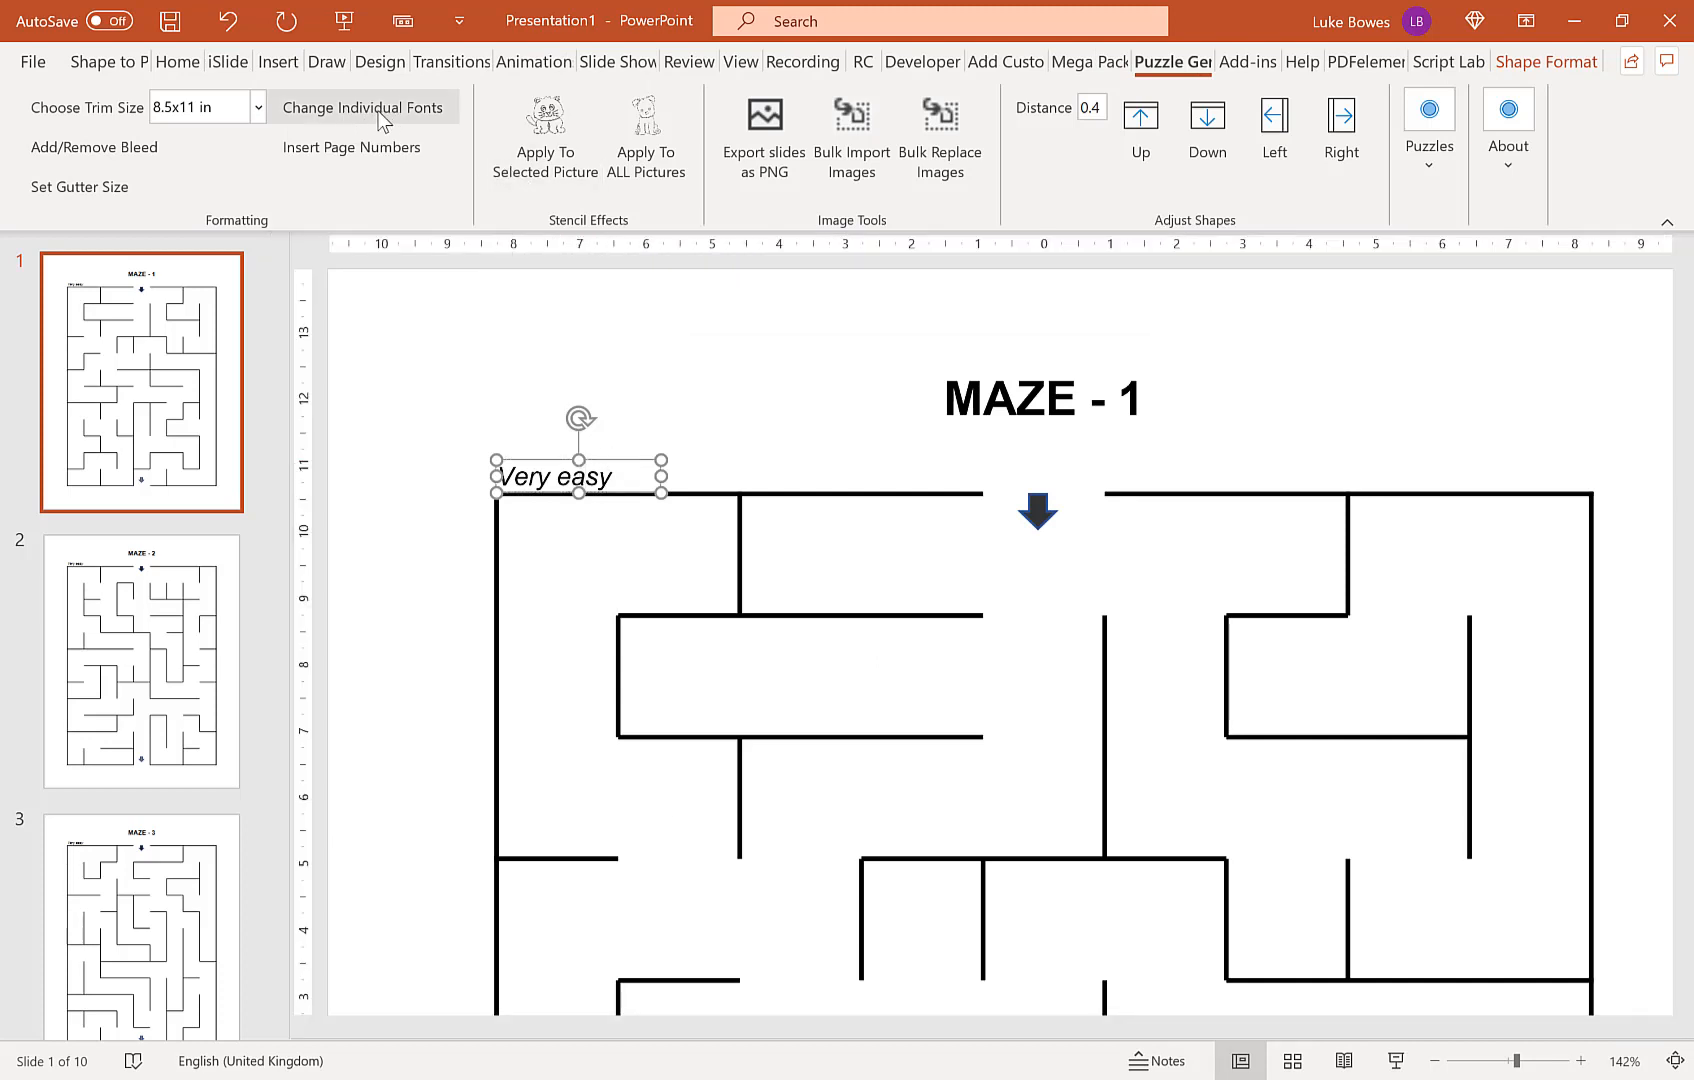
Step: Apply bold size 20 to the Very easy level labels via Change Individual Fonts
click(362, 106)
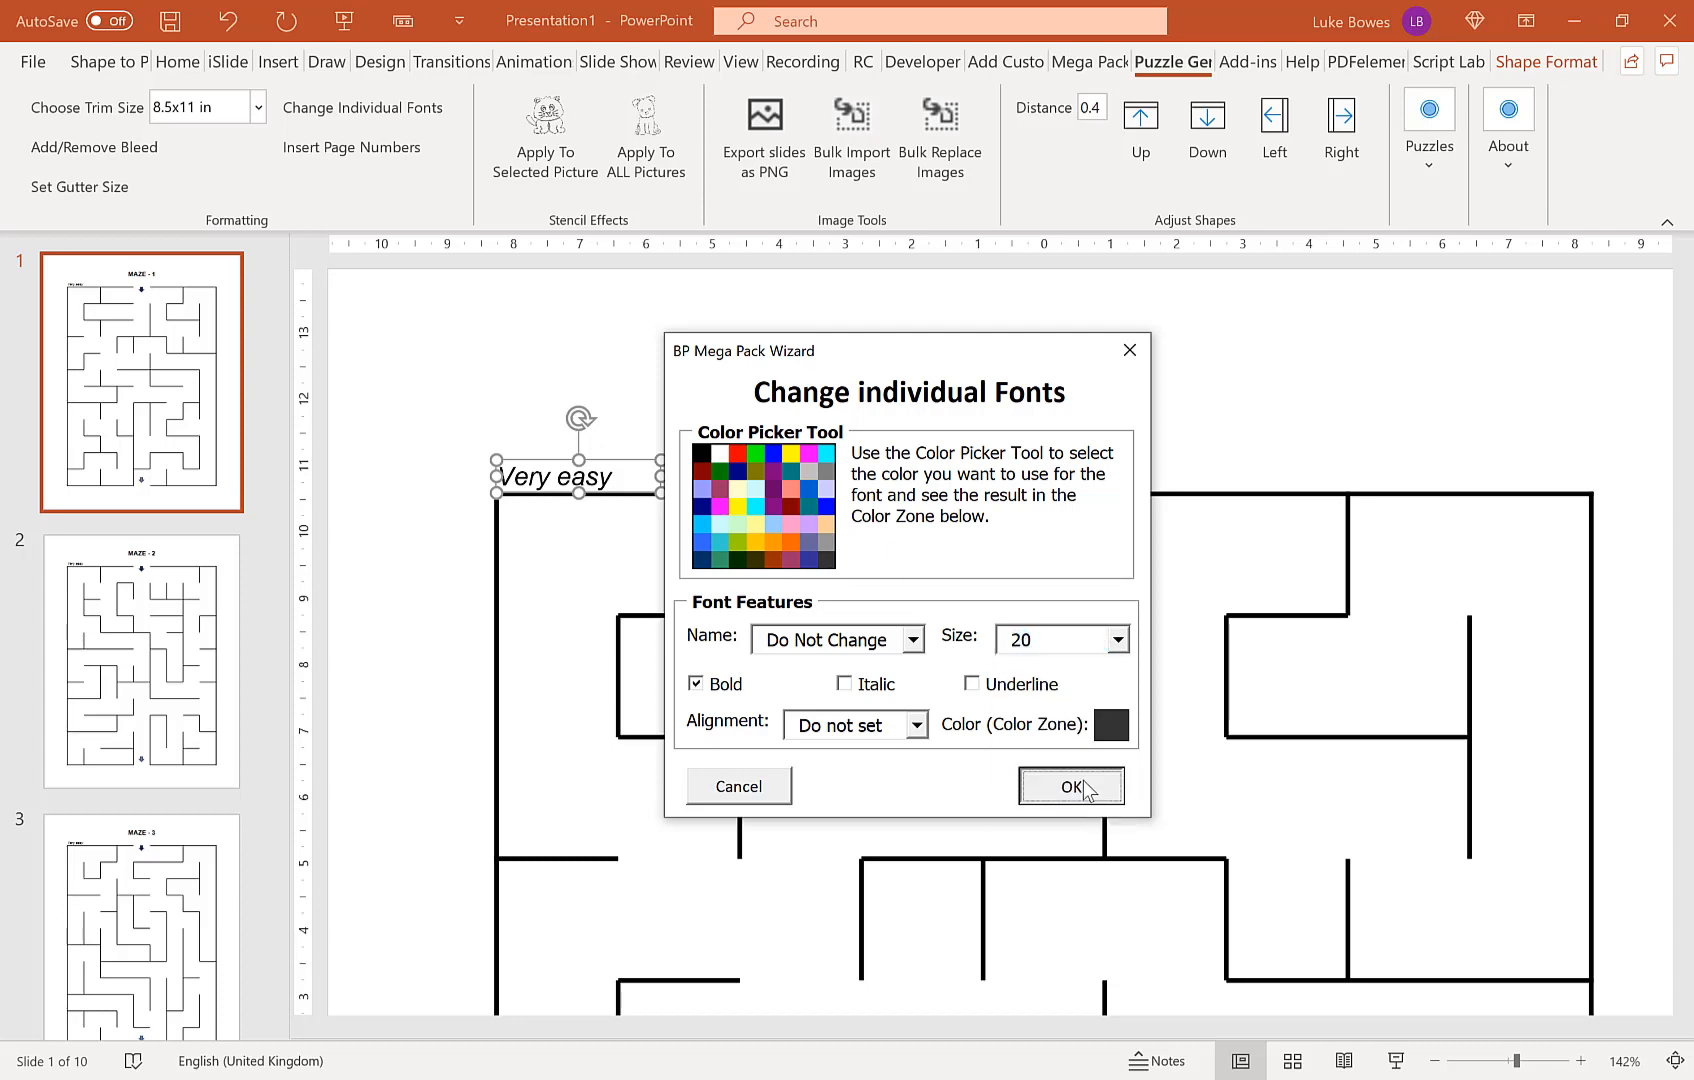
click(1070, 786)
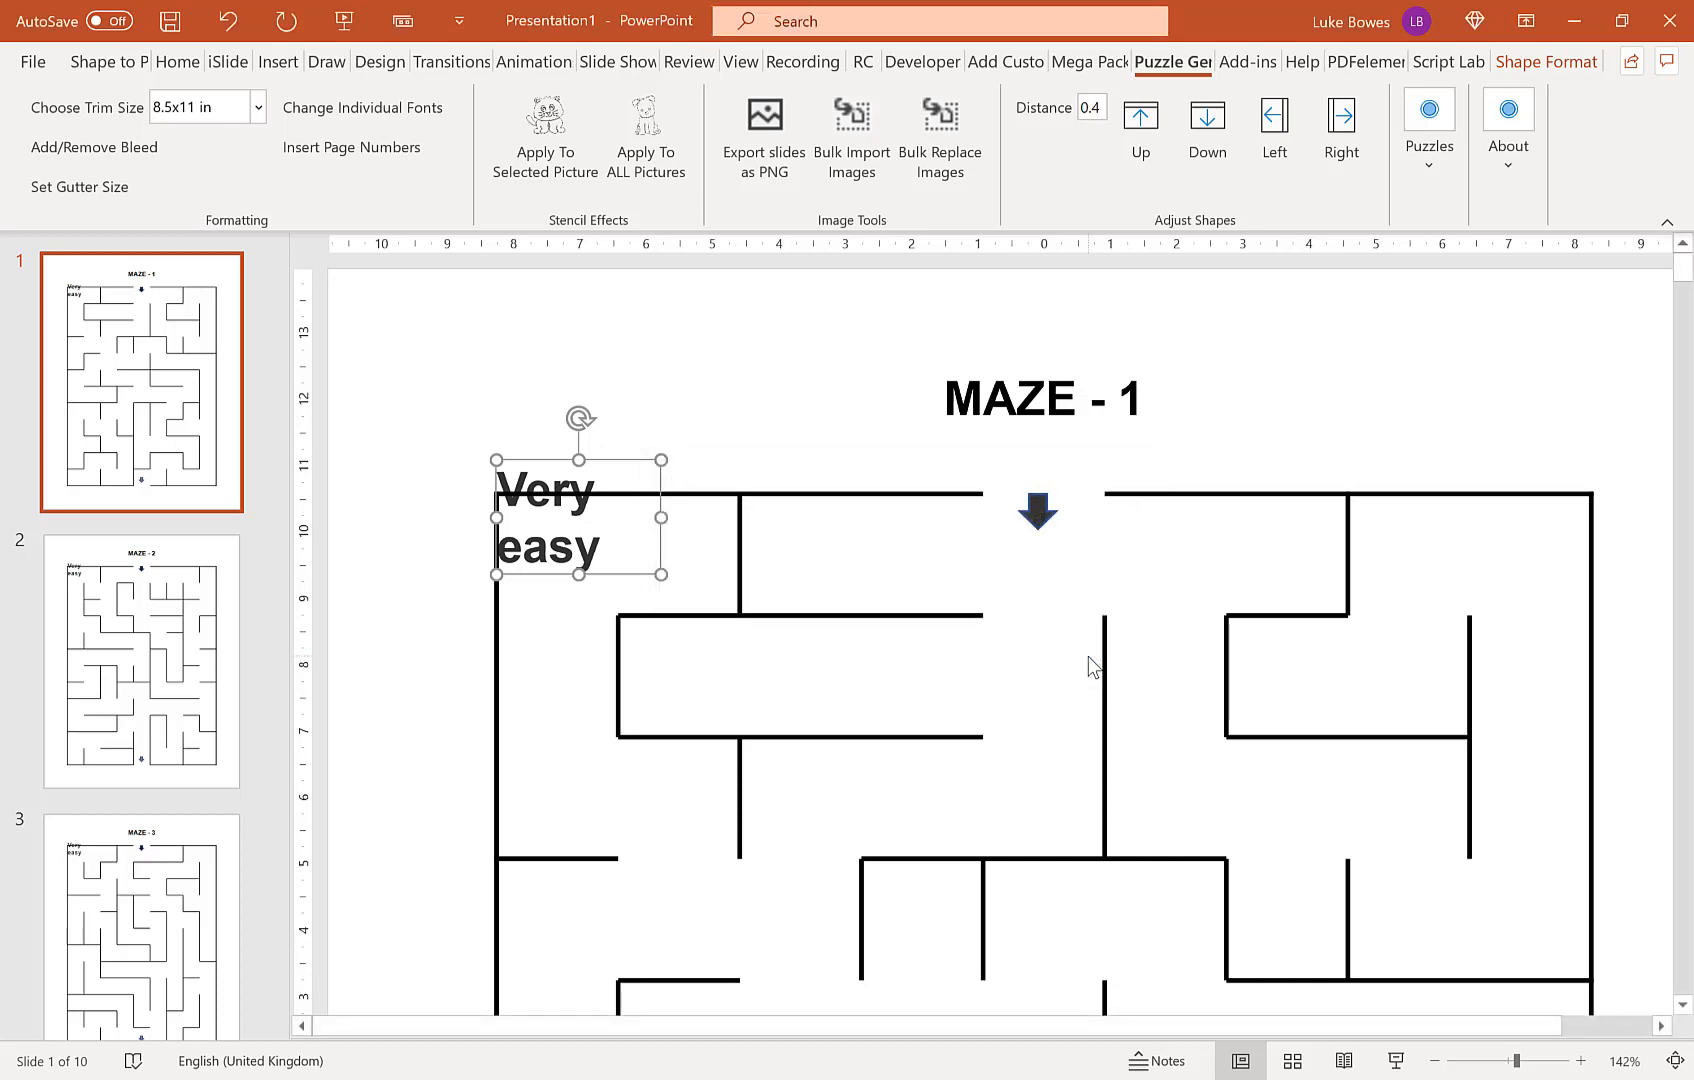
click(1432, 1060)
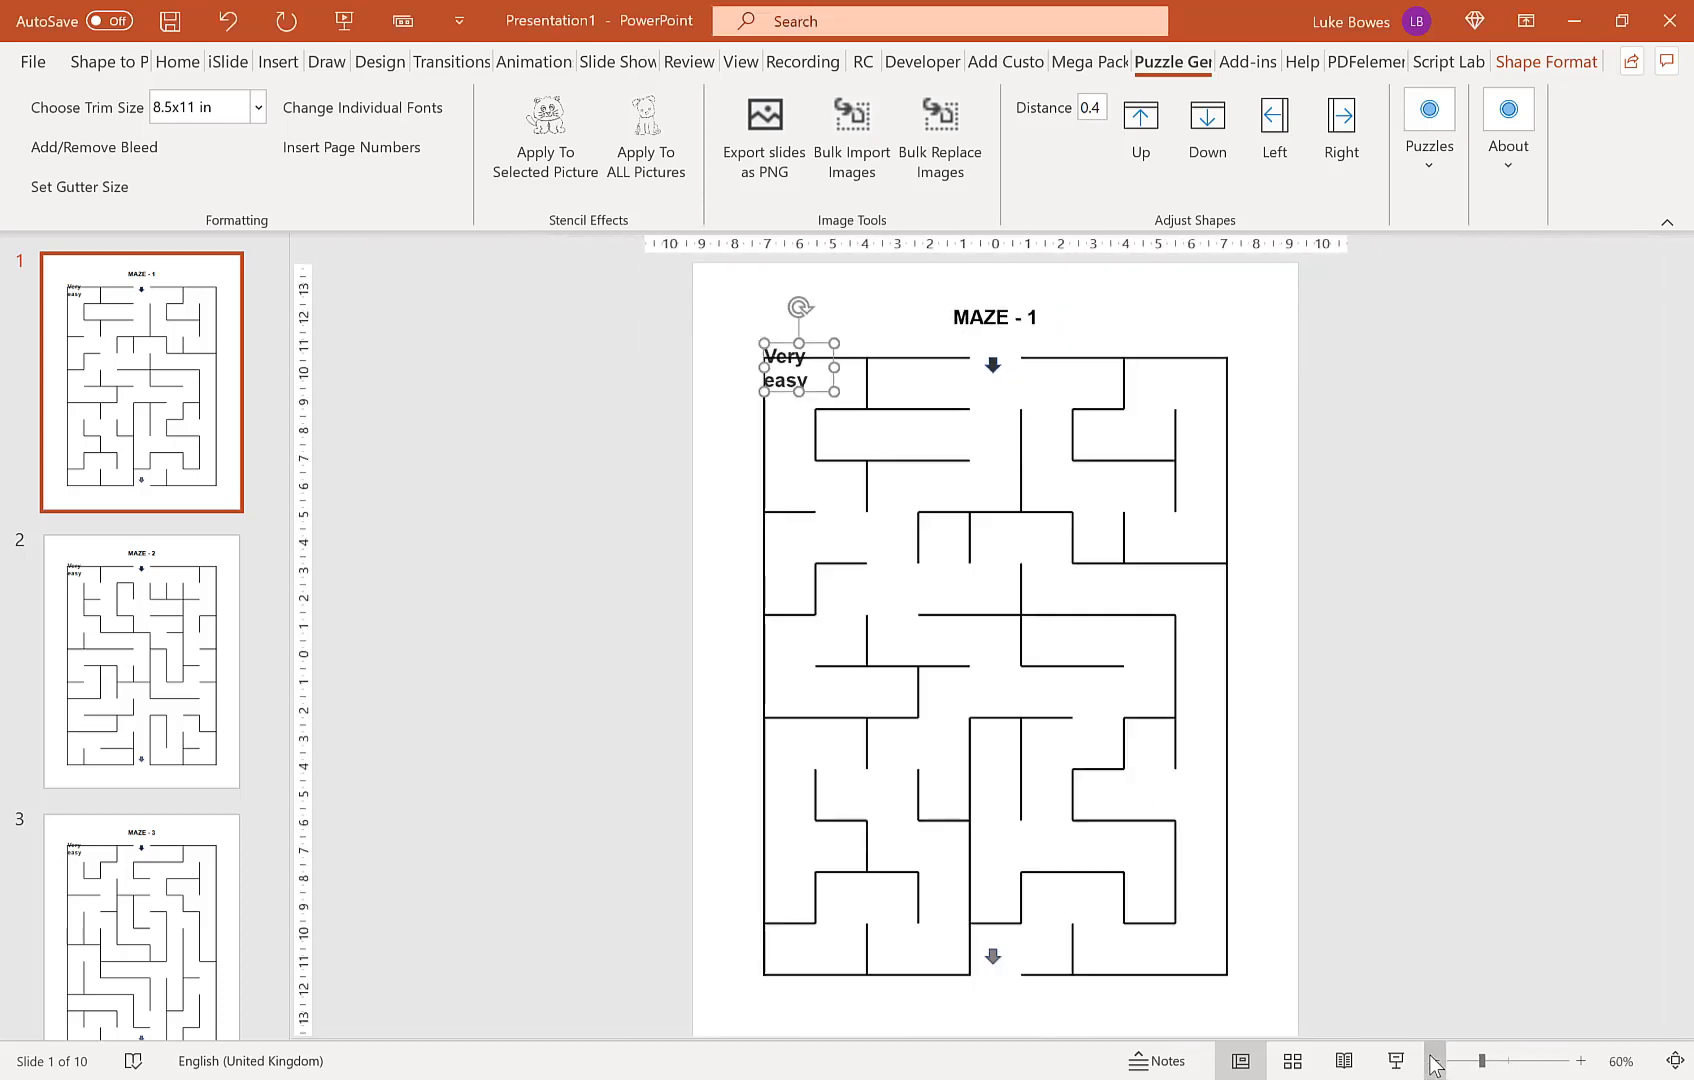
Step: Raise the Very easy level labels with Adjust Shapes Up to align with the titles
click(140, 660)
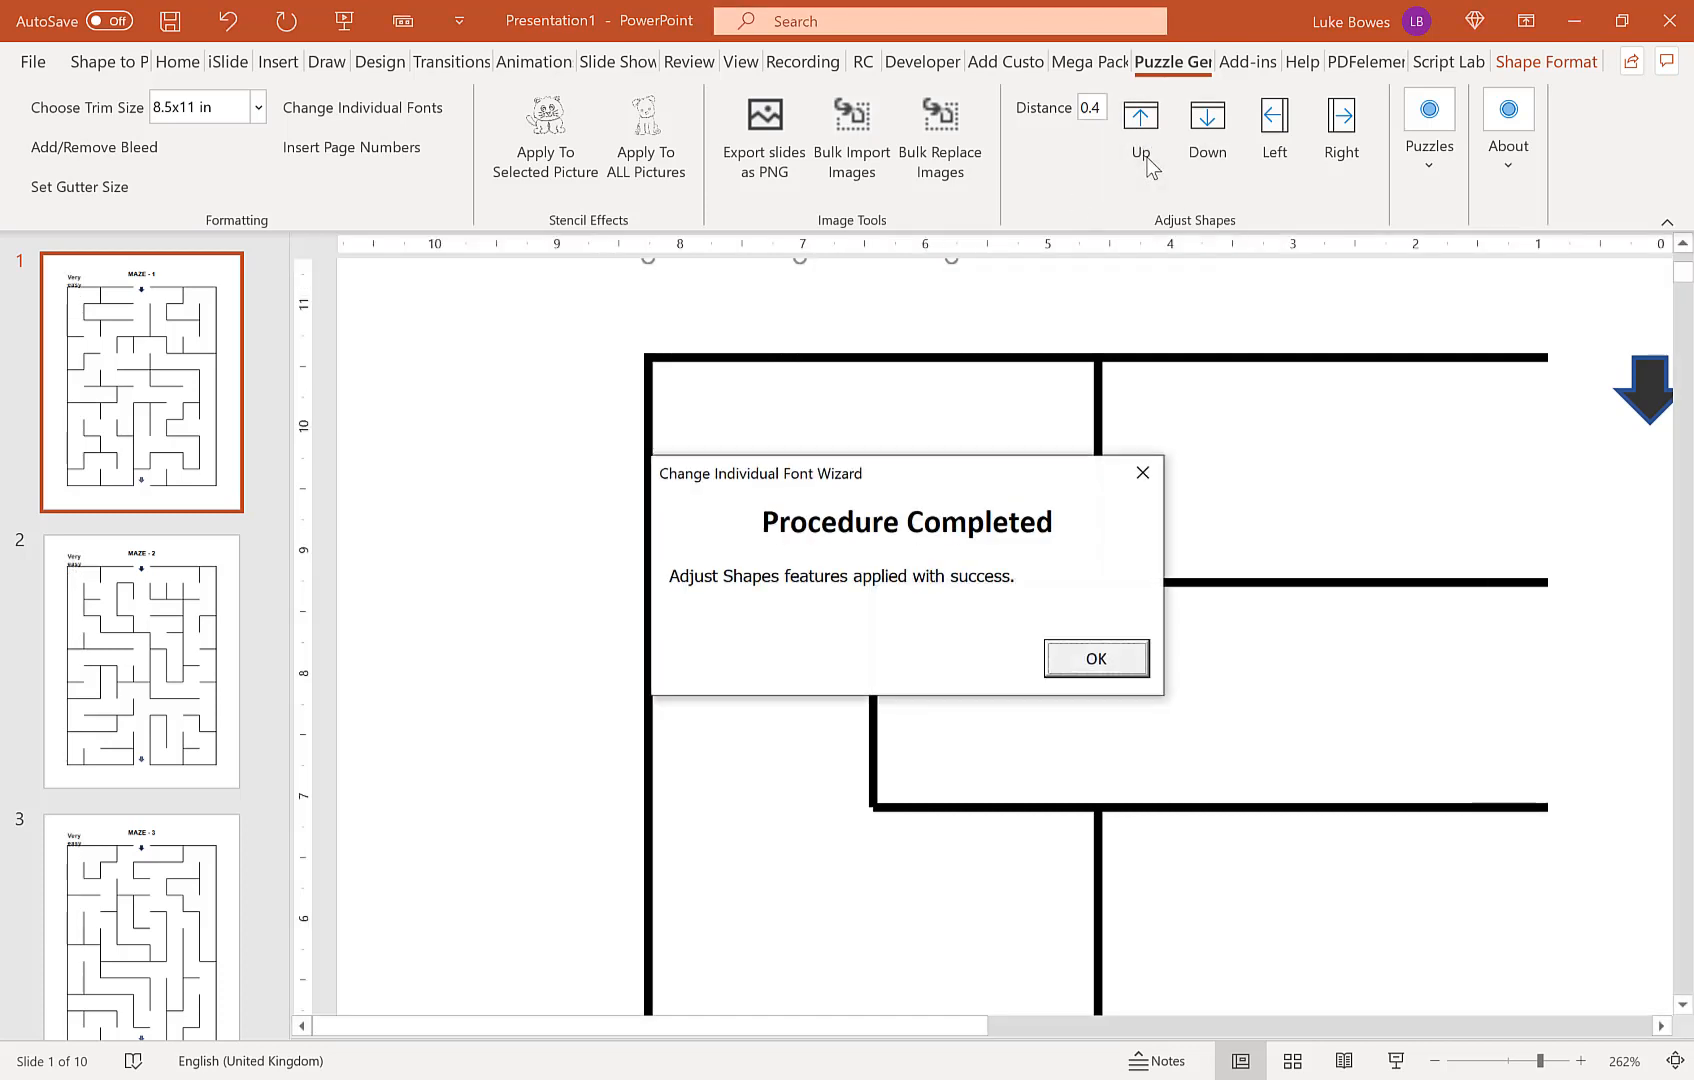
click(1094, 658)
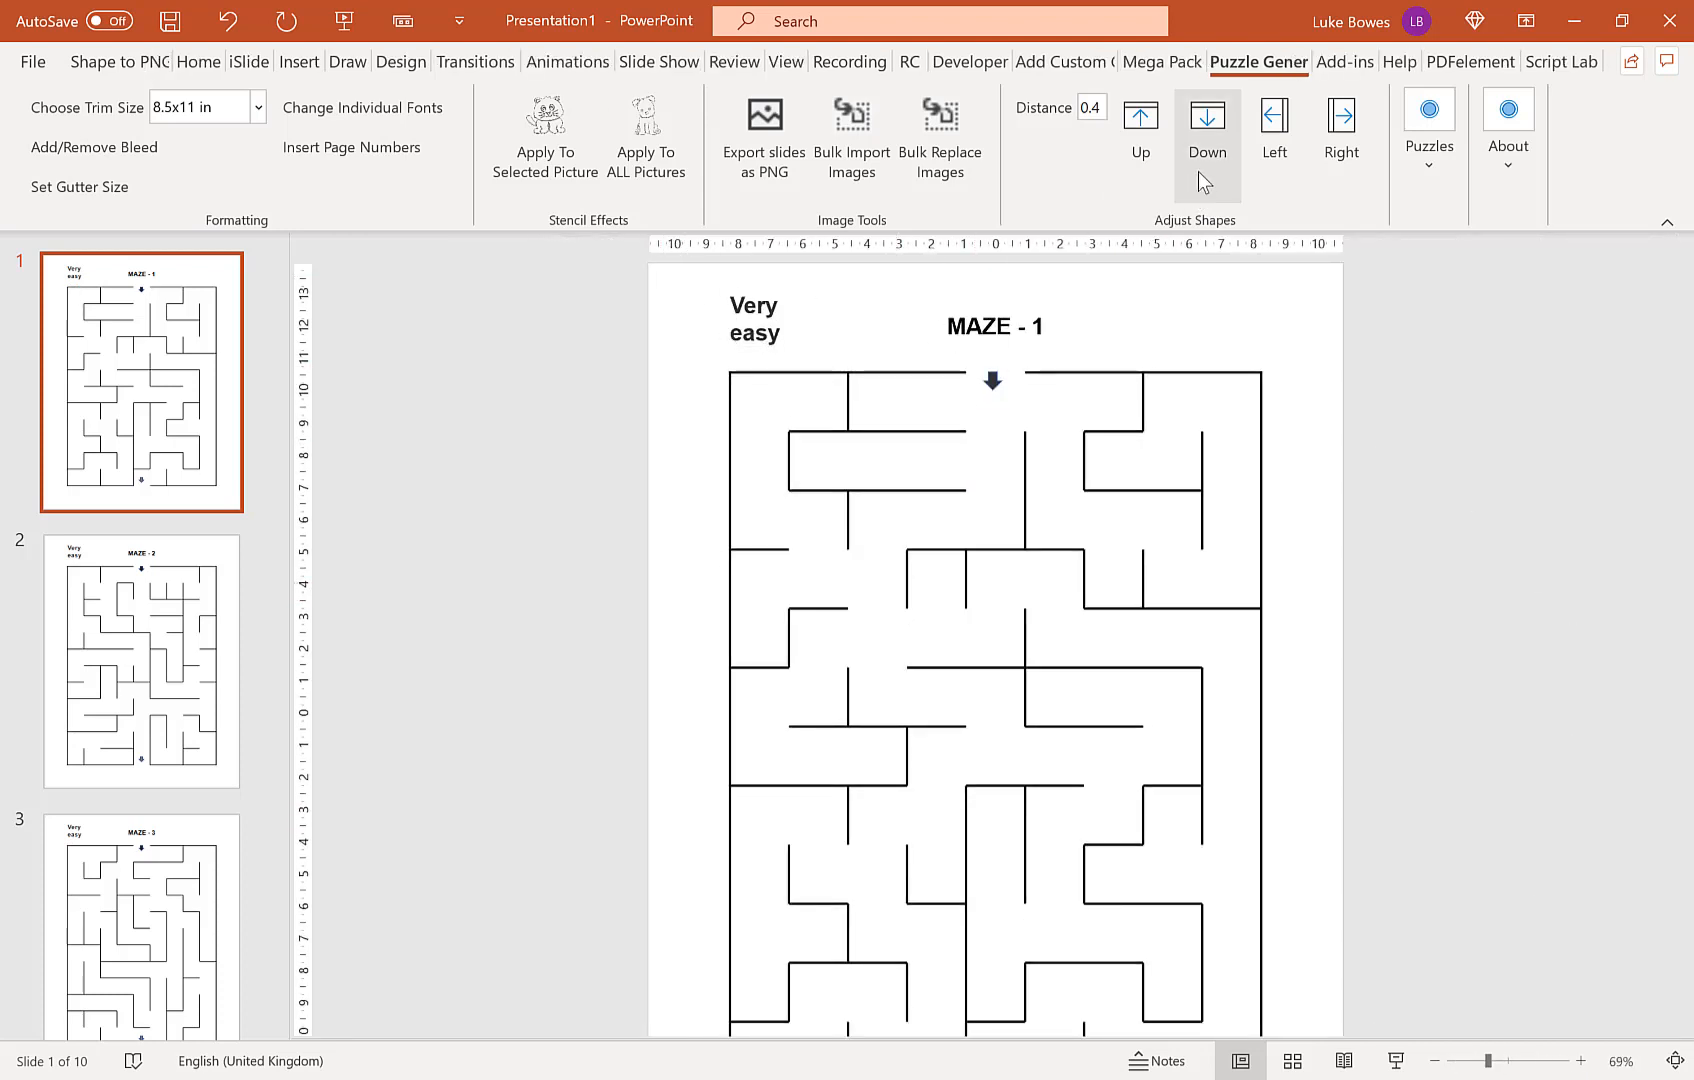
Step: Browse the second and third maze slides and a solution slide
click(142, 660)
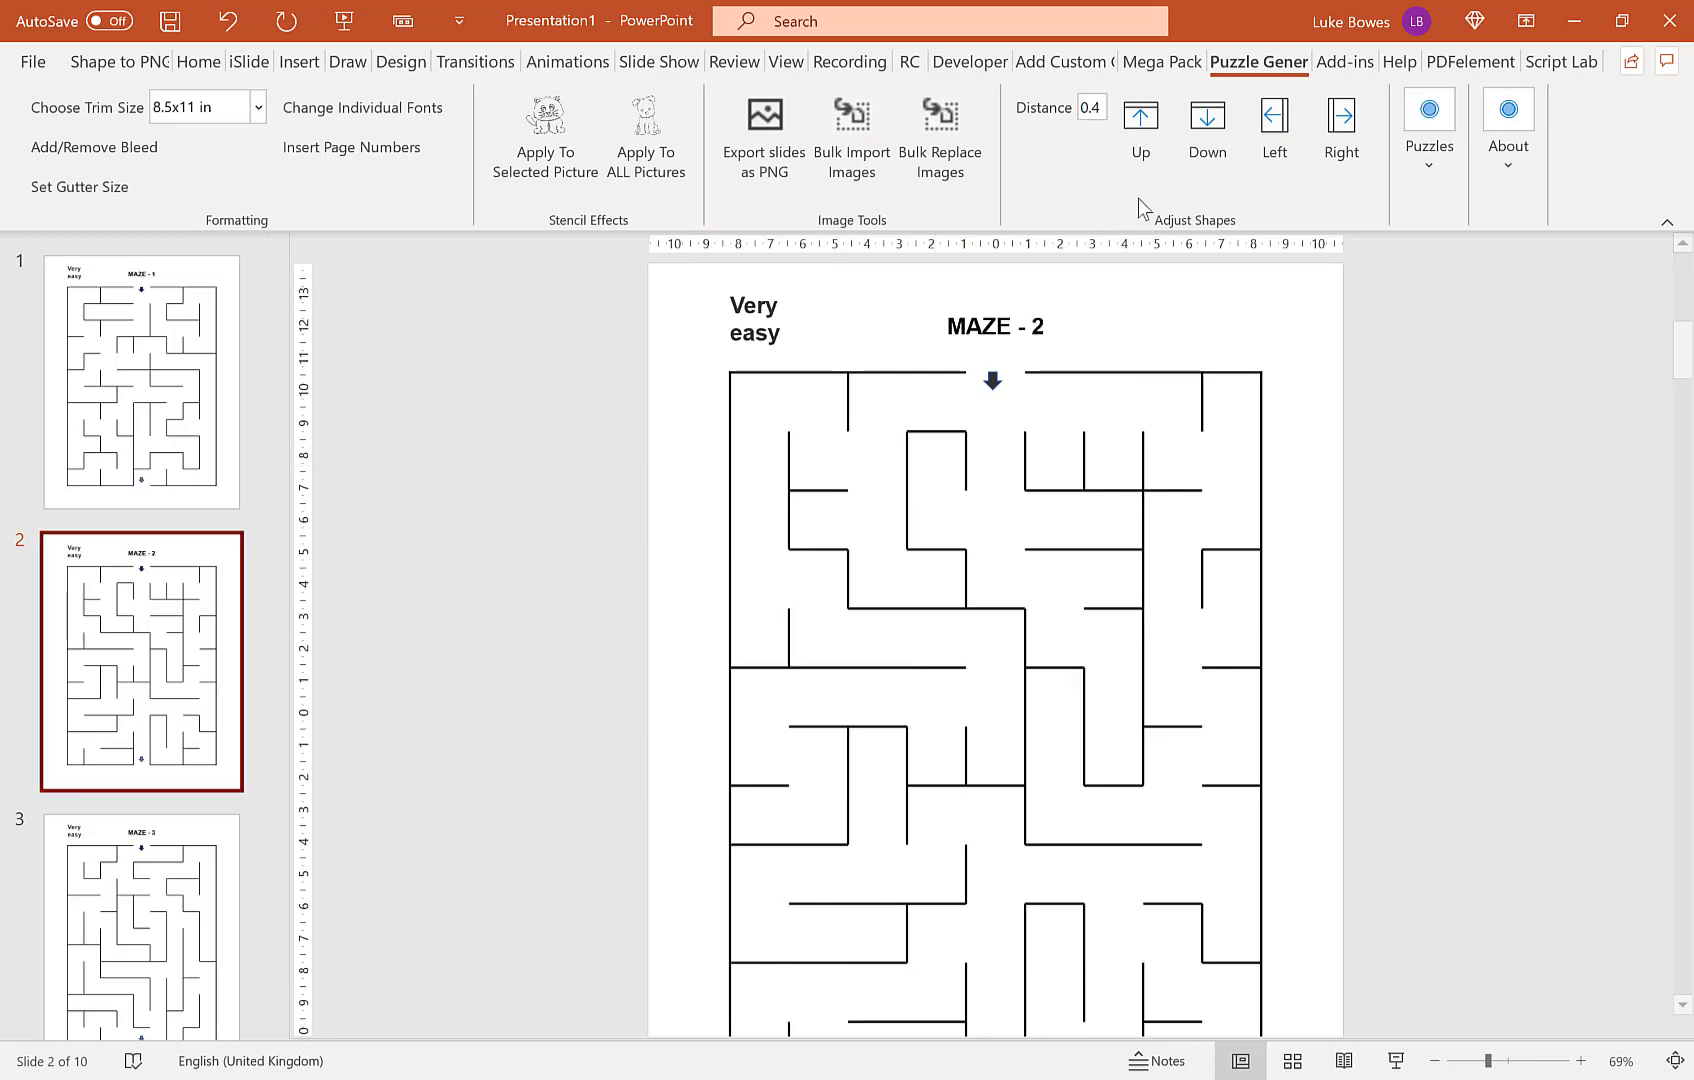
click(140, 924)
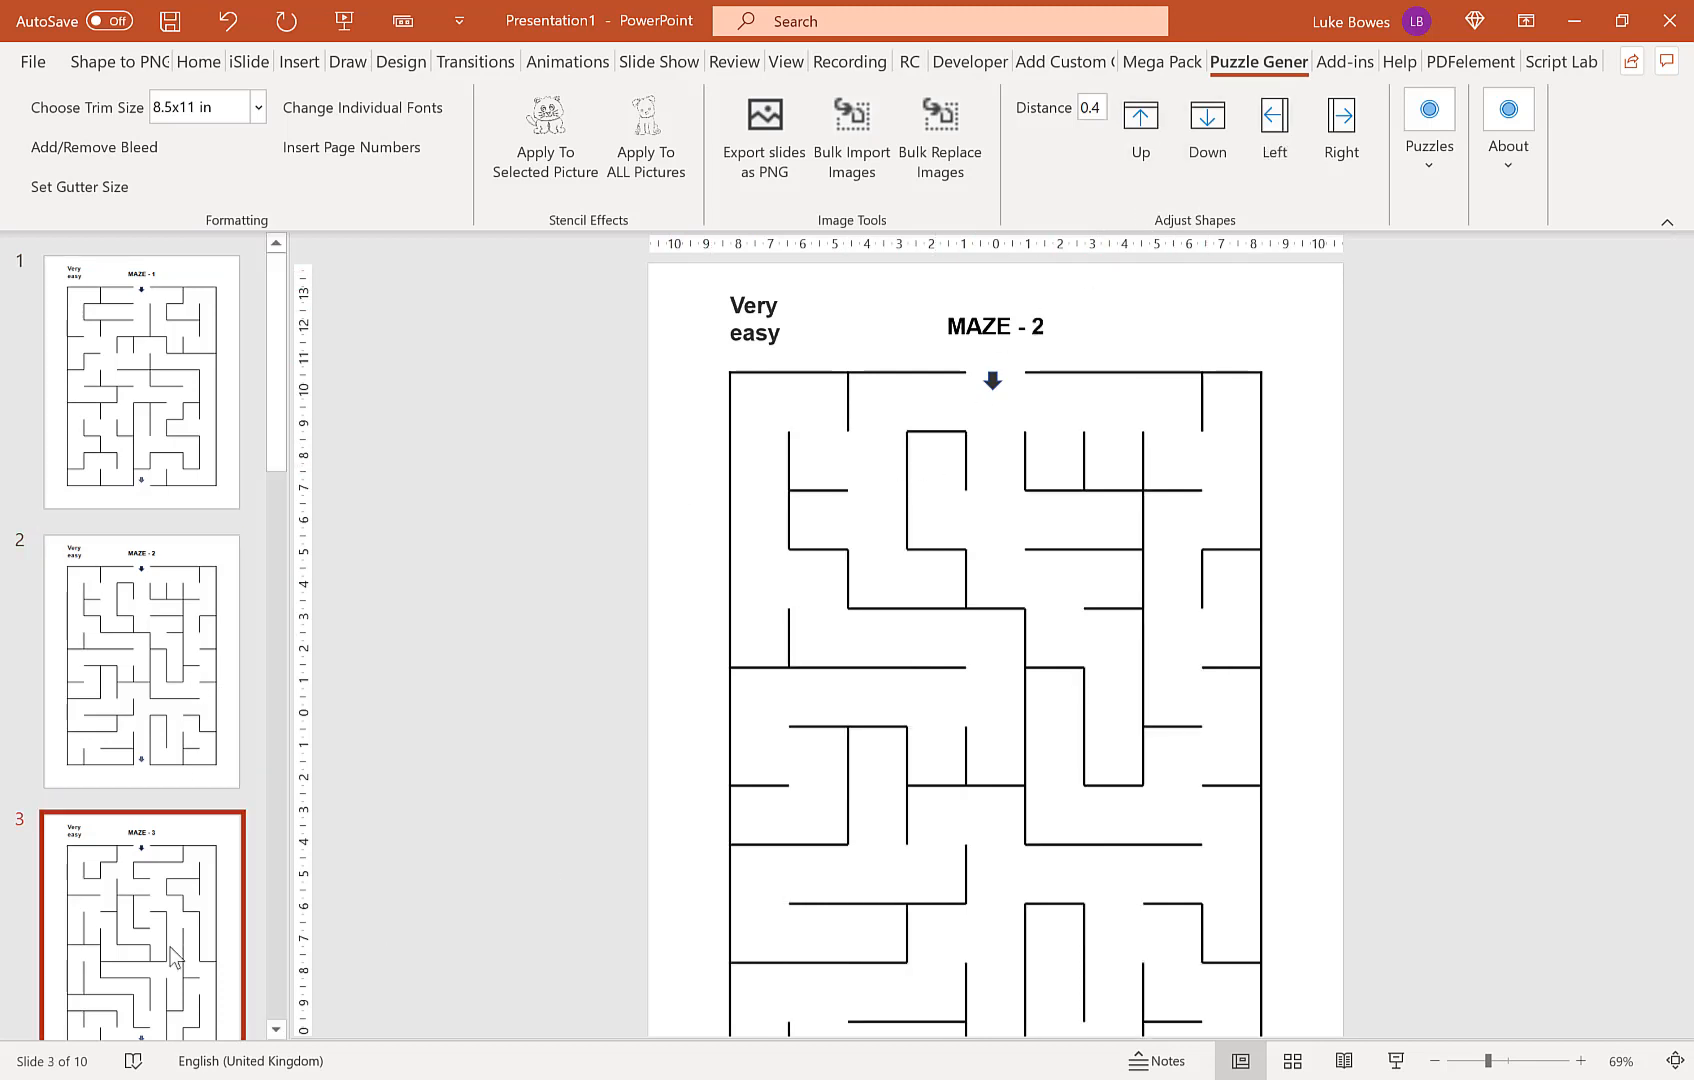
click(140, 486)
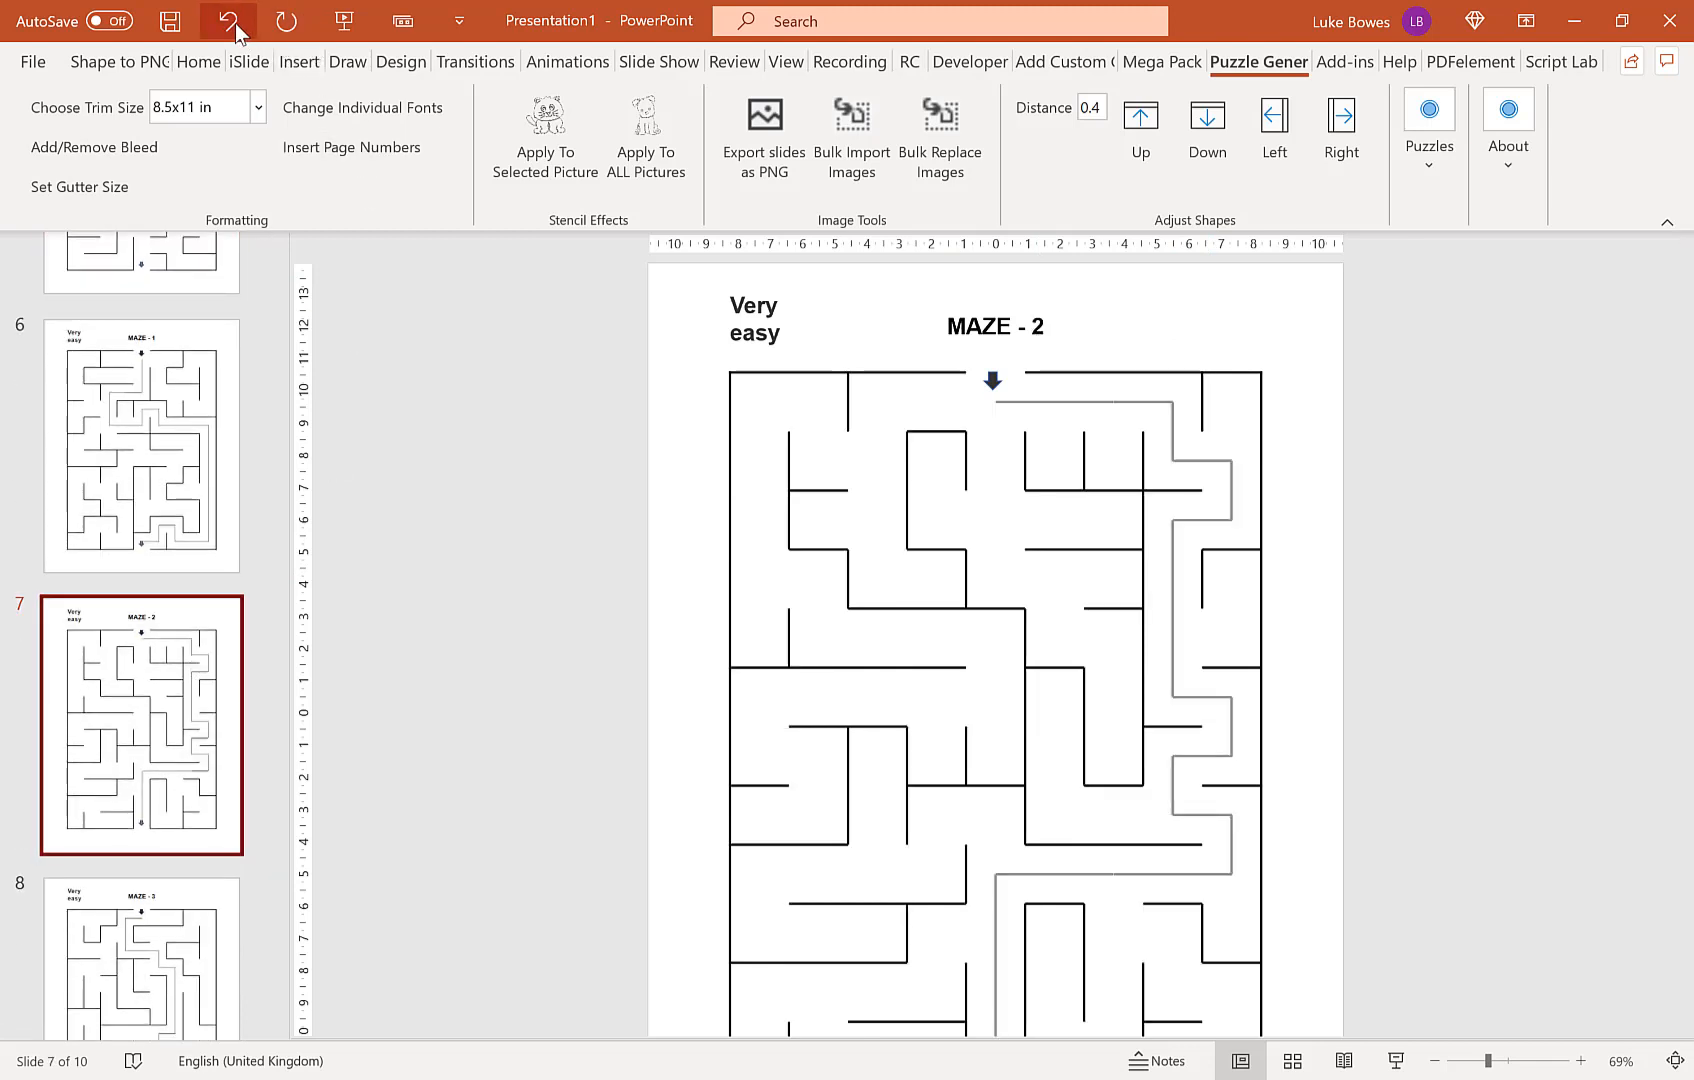
Step: Undo repeatedly until only the single blank slide remains
click(228, 20)
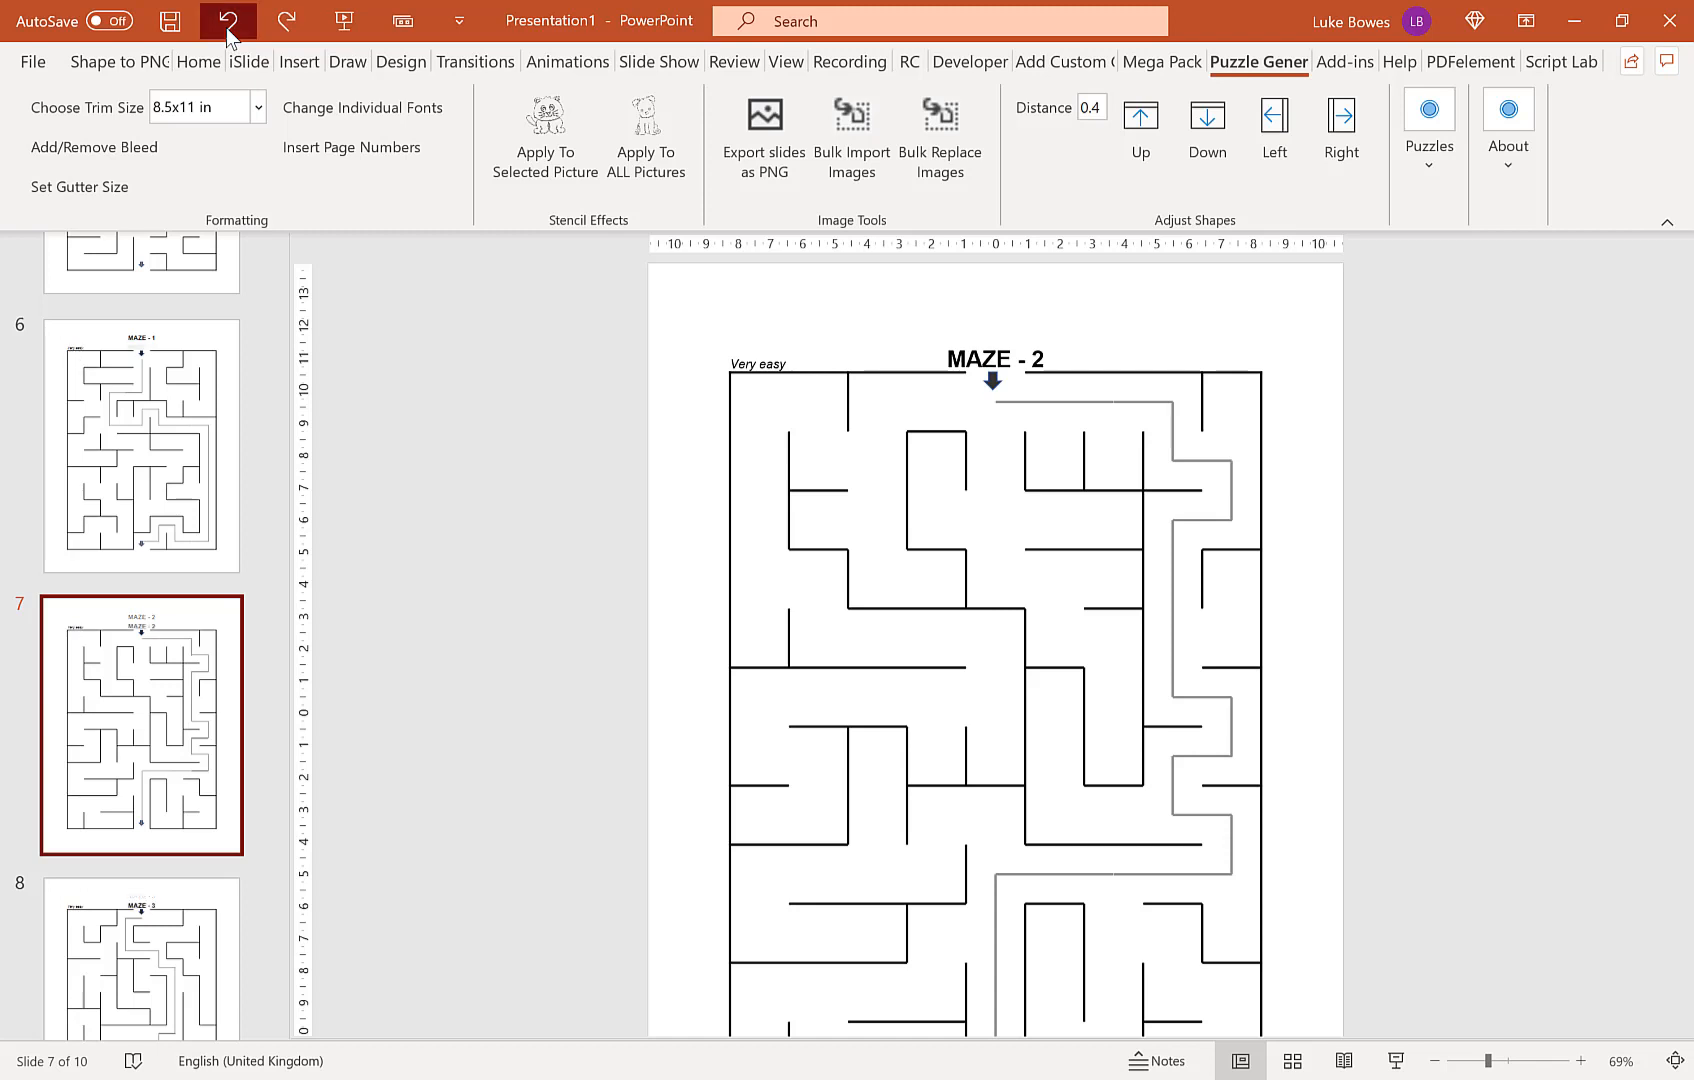
click(226, 20)
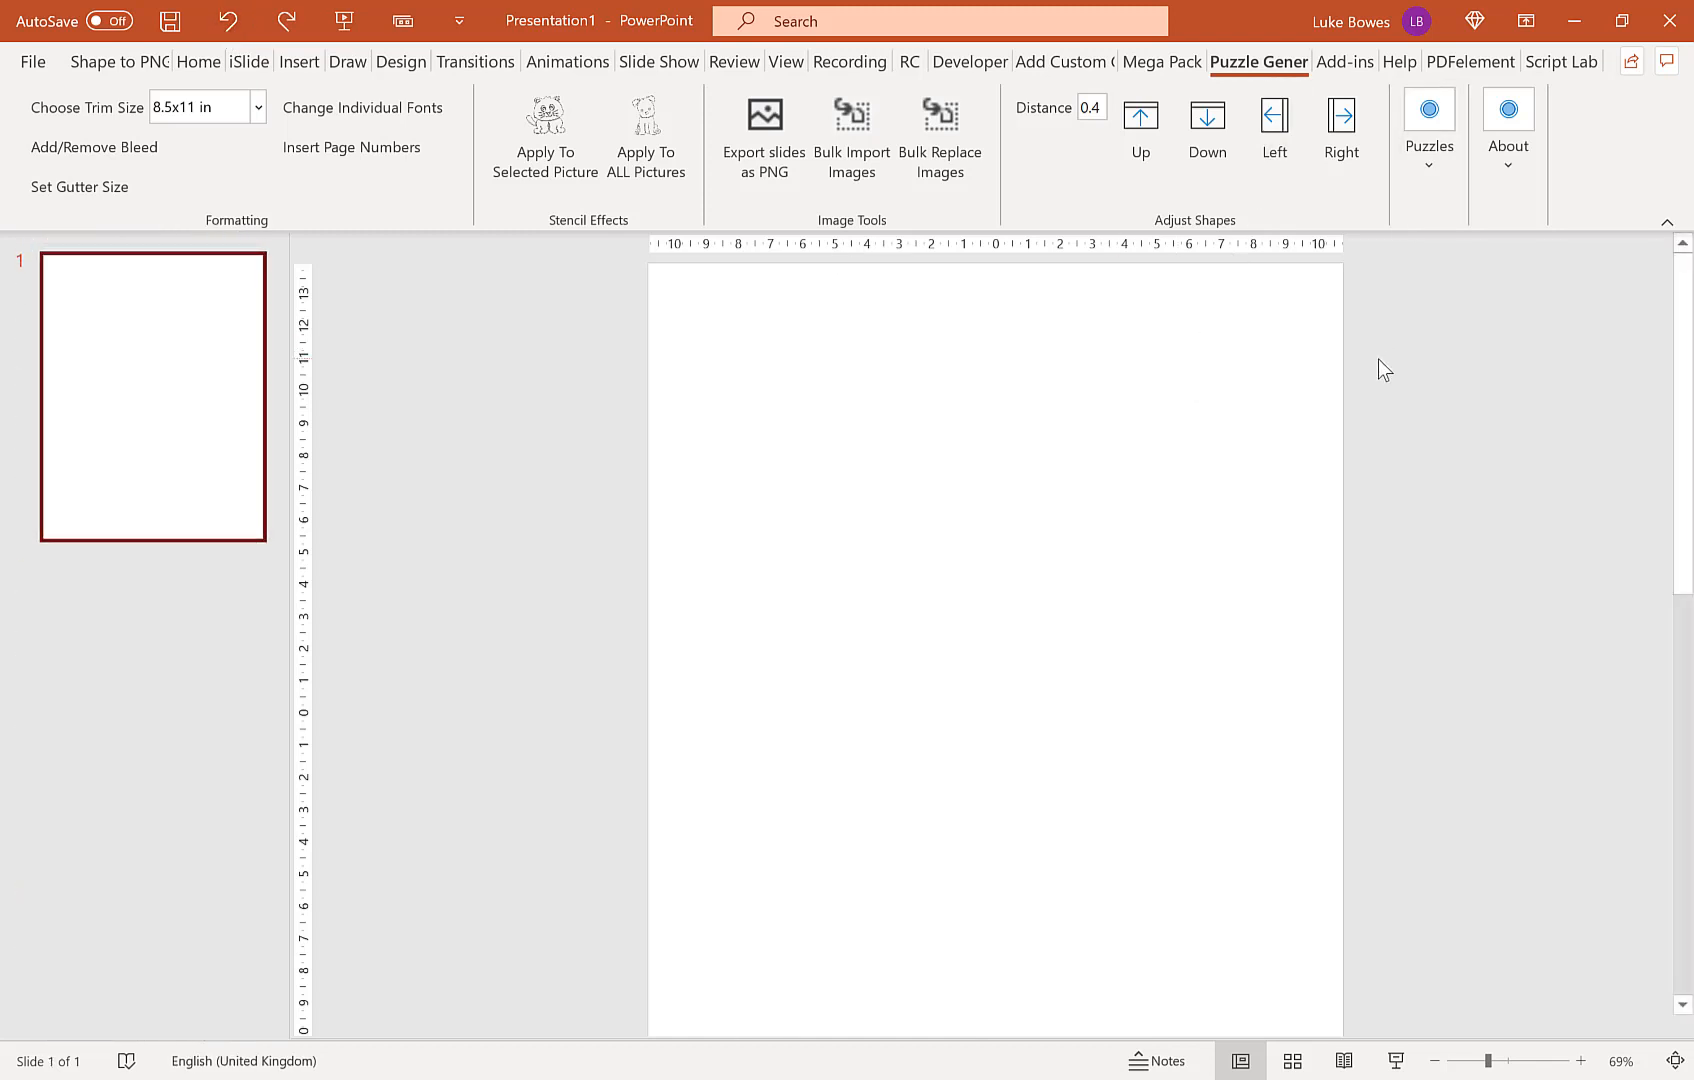
mouse_move(1098, 524)
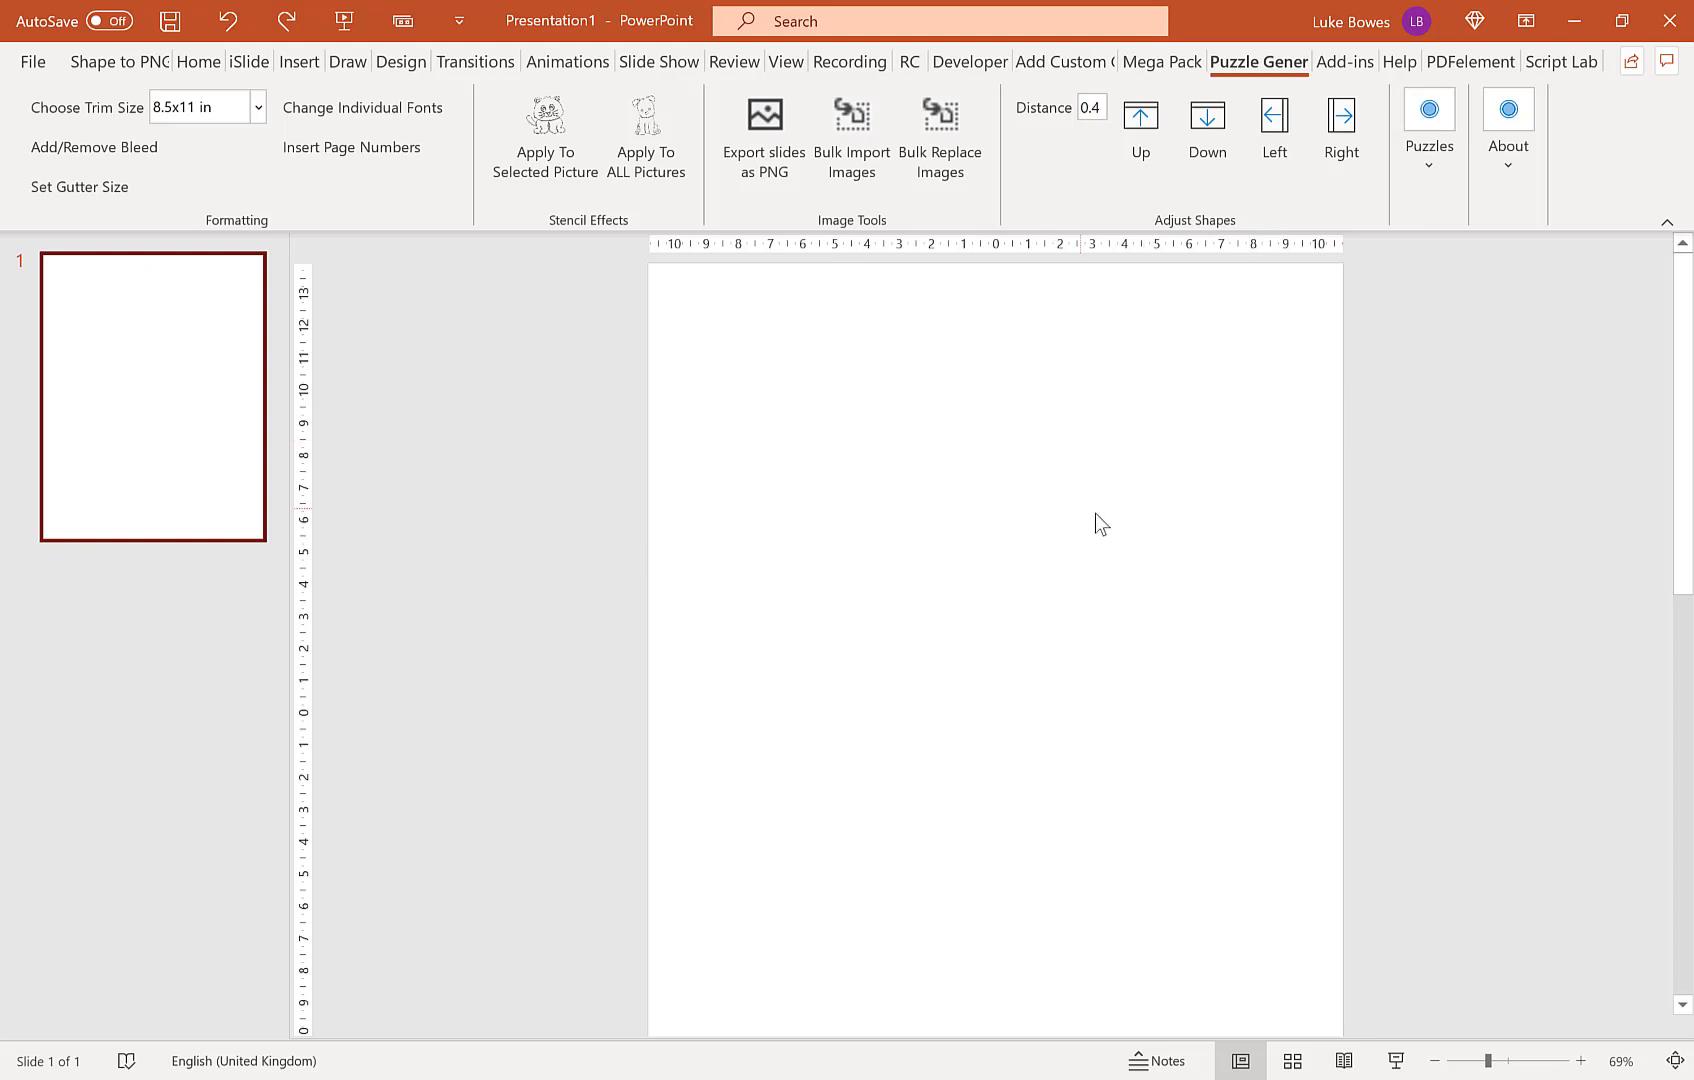
mouse_move(1160, 394)
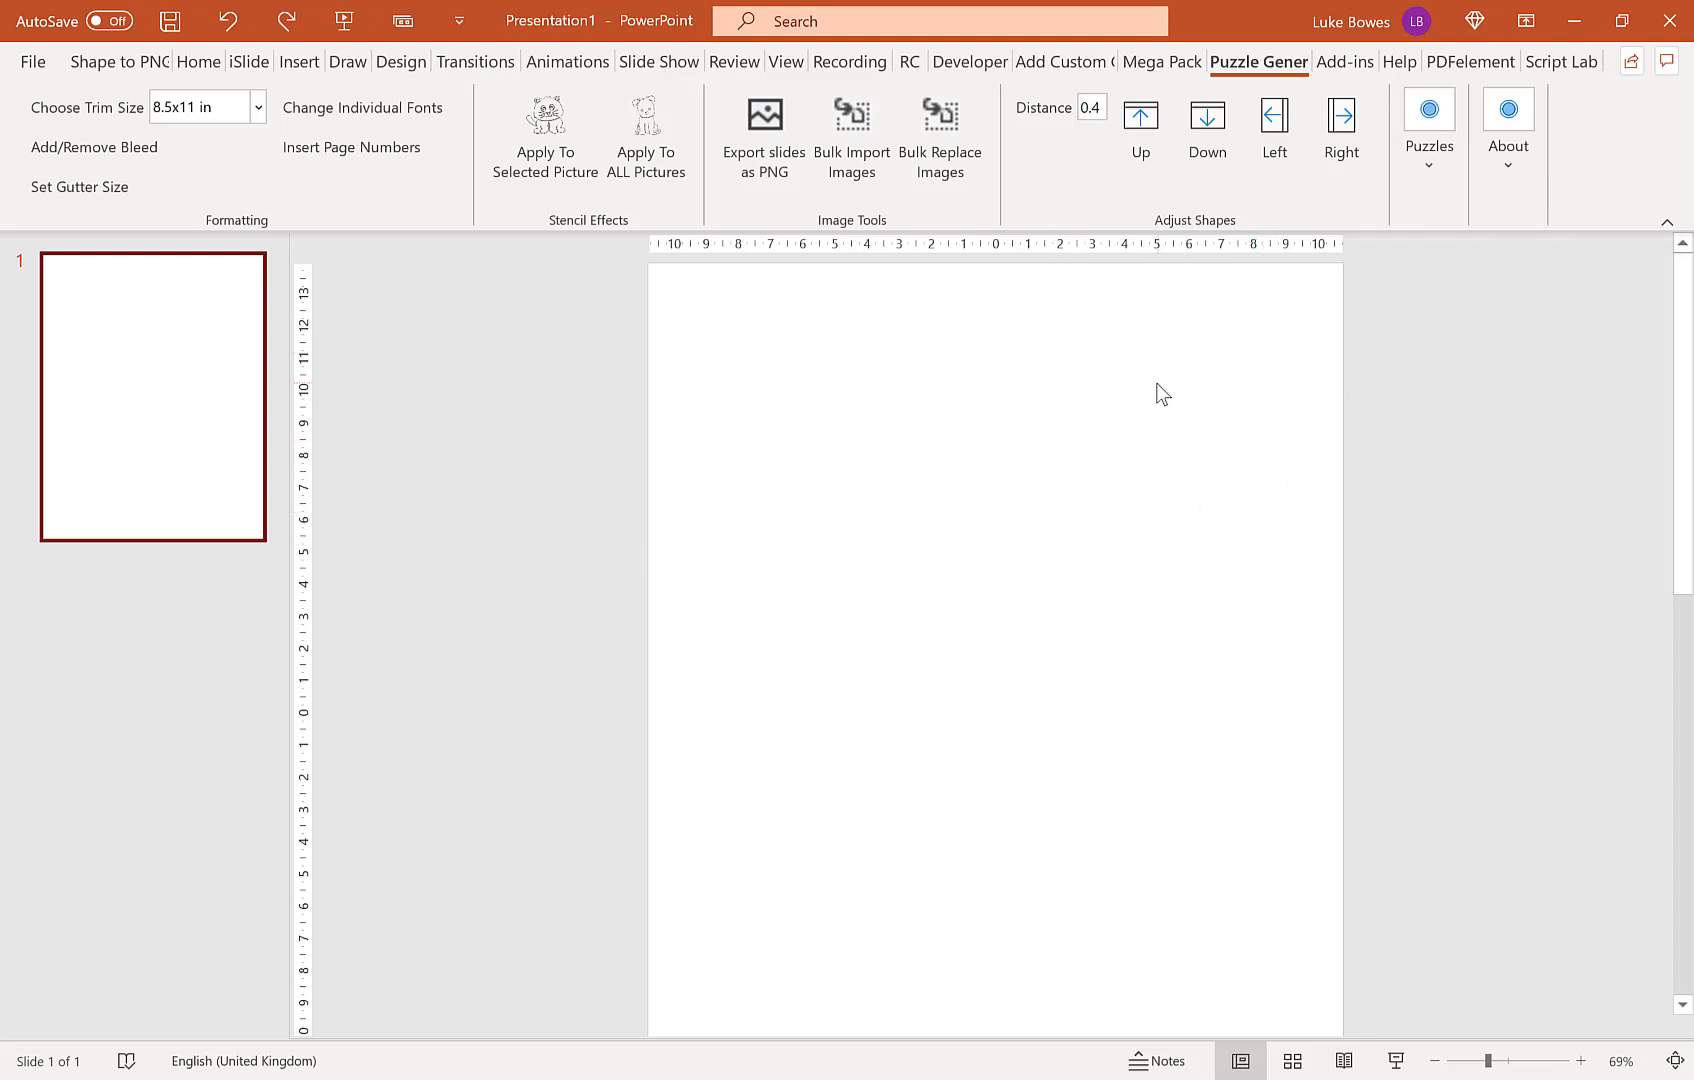
mouse_move(1392, 300)
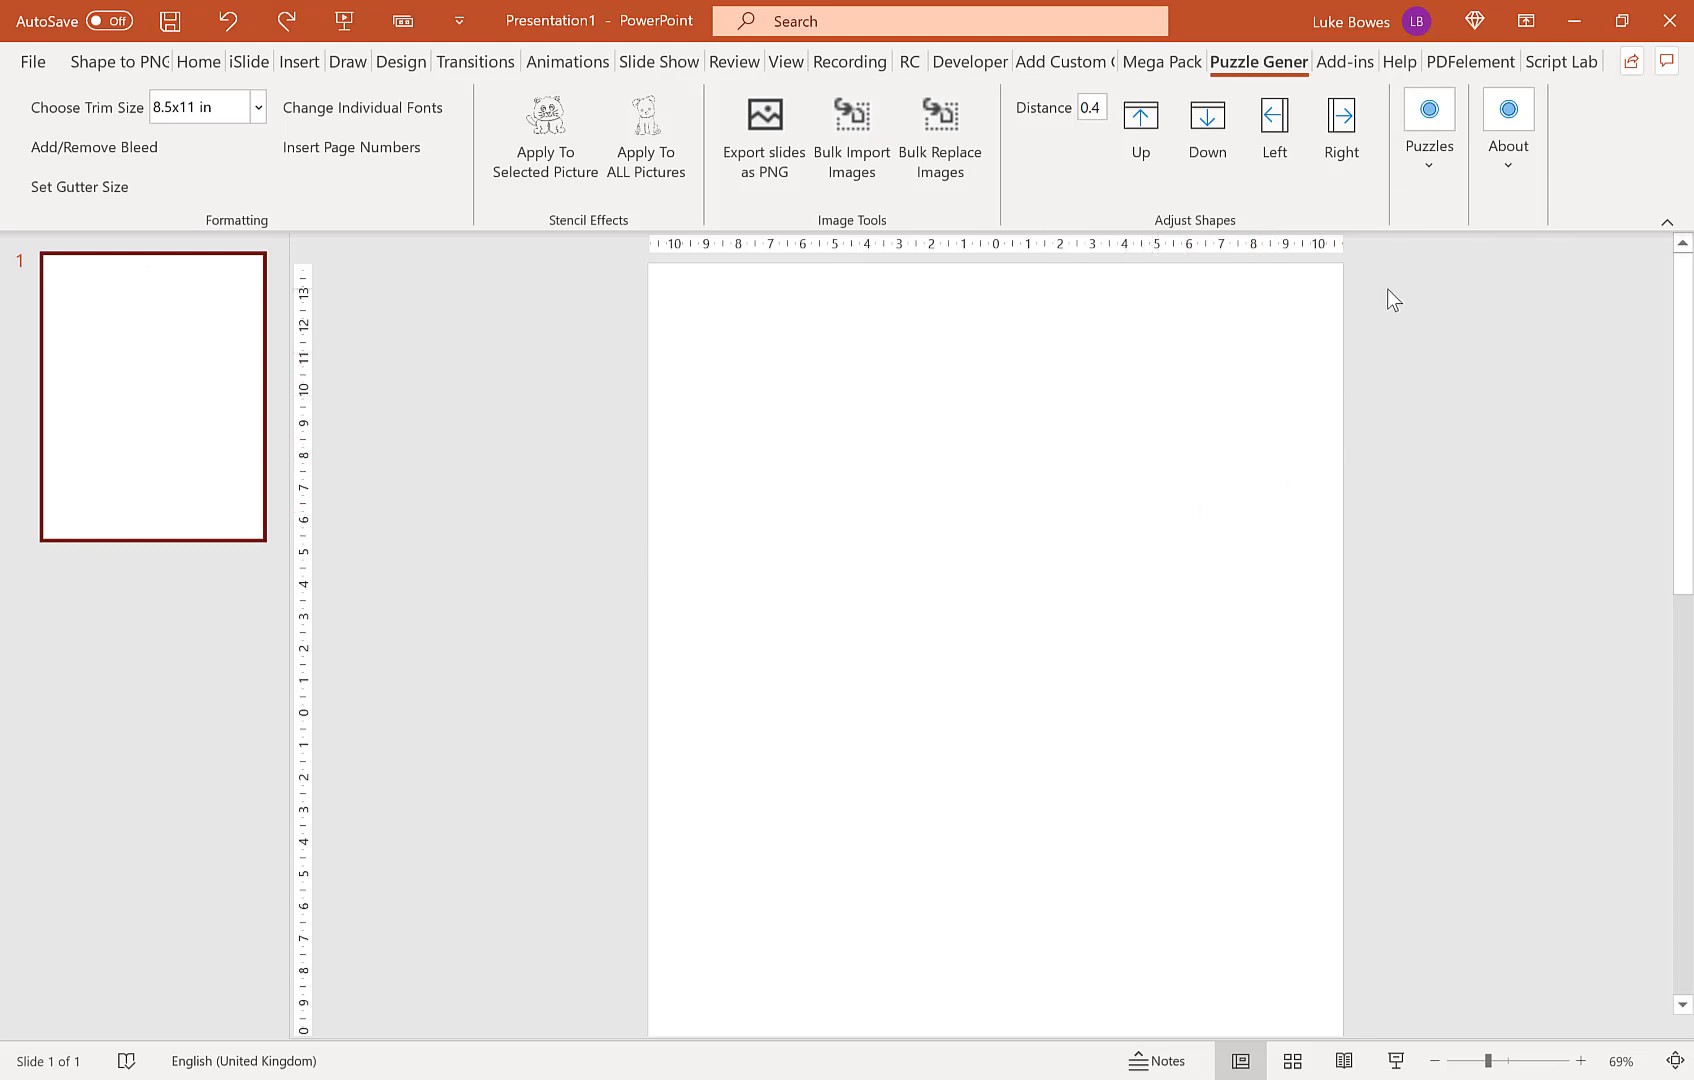
click(1428, 130)
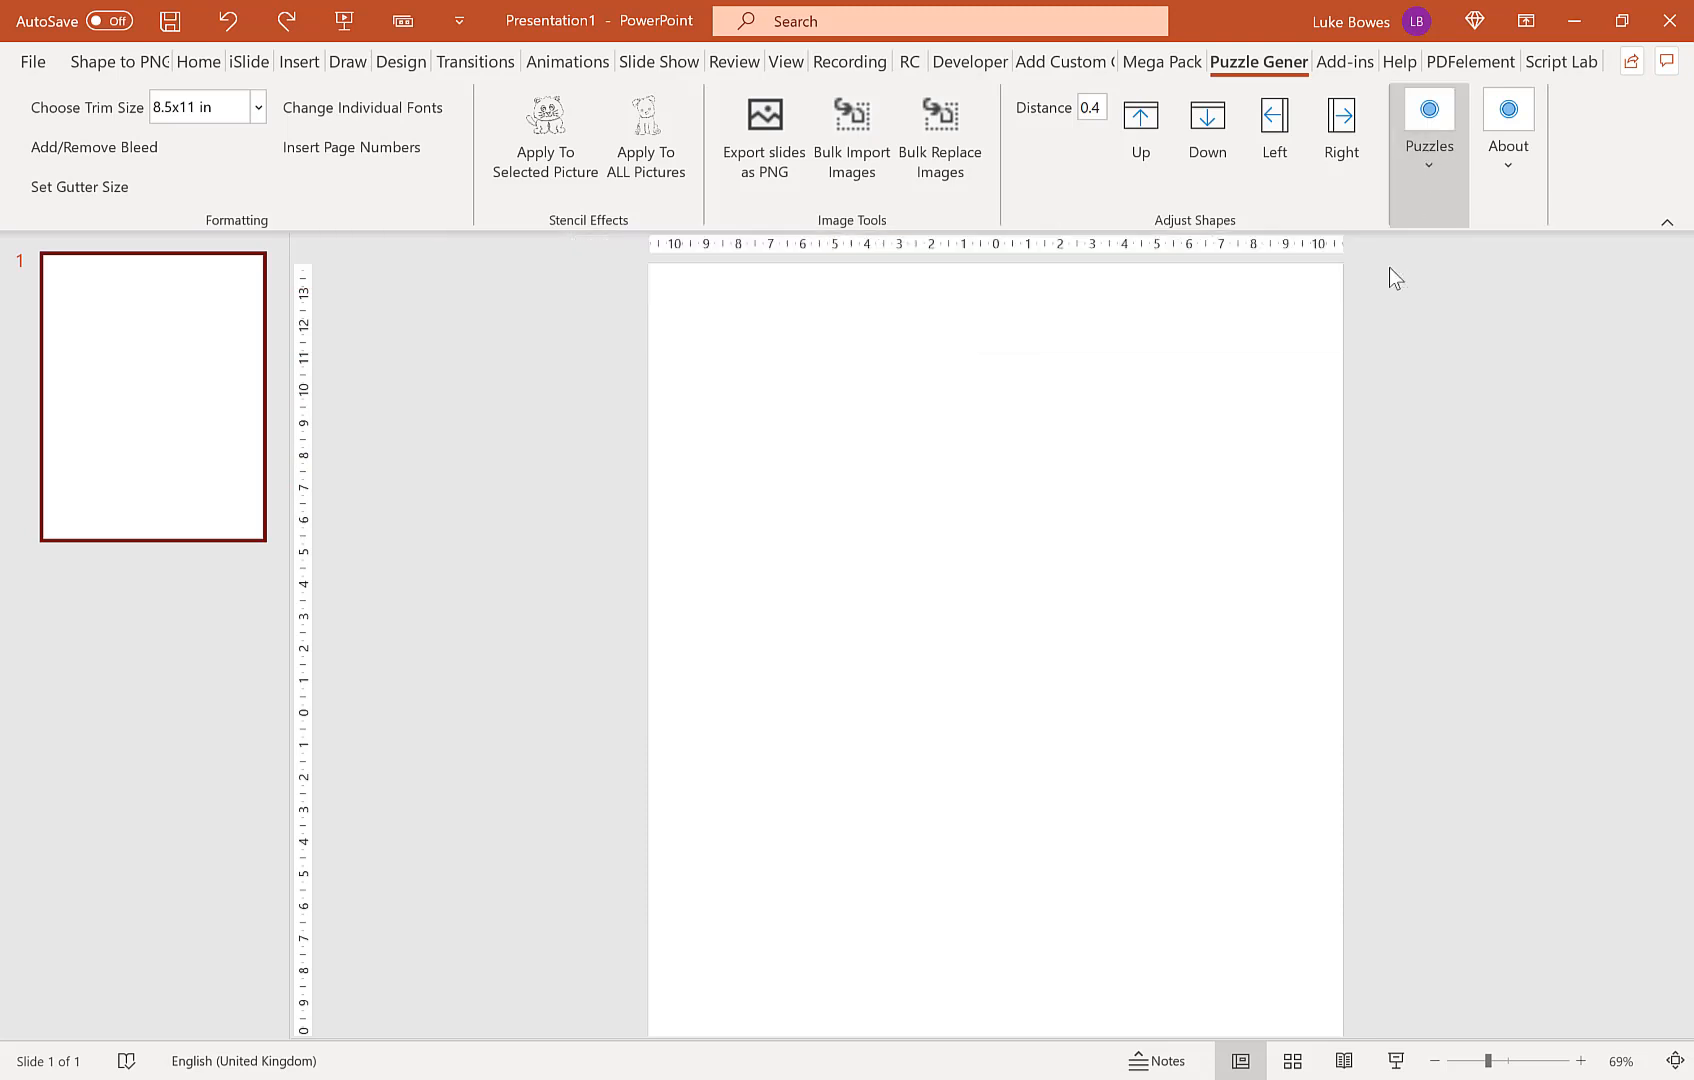
Step: In the Maze Generator, hide titles and levels and turn off the left and right margins
click(1428, 130)
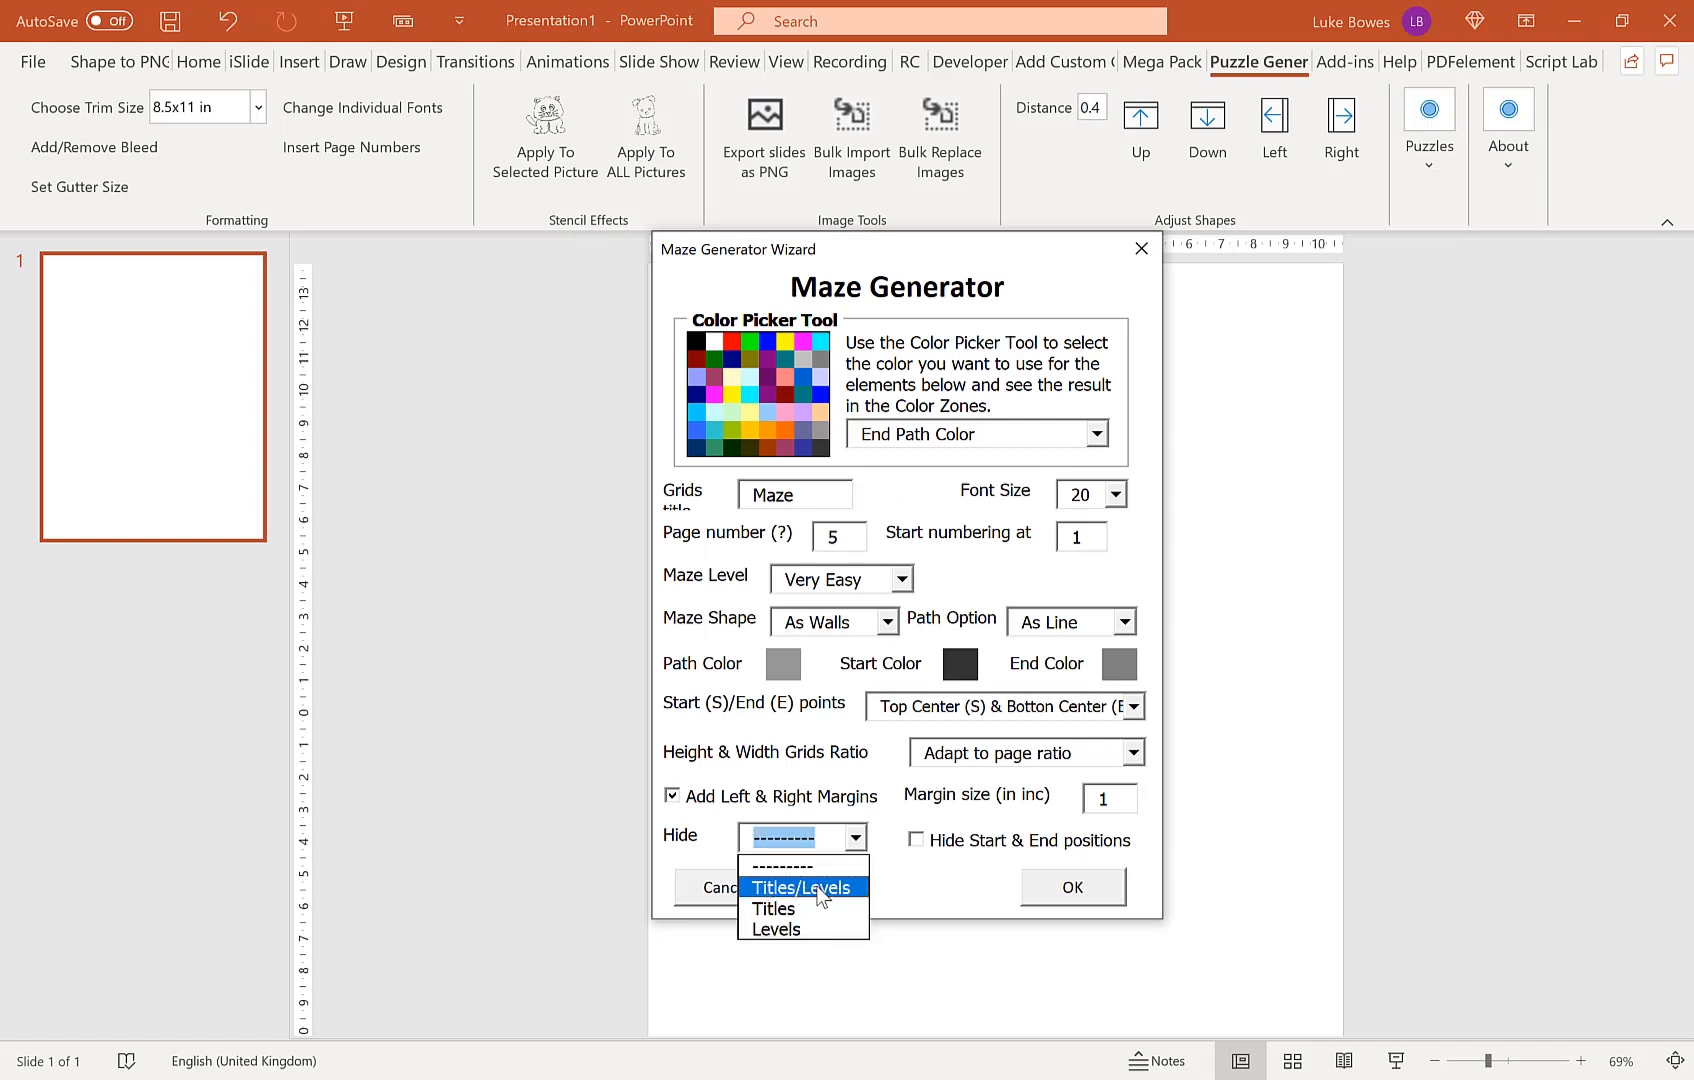
click(802, 886)
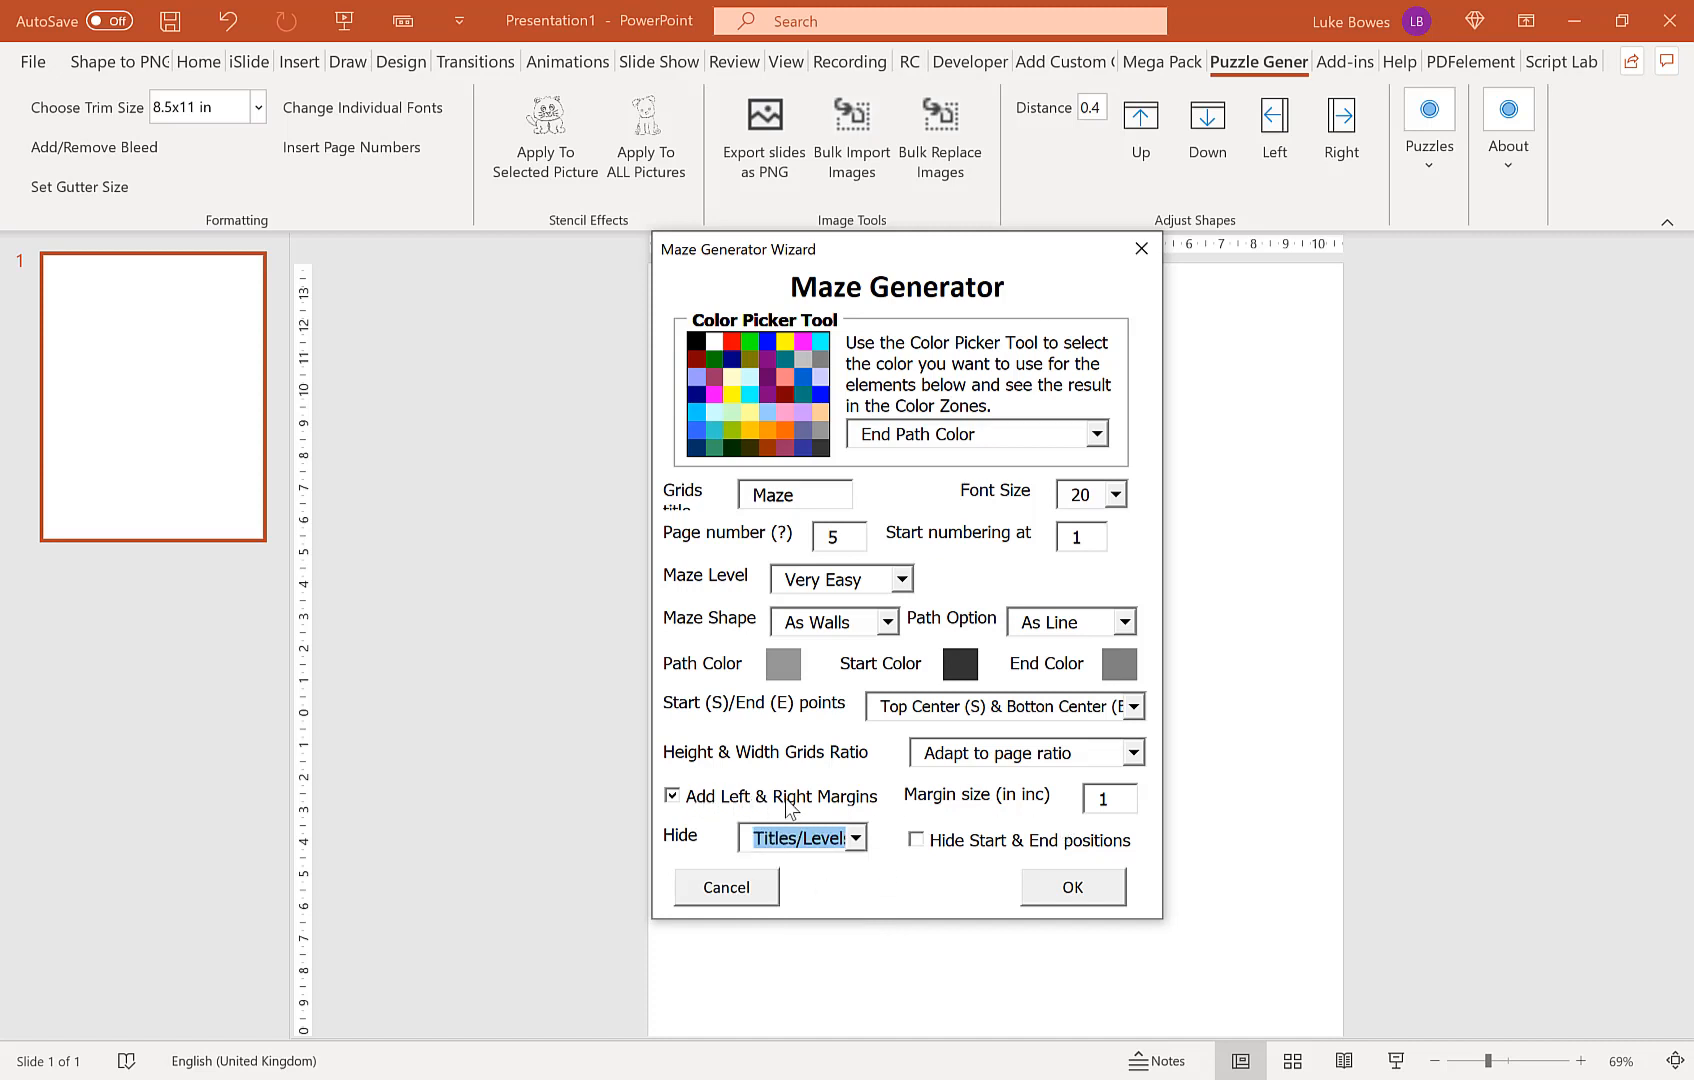
click(672, 794)
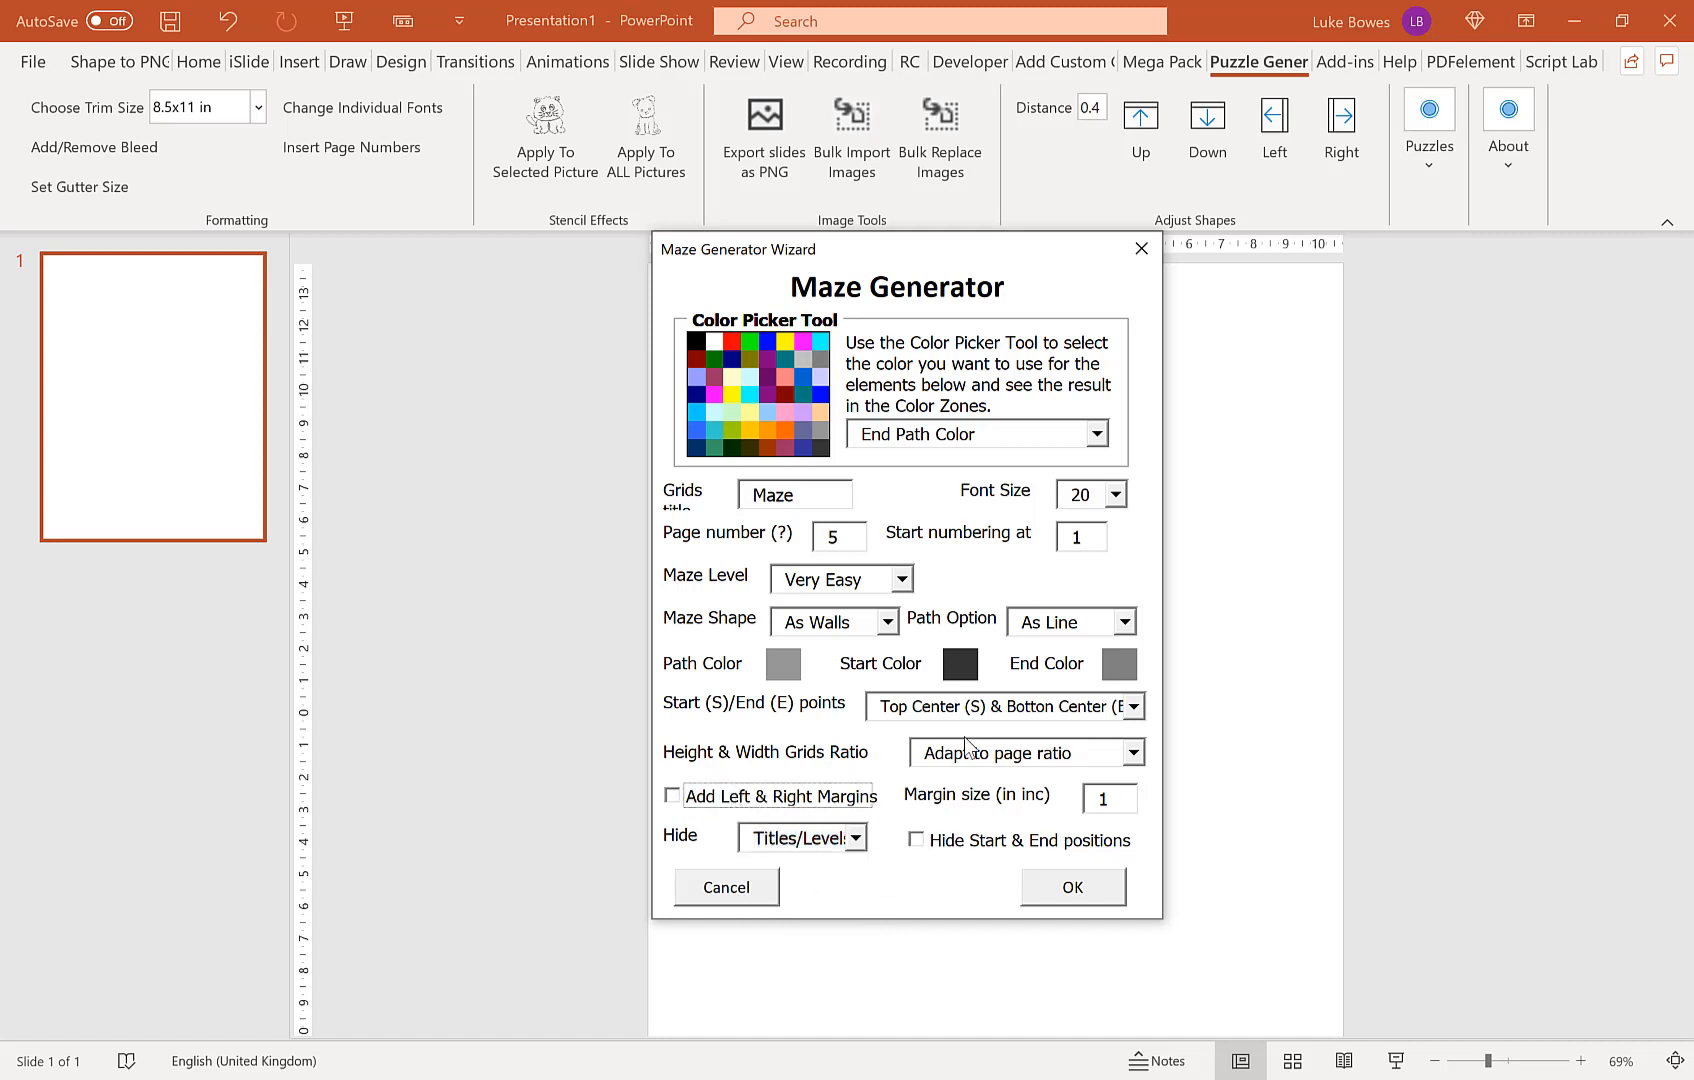
mouse_move(1092, 710)
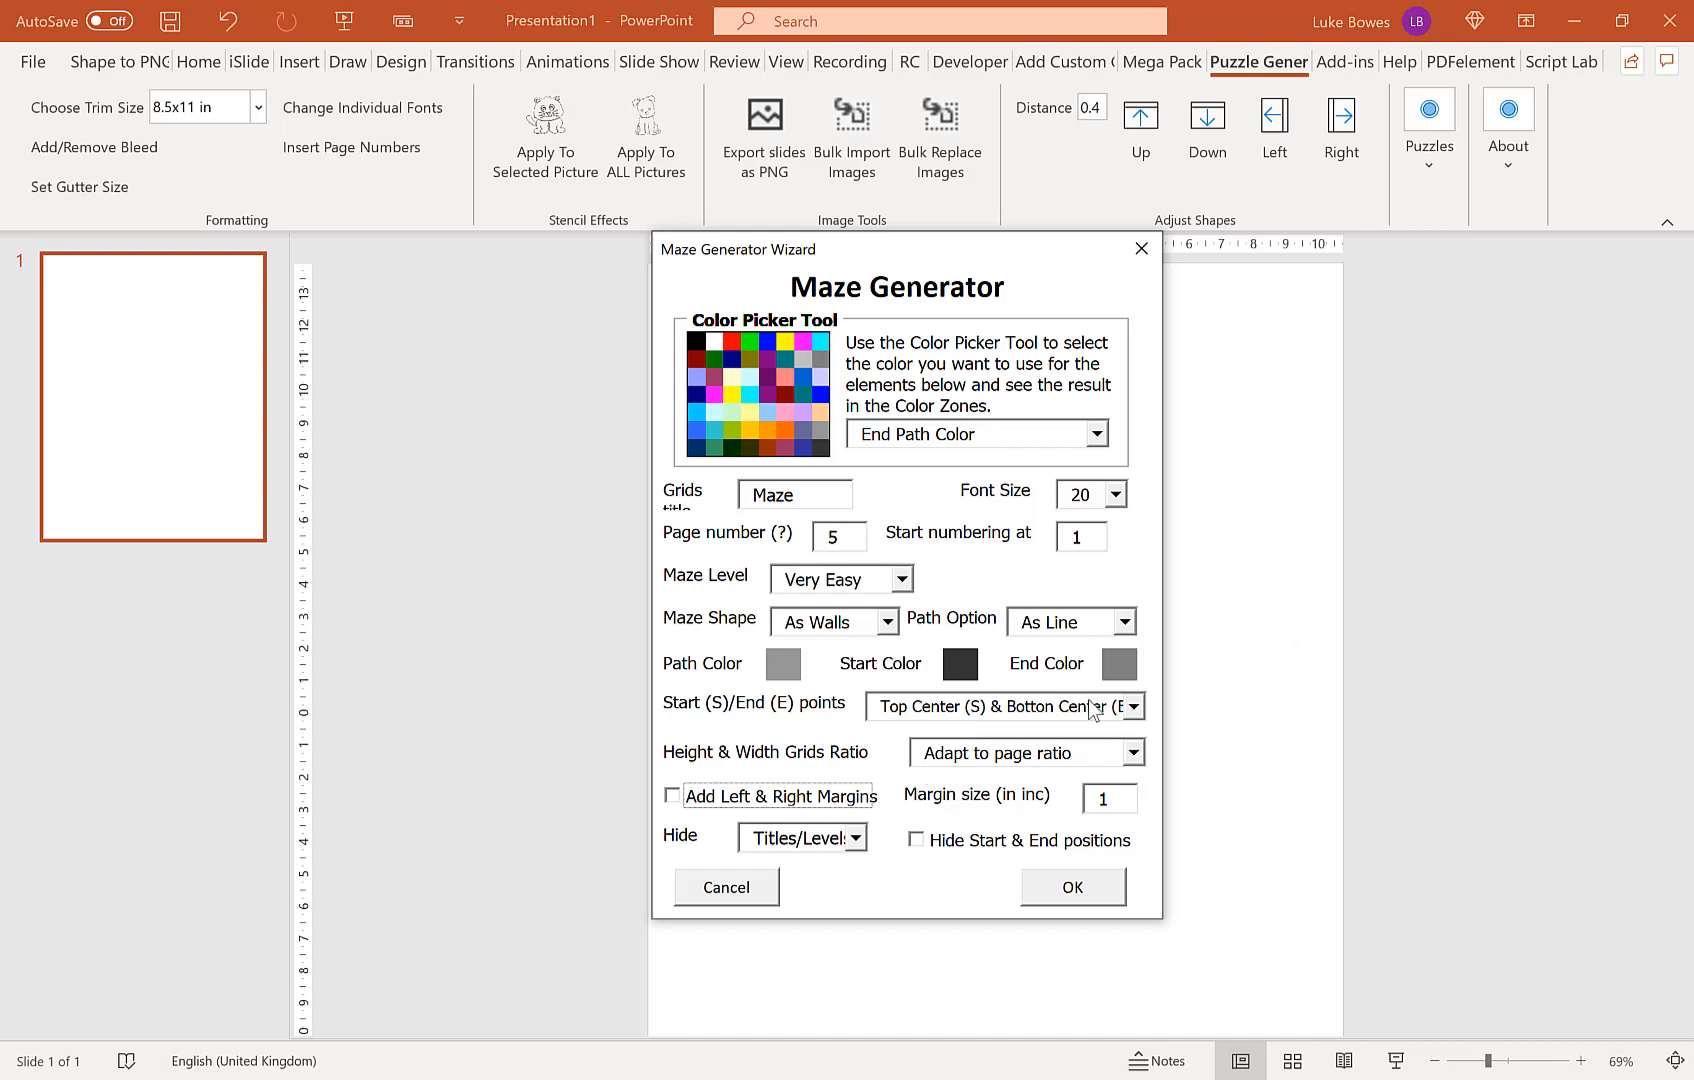
mouse_move(1116, 732)
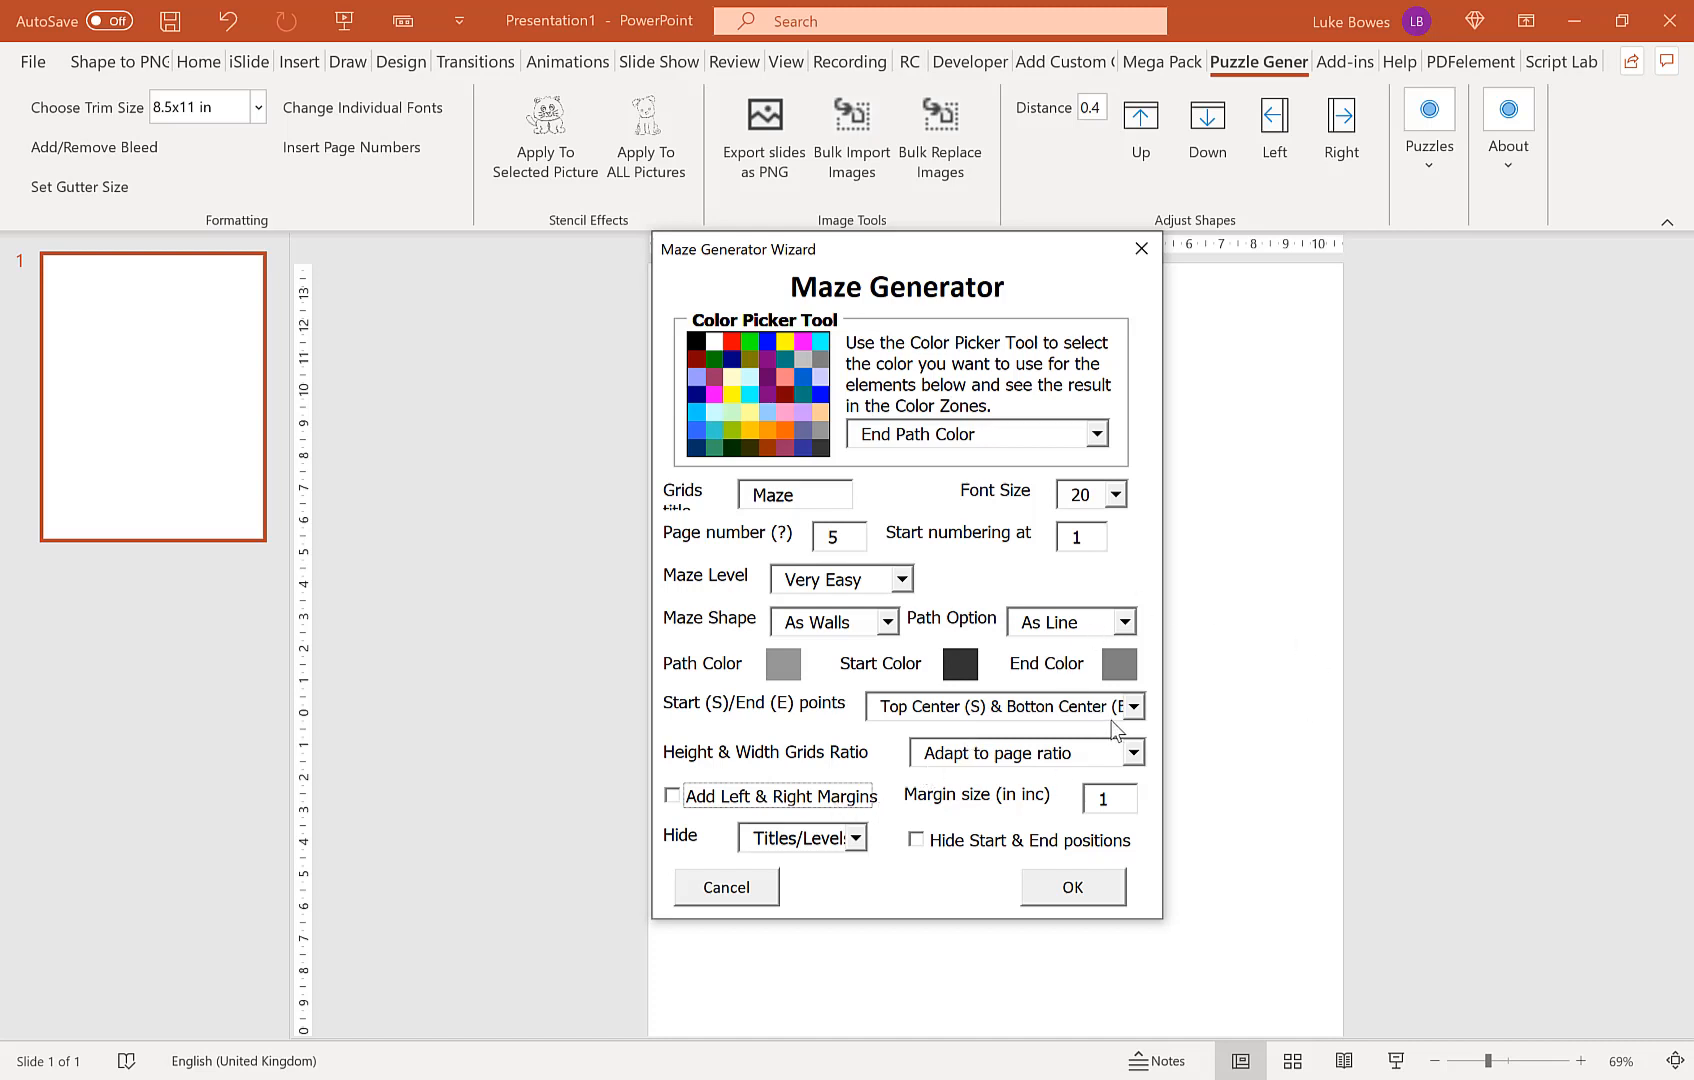
mouse_move(1172, 632)
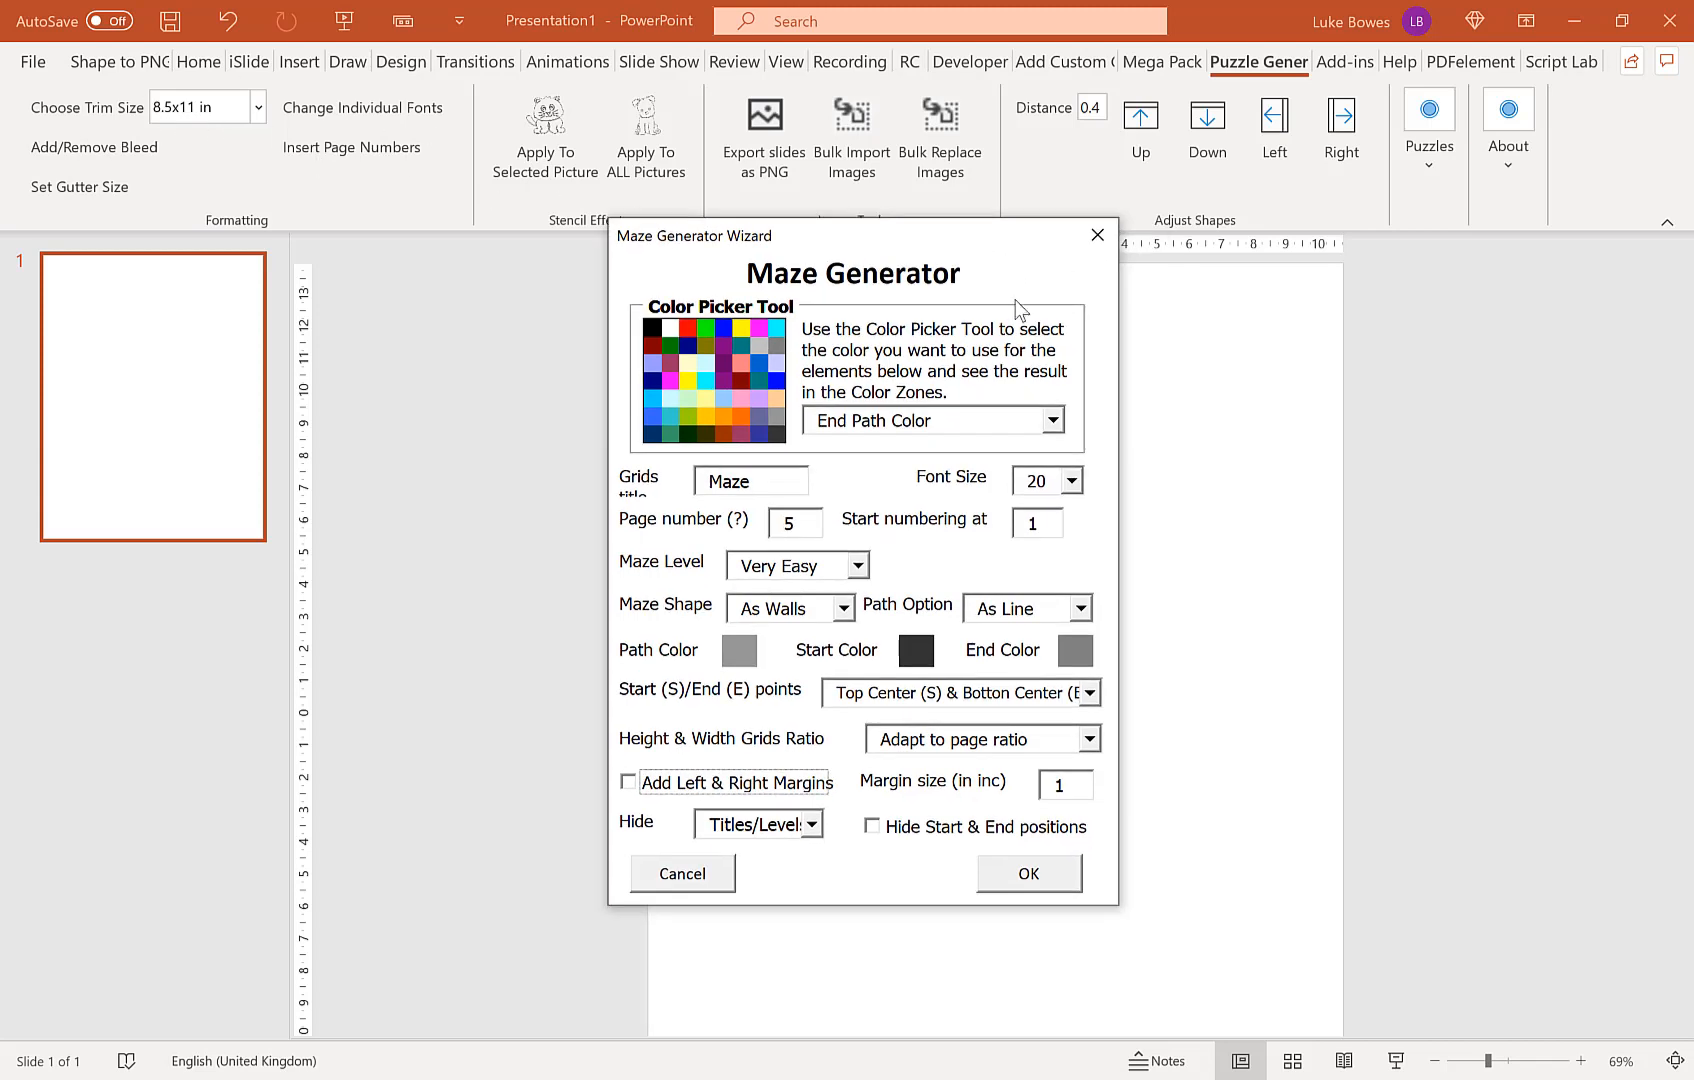
Step: Keep grids adapted to the page ratio and set the page number to 20
click(1090, 738)
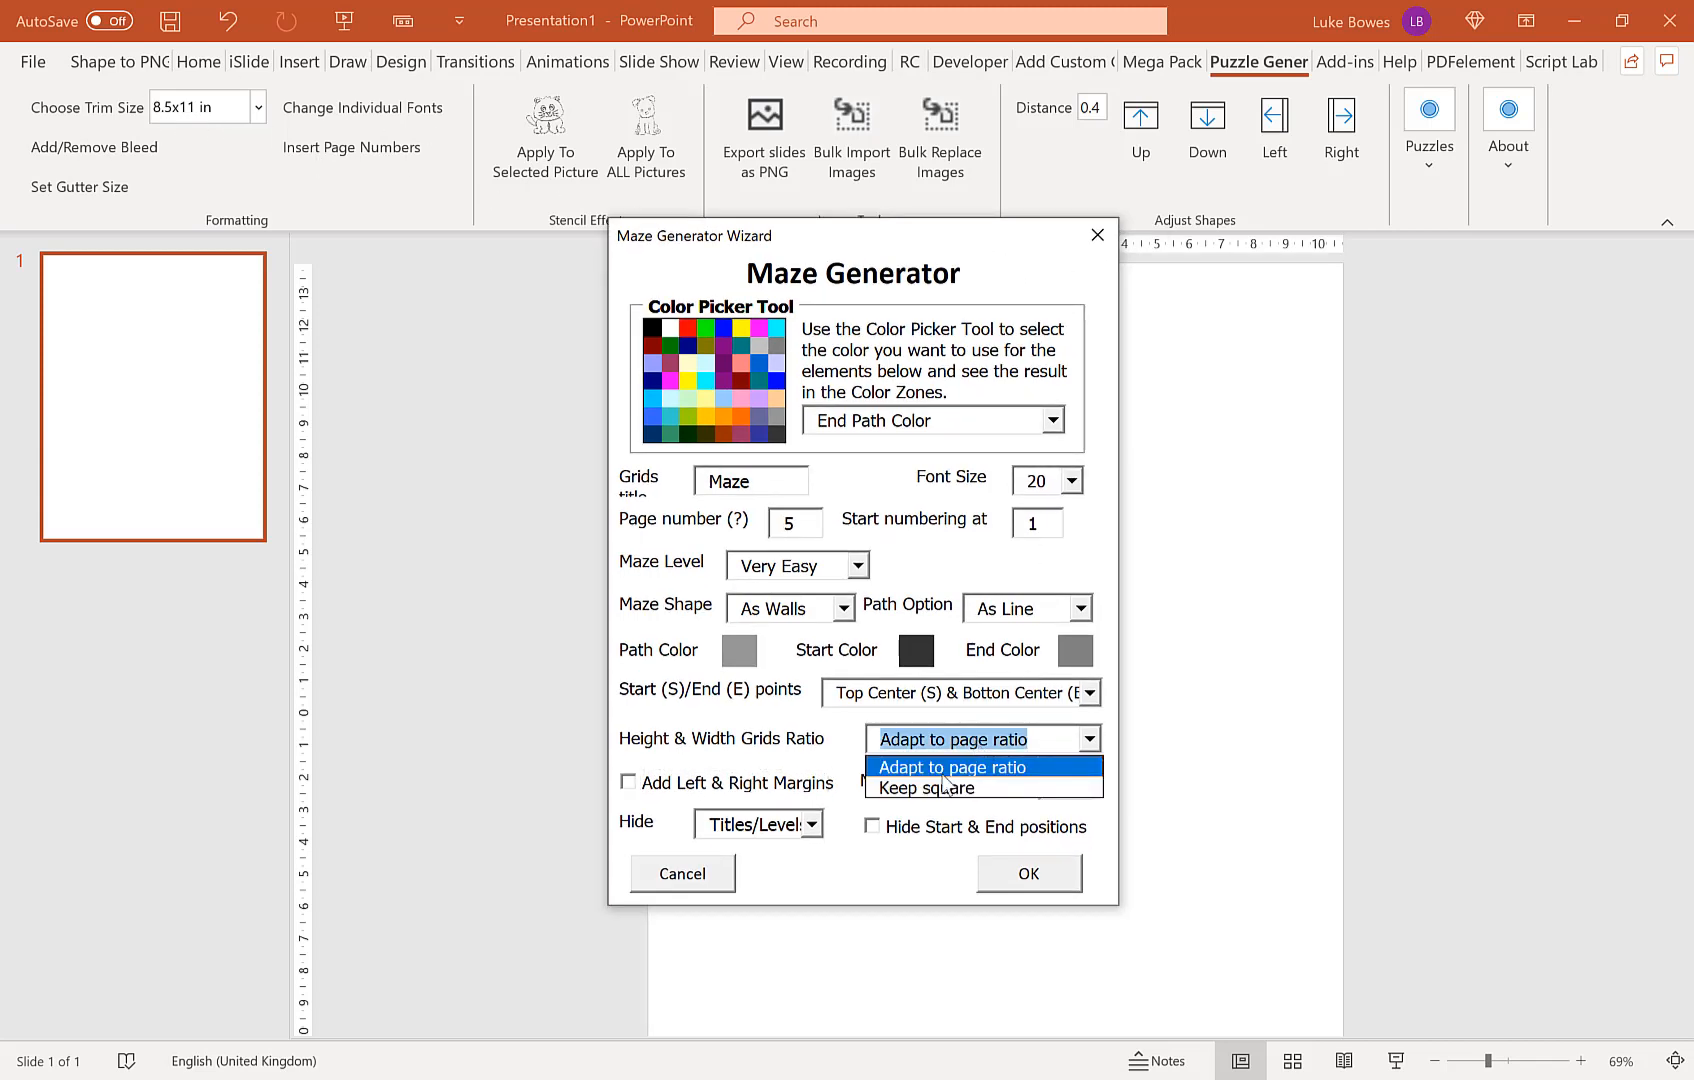
click(950, 738)
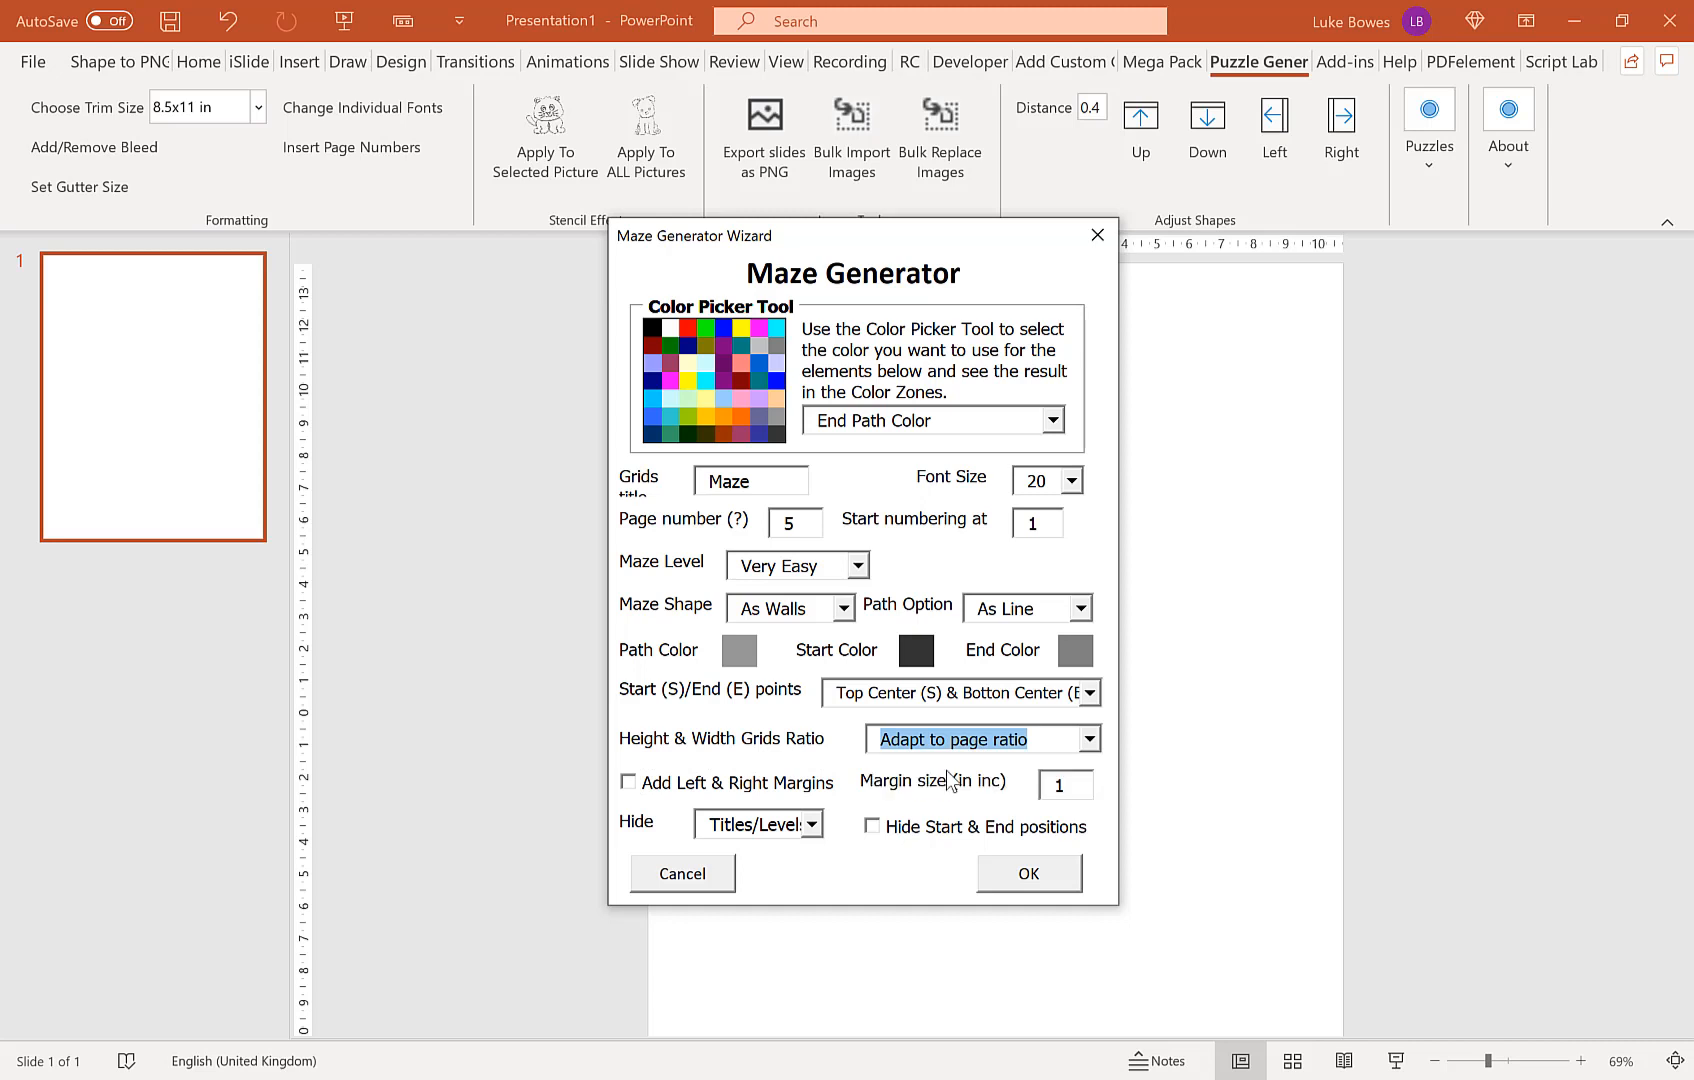
mouse_move(872, 548)
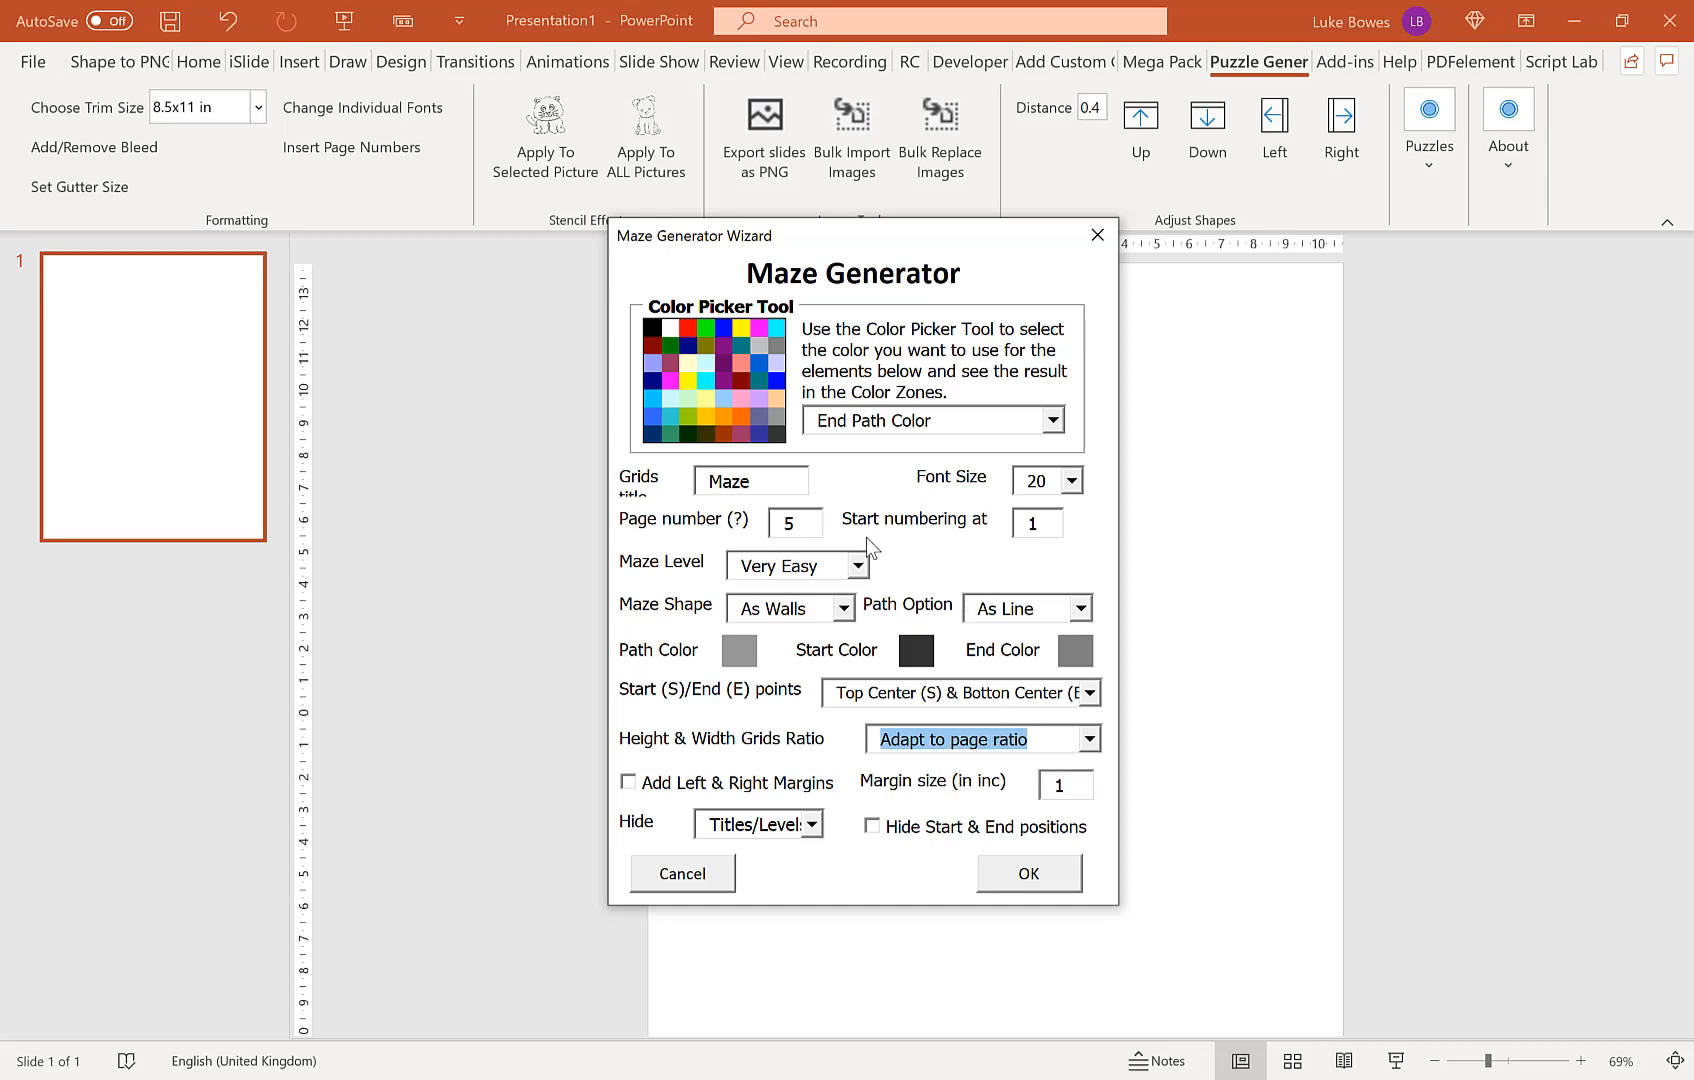
click(794, 522)
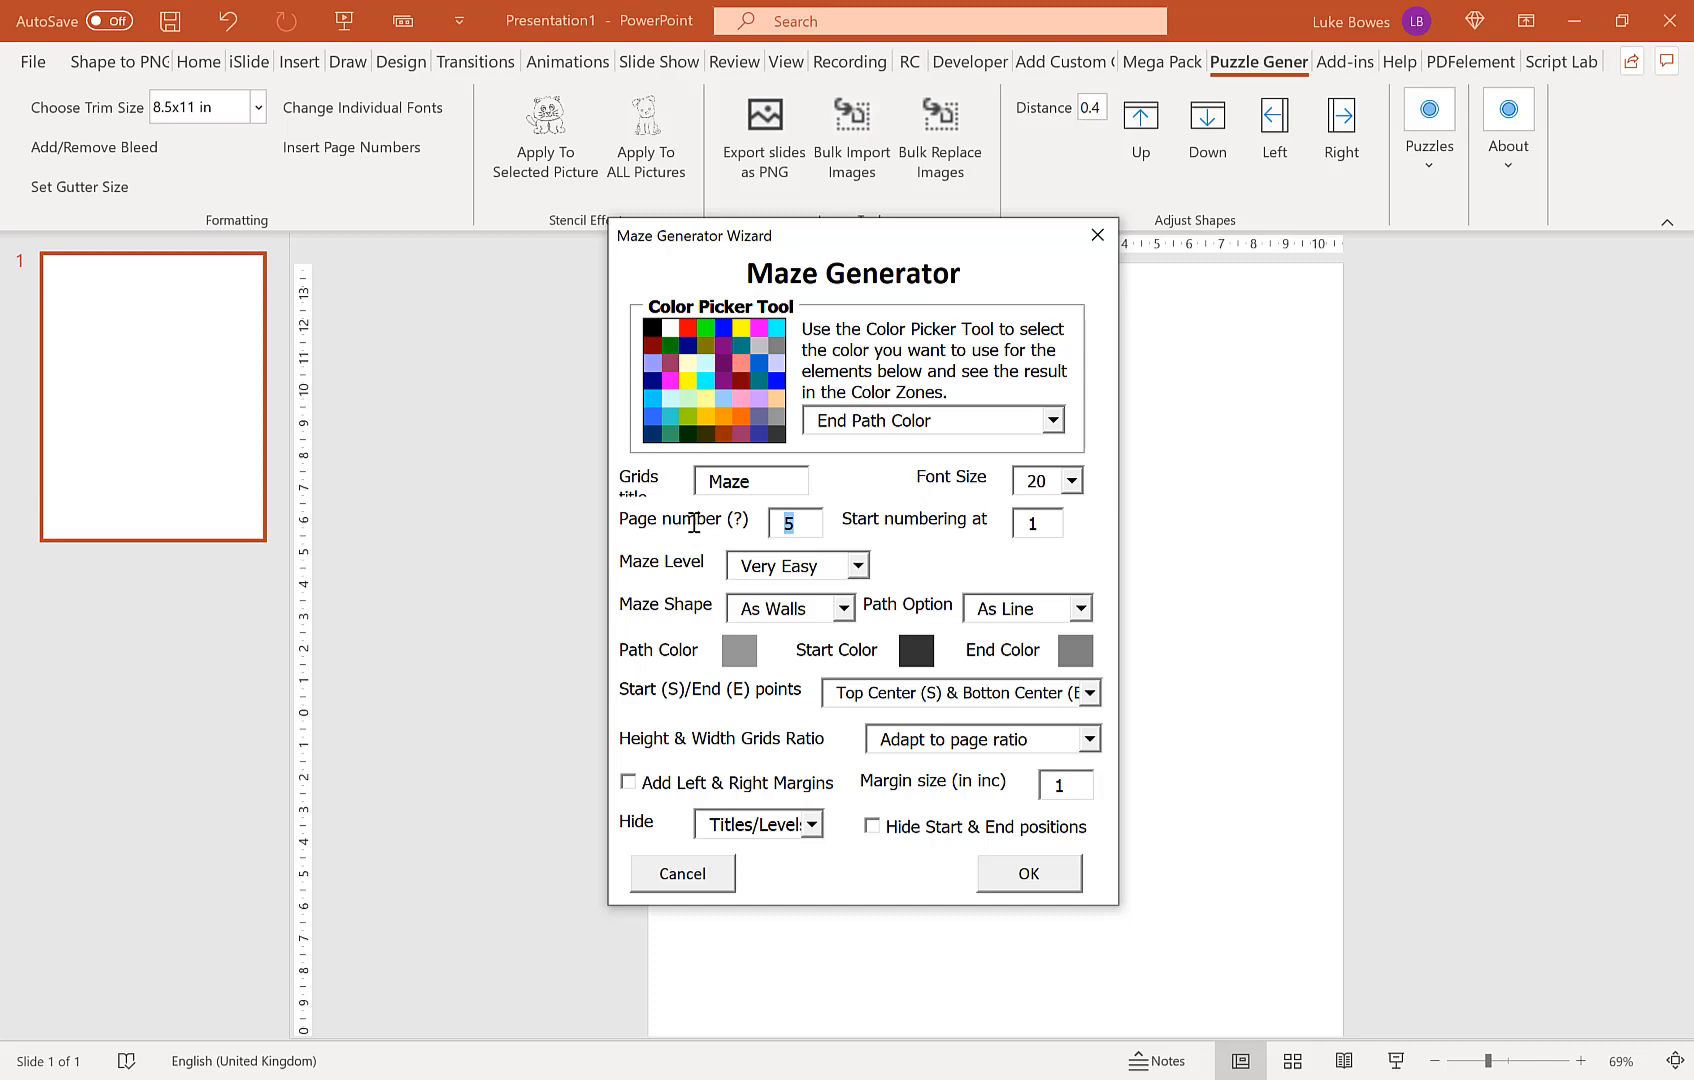
text(10)
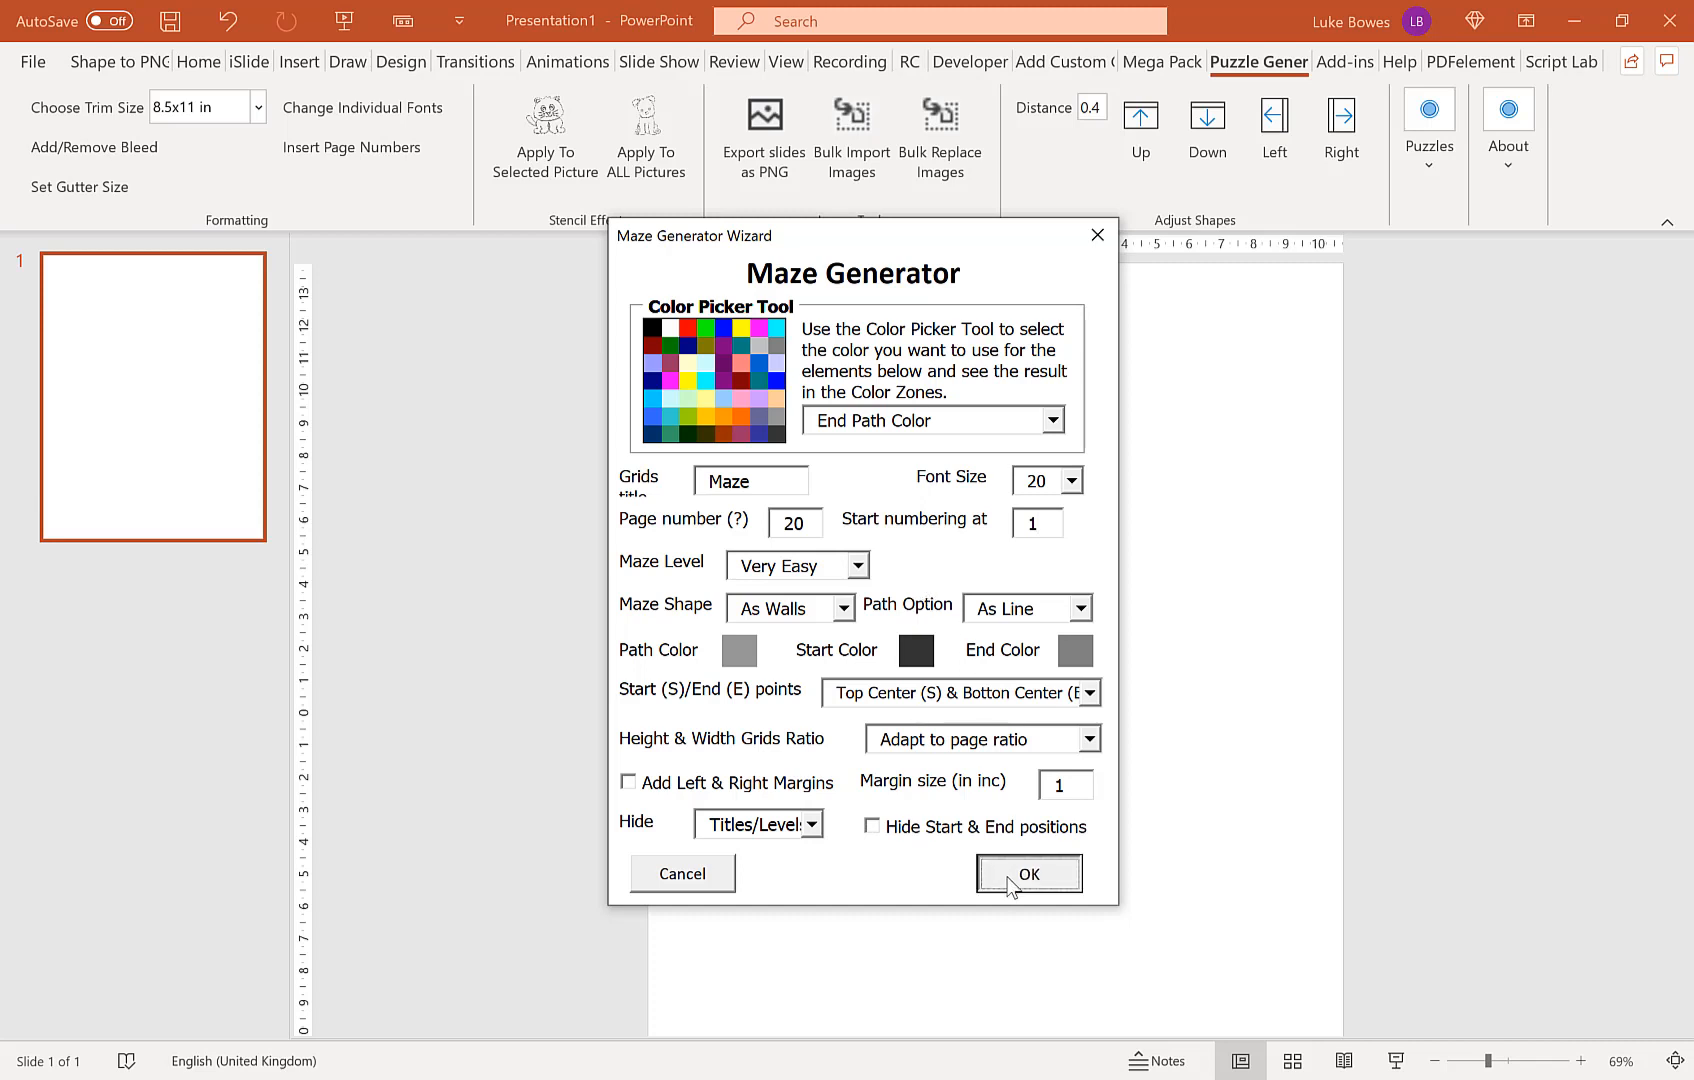
click(1028, 872)
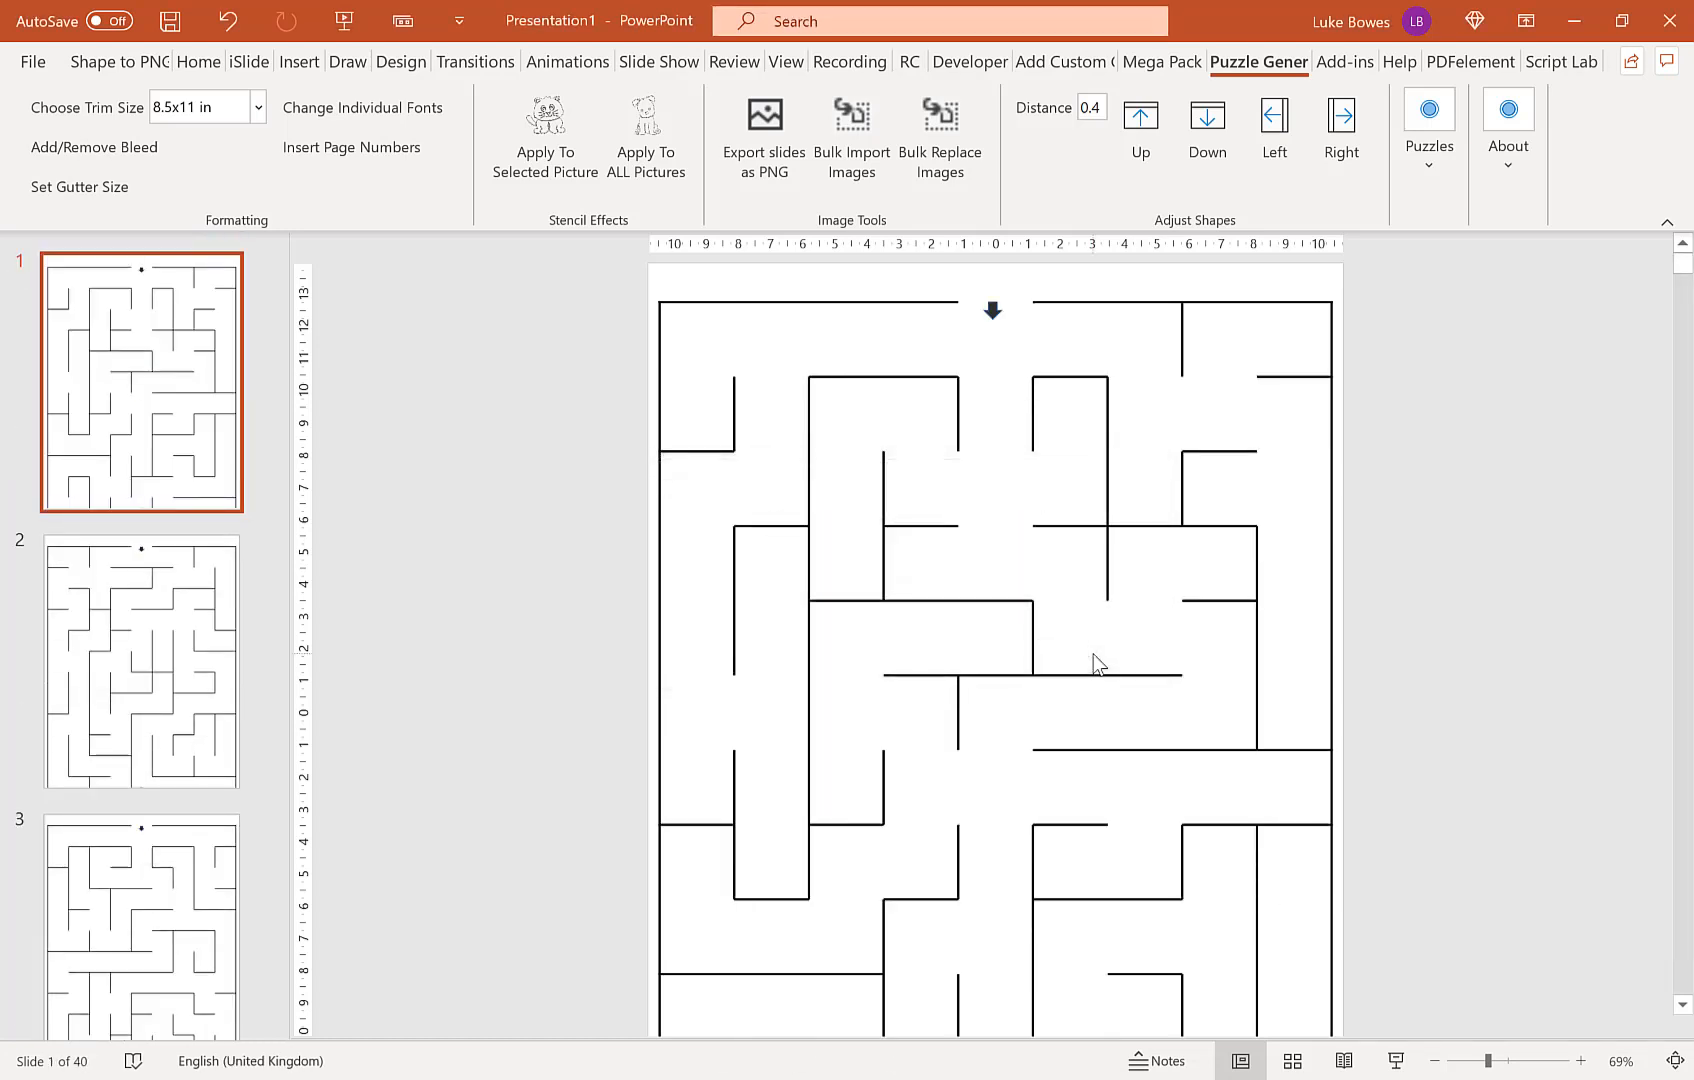
mouse_move(764, 140)
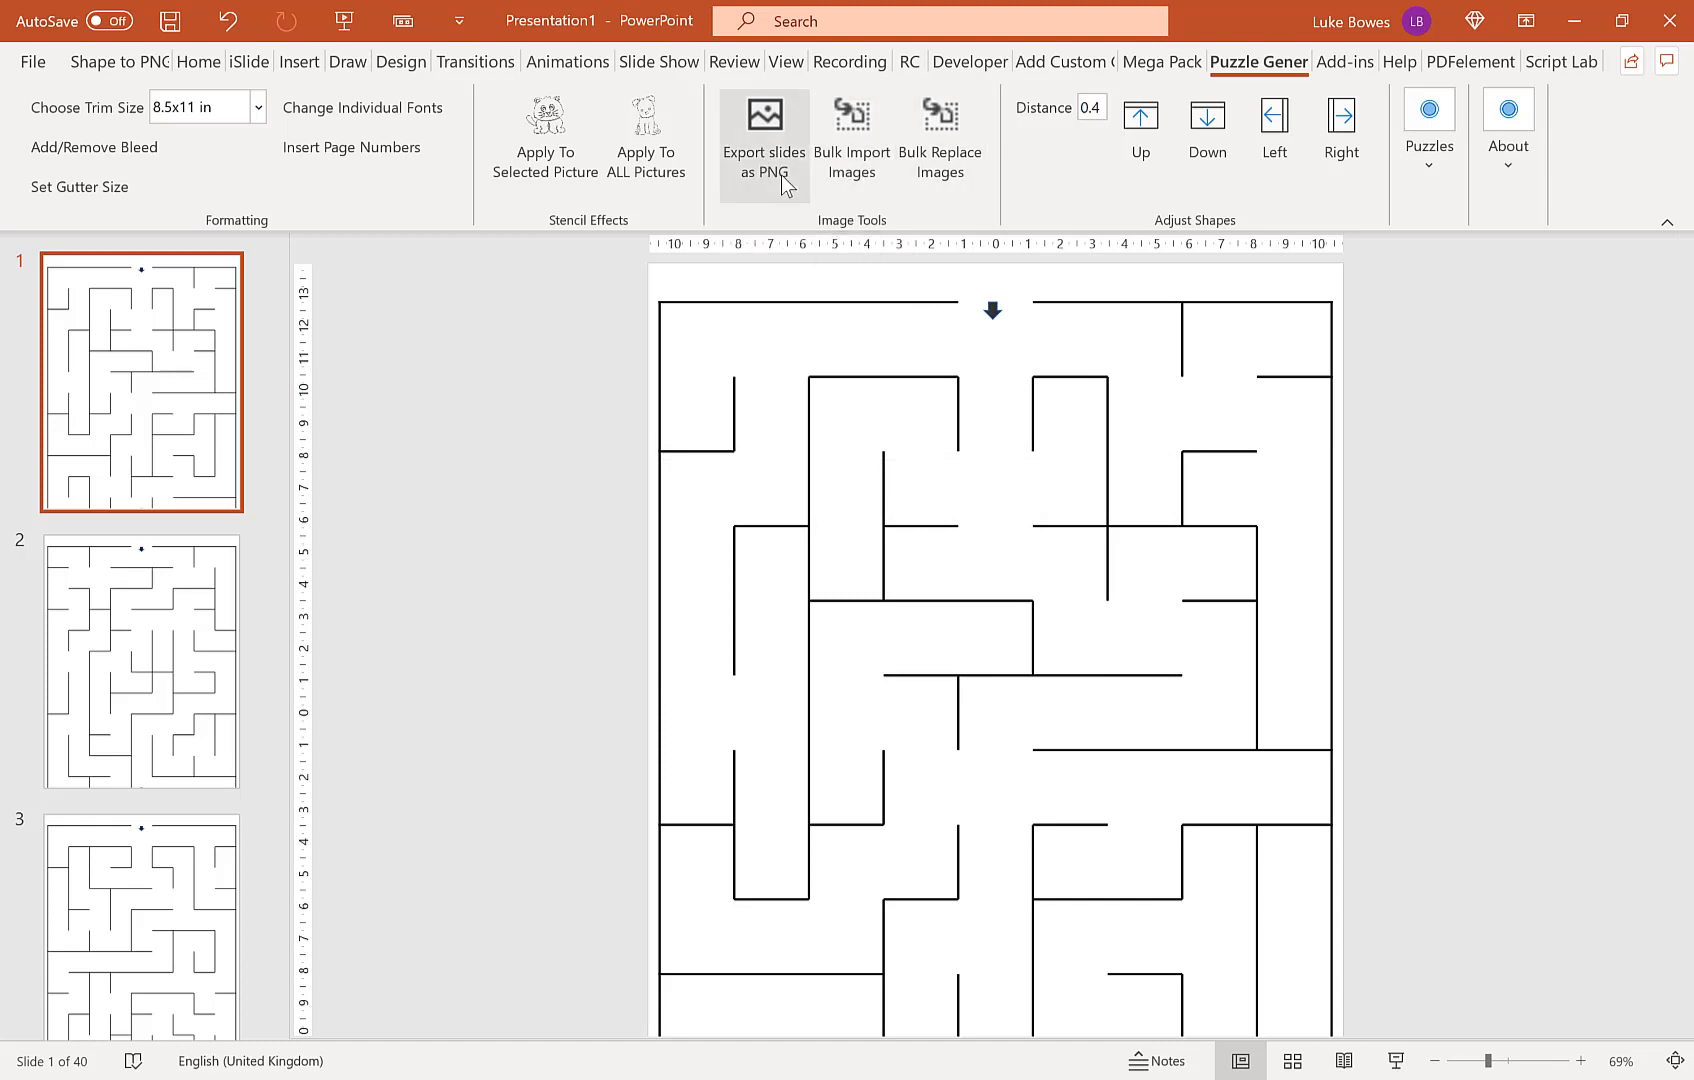
Step: Submit a PNG export of slides 1 to 20 with the file name 'mazes'
click(762, 140)
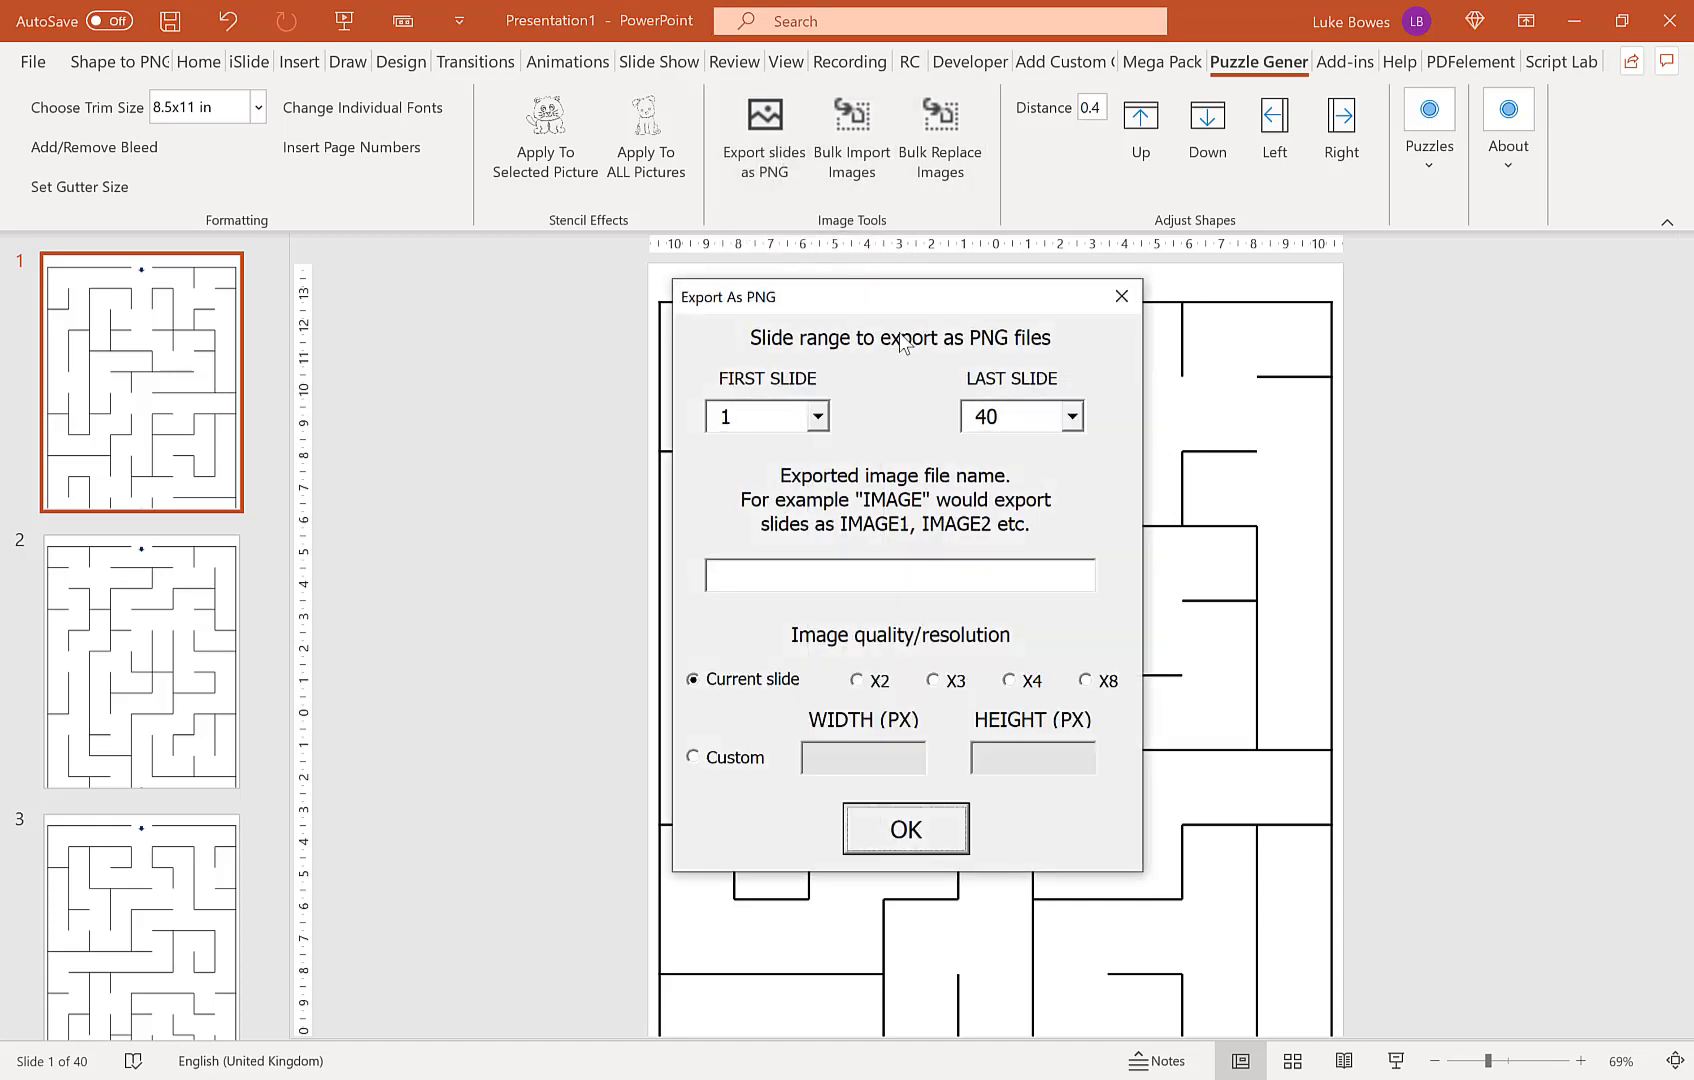
click(1070, 416)
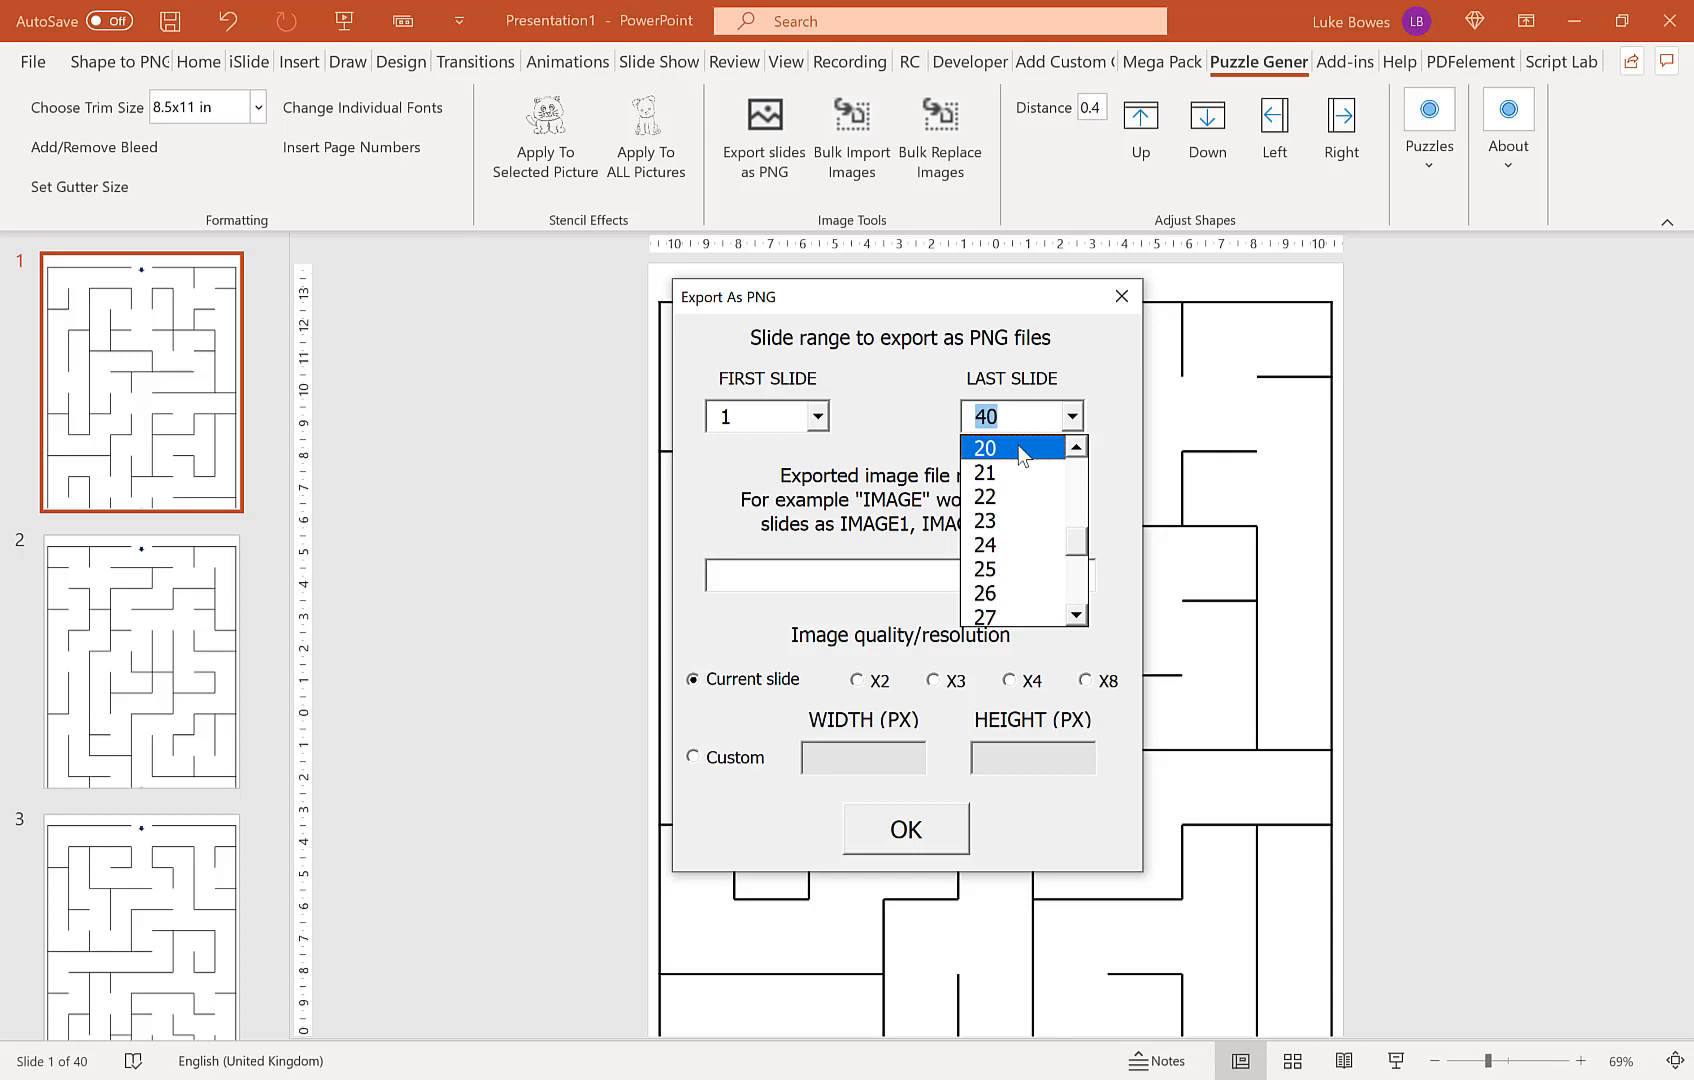
click(984, 448)
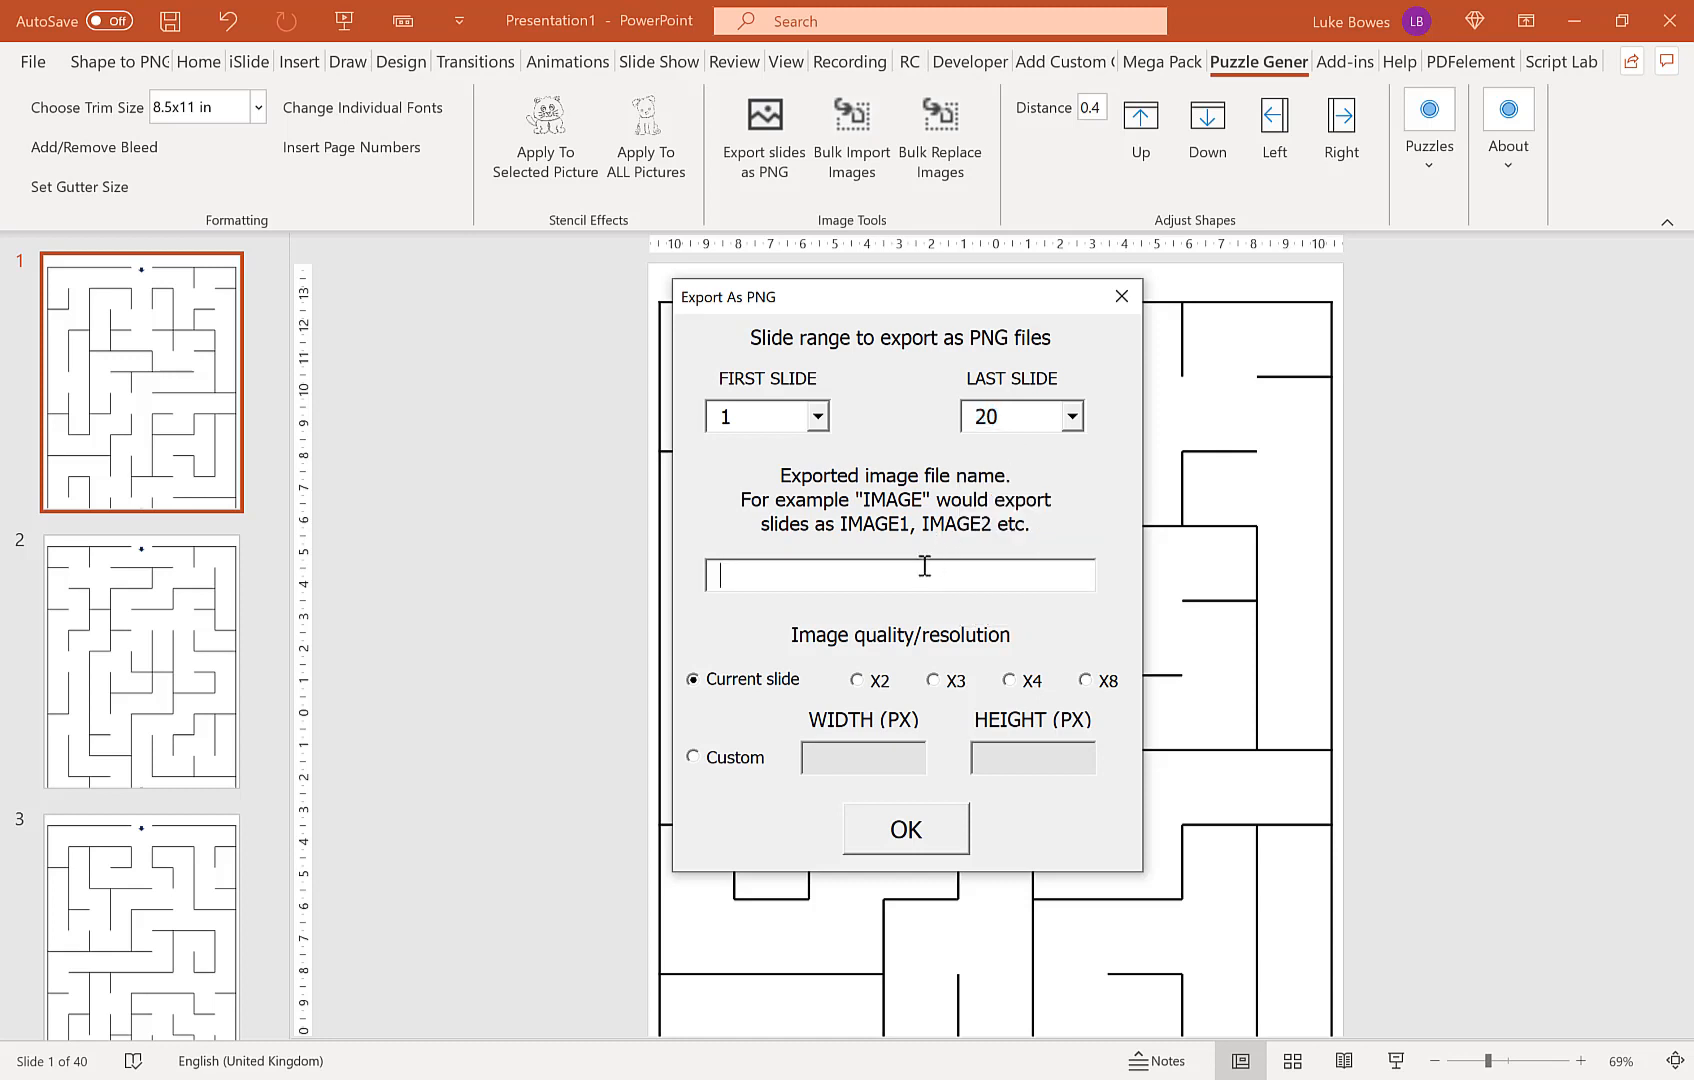
text(mazes)
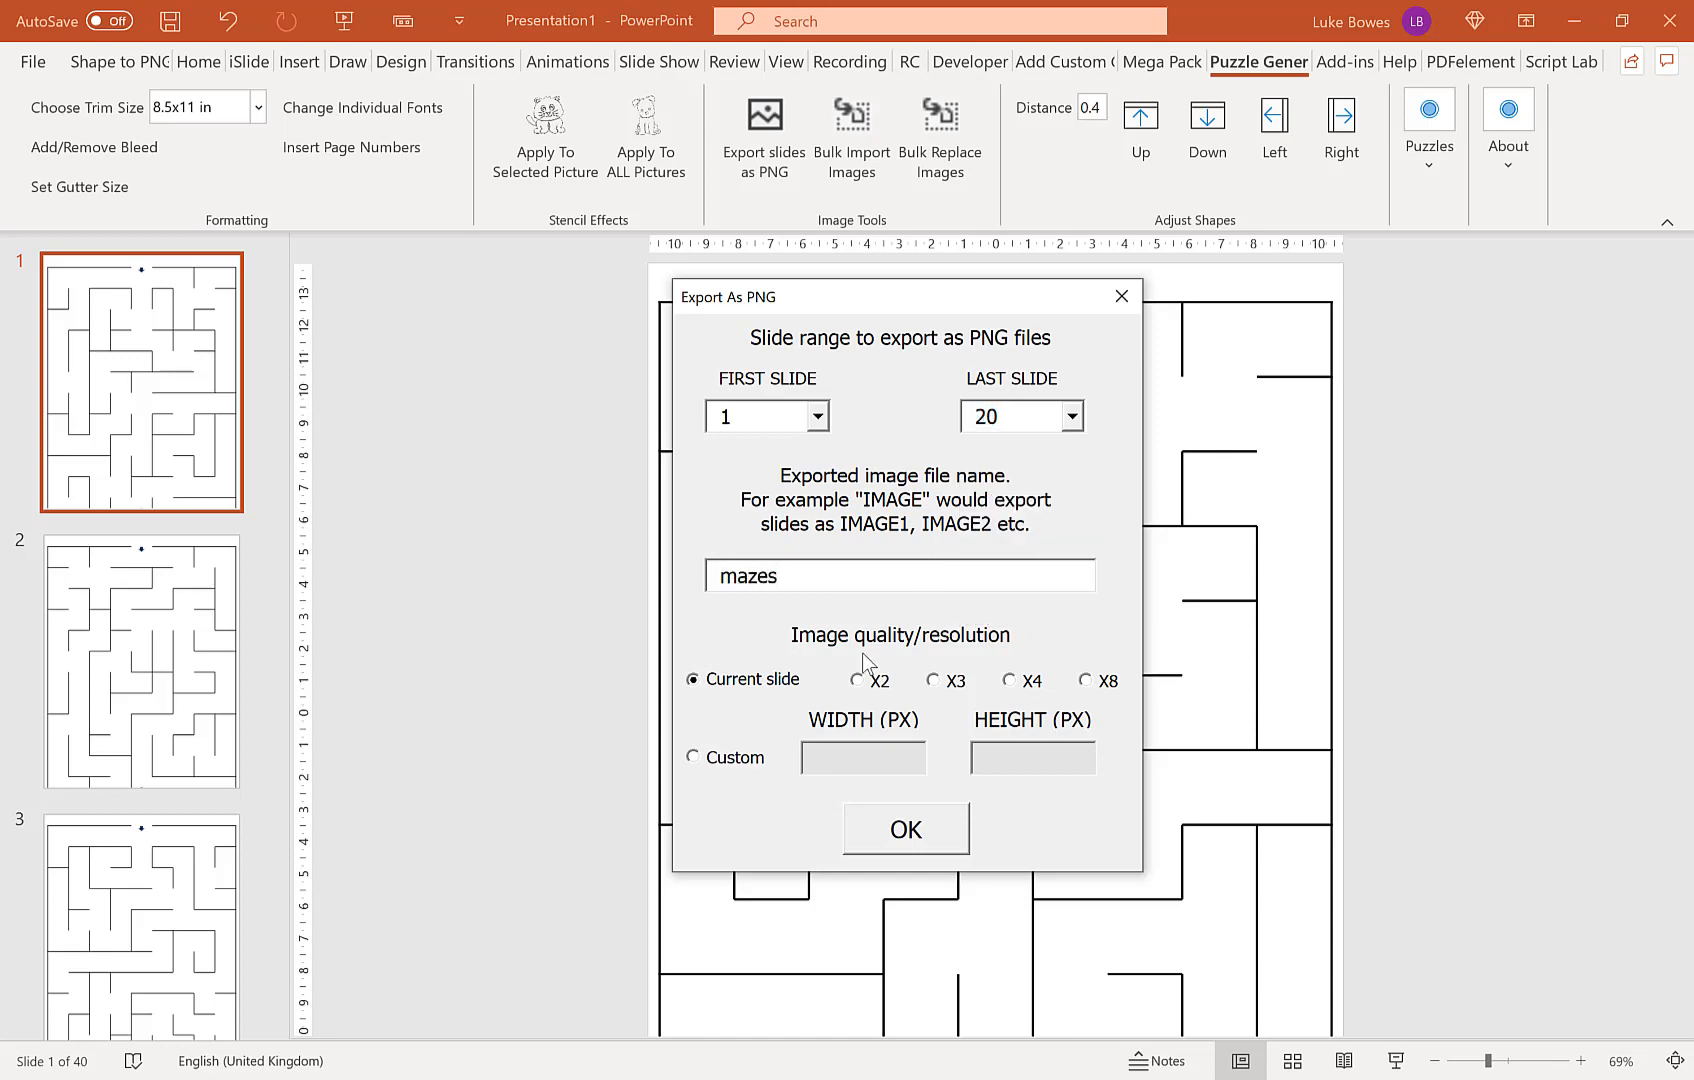
click(906, 830)
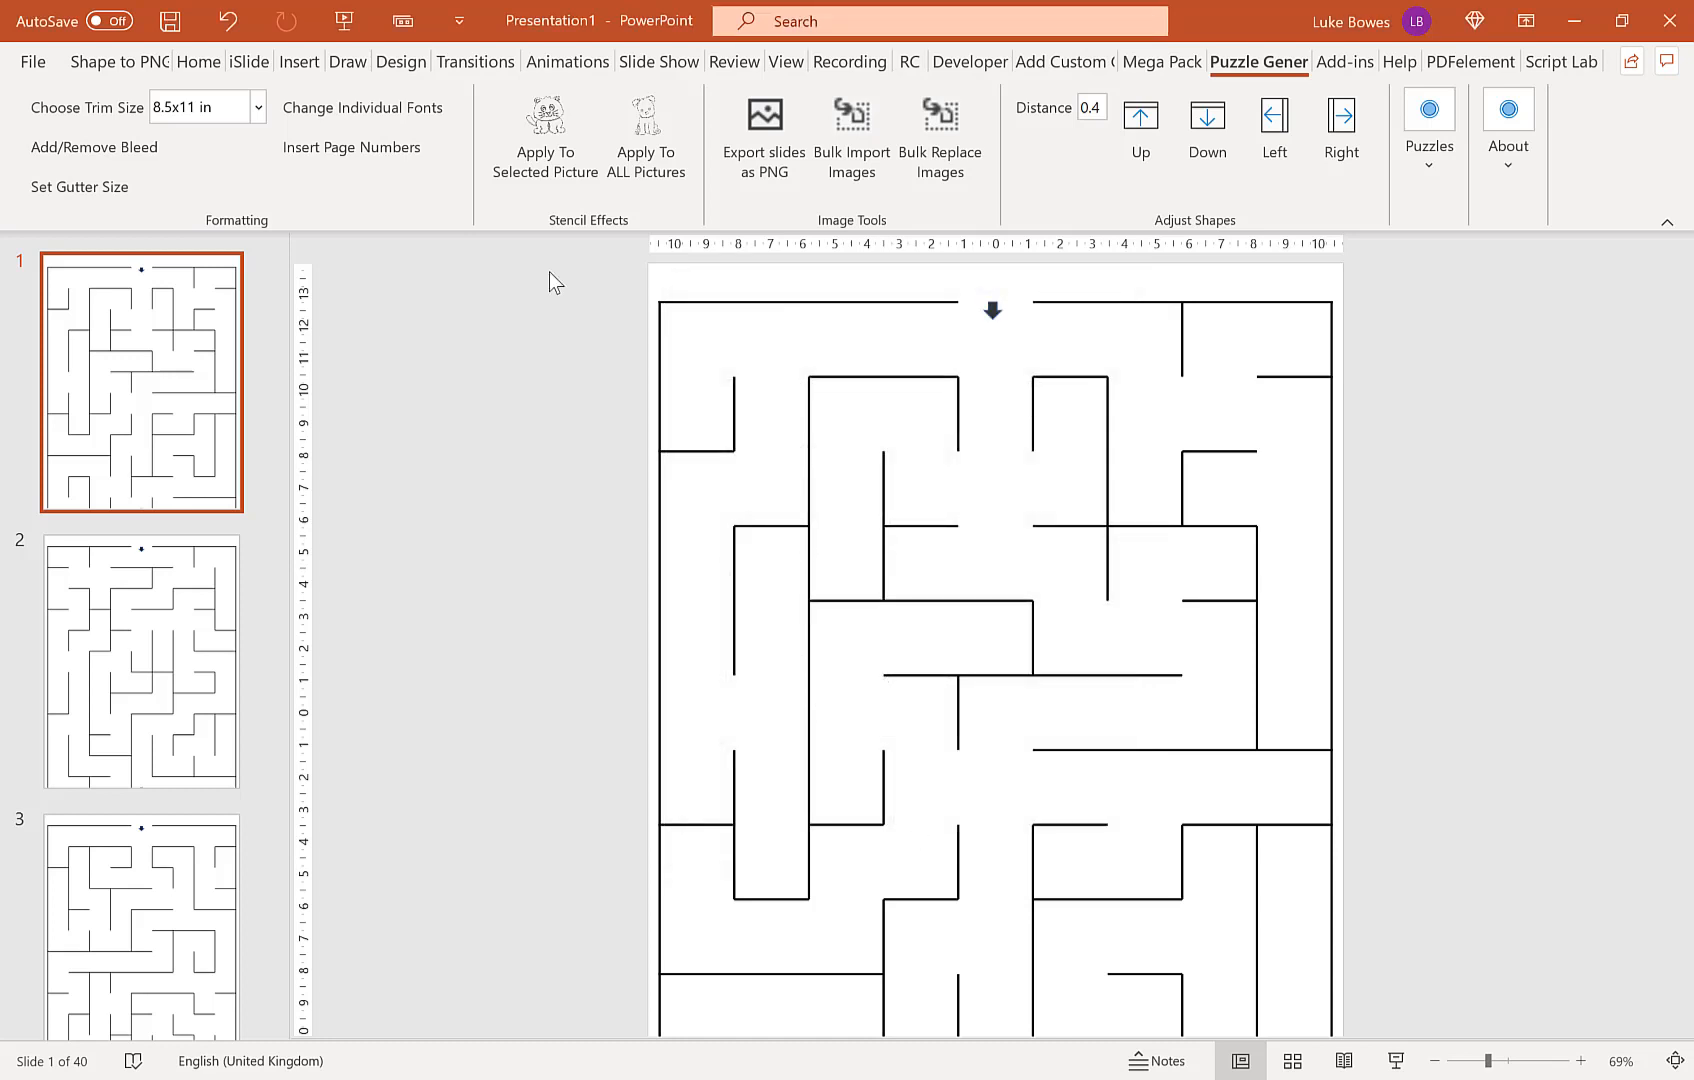
Step: Export into a new 'mazes test' folder on C:, finishing with a success message
click(544, 136)
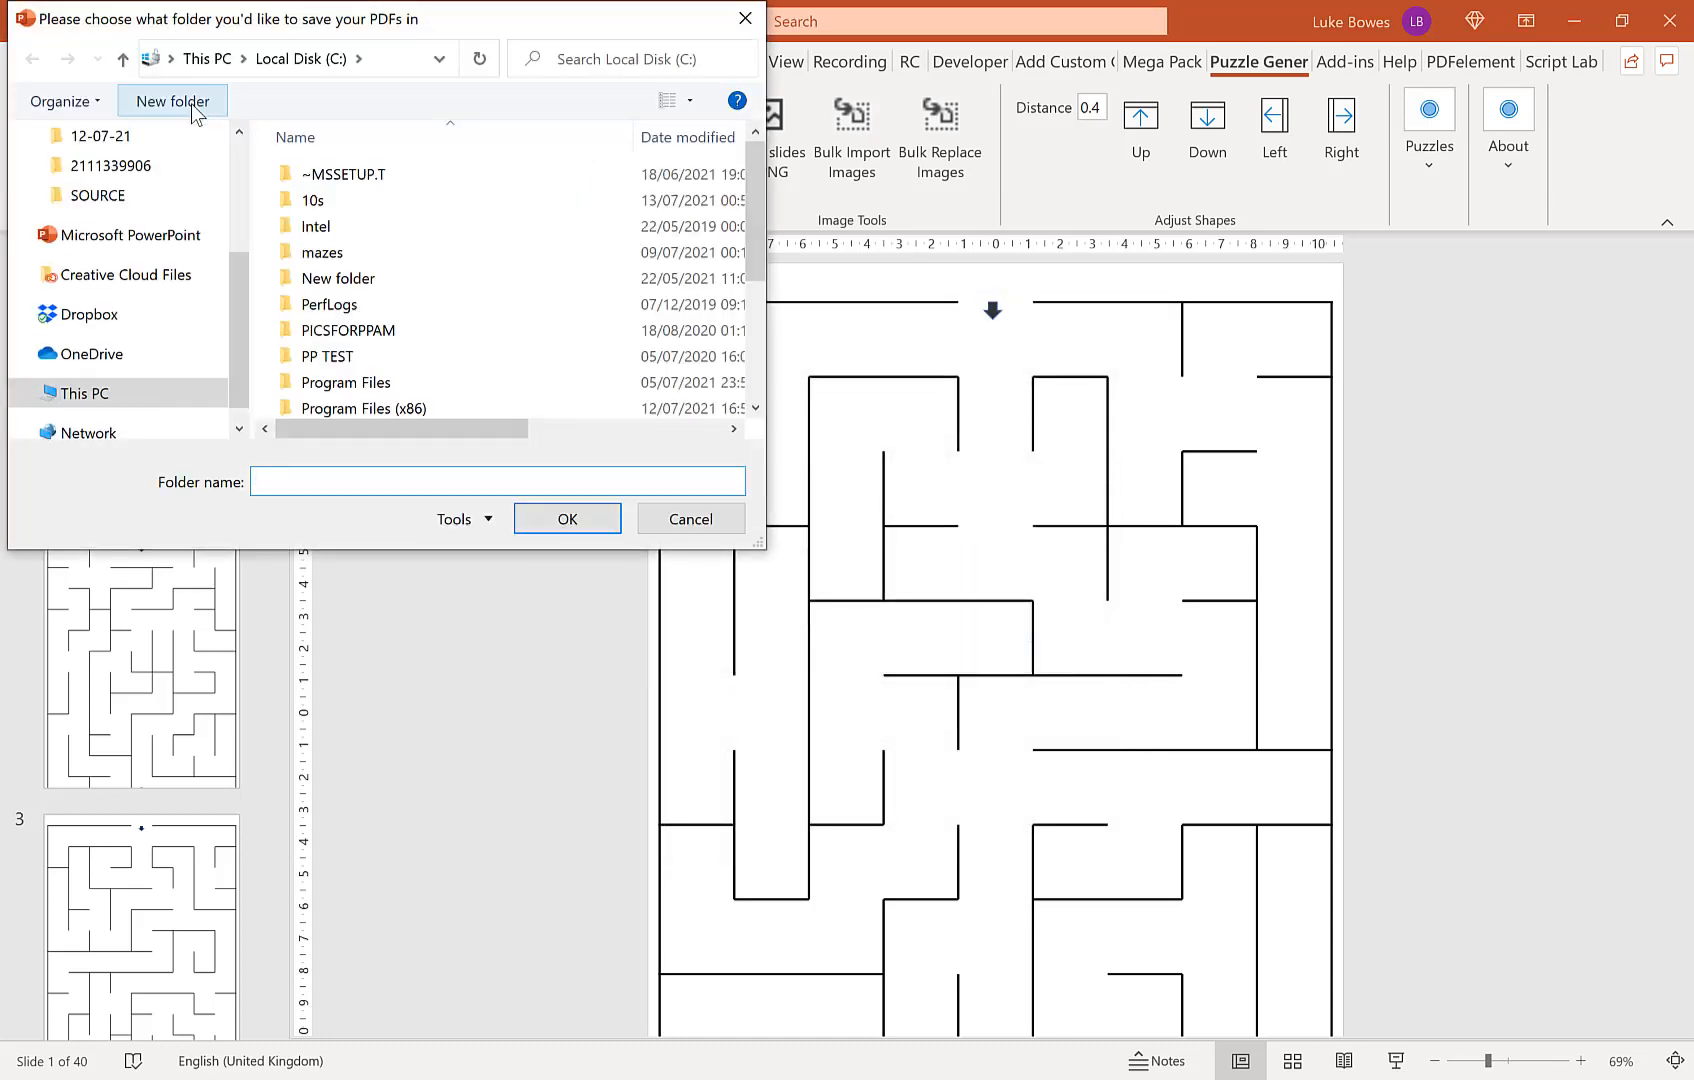
text(mazes test)
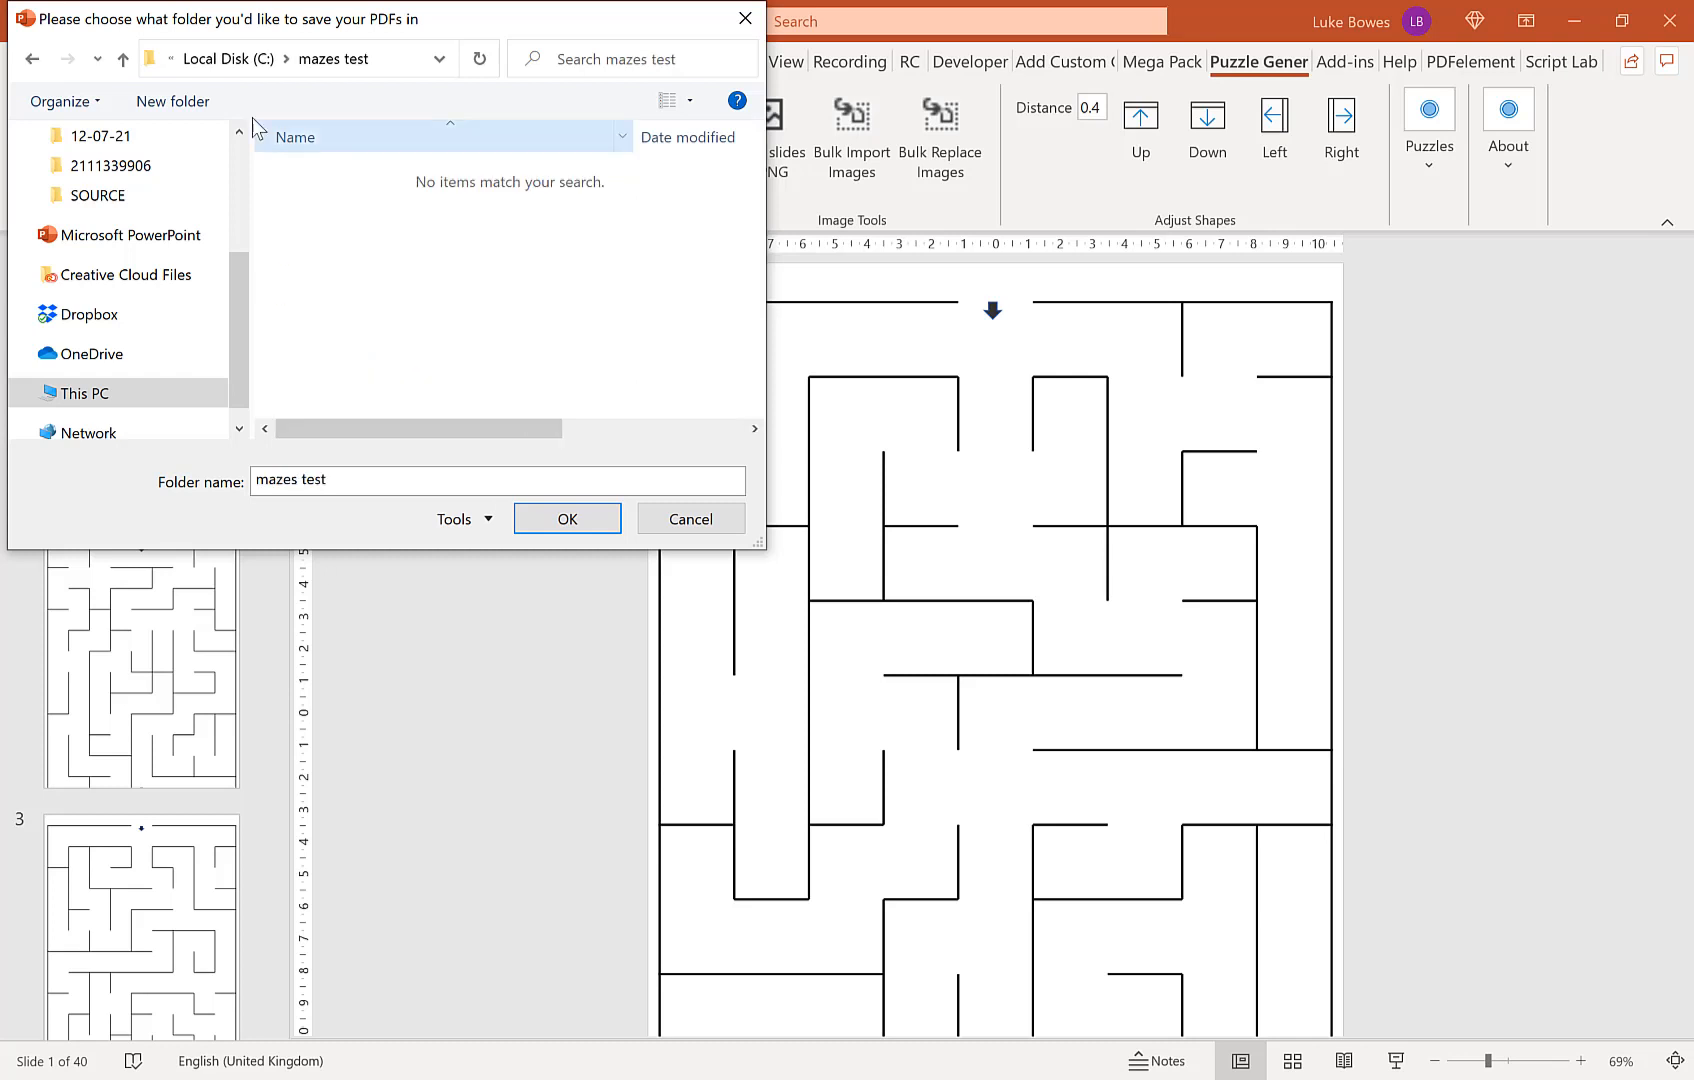
click(172, 100)
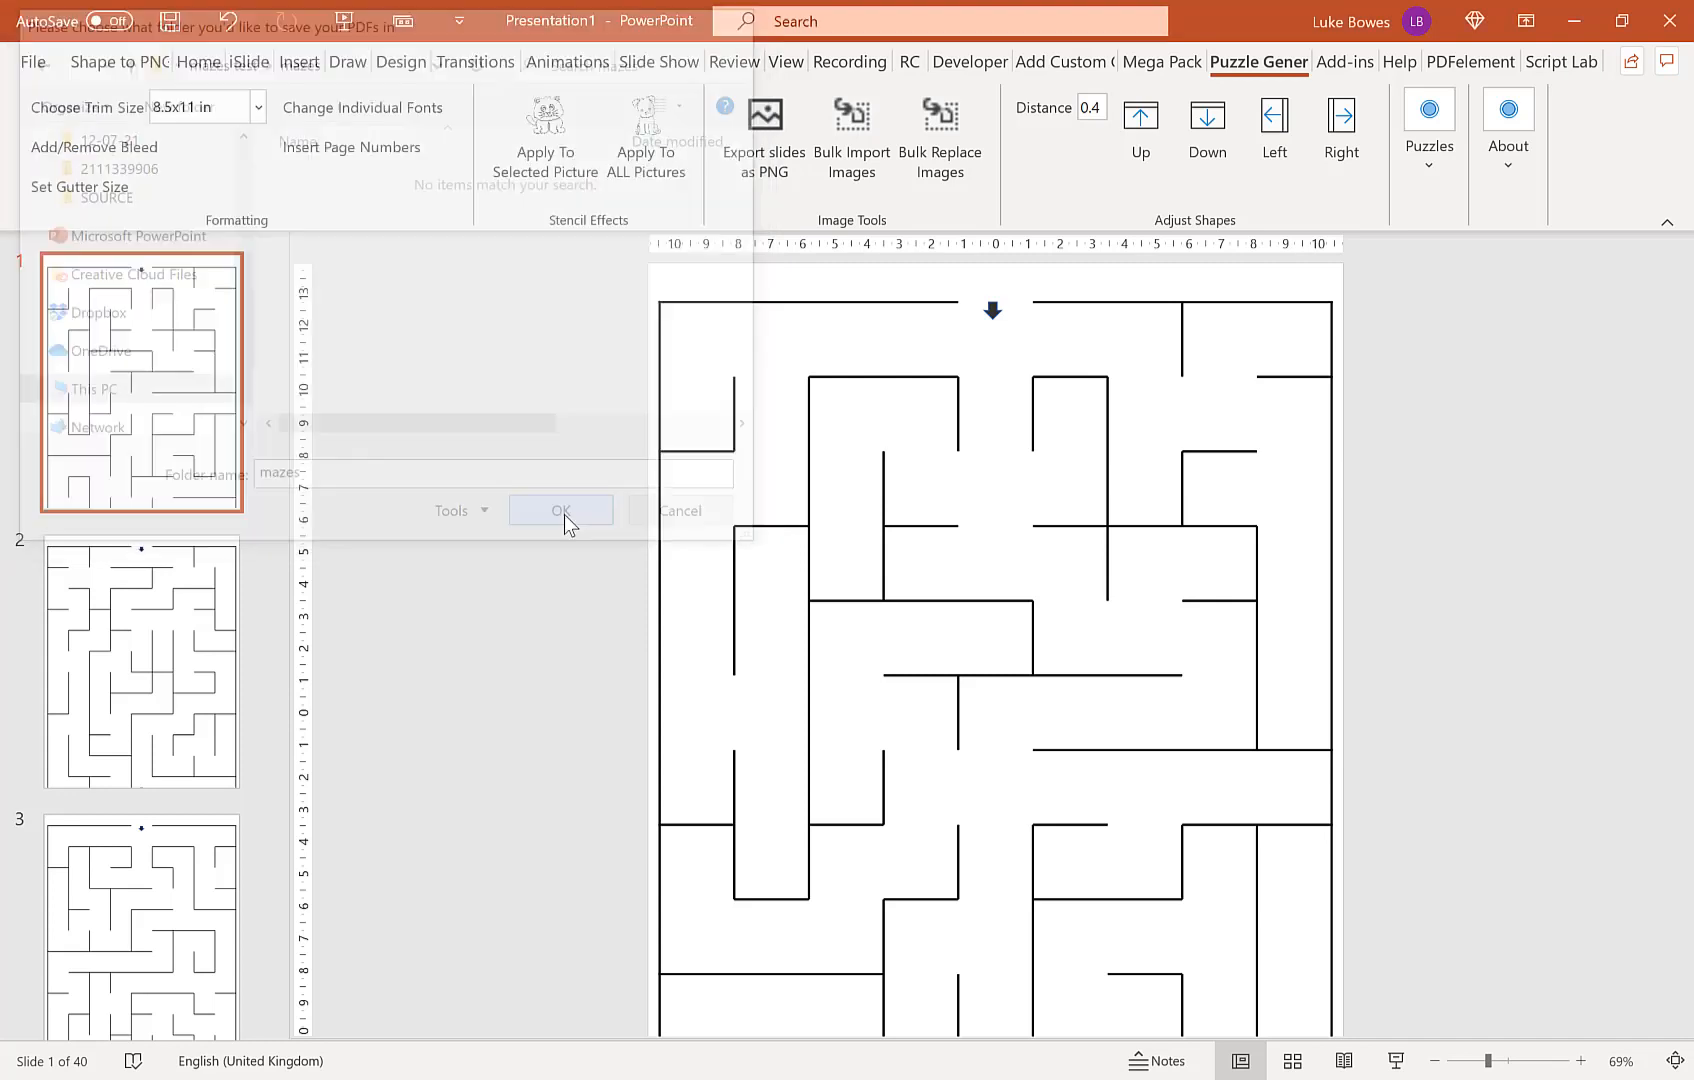
click(560, 510)
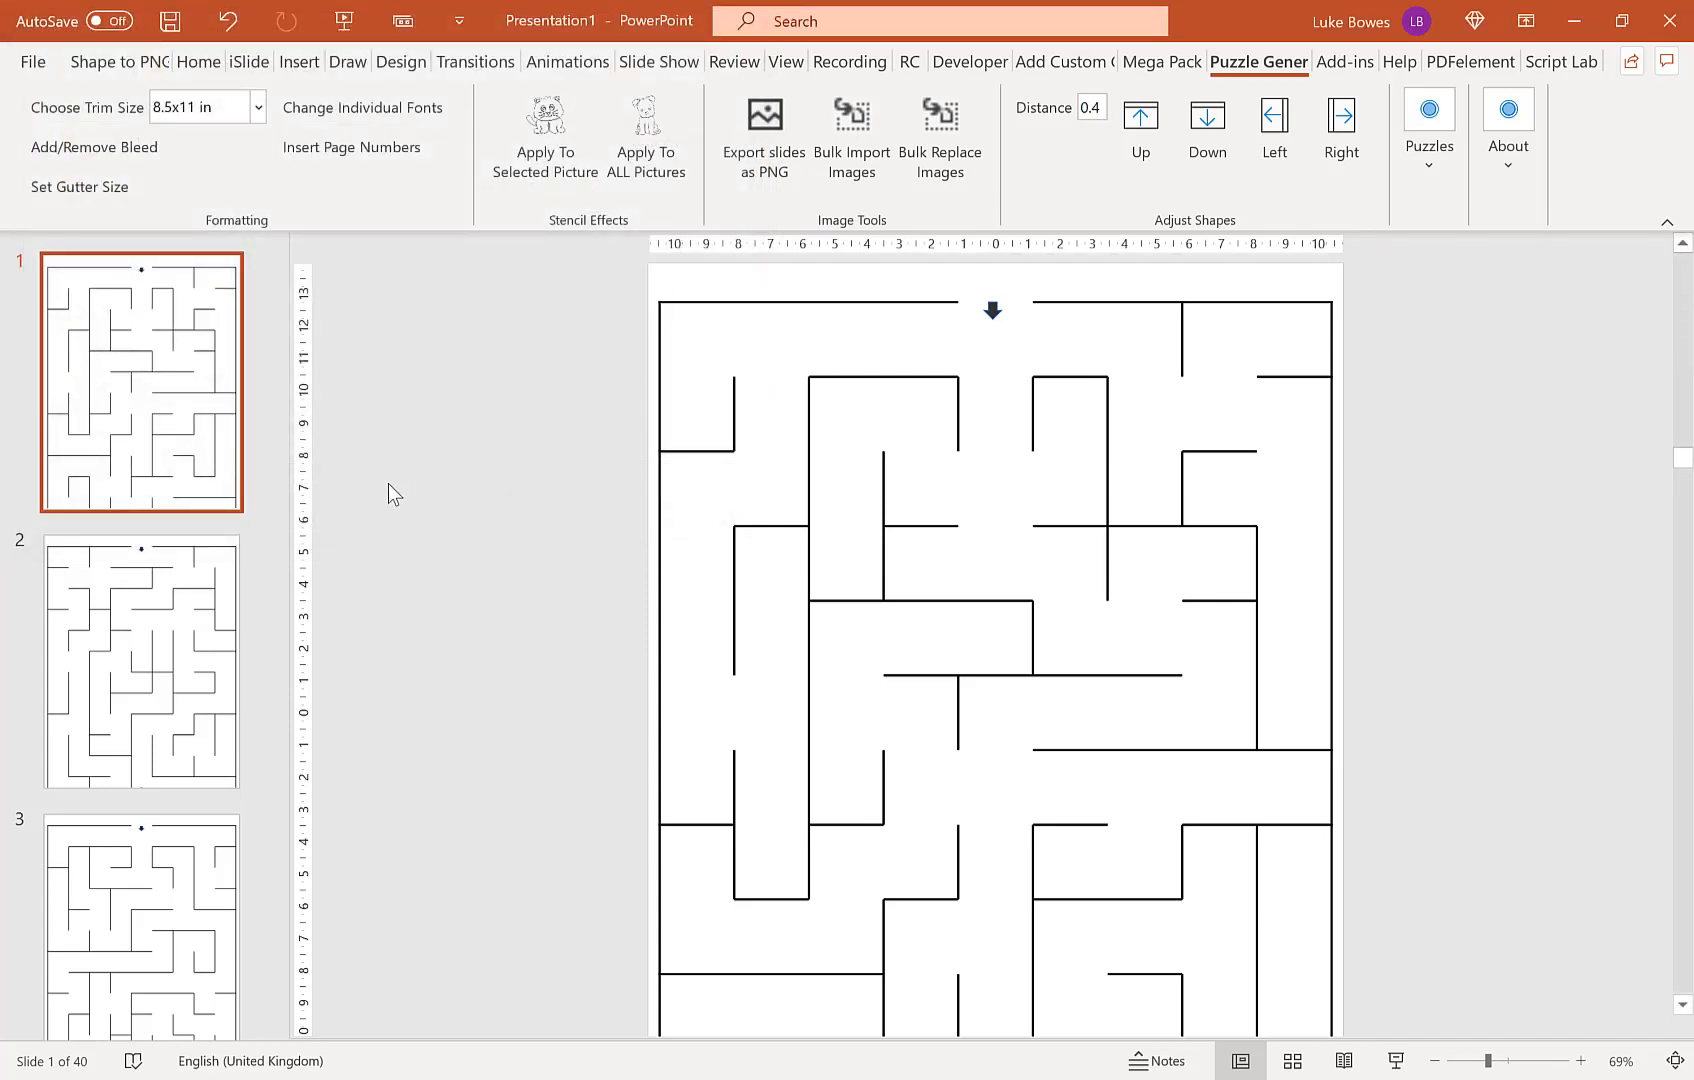
click(762, 130)
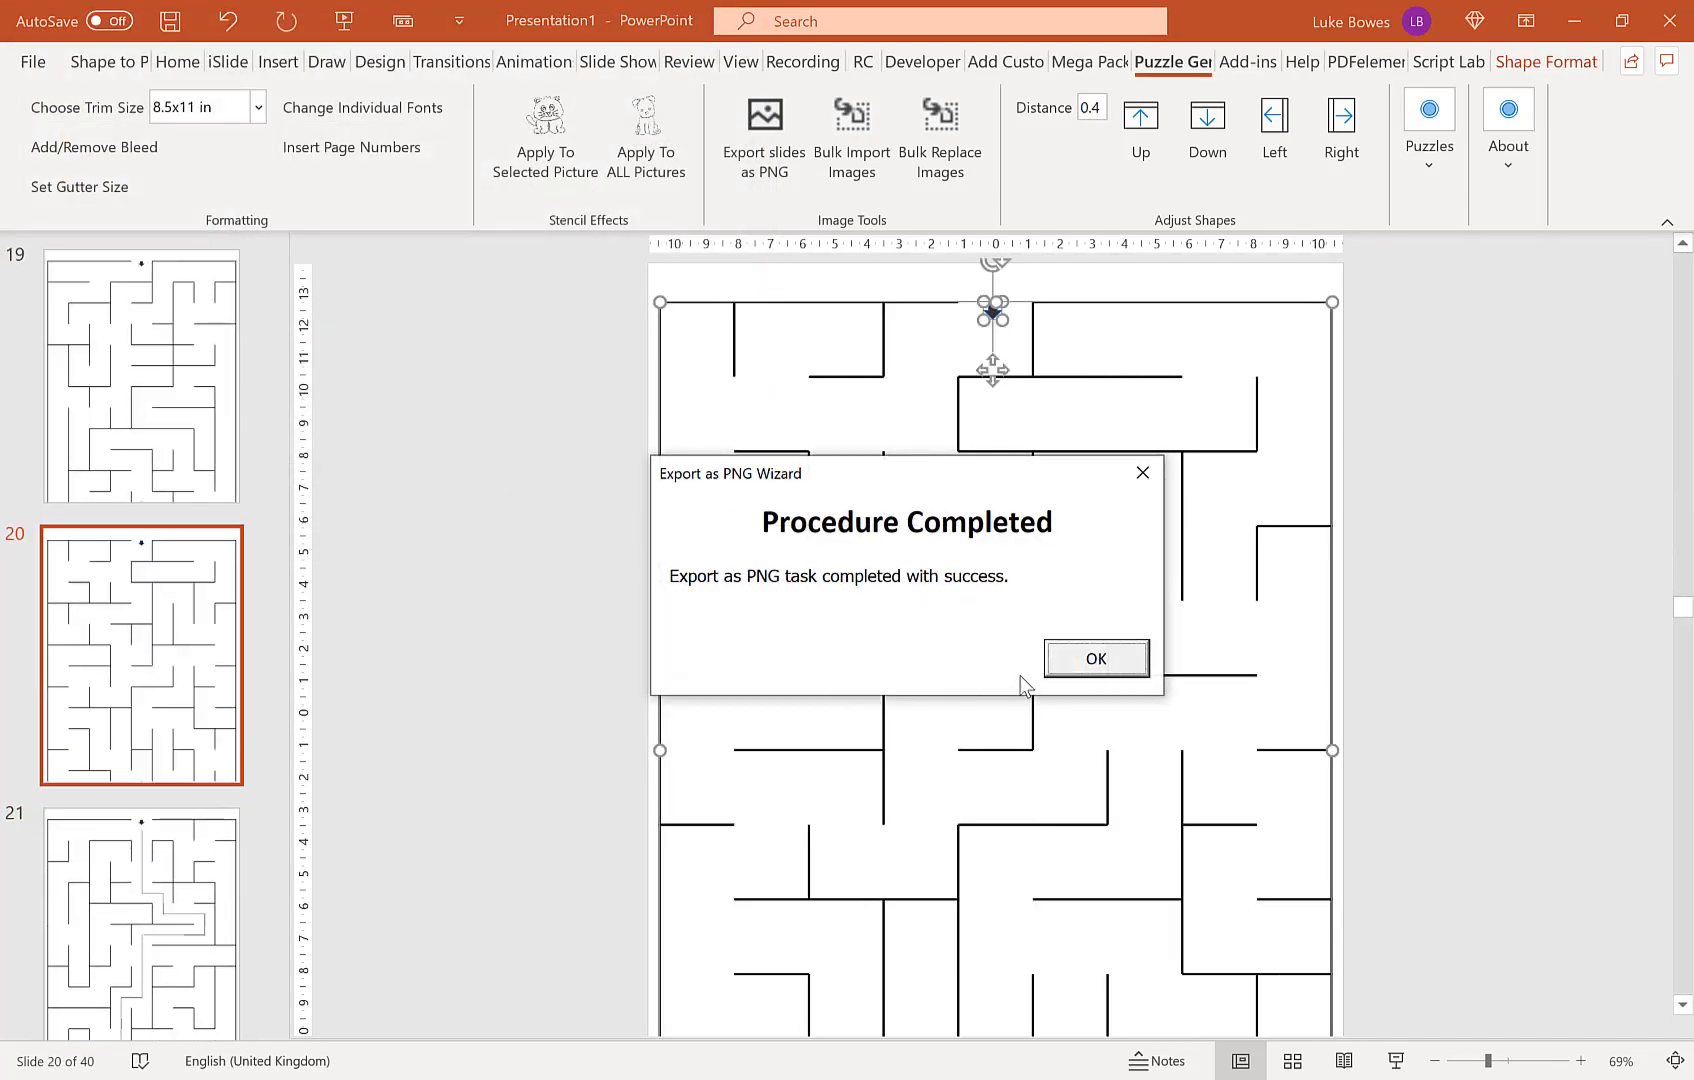
Step: Submit a second PNG export starting at slide 21 for the solution slides
click(1094, 658)
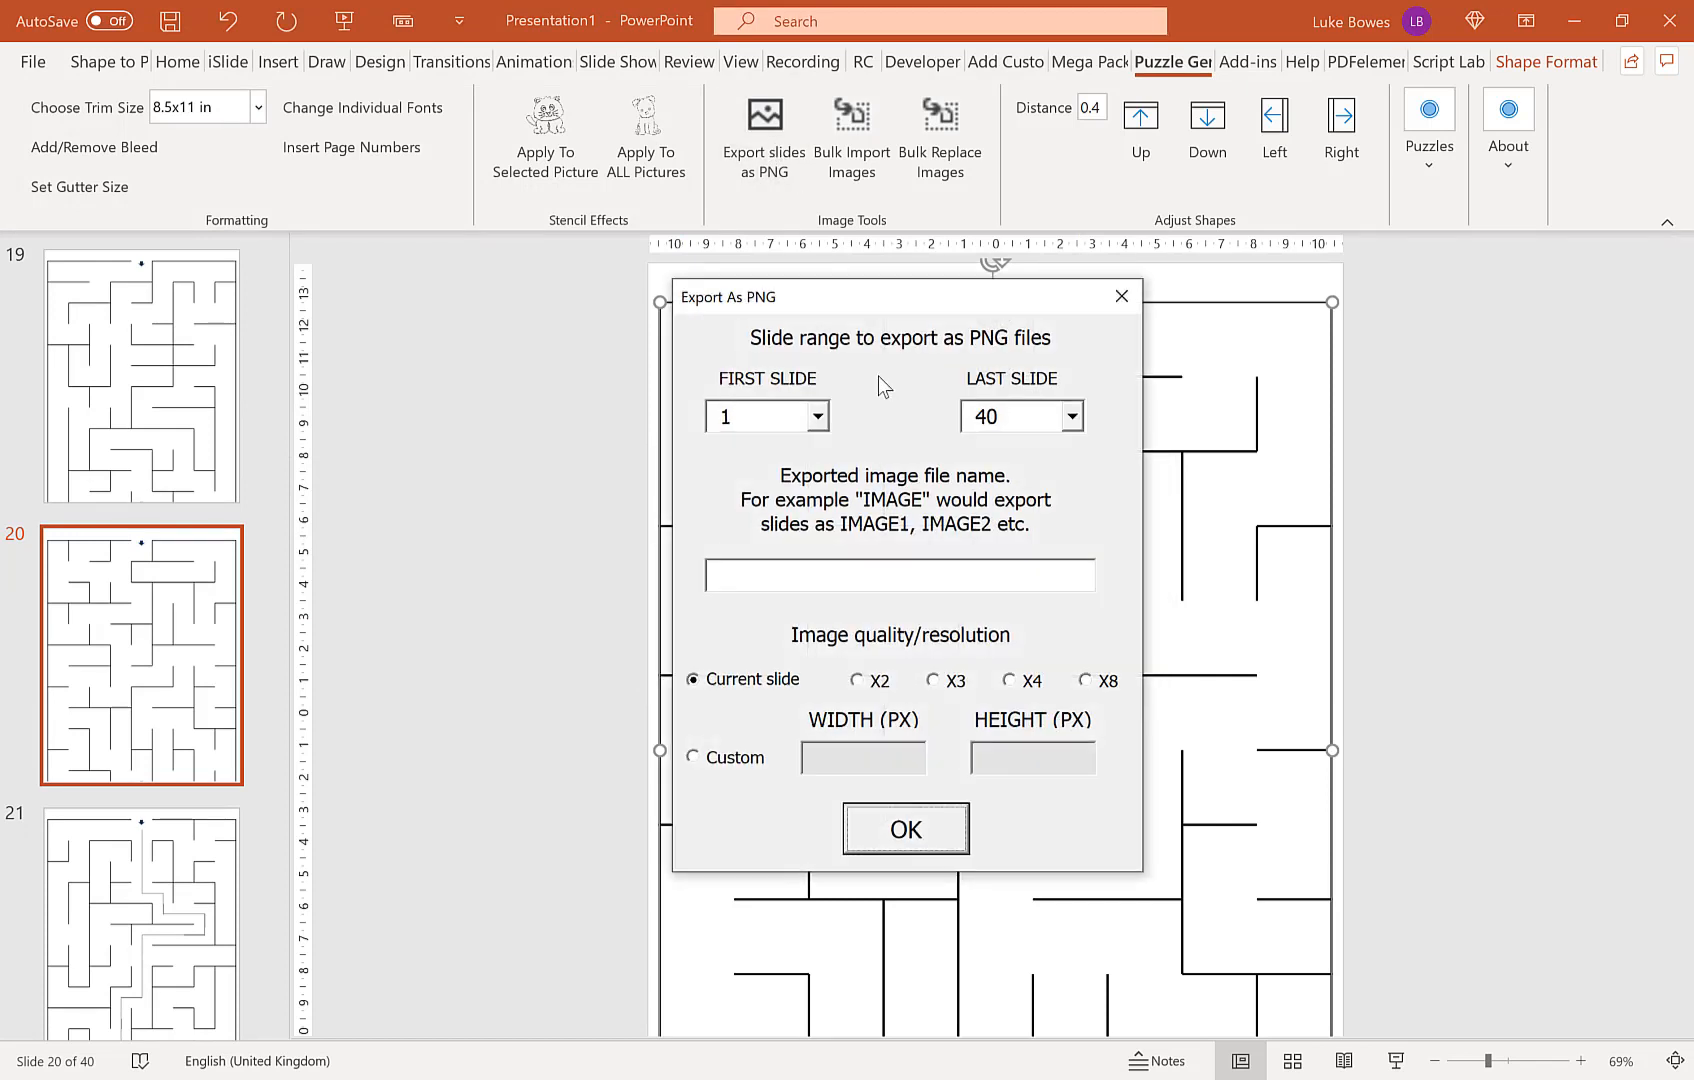
click(818, 416)
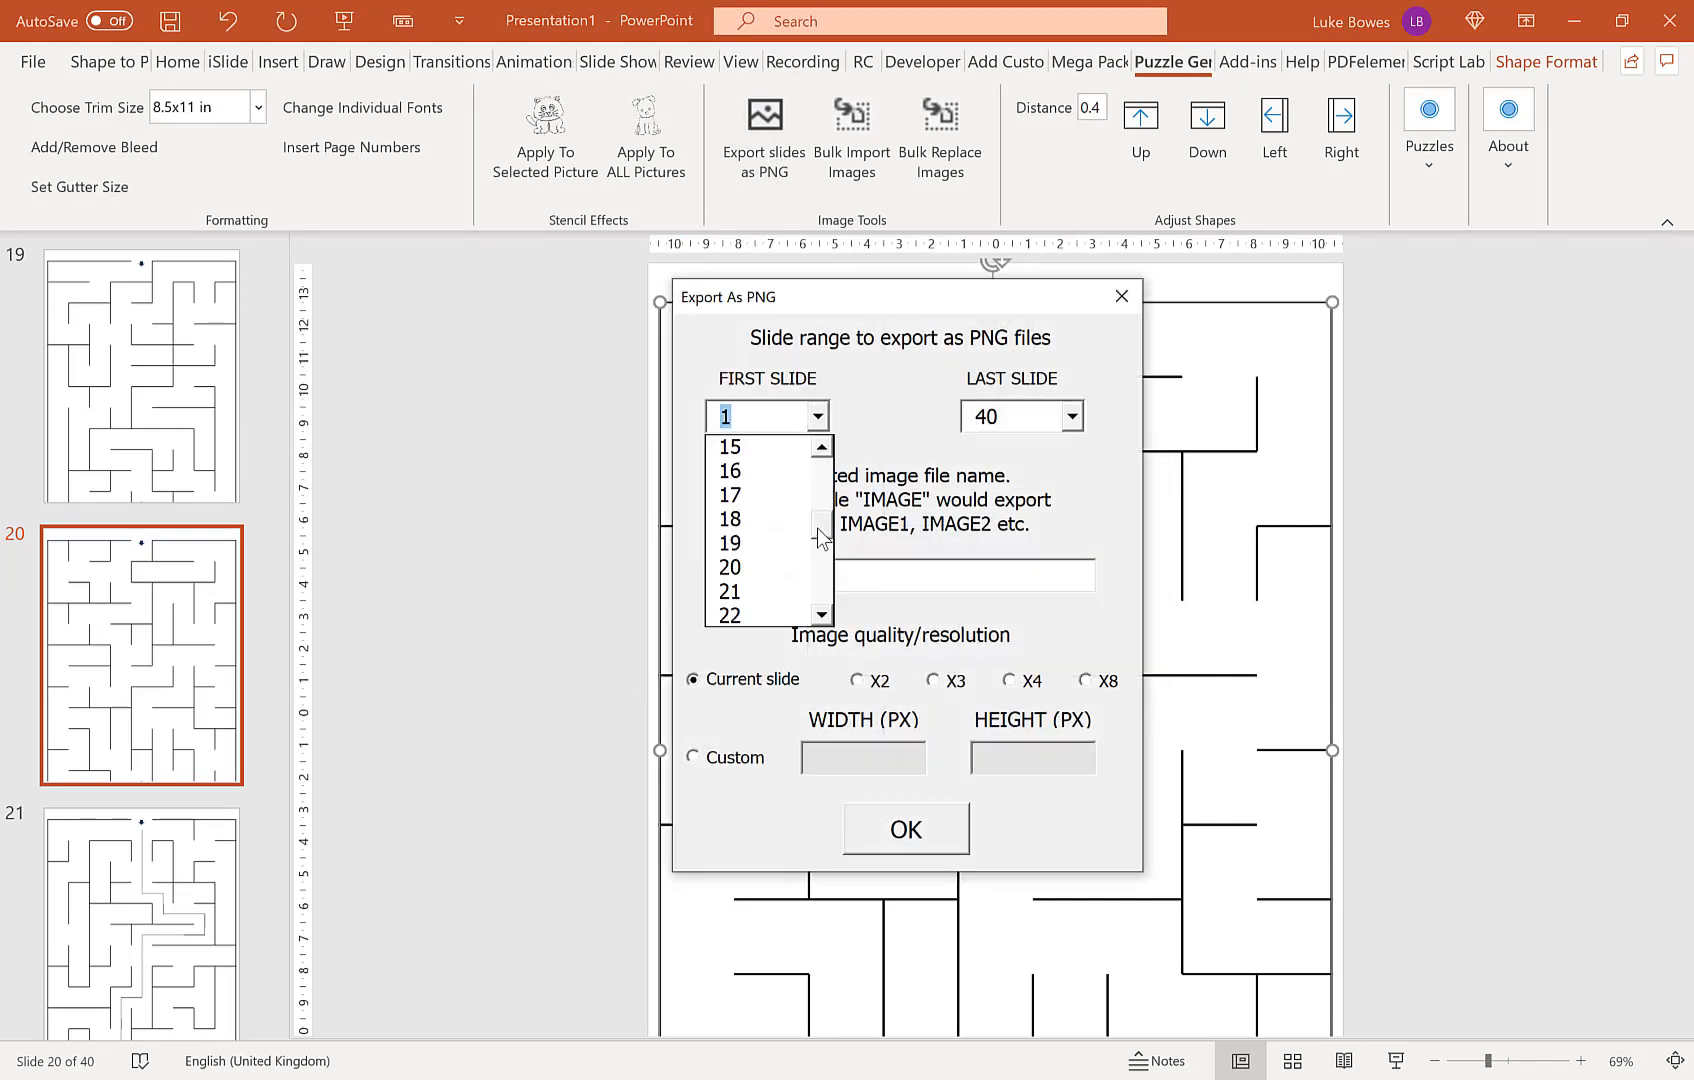
click(728, 590)
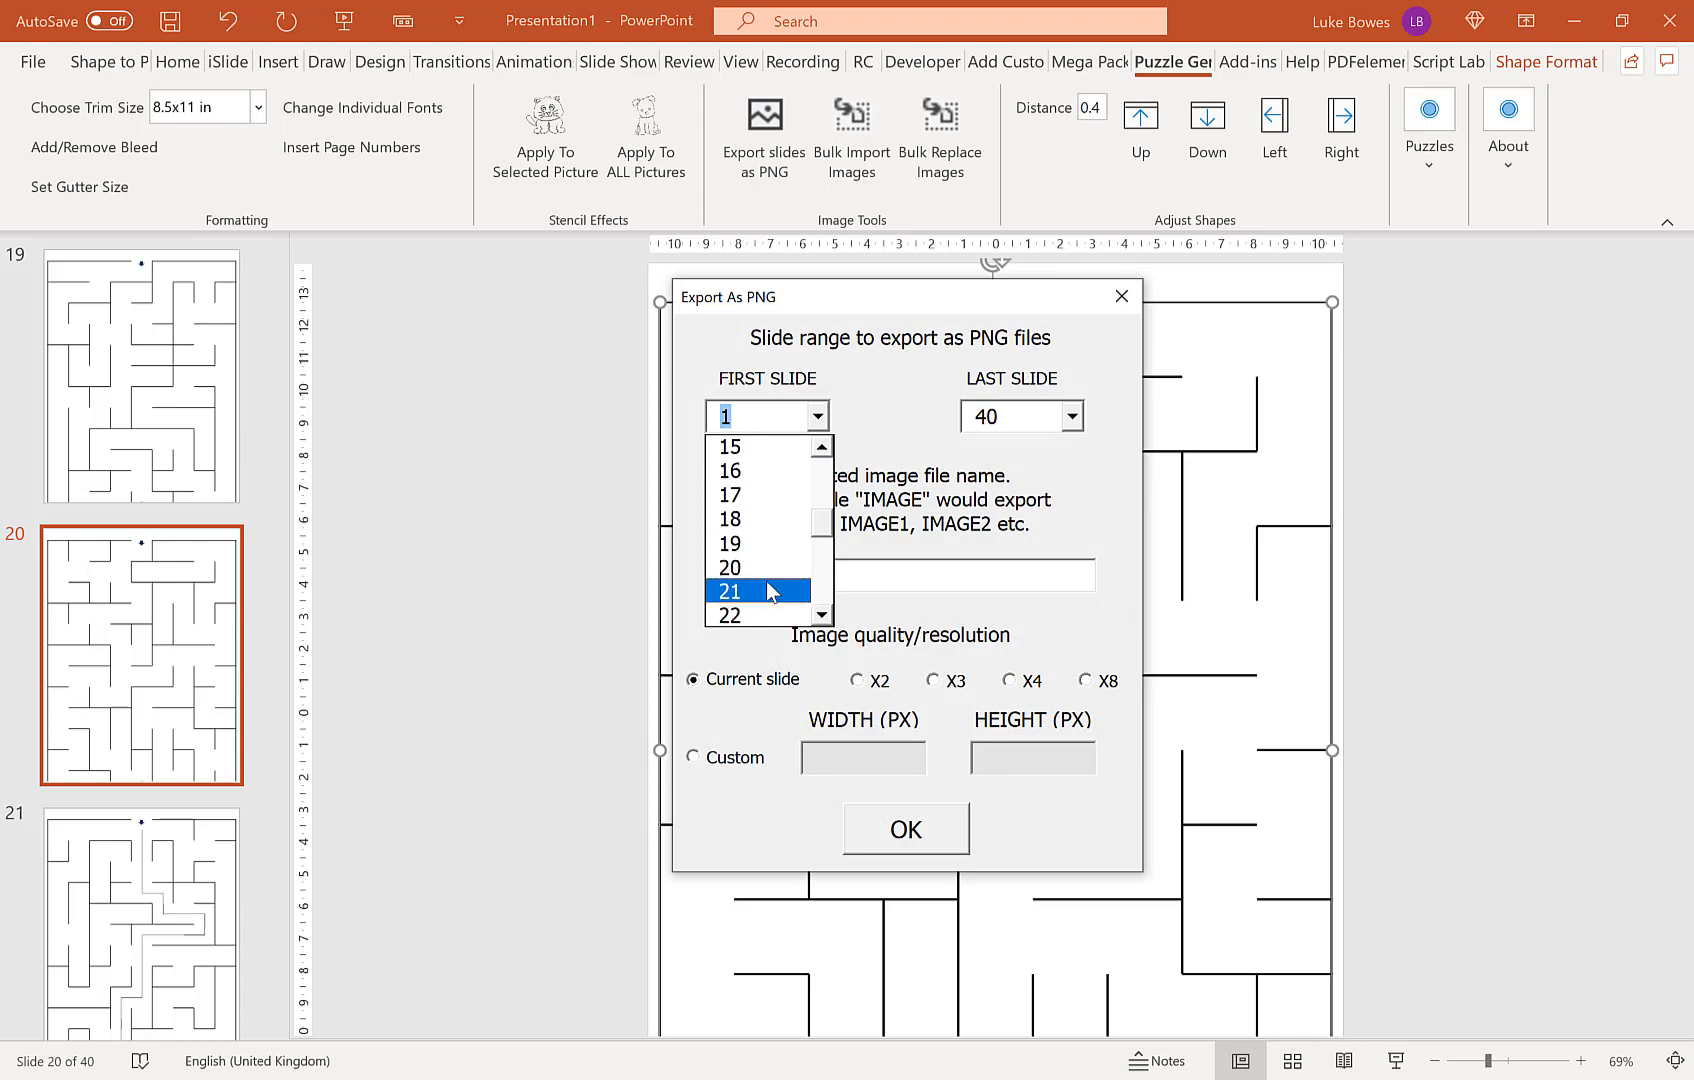
click(730, 590)
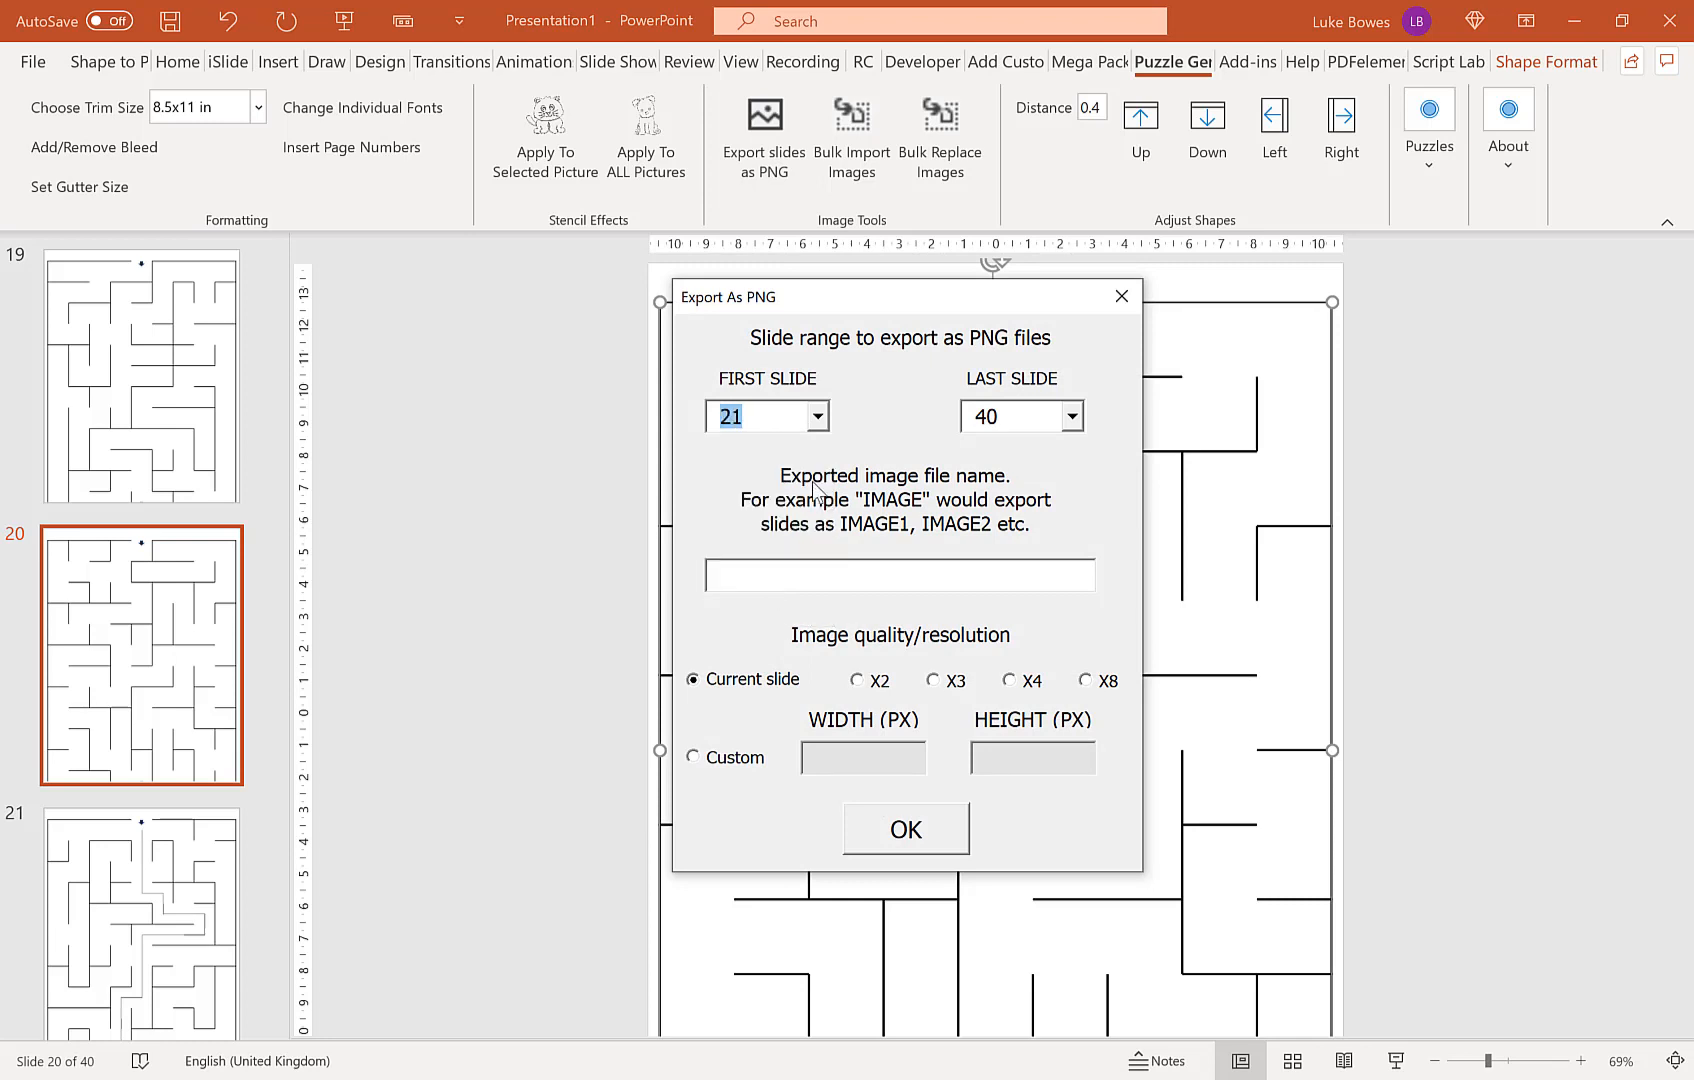
text(s)
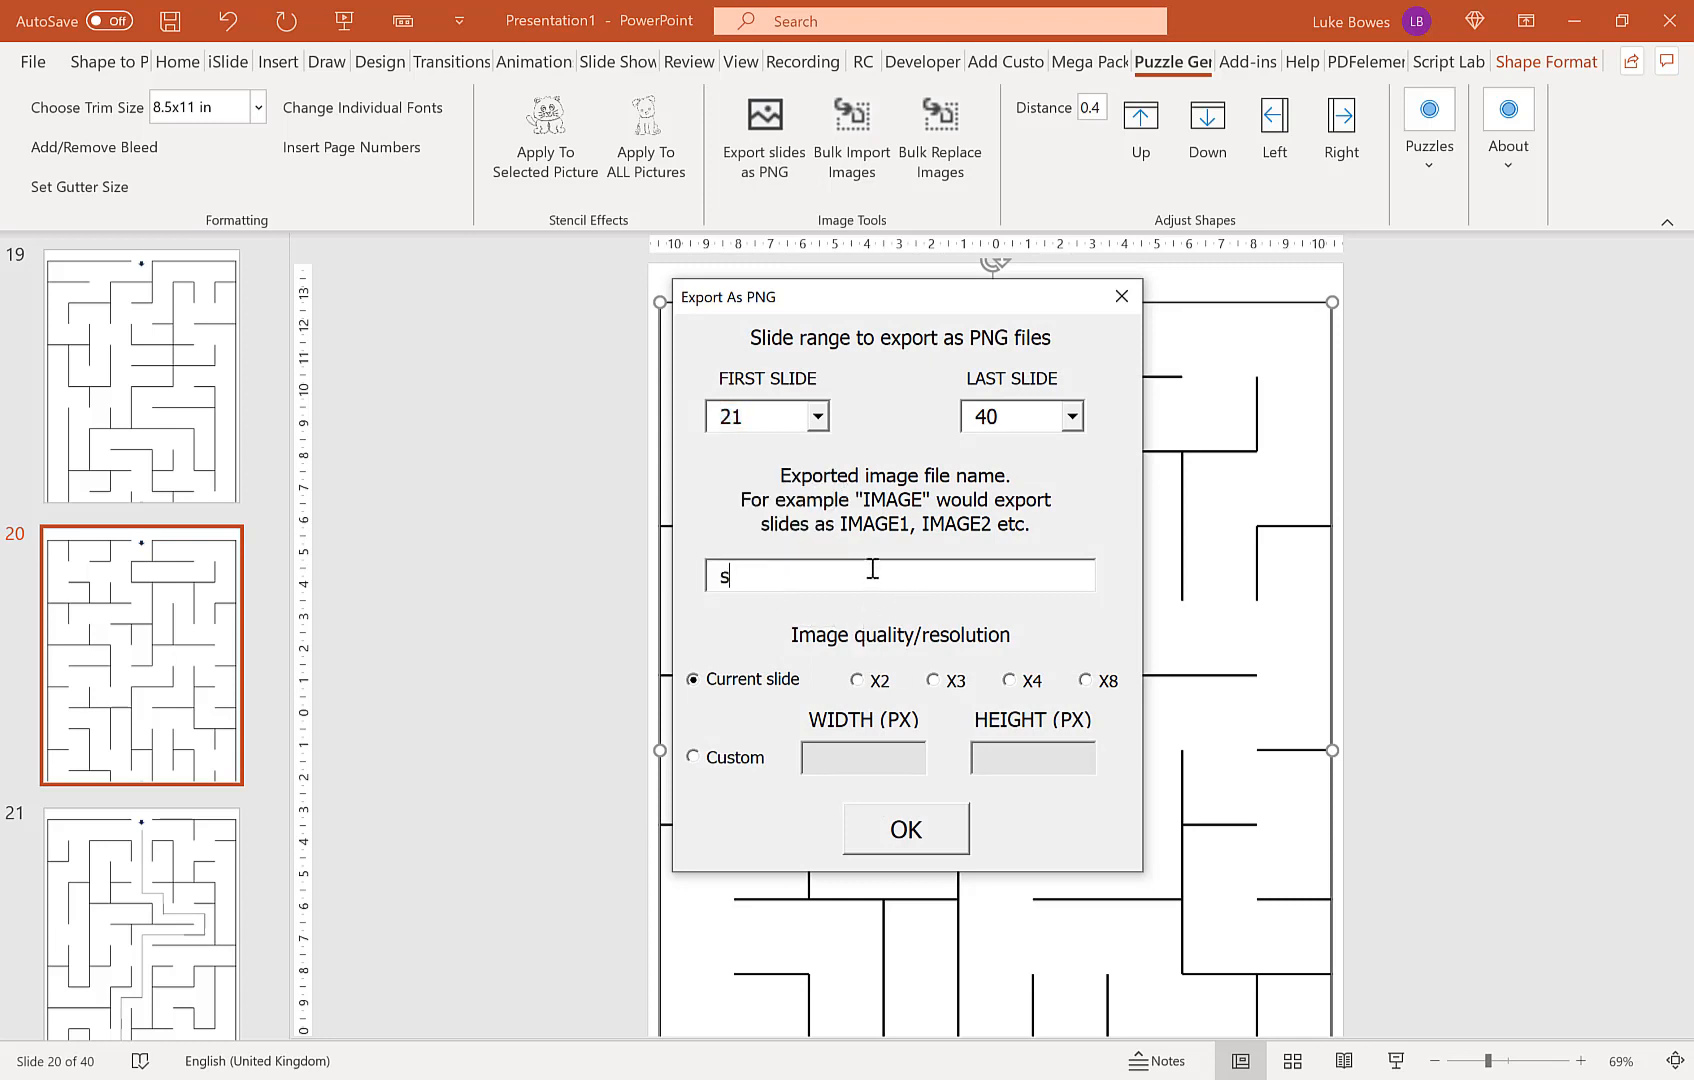
click(904, 830)
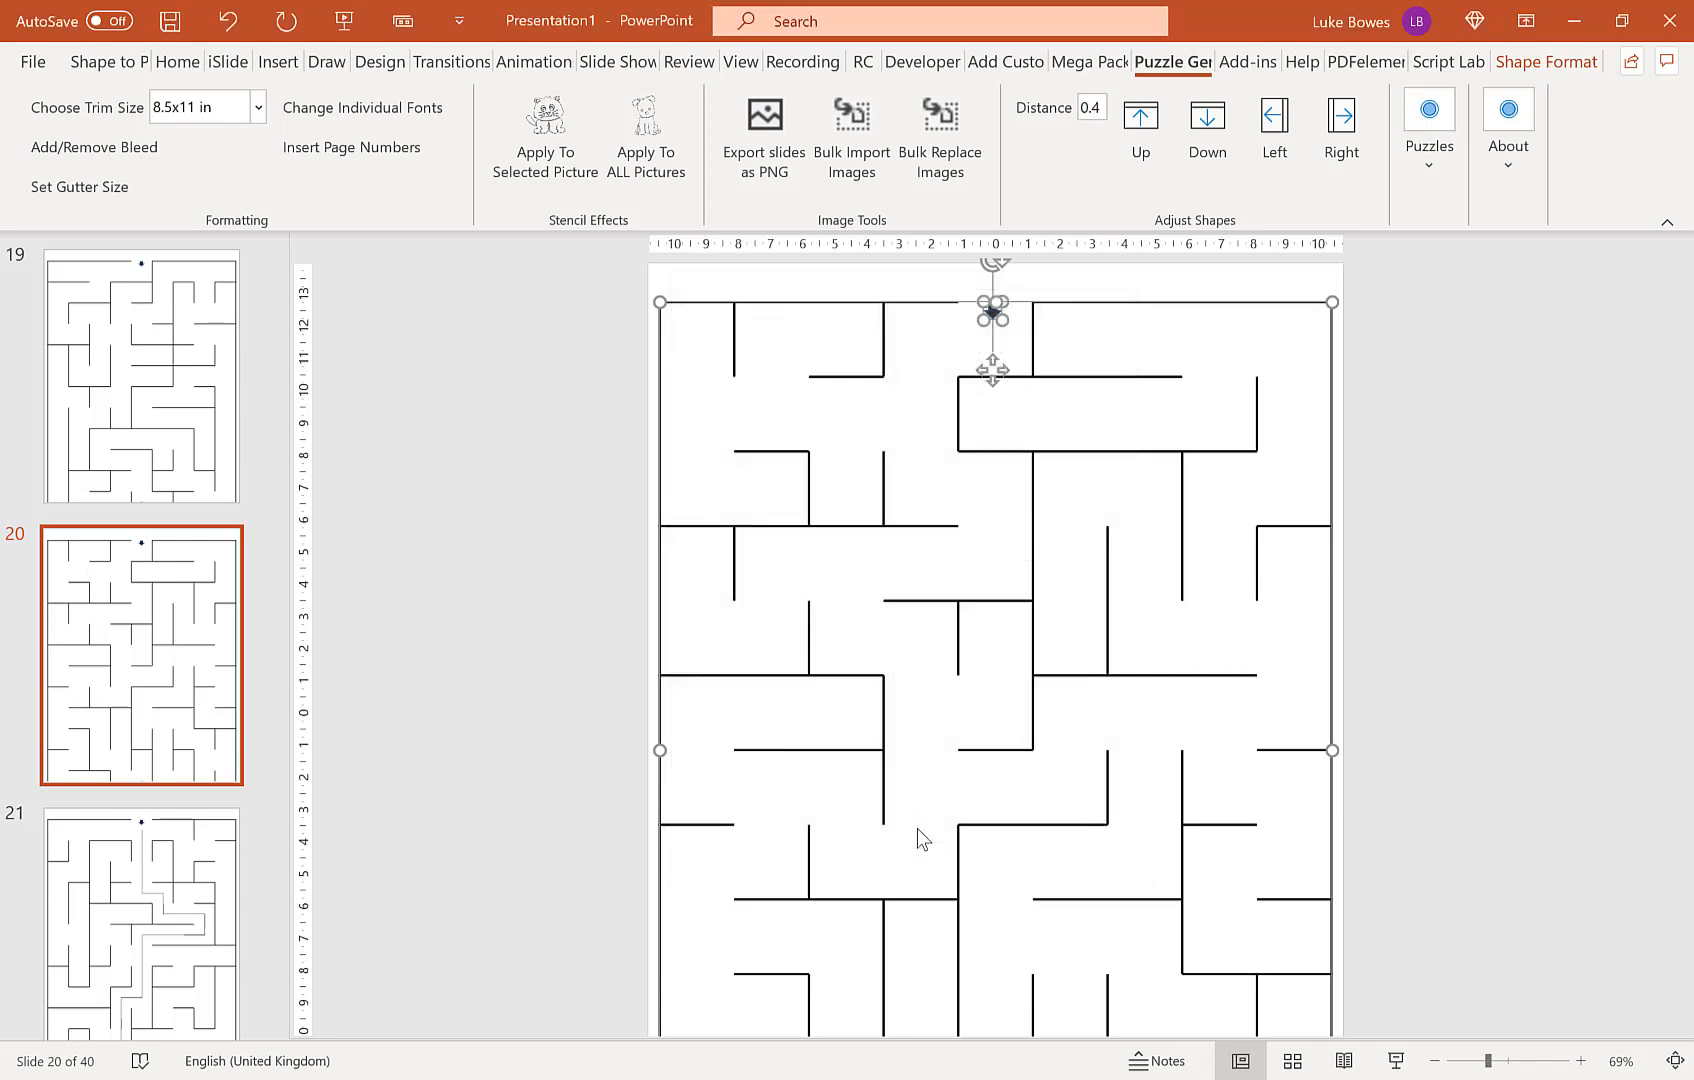
Step: Save the solutions into a new 'solutions' folder inside 'mazes test'
click(762, 136)
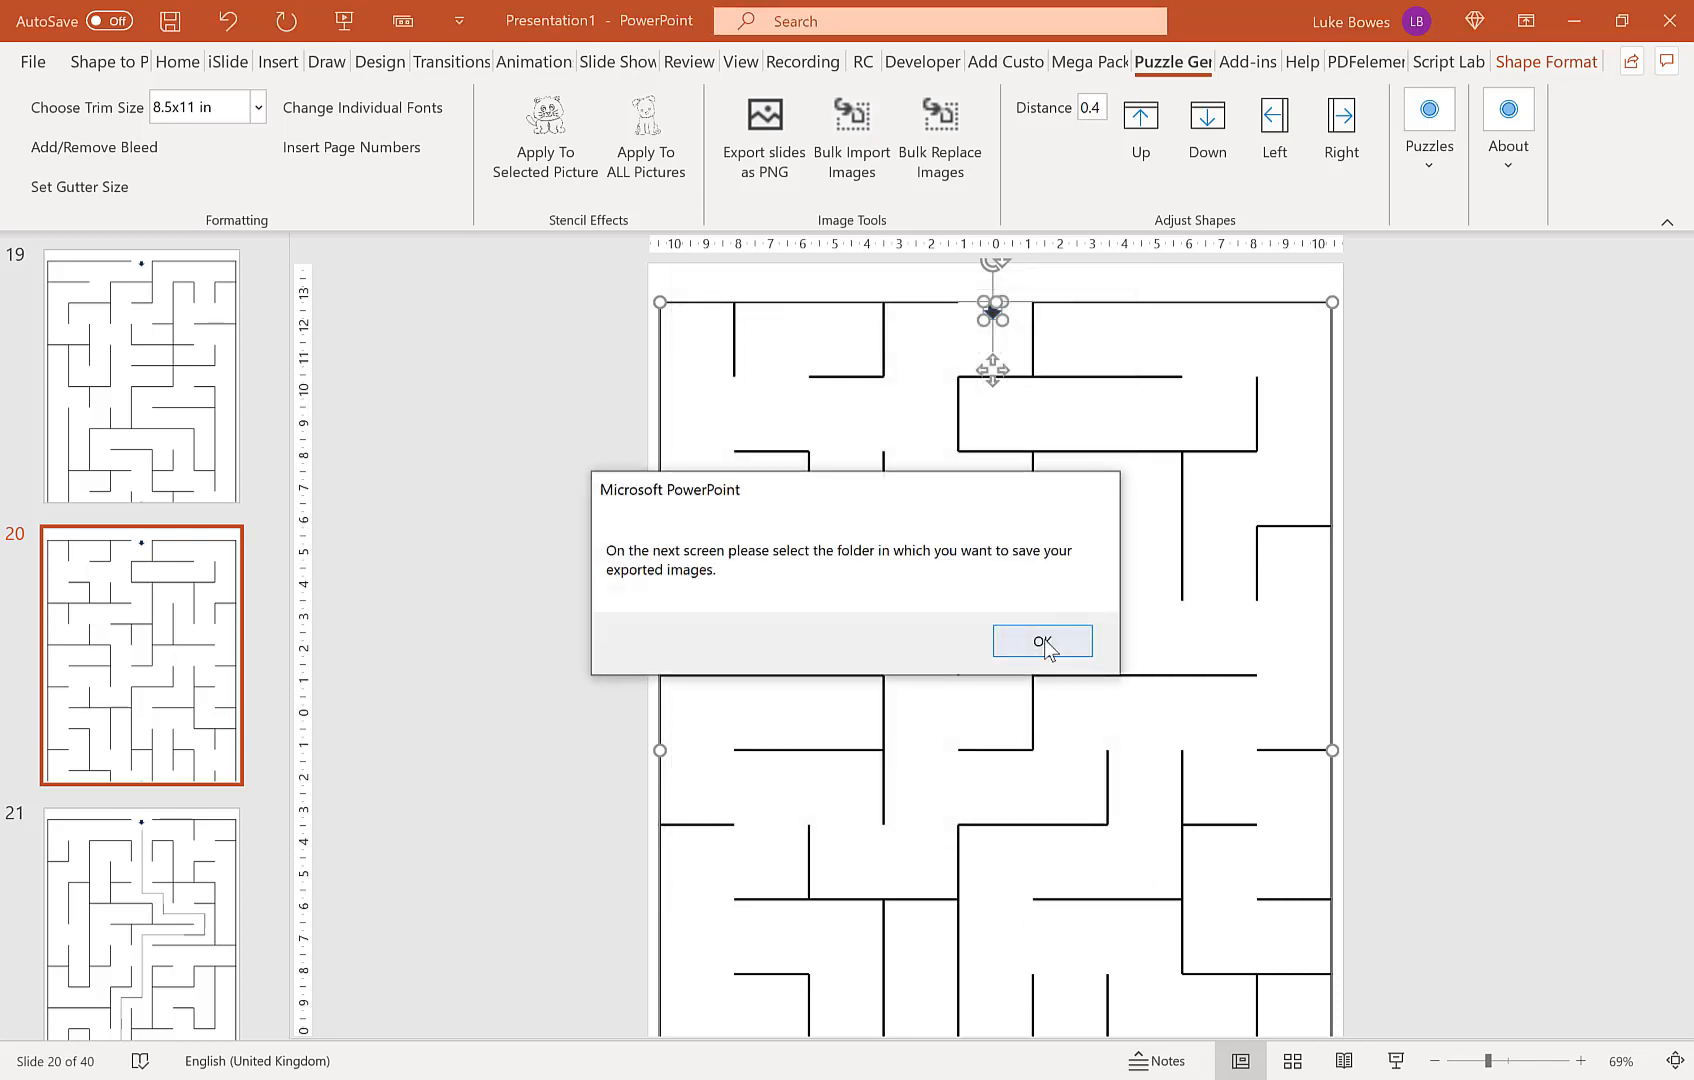
click(1040, 640)
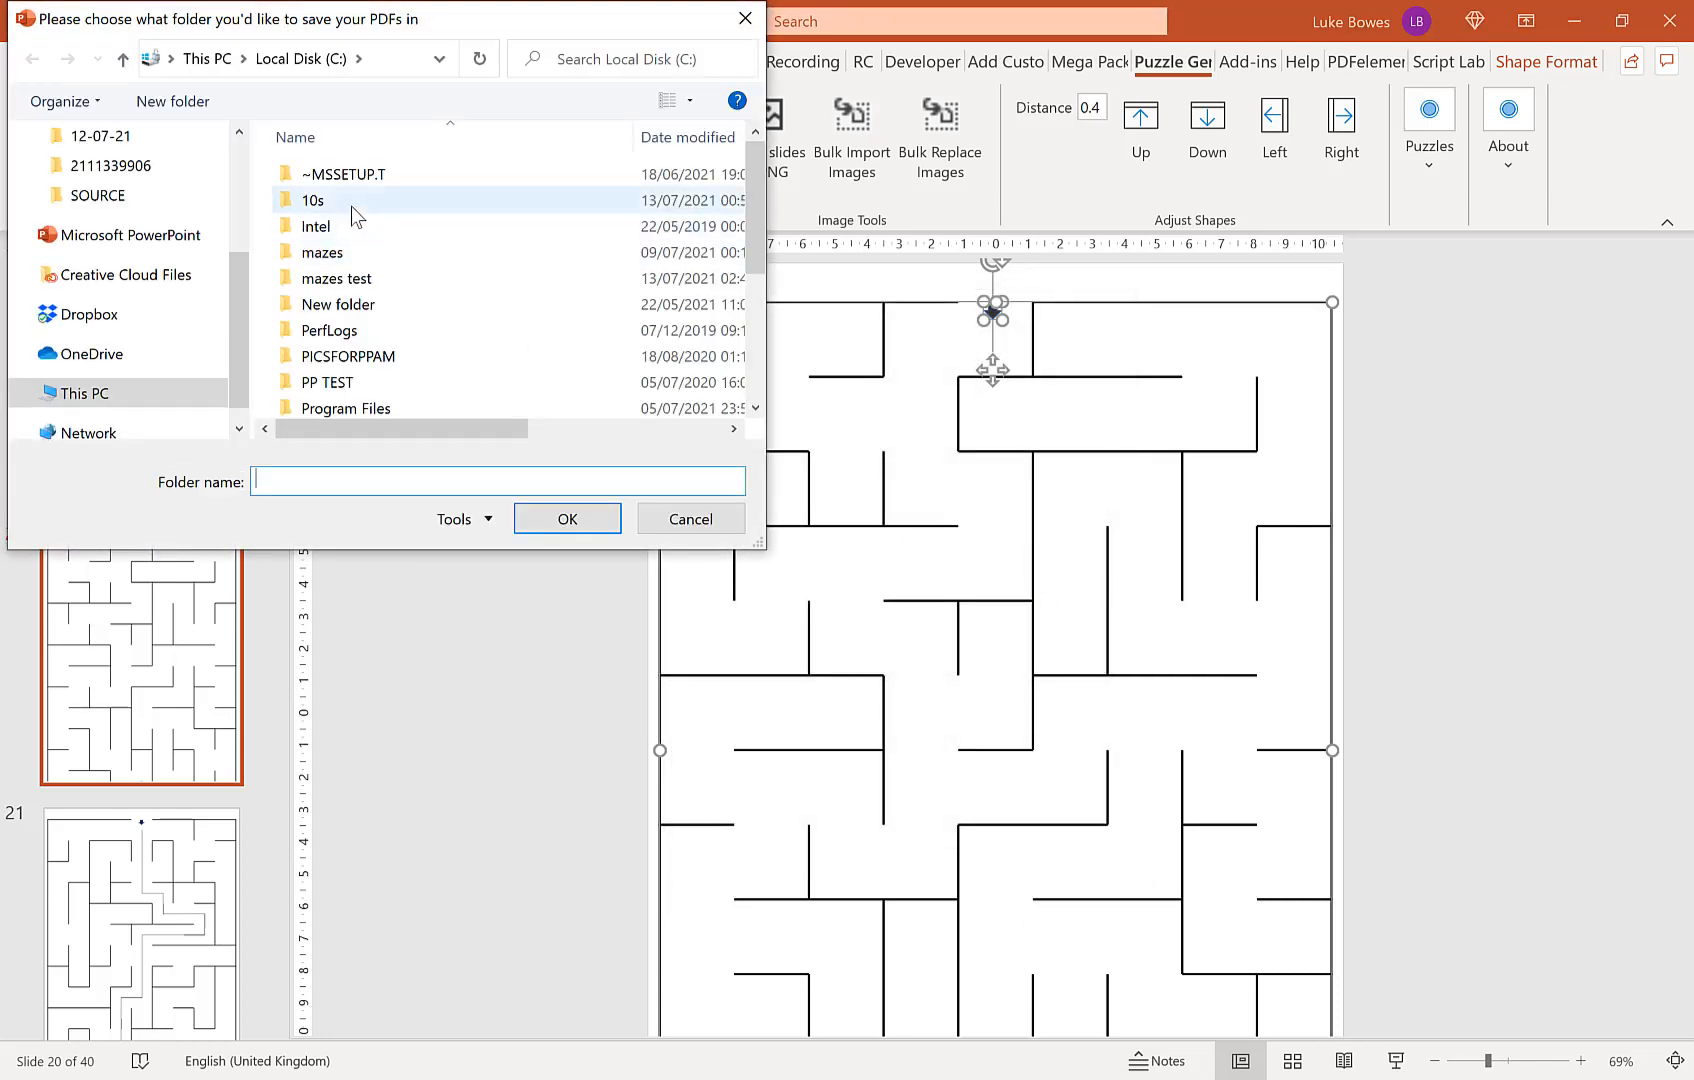
click(338, 278)
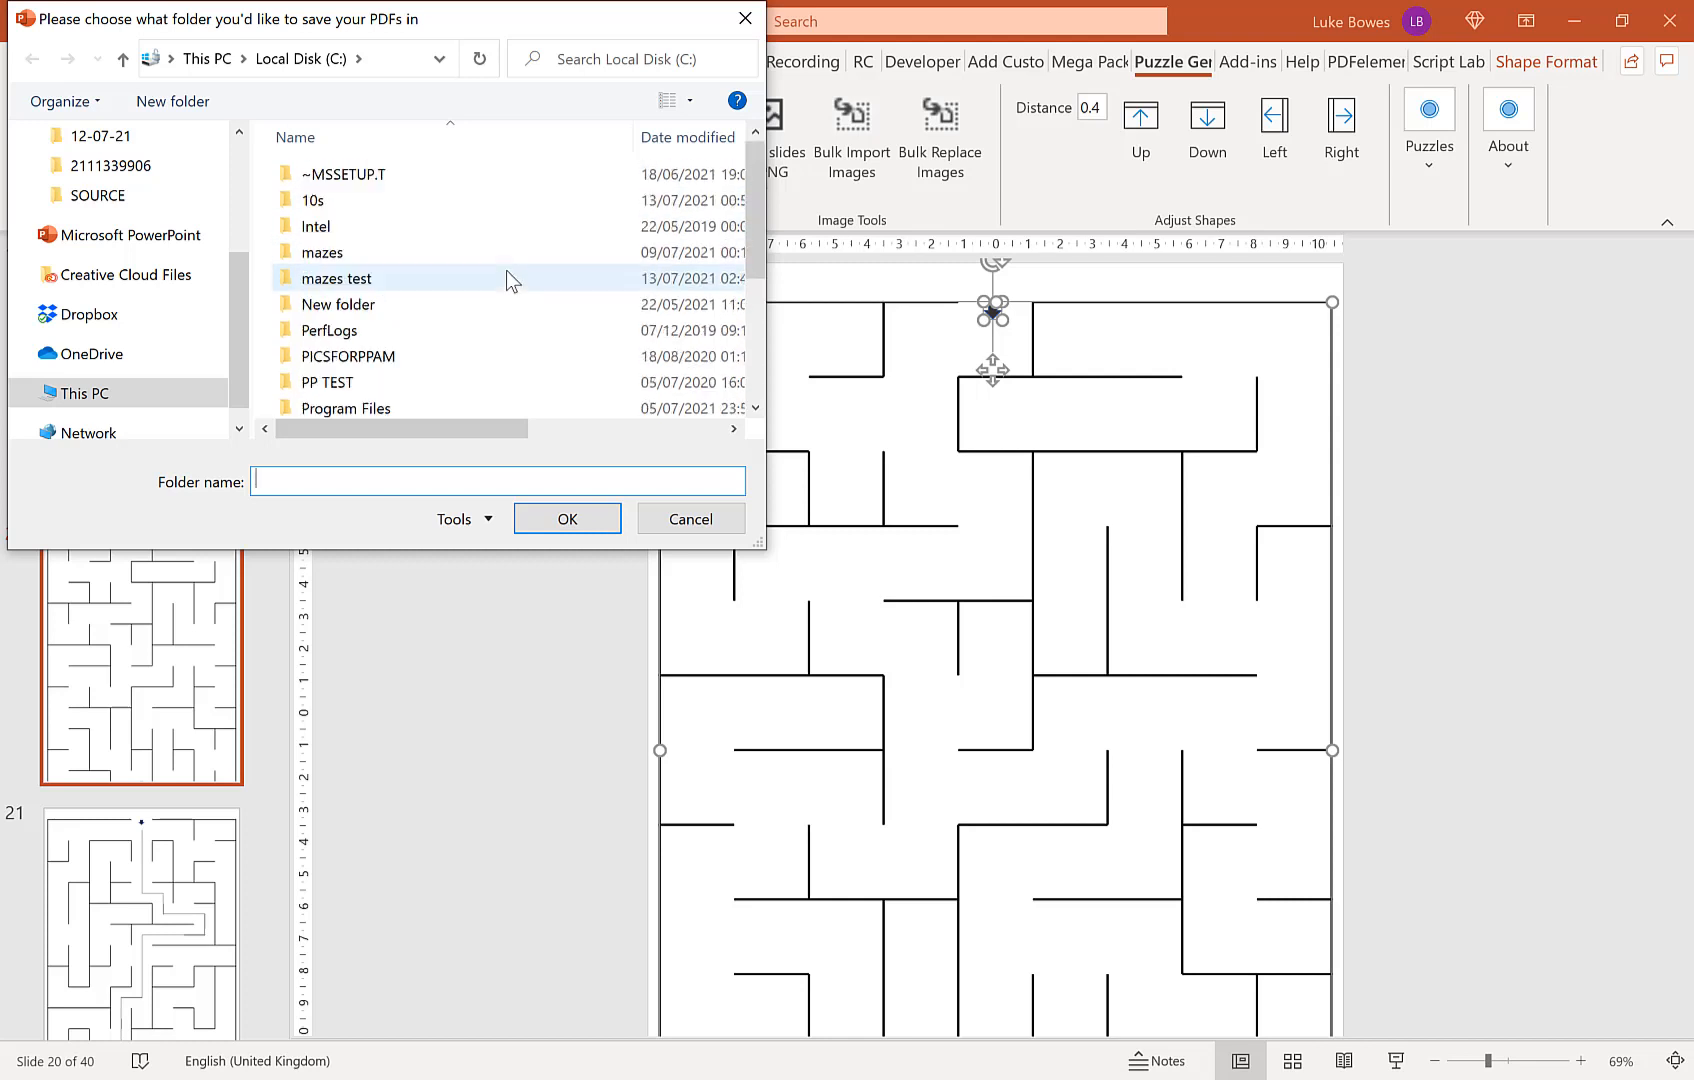
double_click(336, 278)
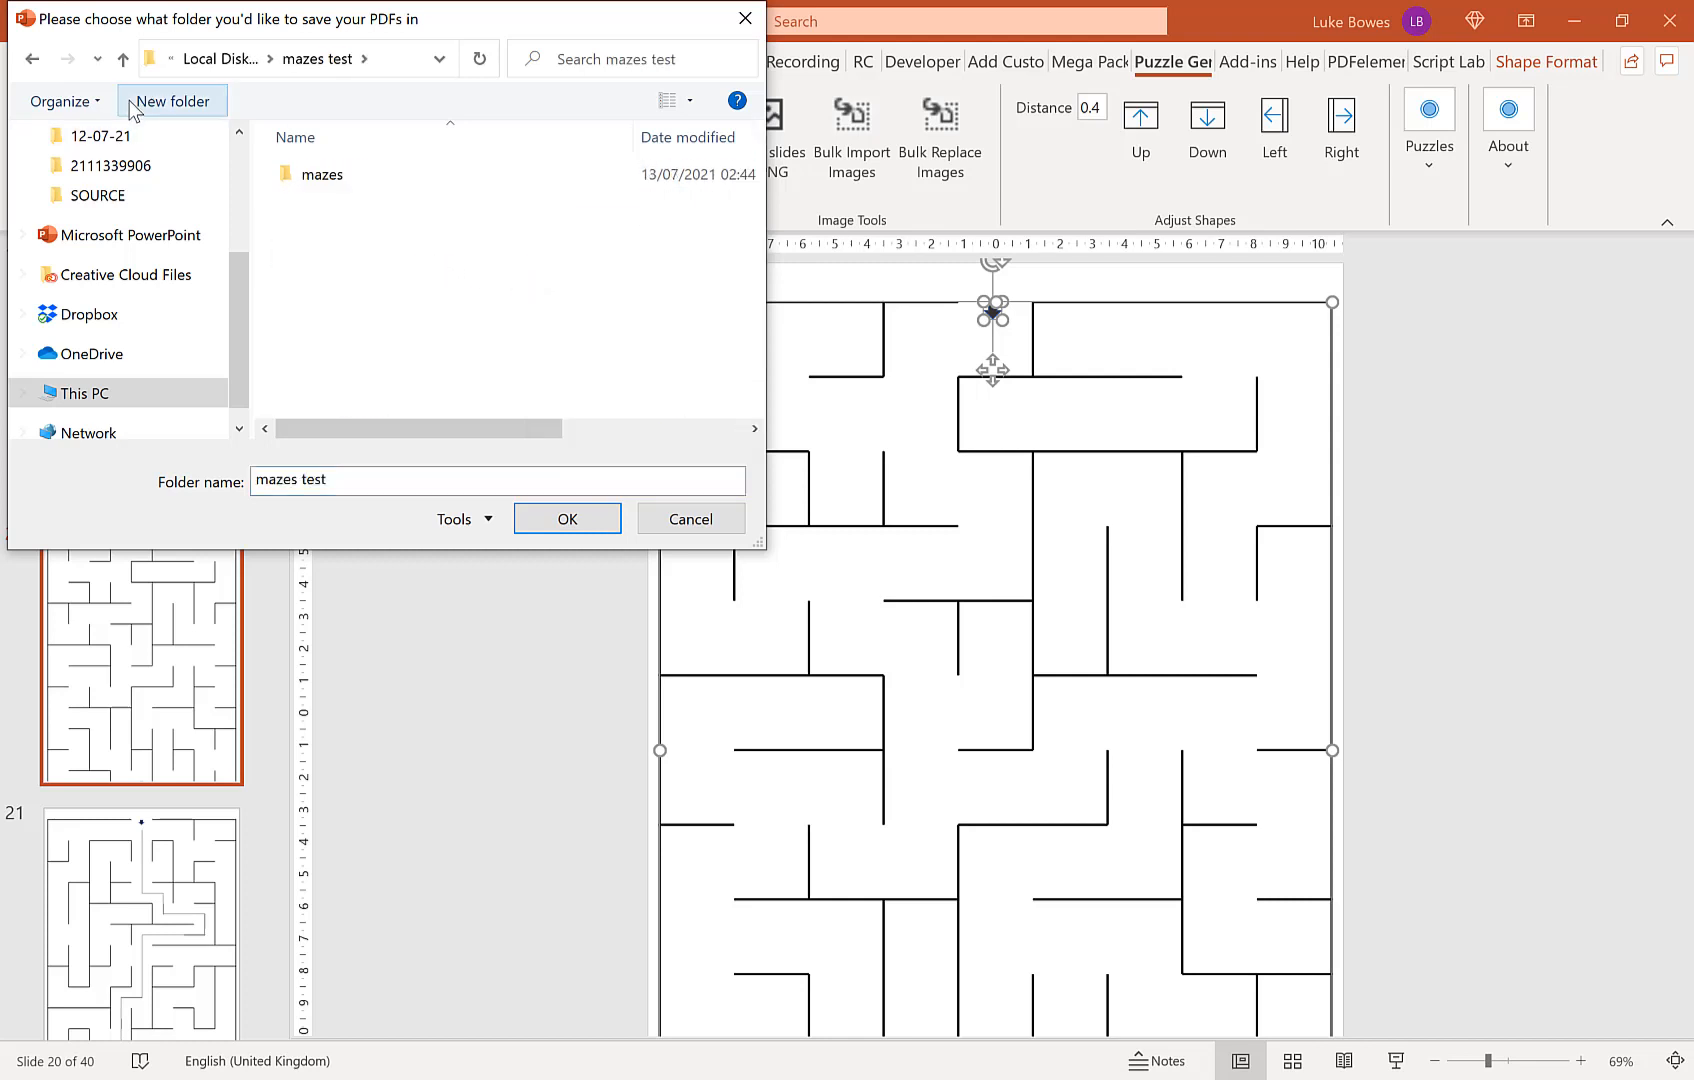
text(solutions)
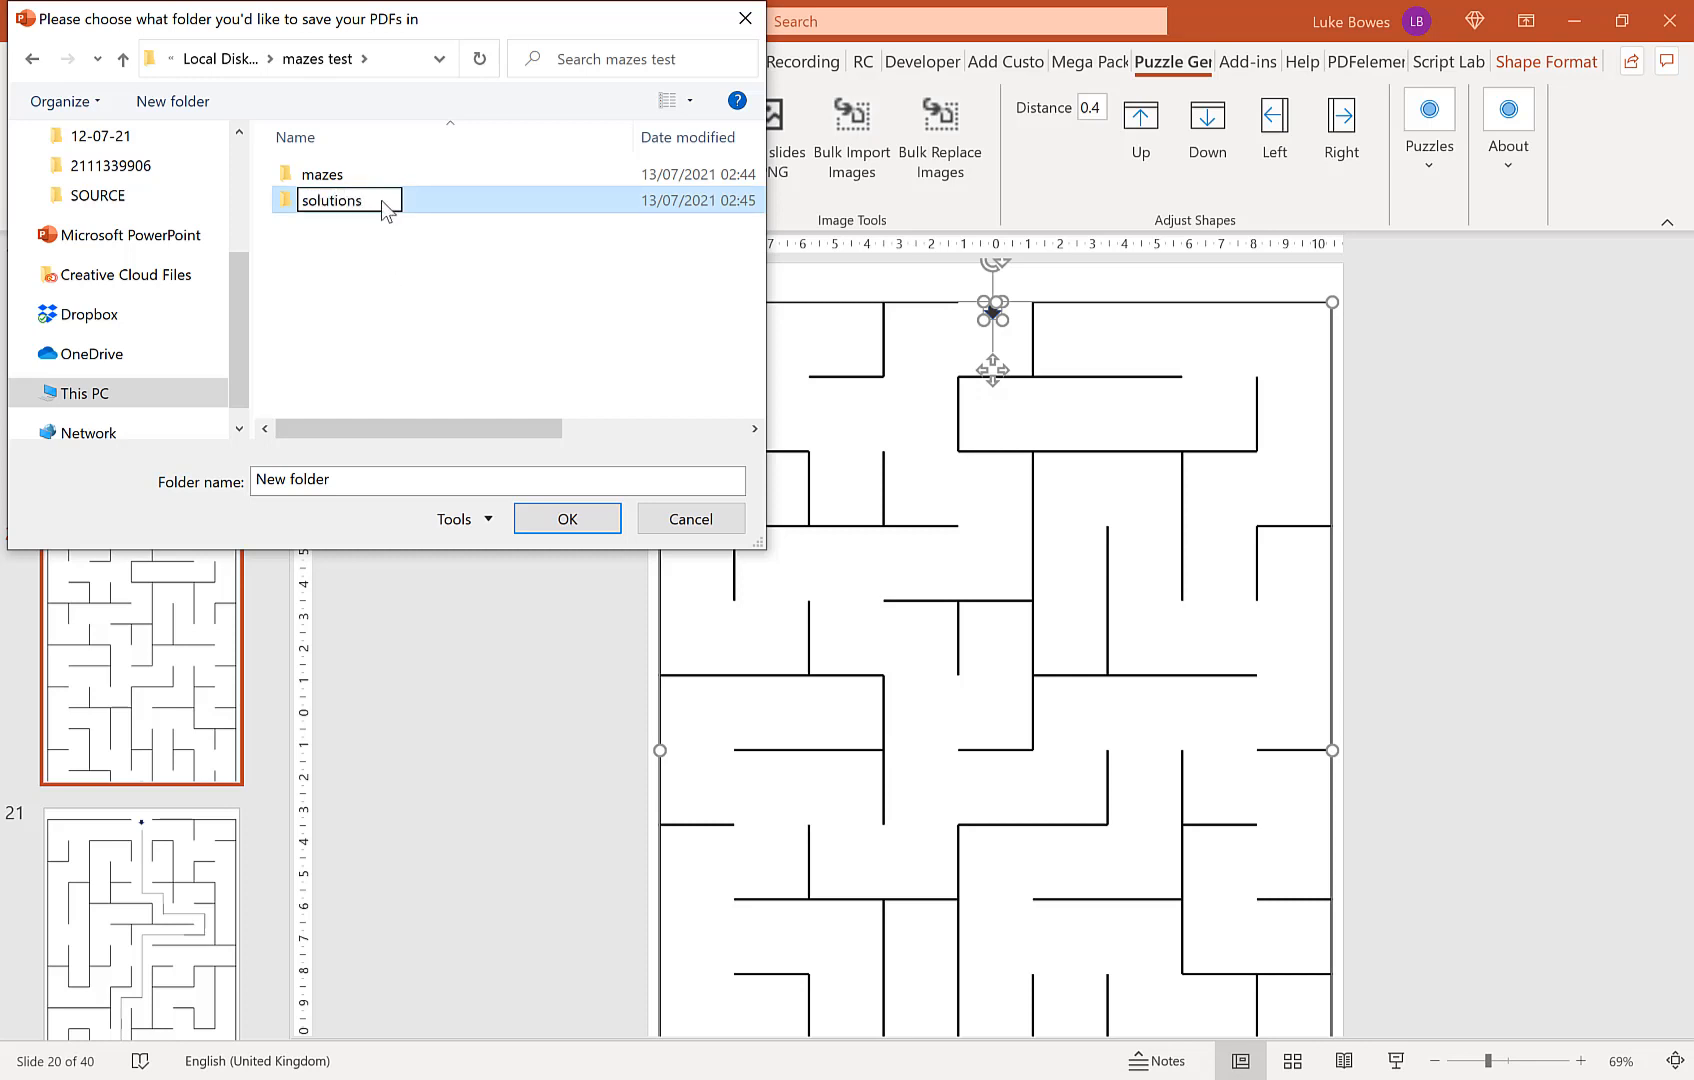
click(566, 518)
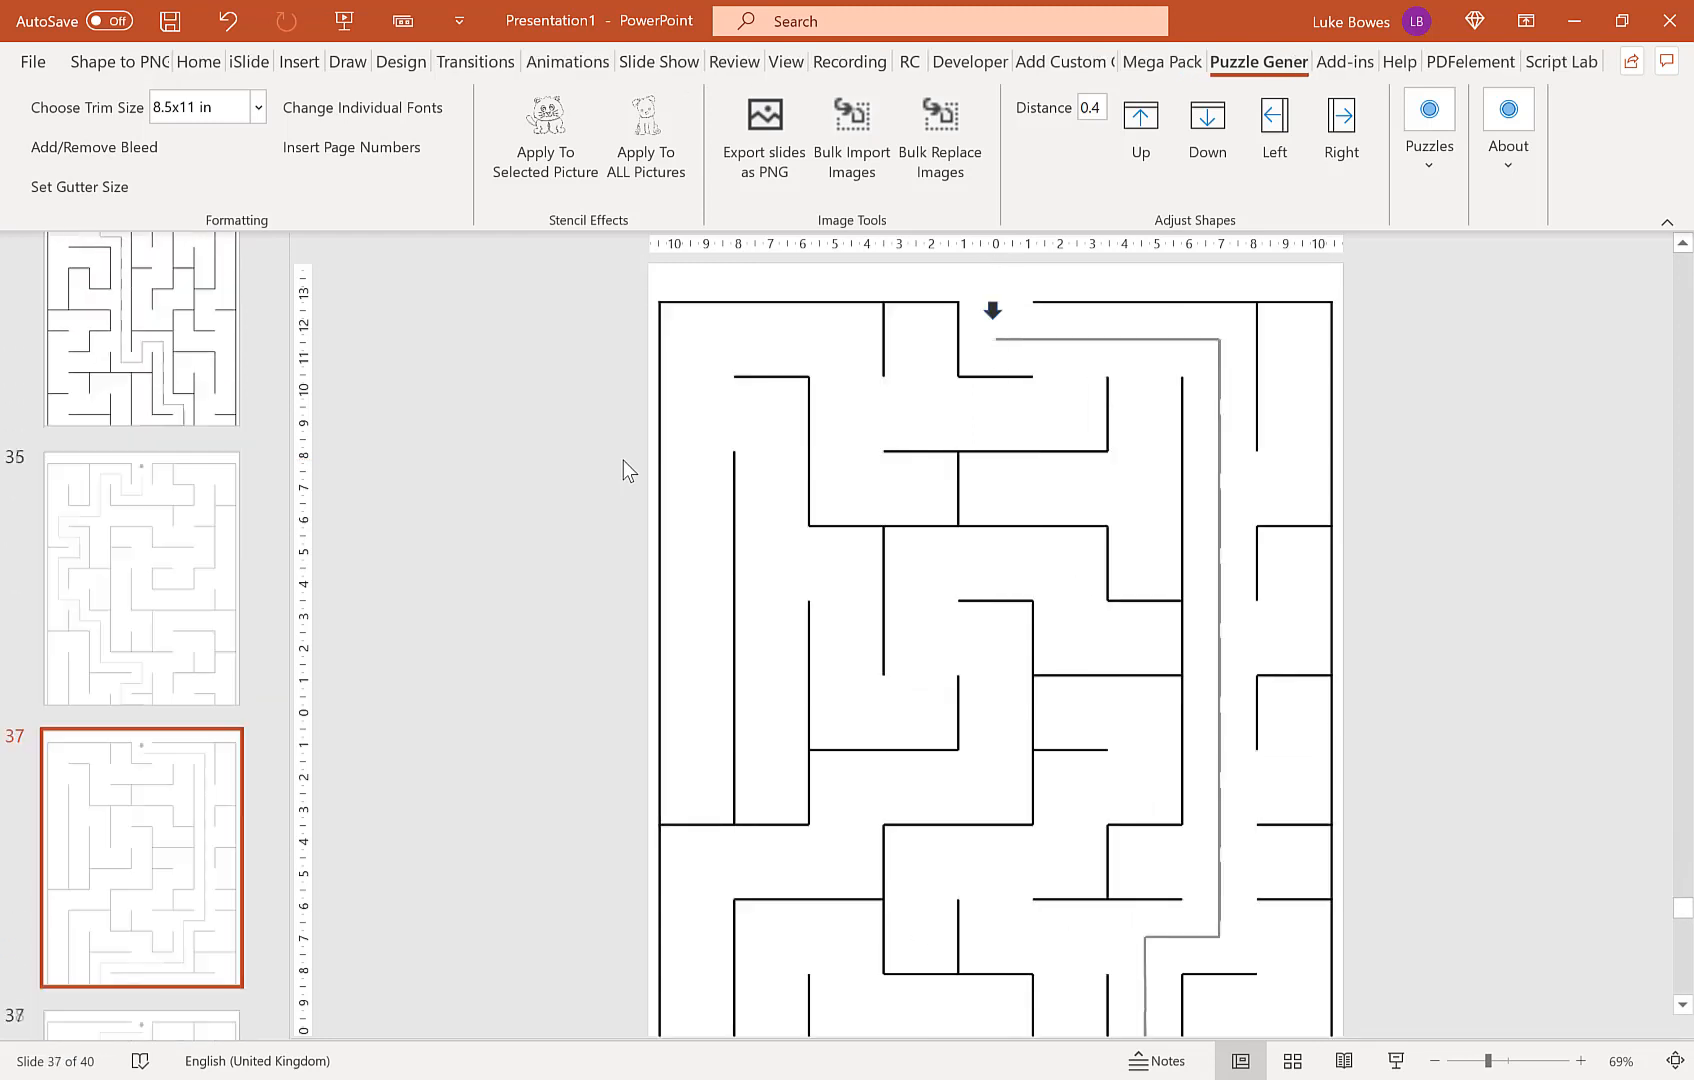
Step: Acknowledge the solutions PNG export and start a new blank 8.5x11 in presentation
click(762, 130)
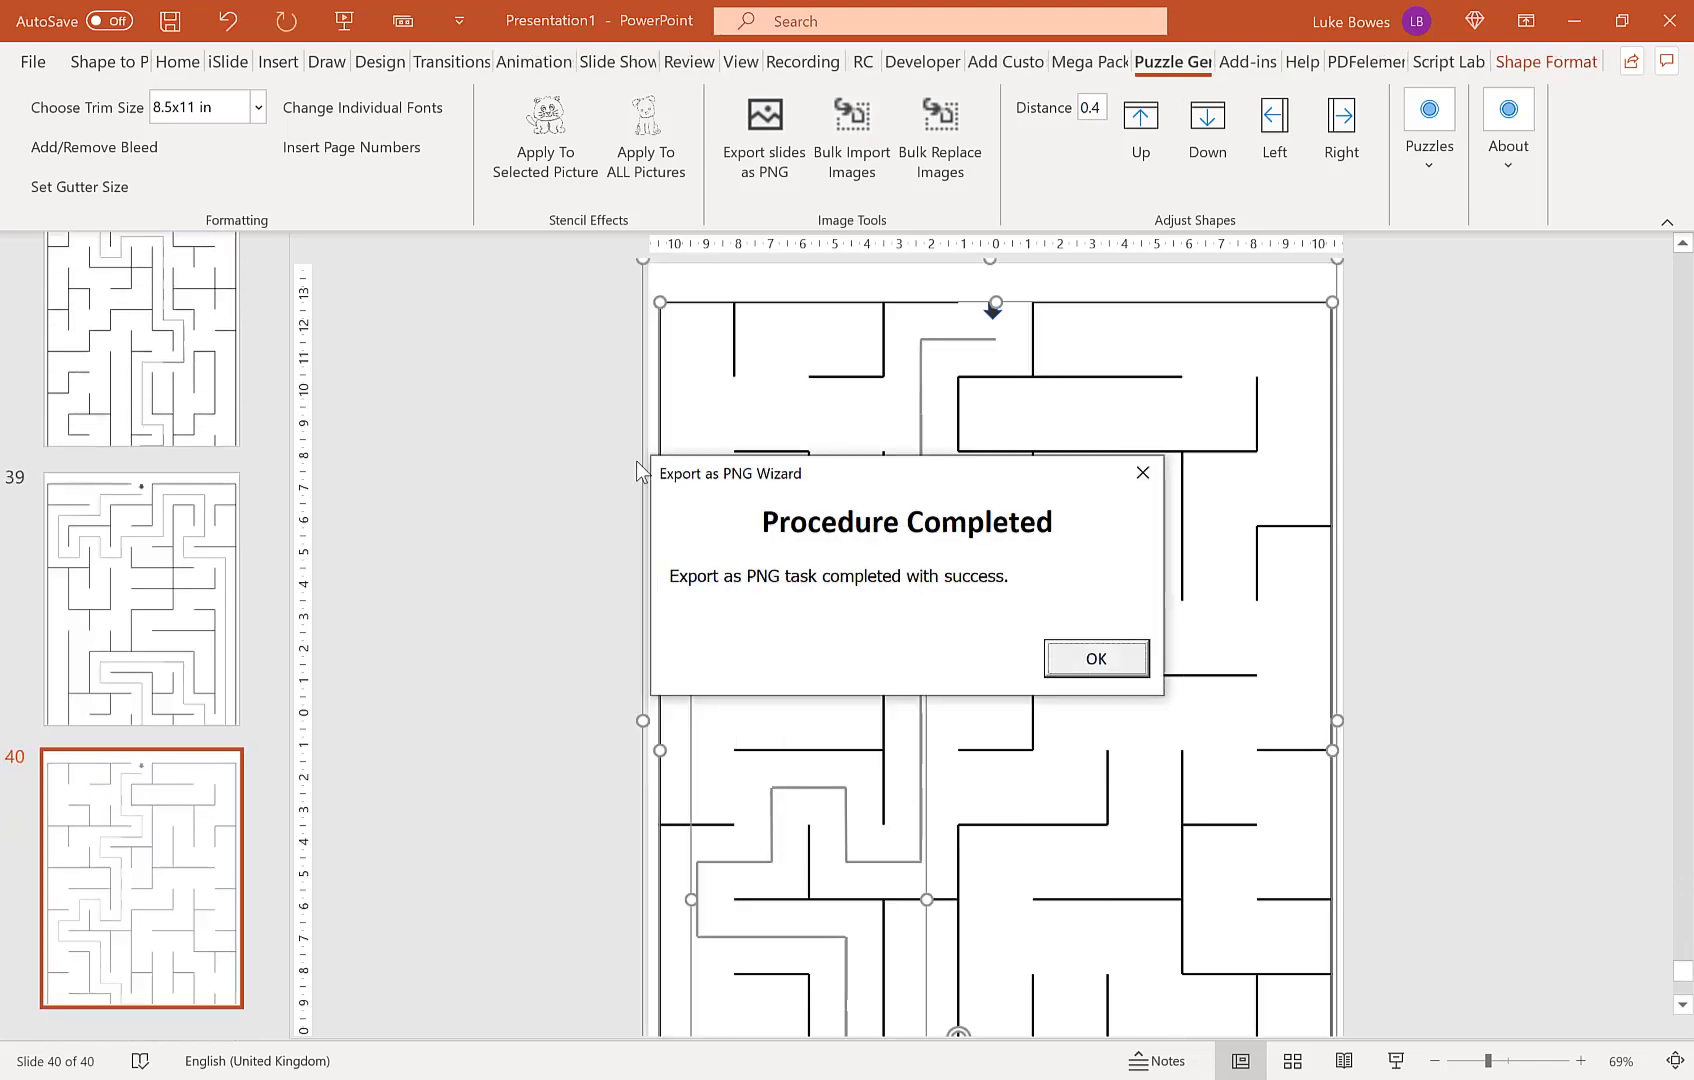
click(1094, 658)
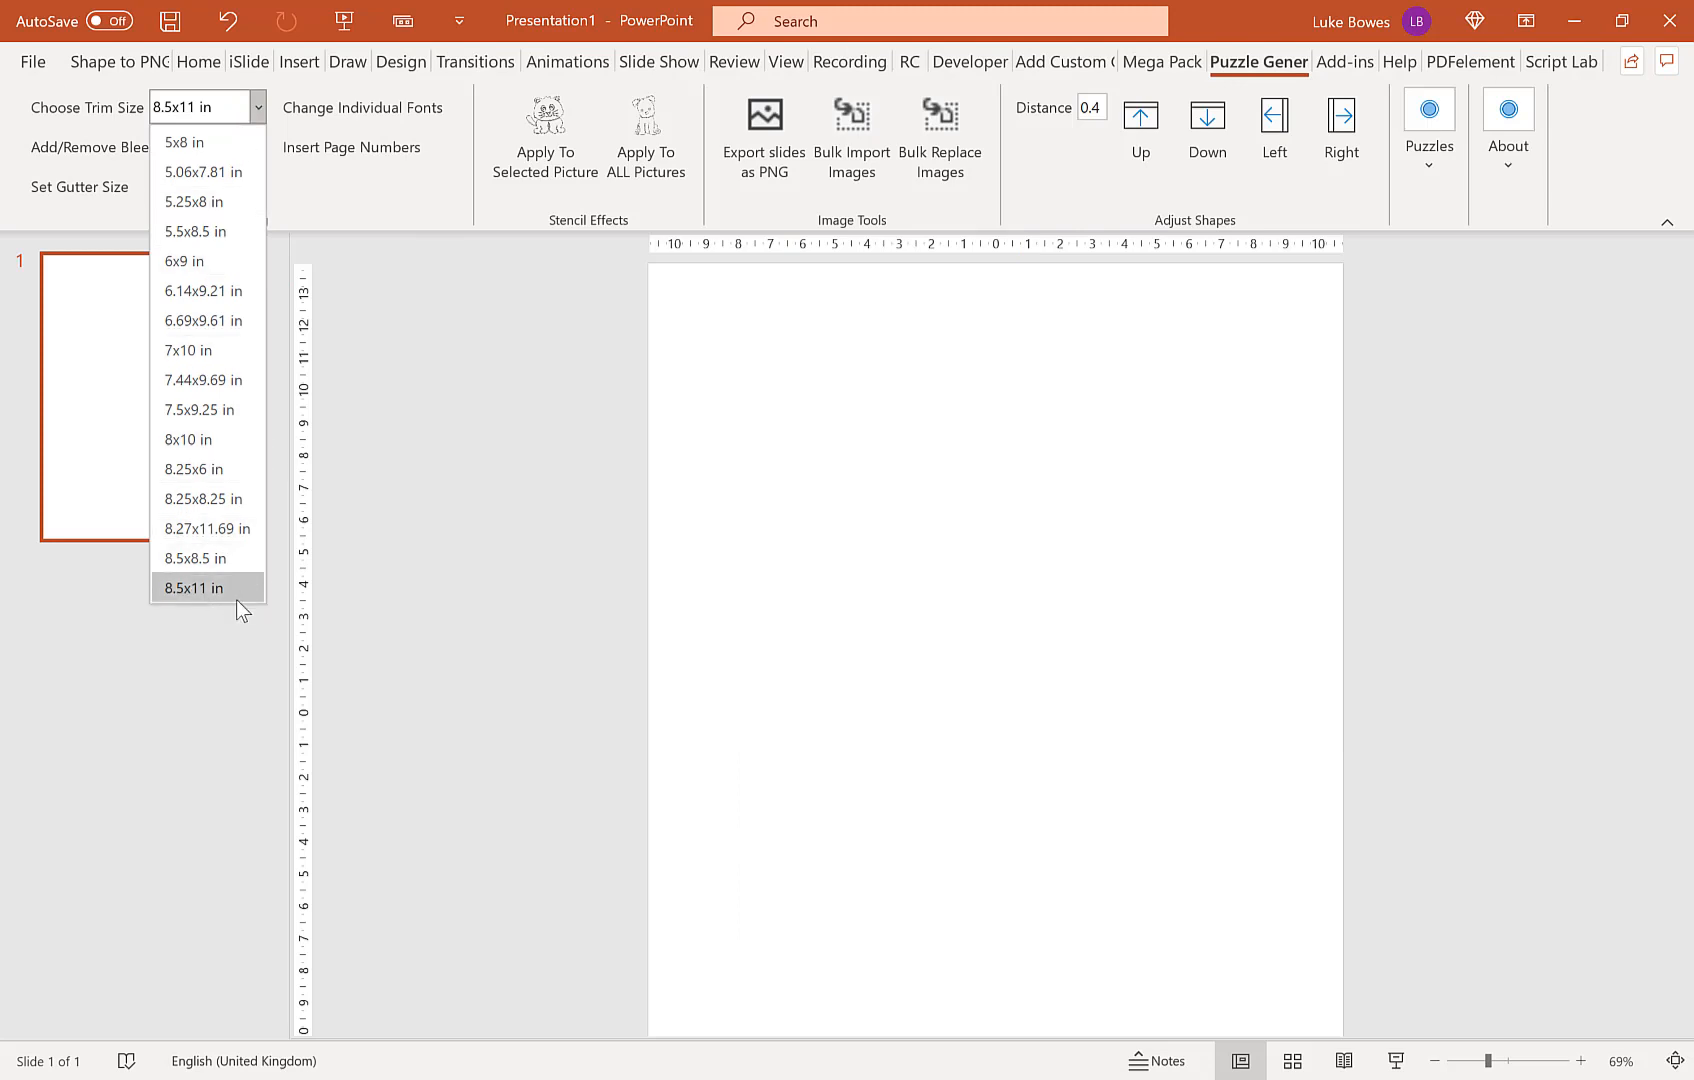
click(190, 588)
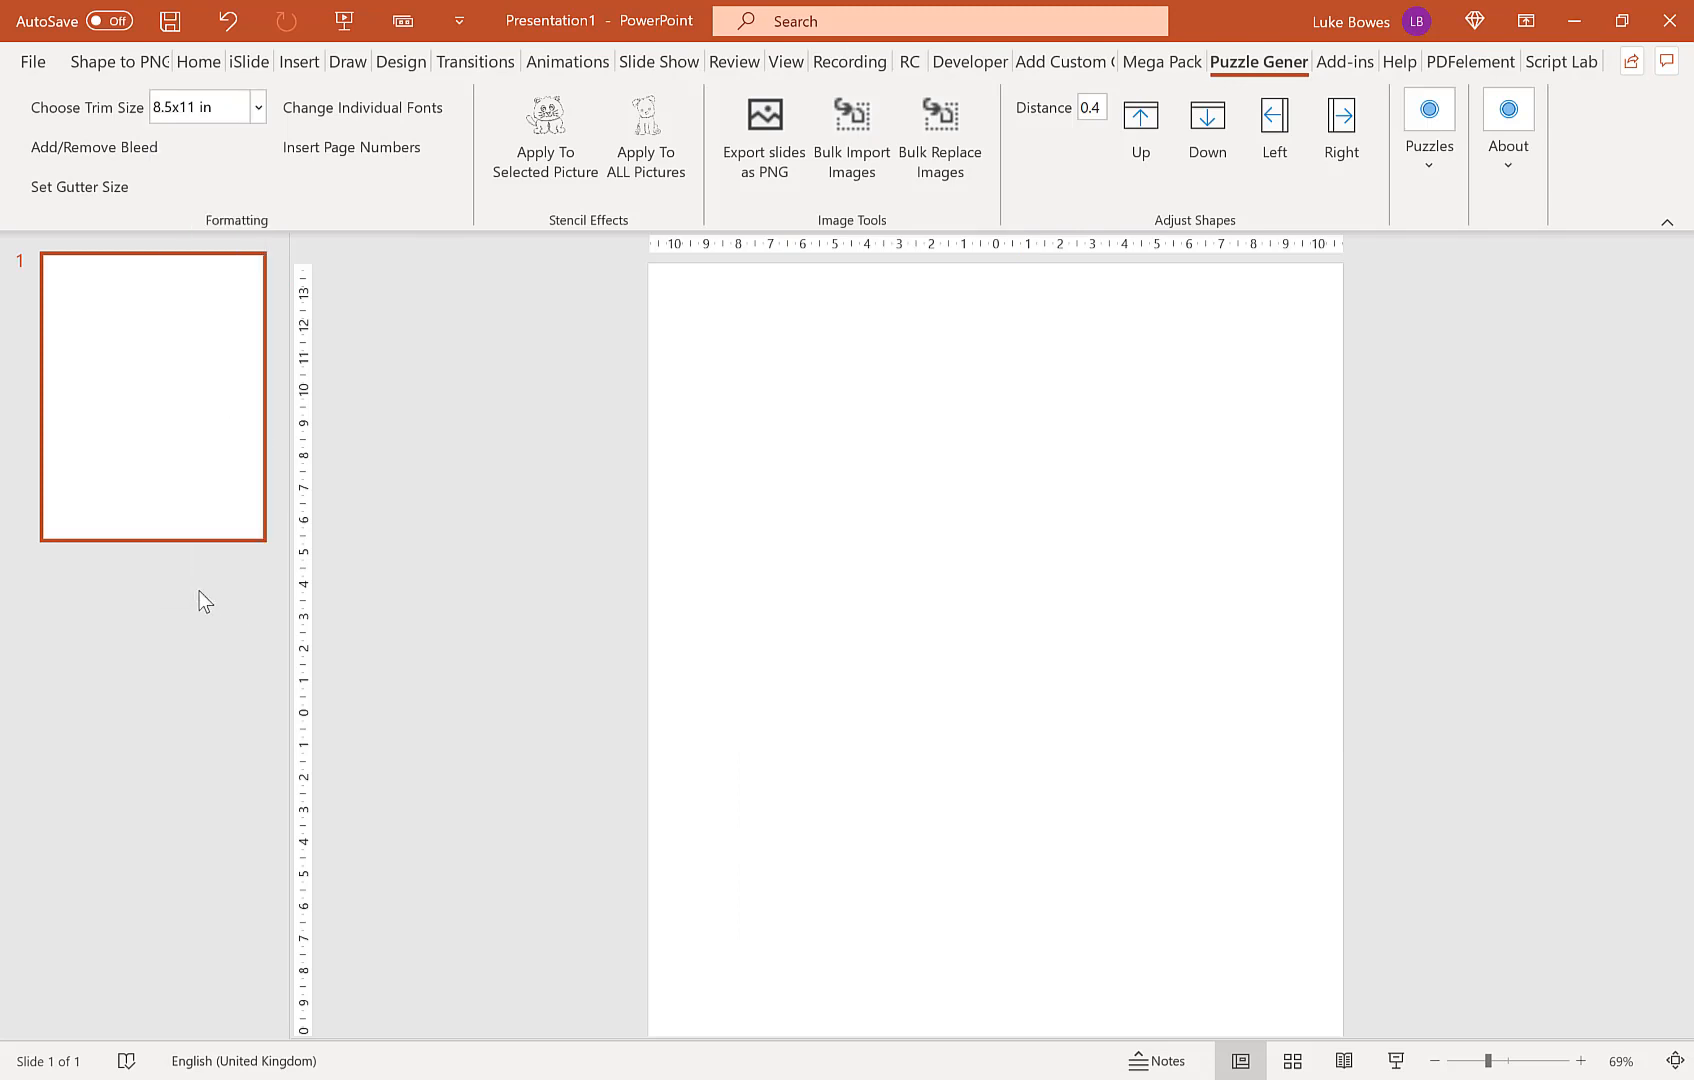
mouse_move(852, 130)
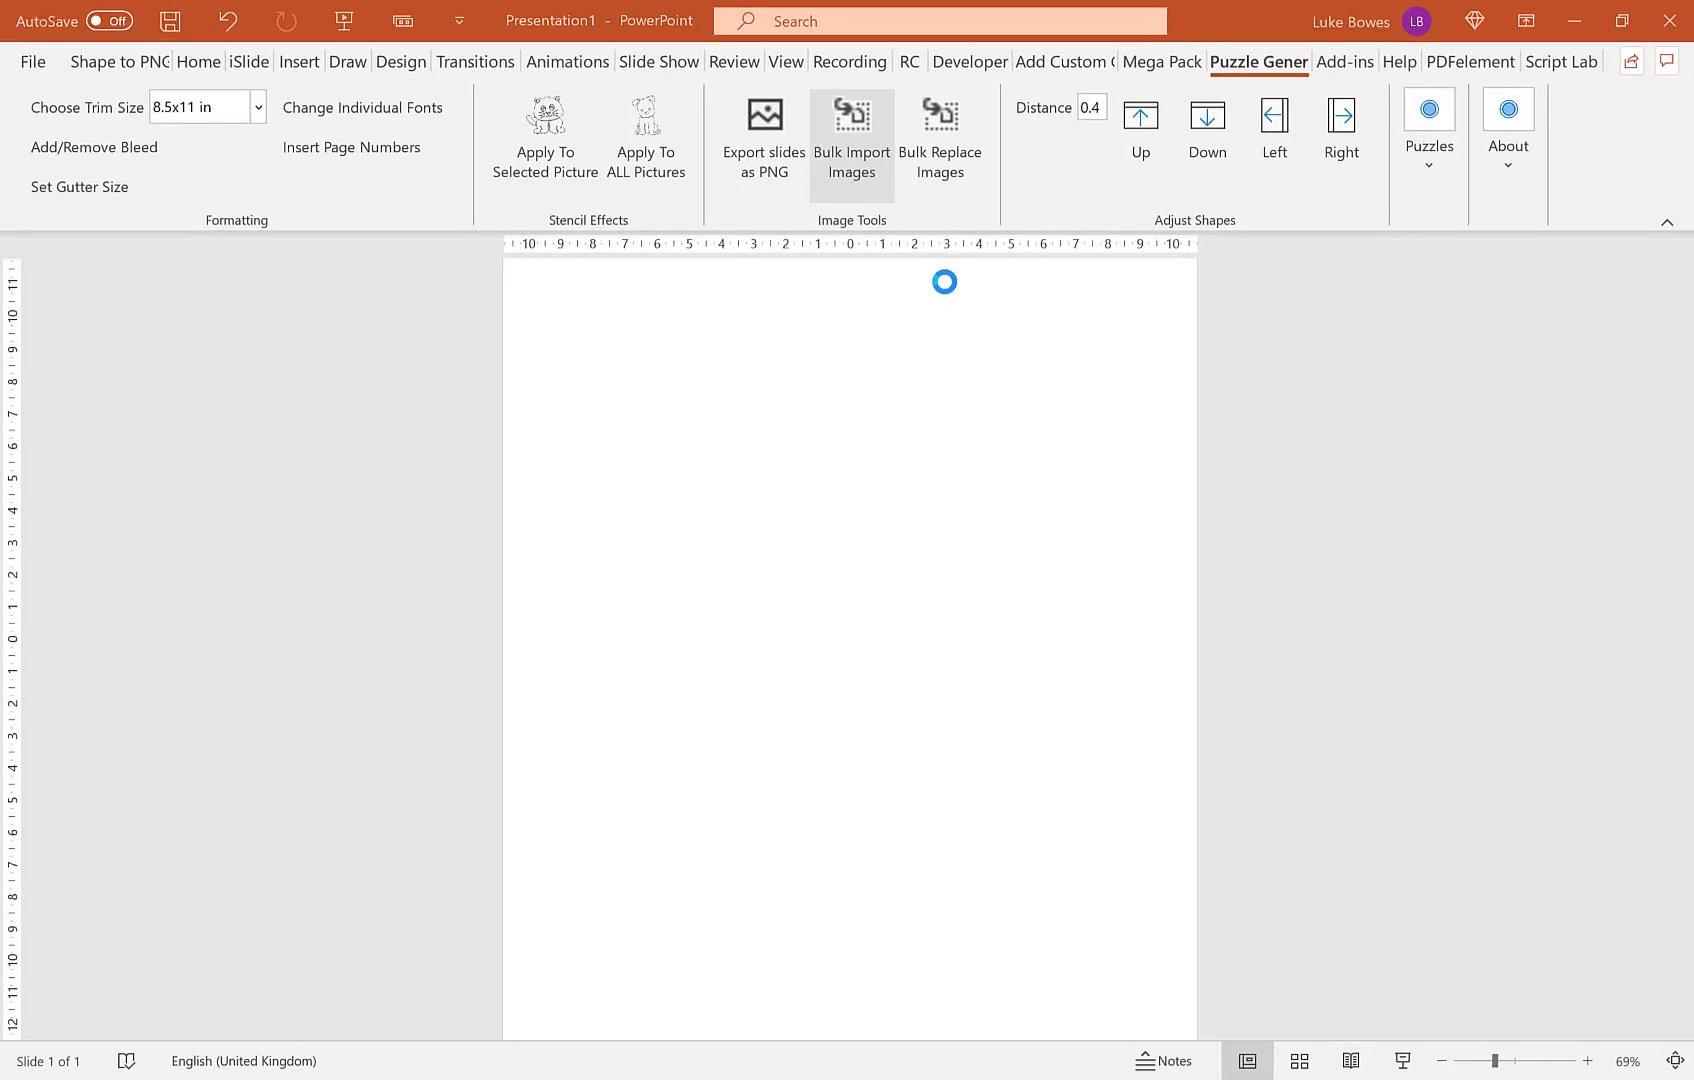
Step: Configure Bulk Image Importer for the mazes folder: 4 images per slide, title 'Maze'
click(762, 130)
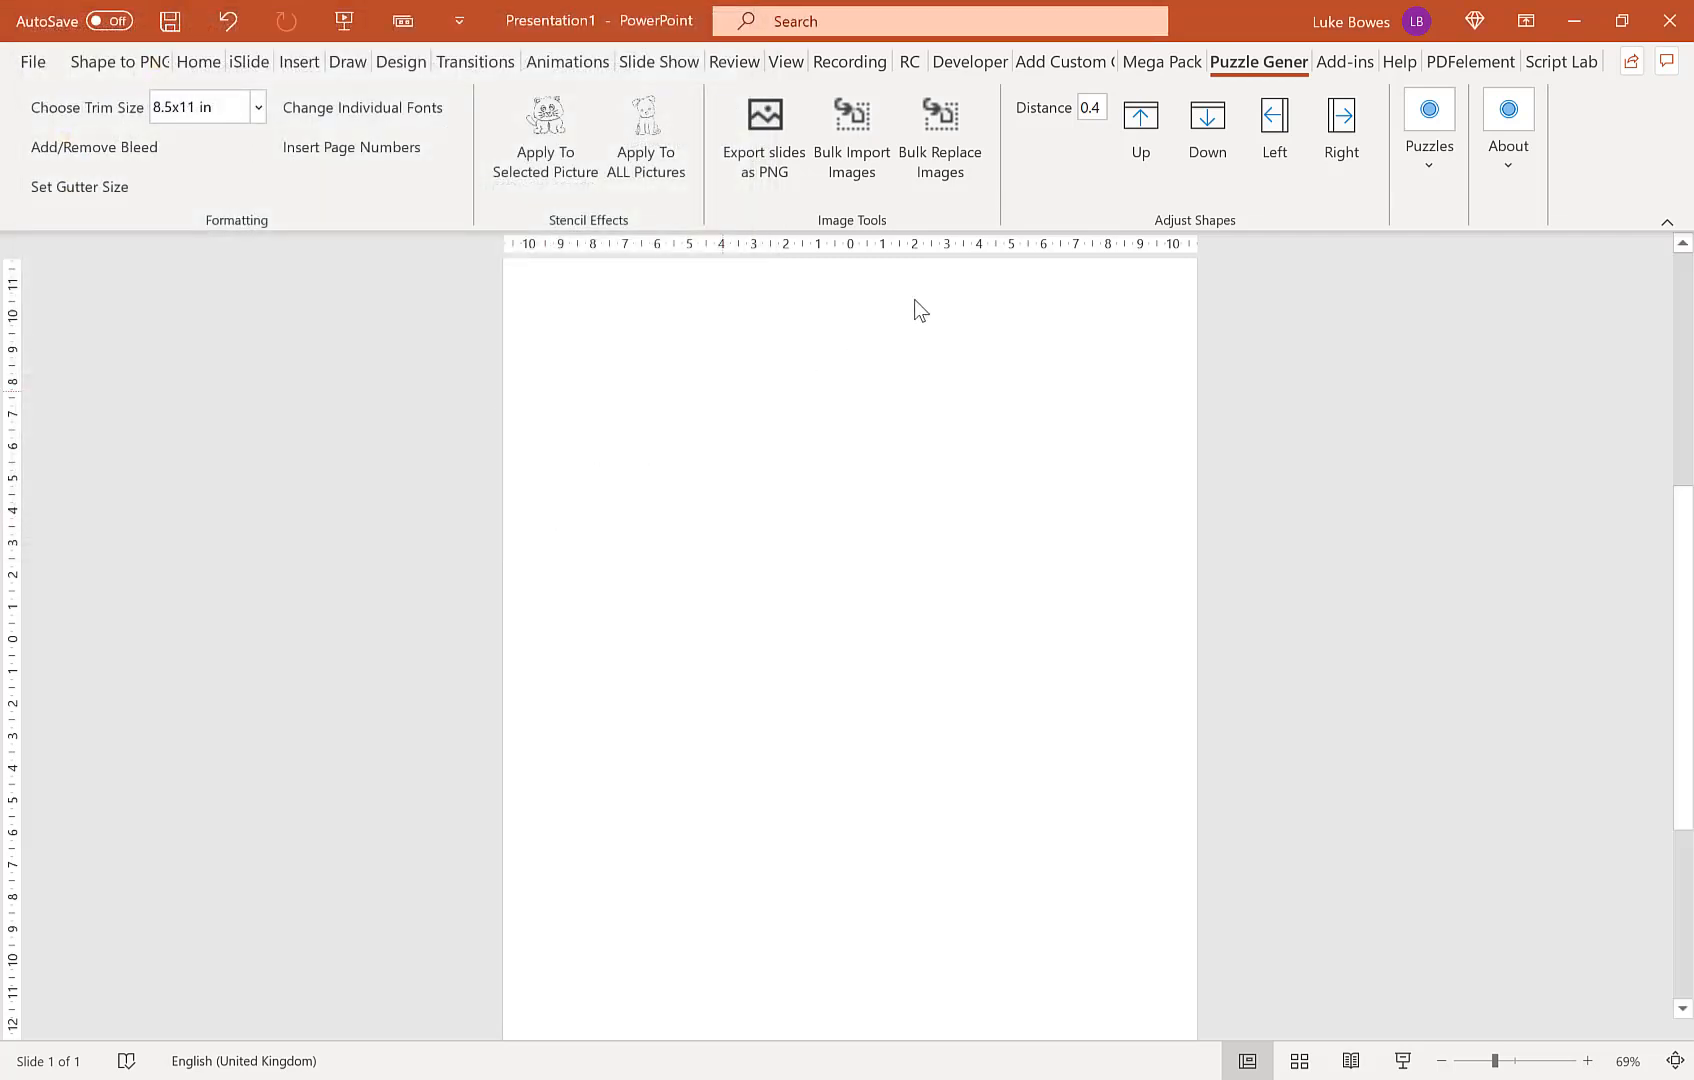
click(850, 138)
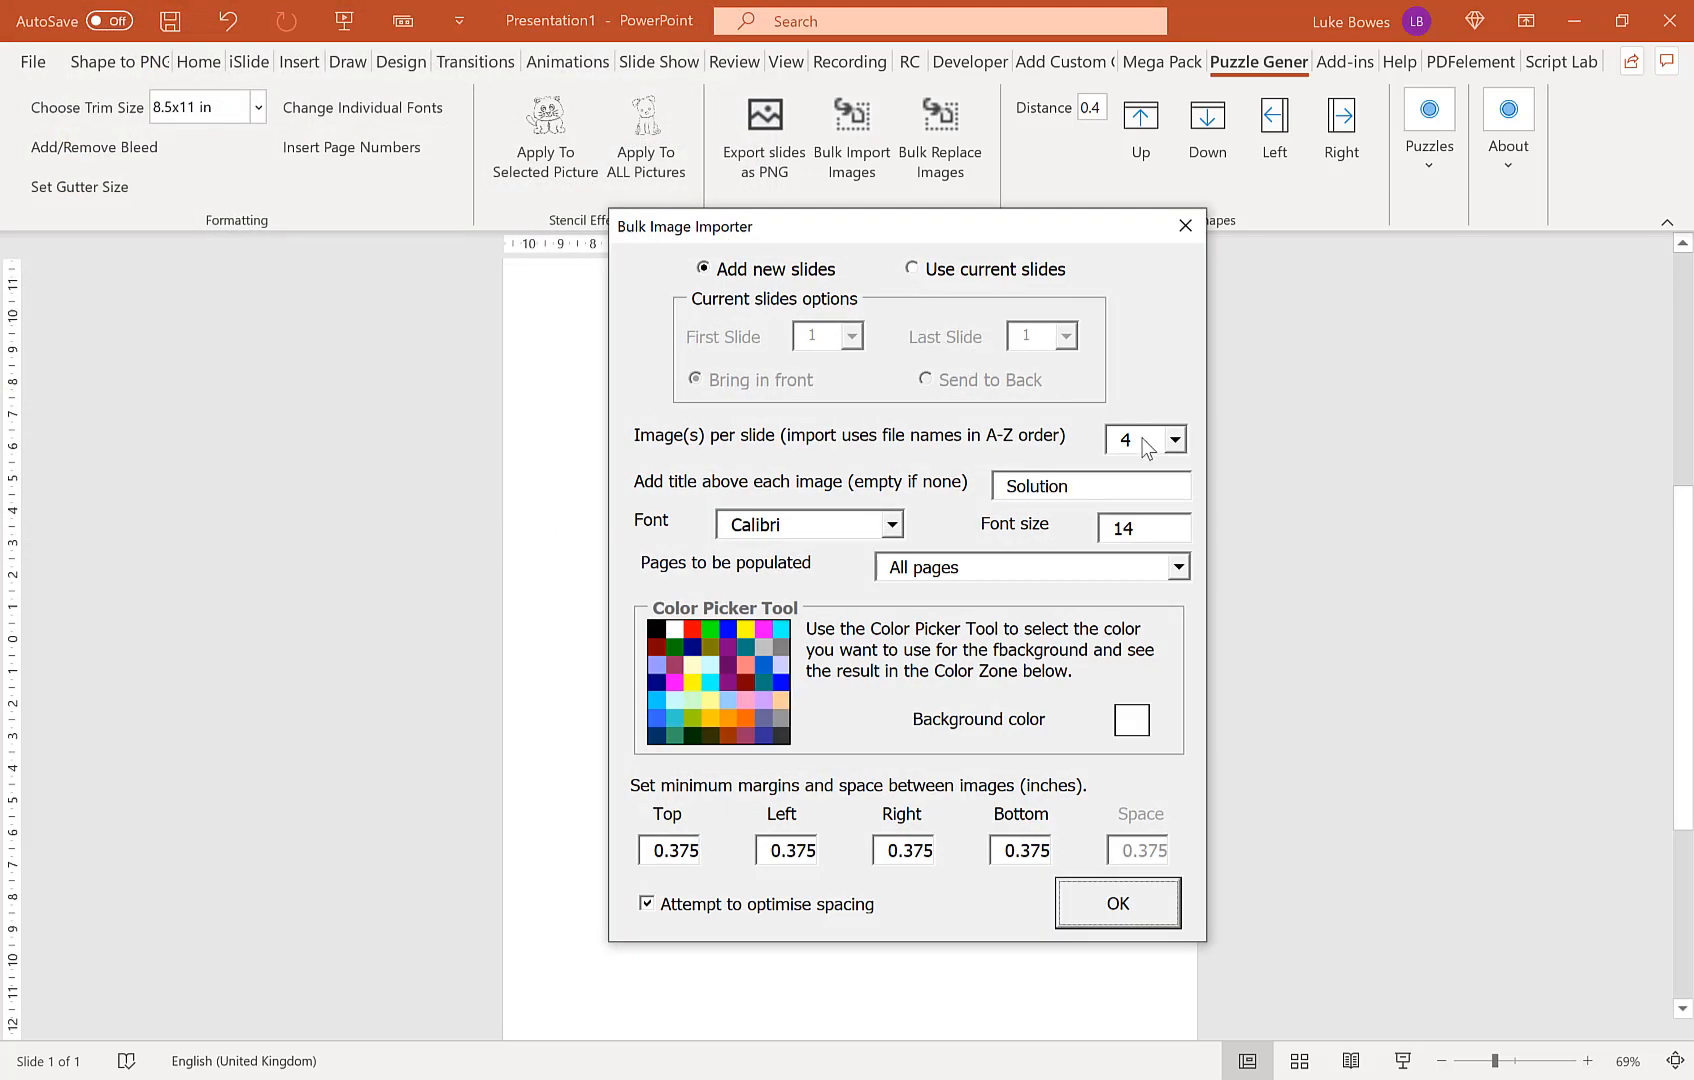
click(1176, 438)
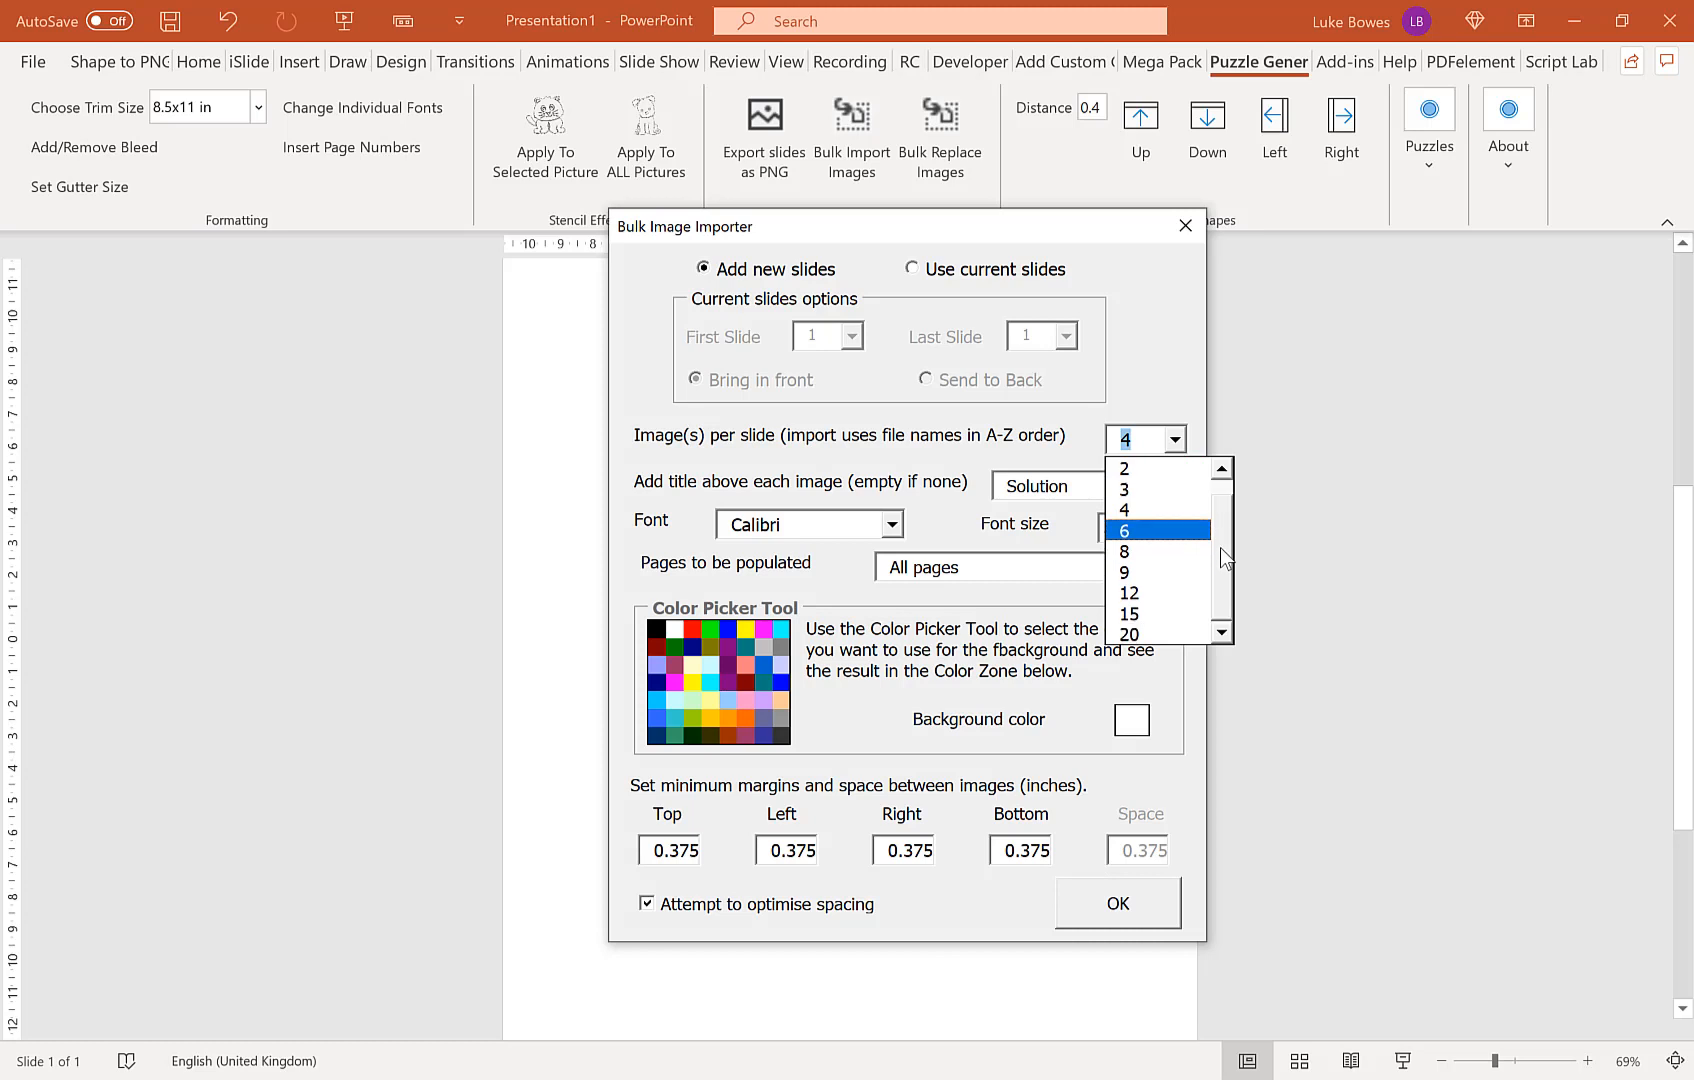
mouse_move(1222, 540)
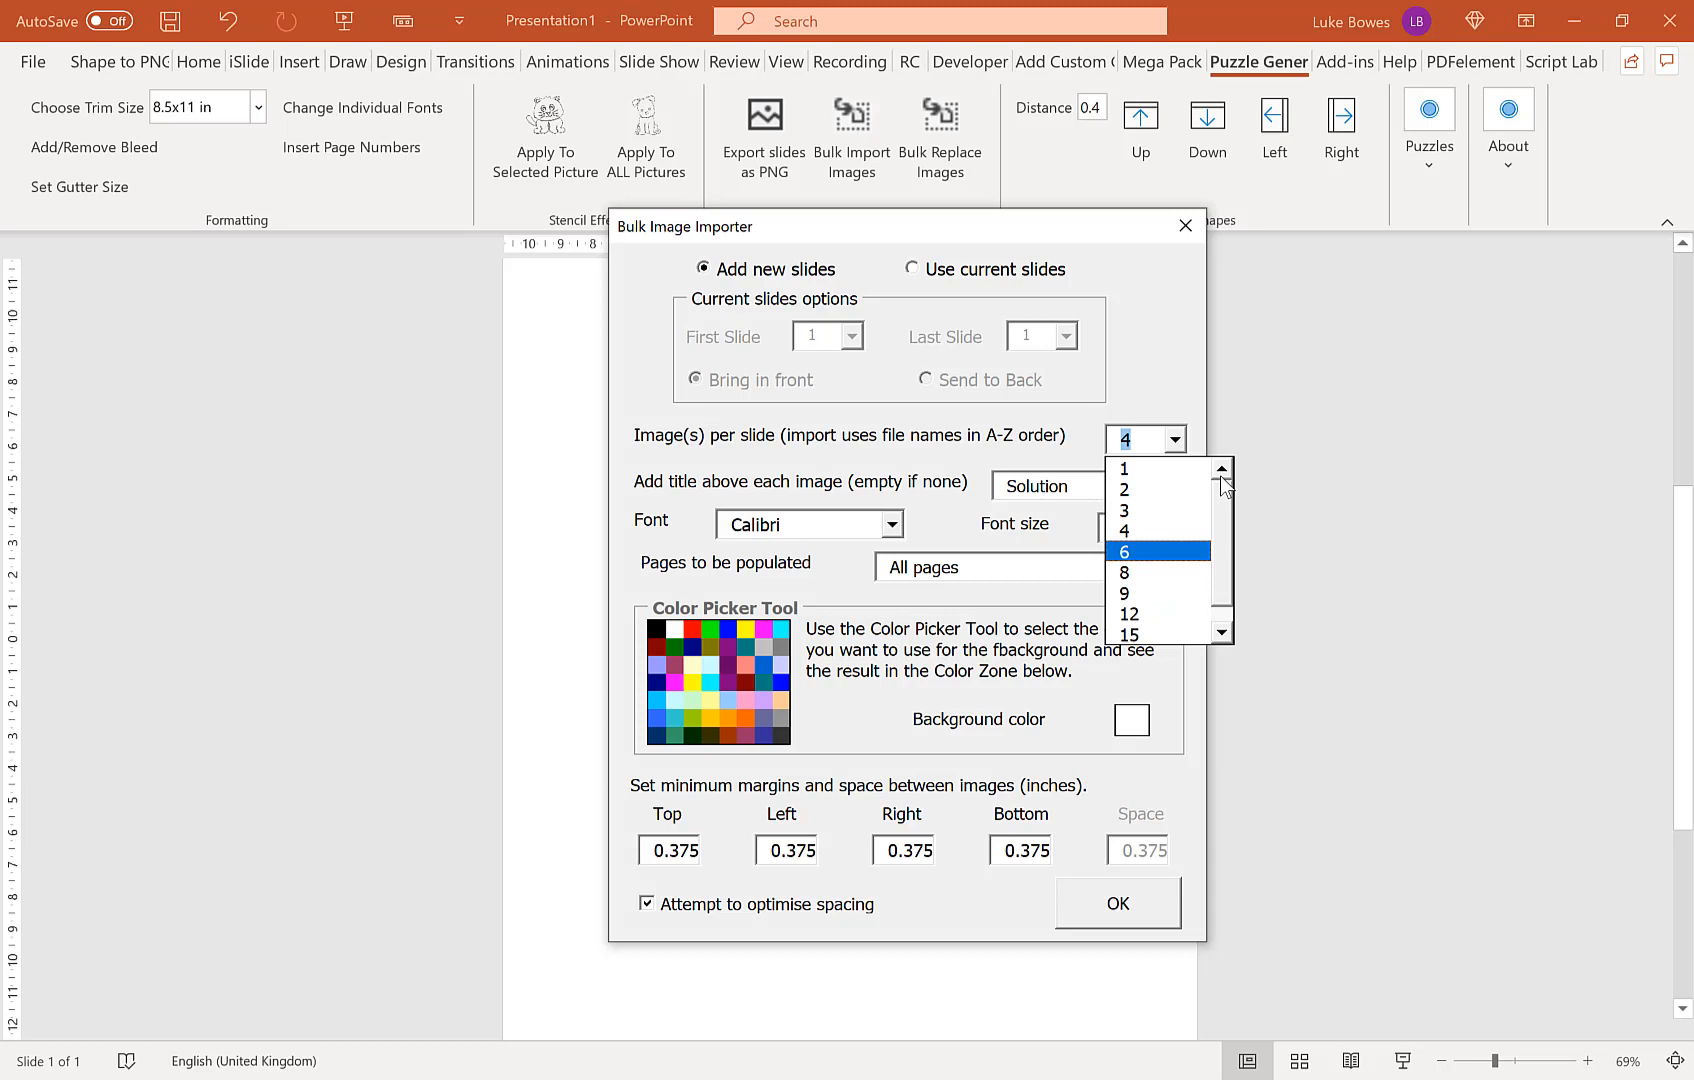
mouse_move(1154, 530)
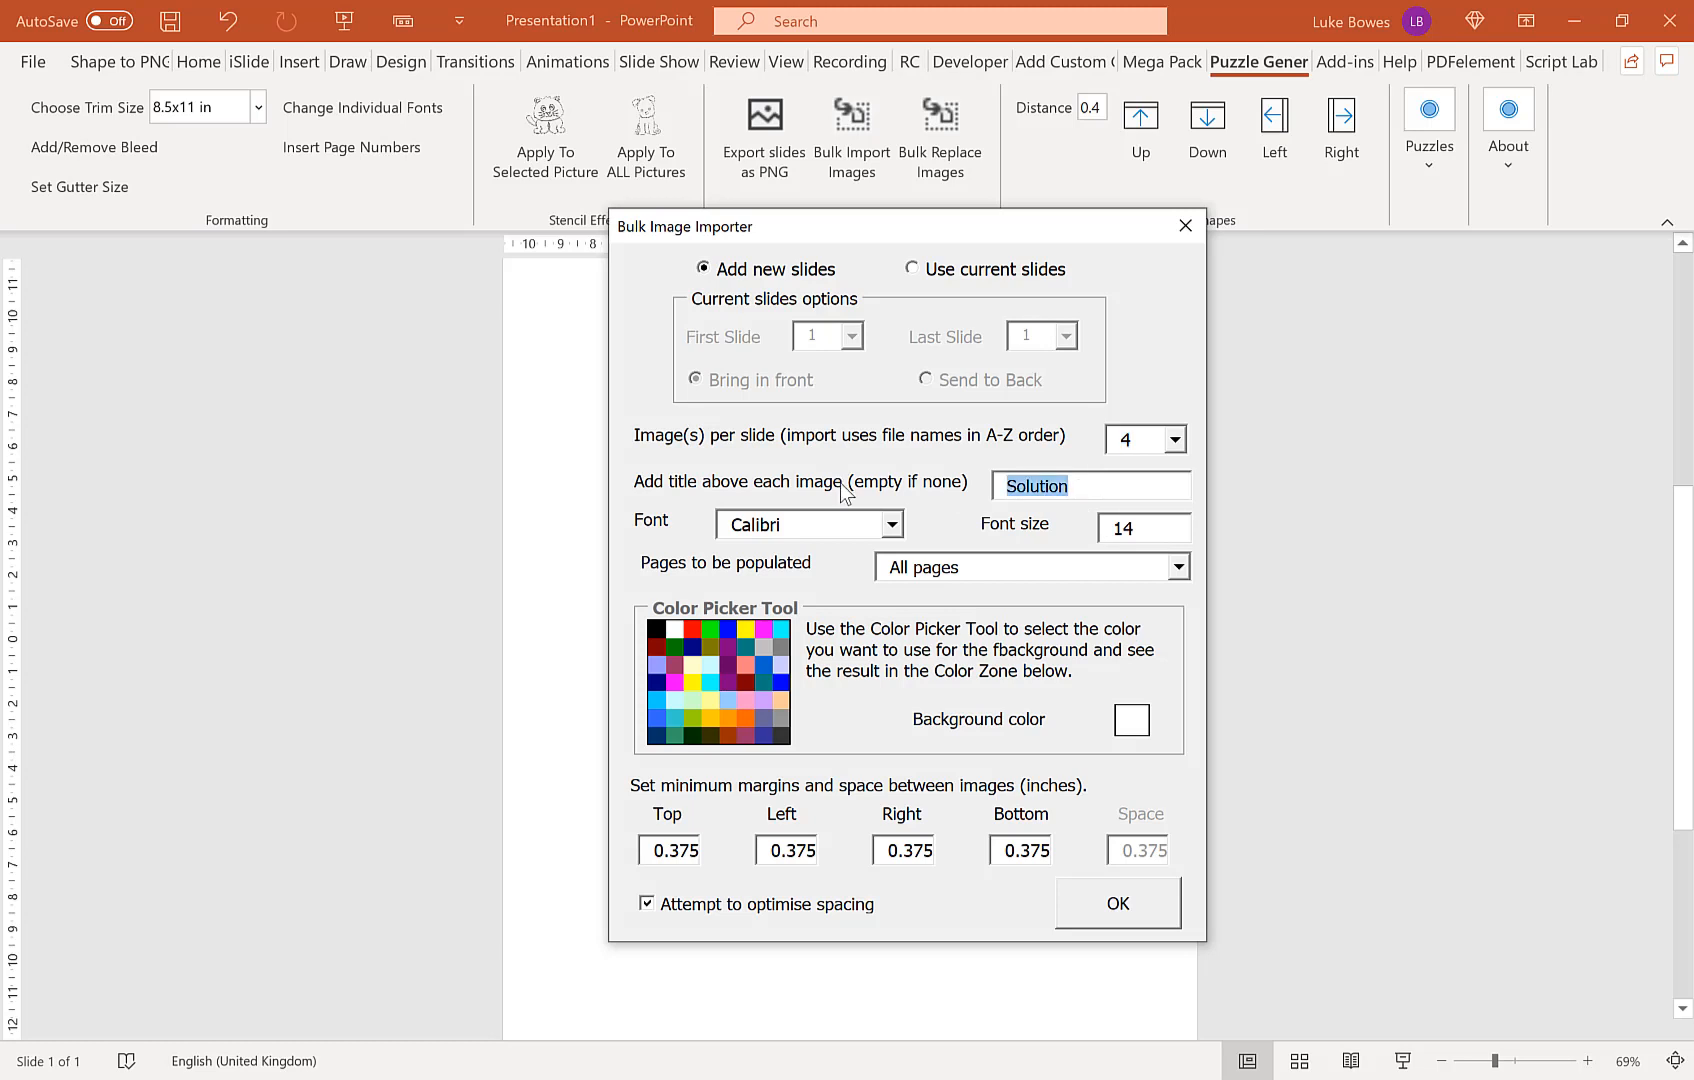
text(Maze)
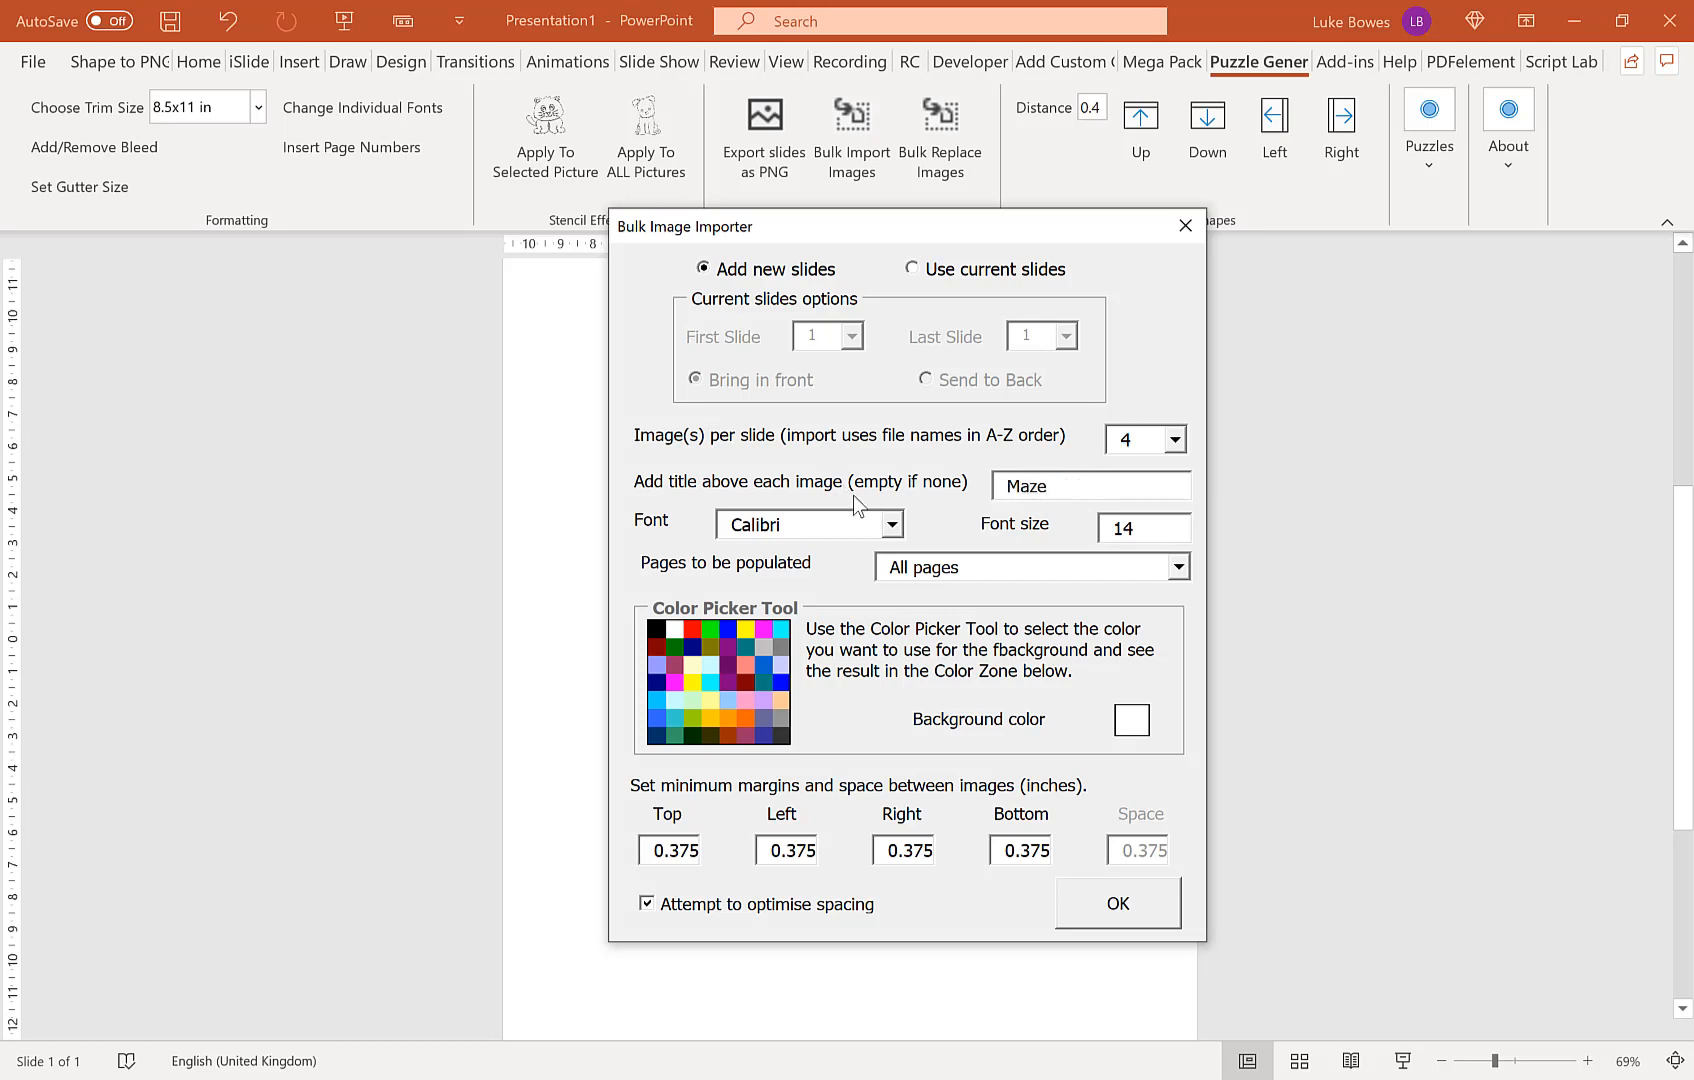
mouse_move(788, 872)
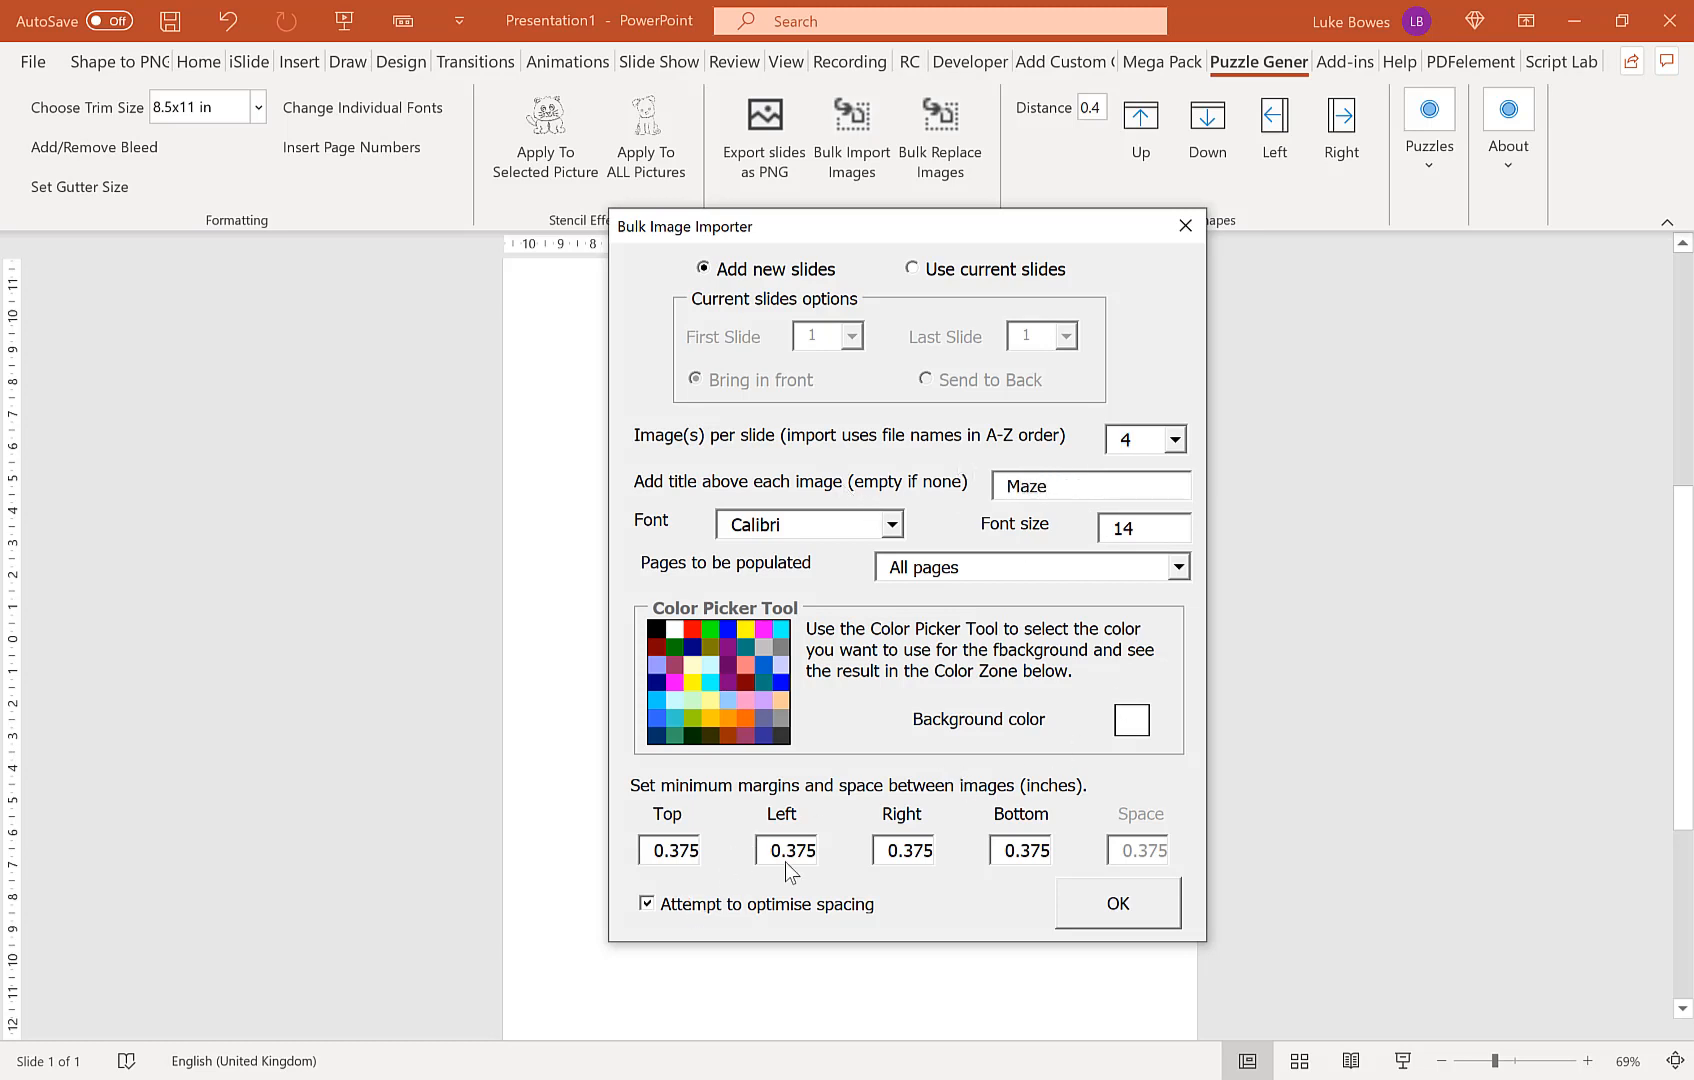
mouse_move(934, 210)
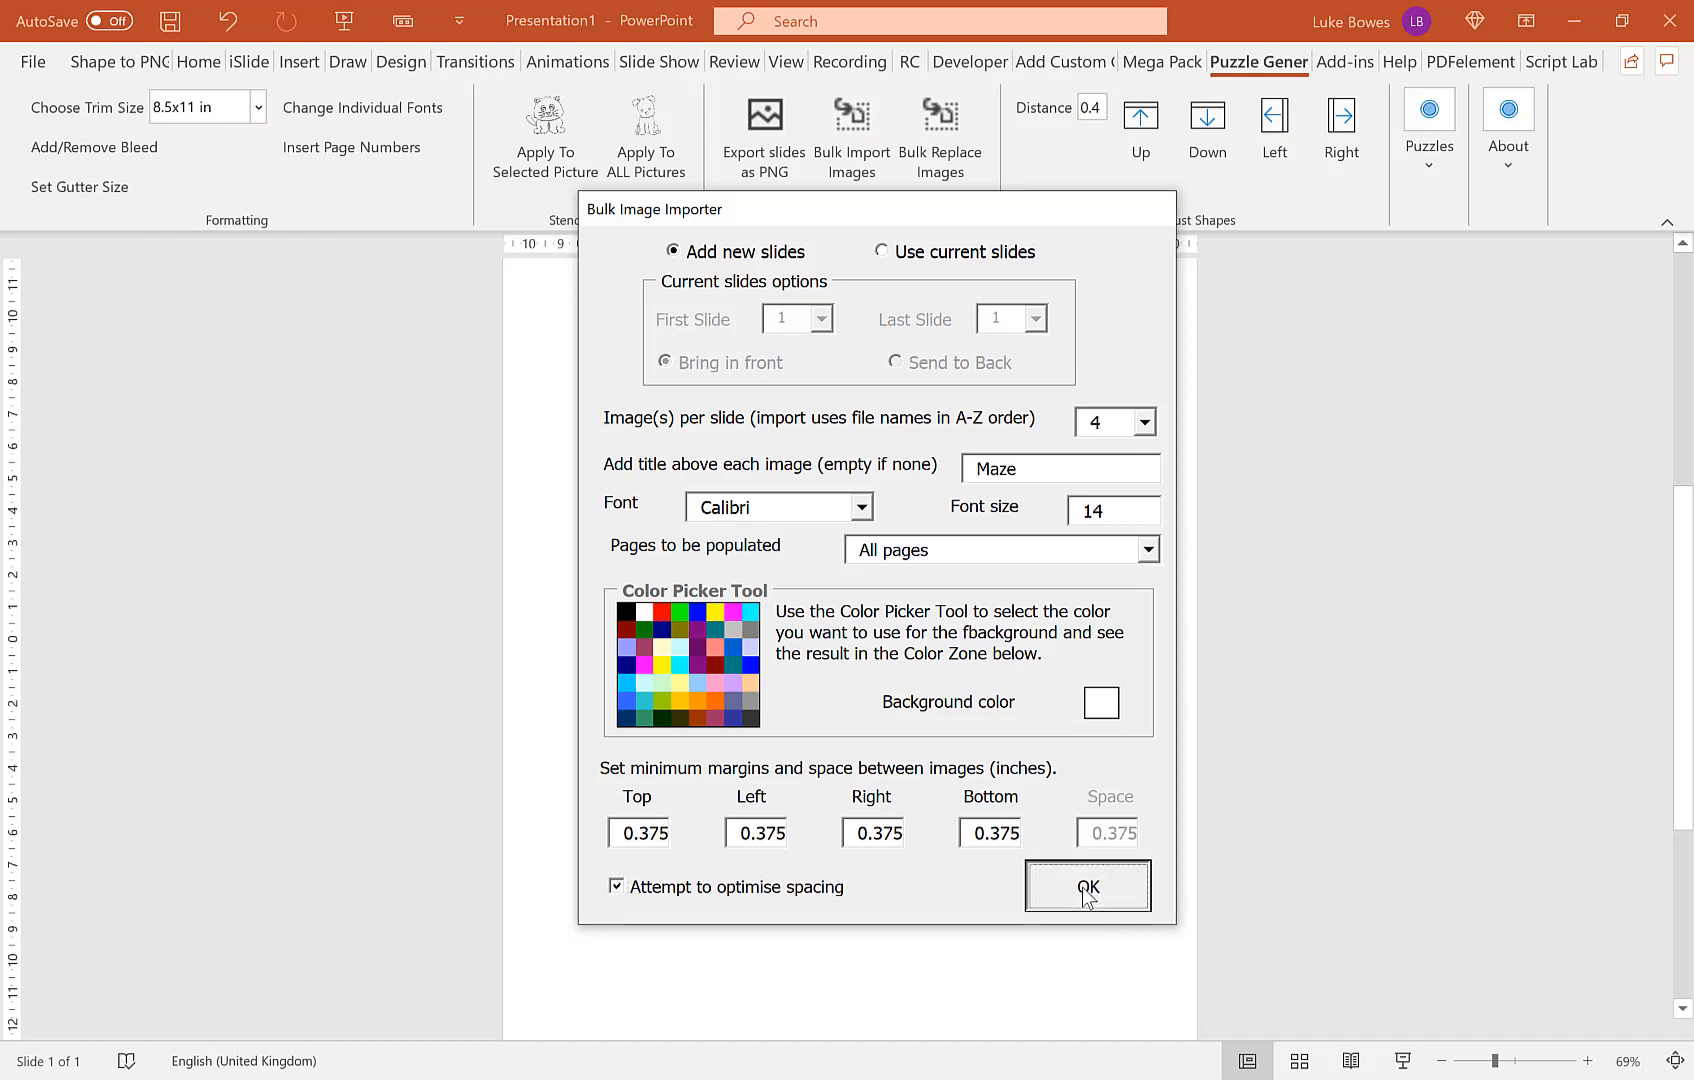
Step: Import Maze 1–20 onto slides 2–6 and add a blank slide after slide 6
click(1086, 886)
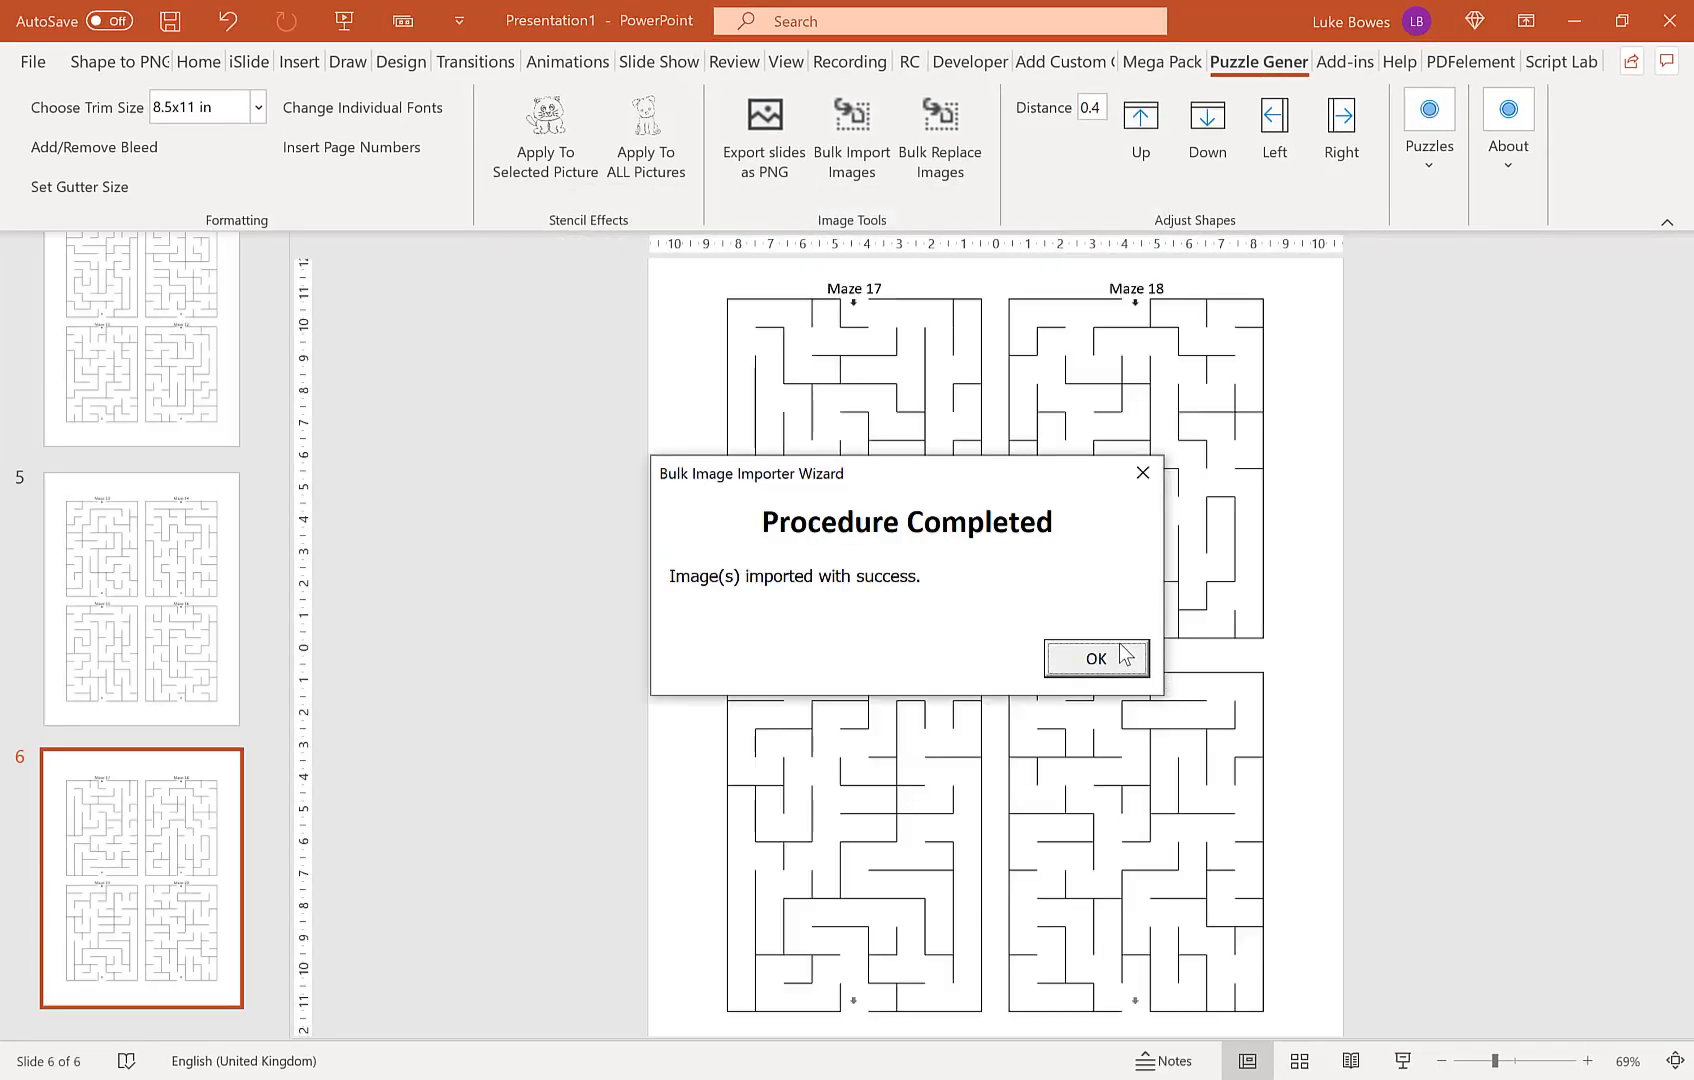
click(1096, 658)
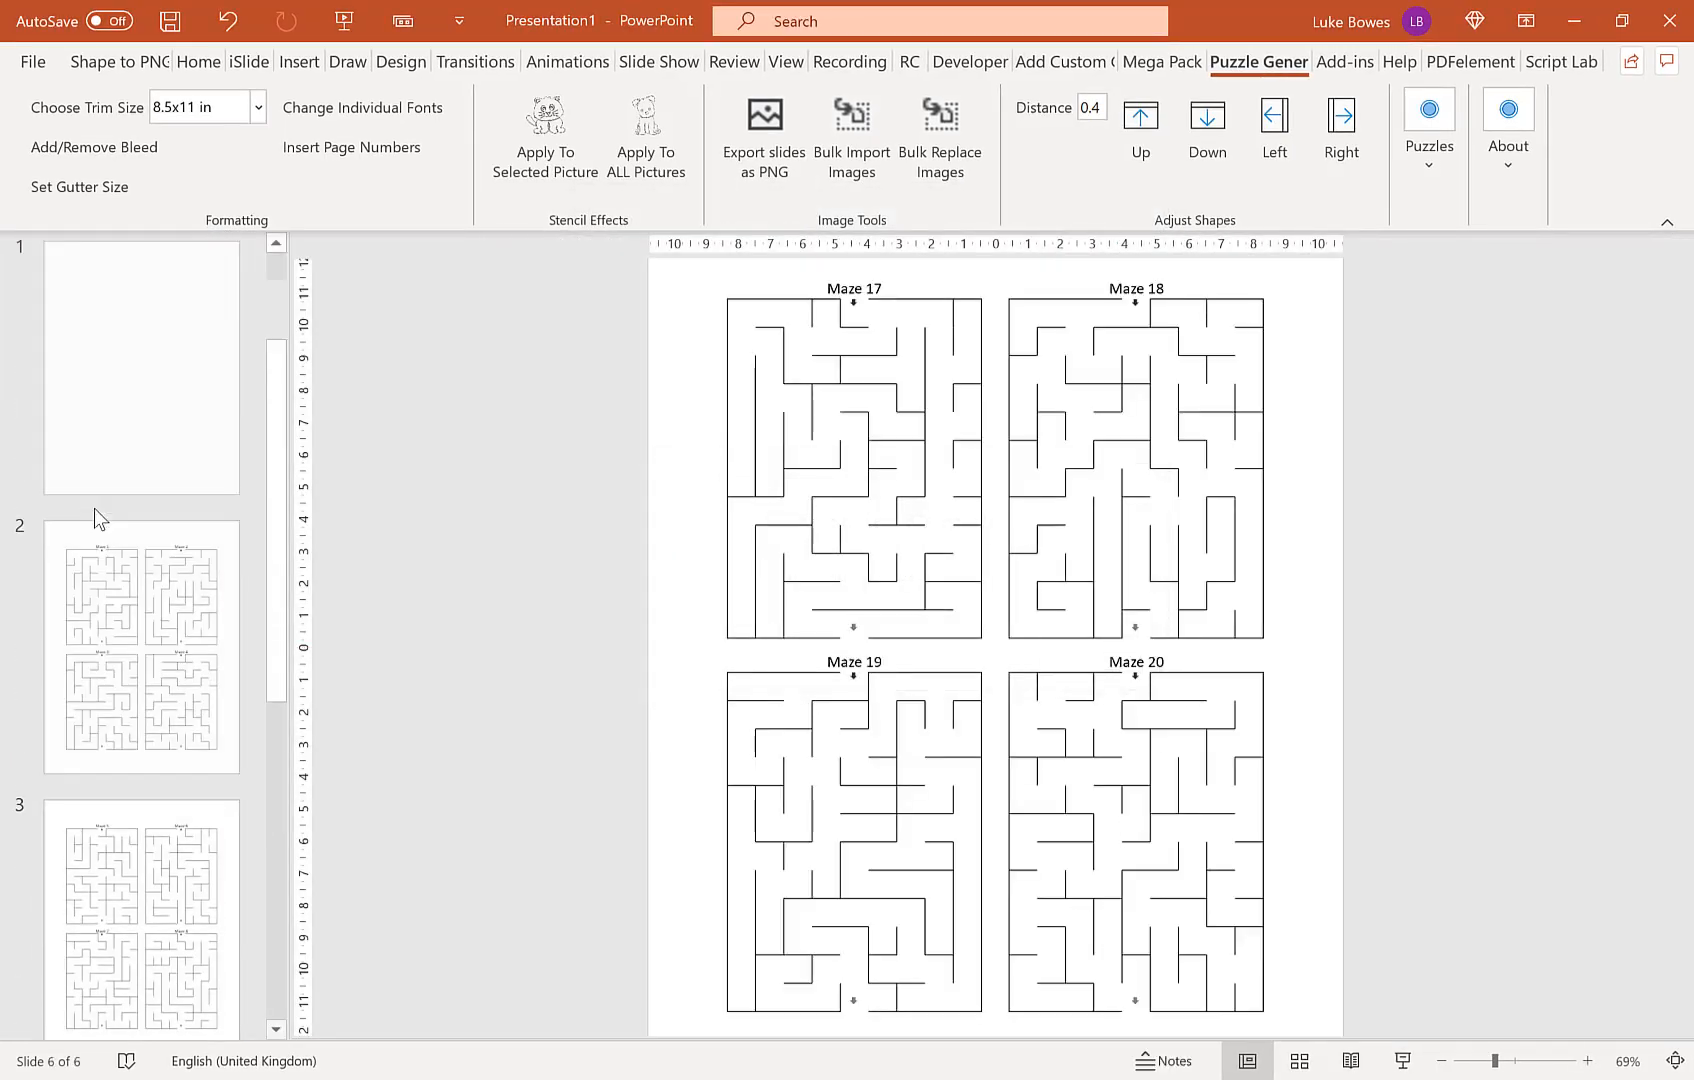
click(142, 660)
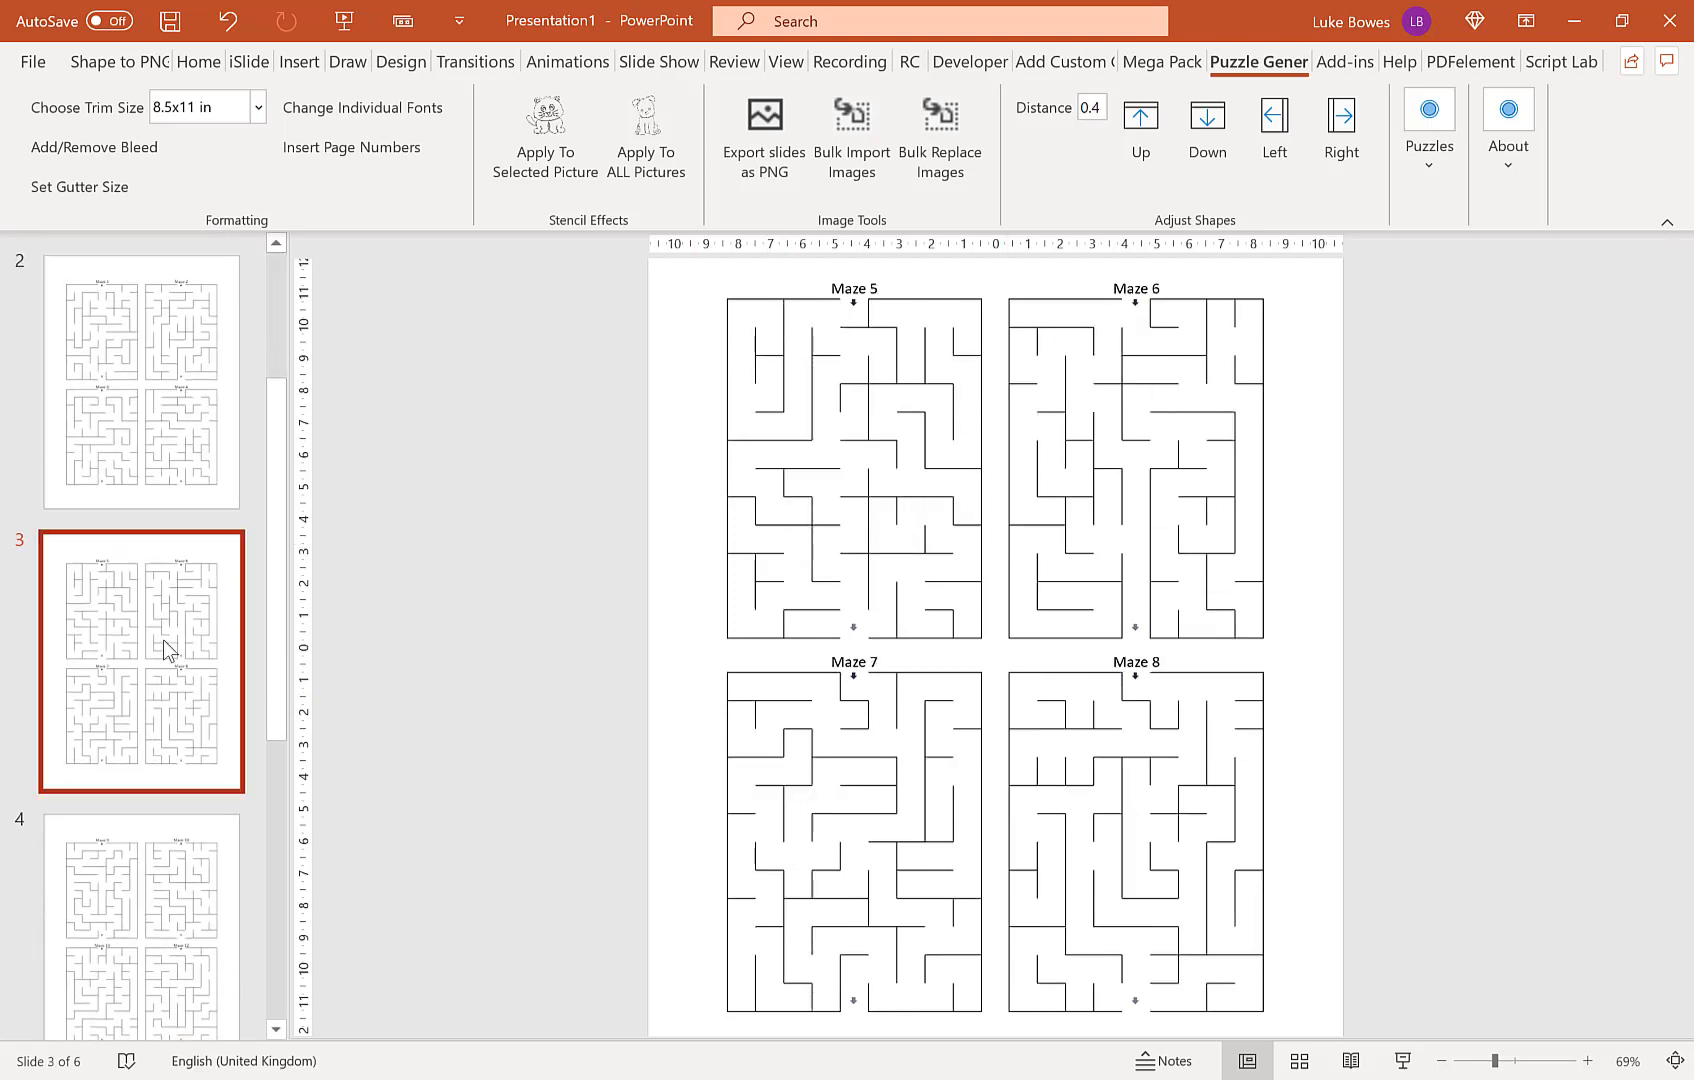
scroll(down, 3)
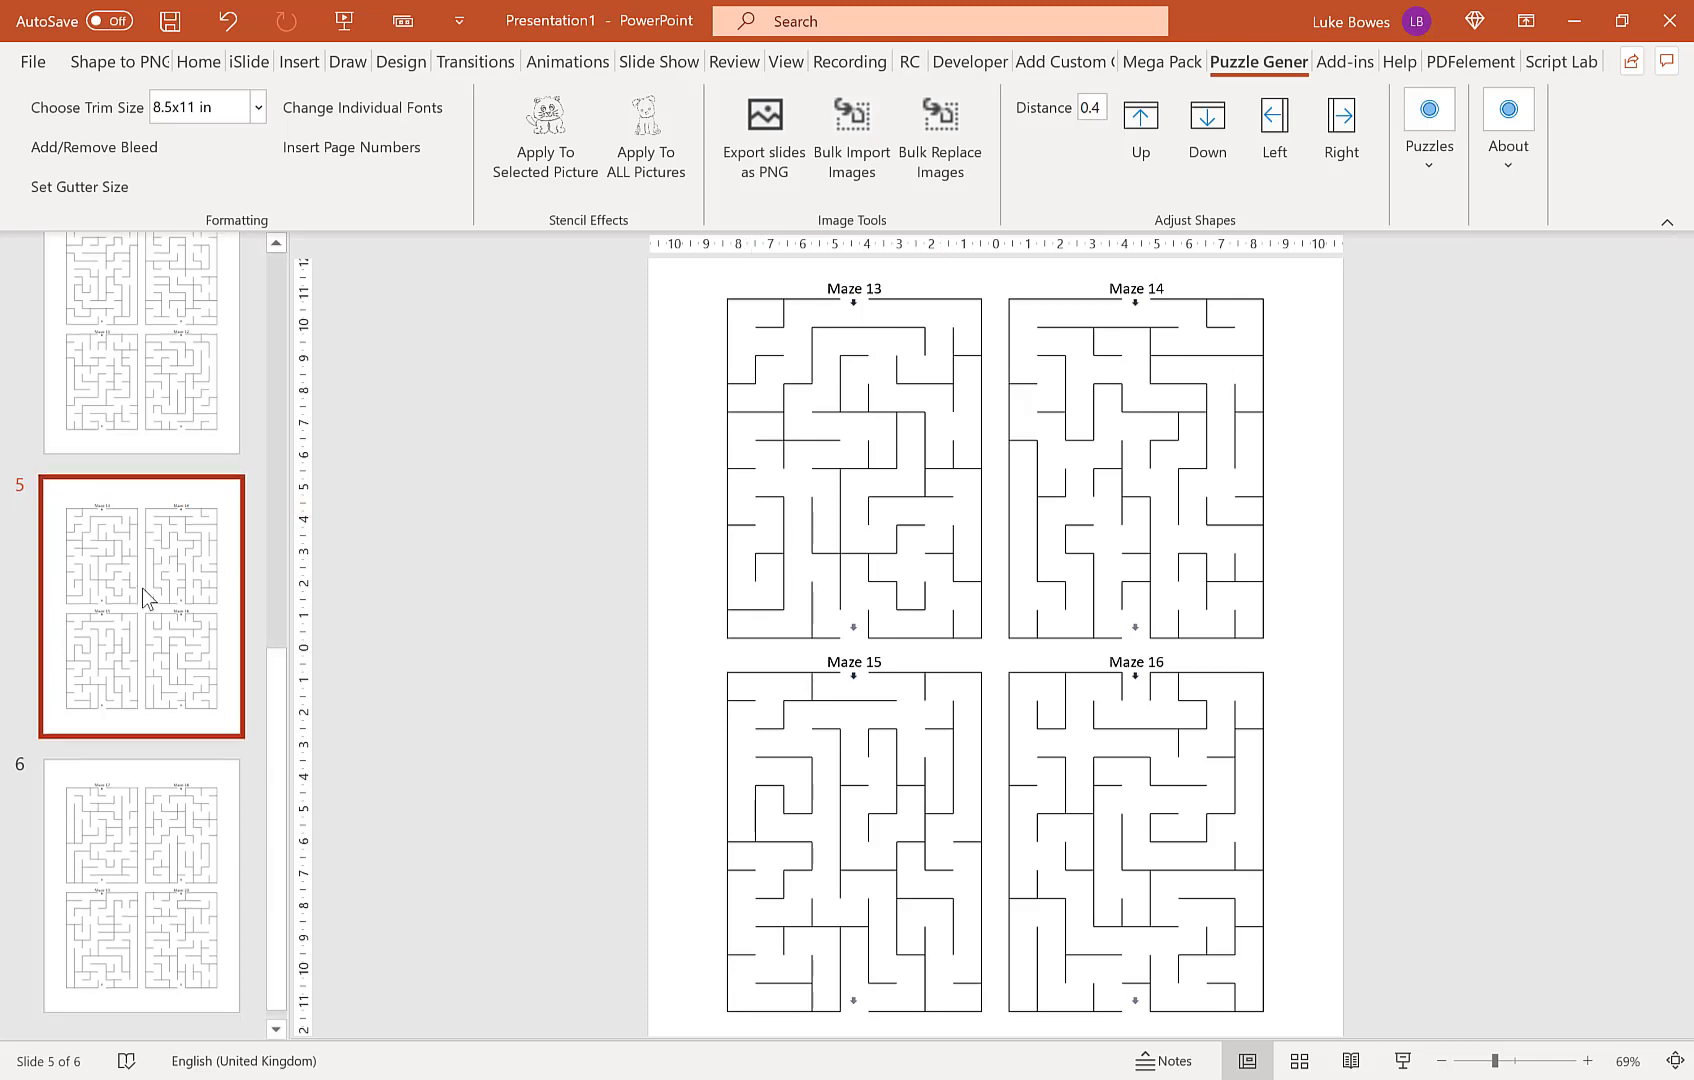
click(142, 876)
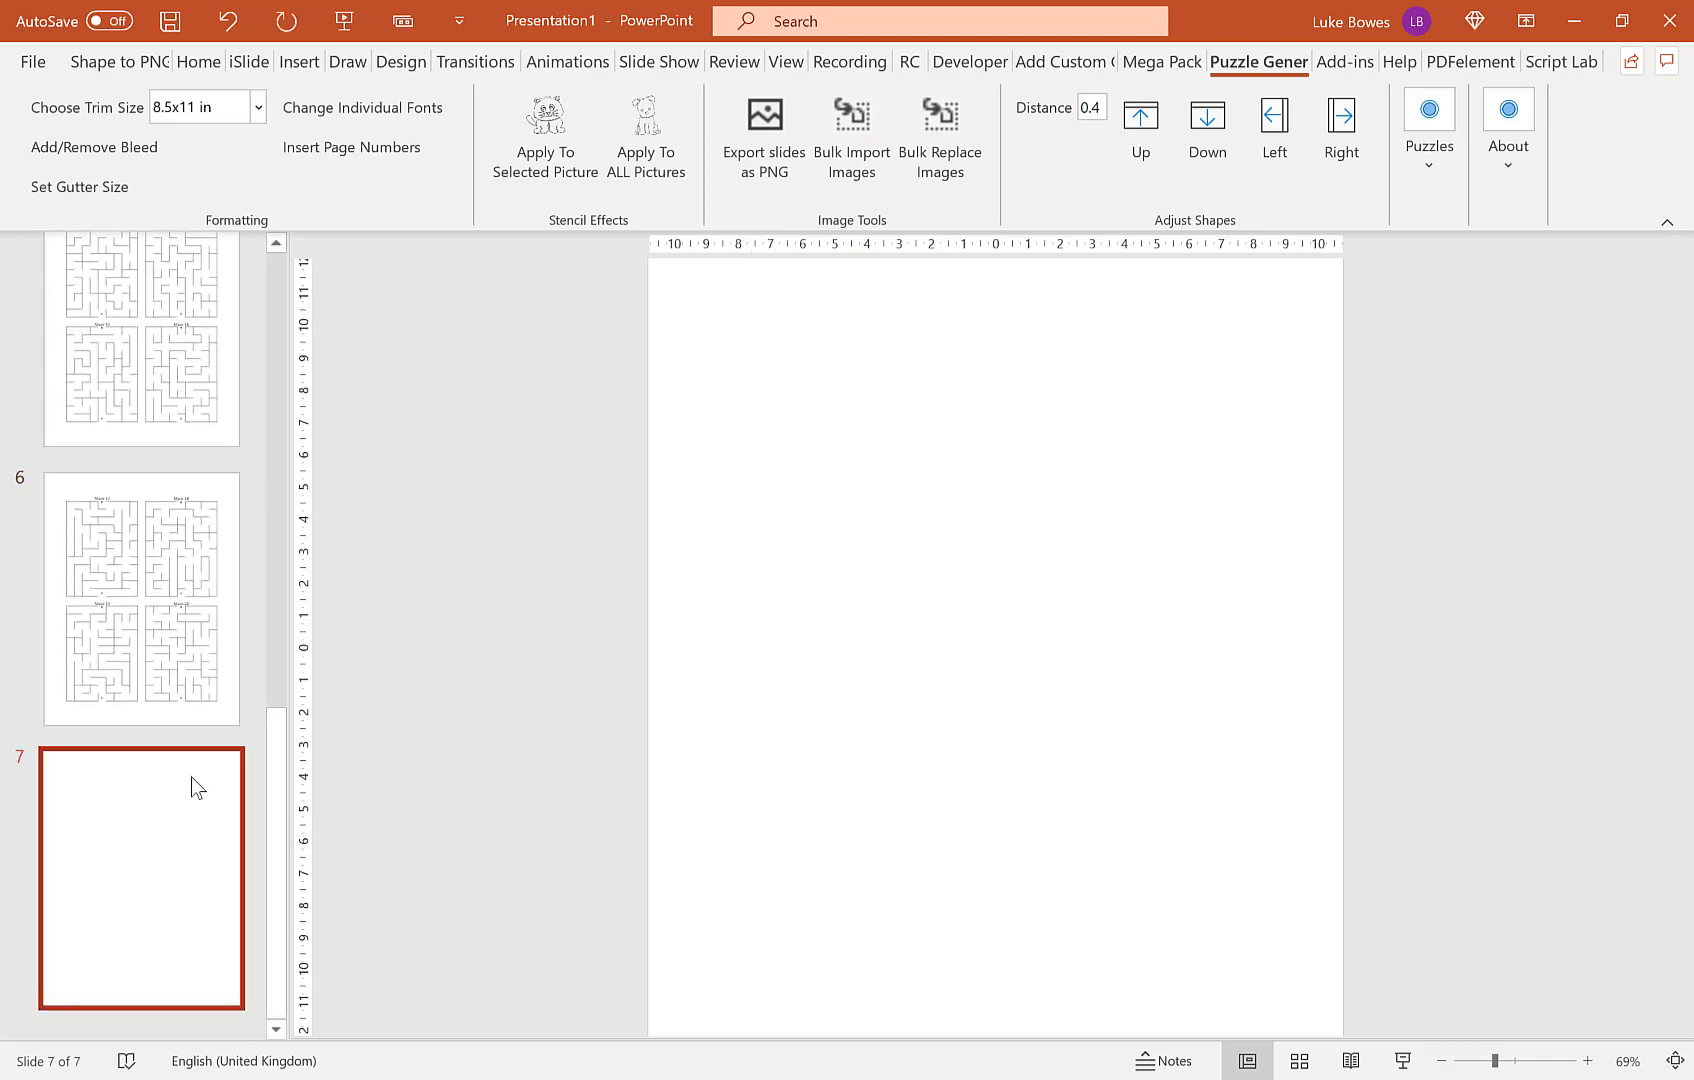
Step: Bulk-import the solutions folder with 8 images per slide, each titled 'Solution'
click(850, 128)
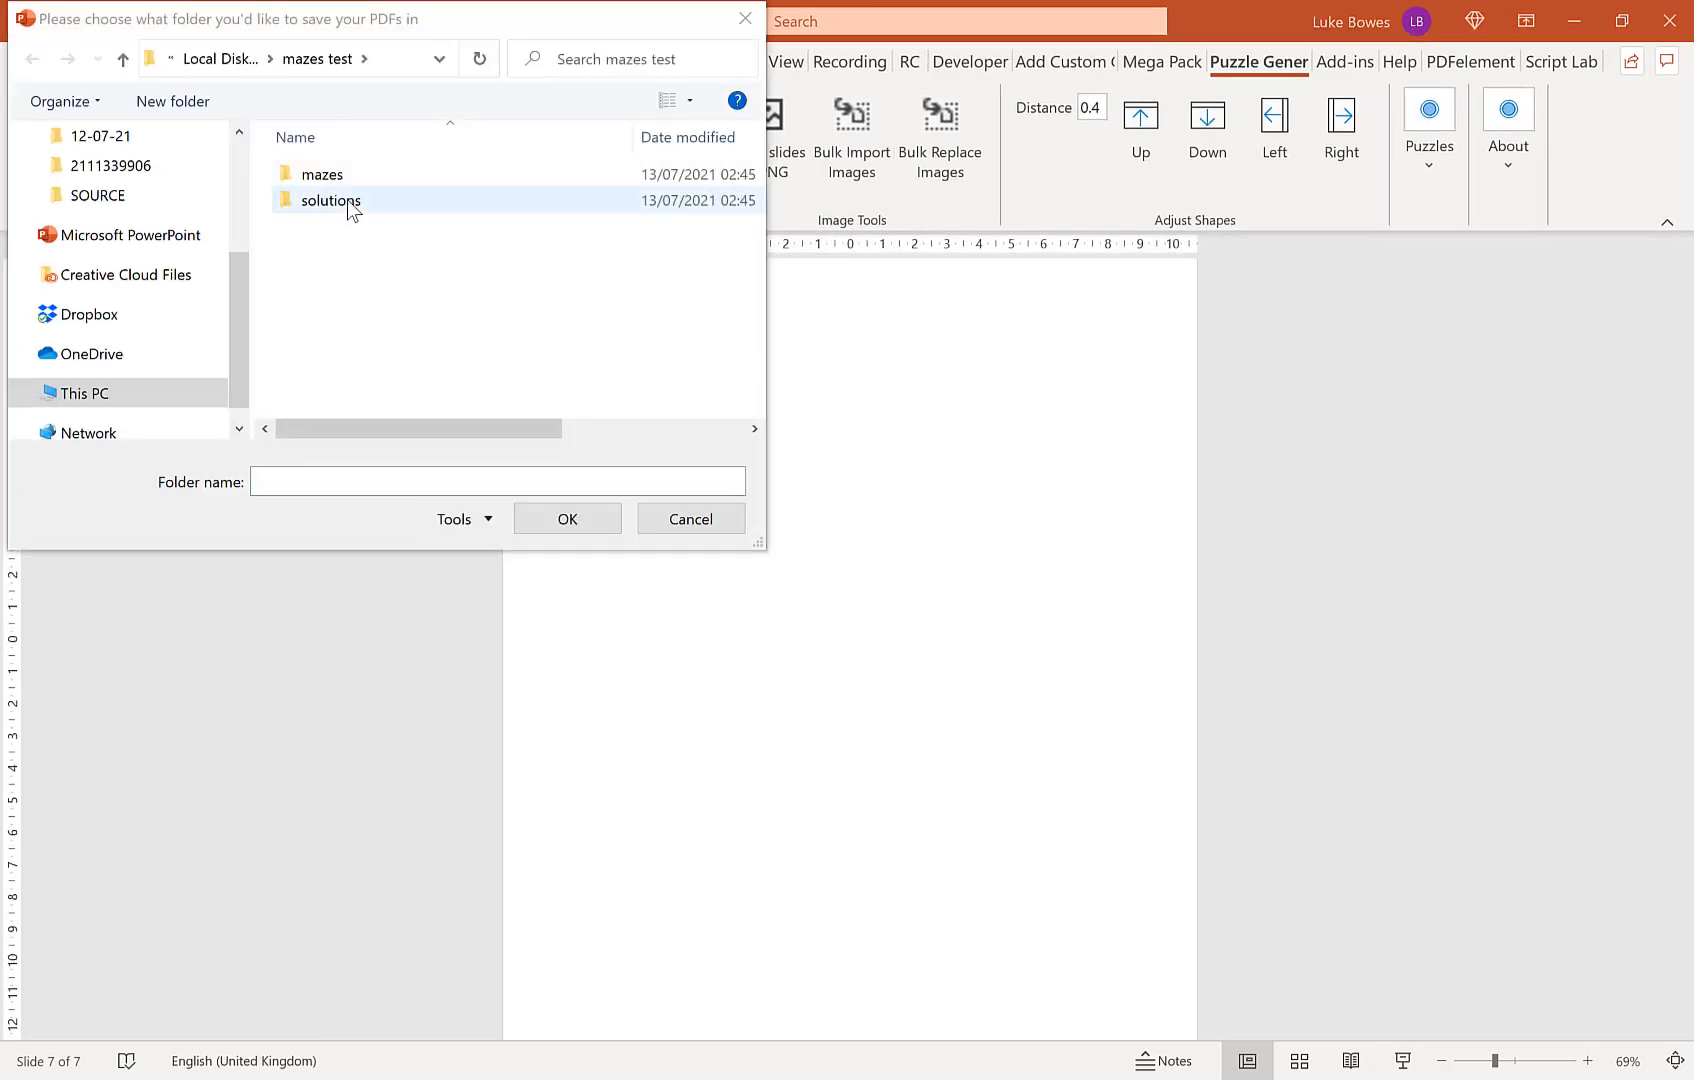
double_click(330, 200)
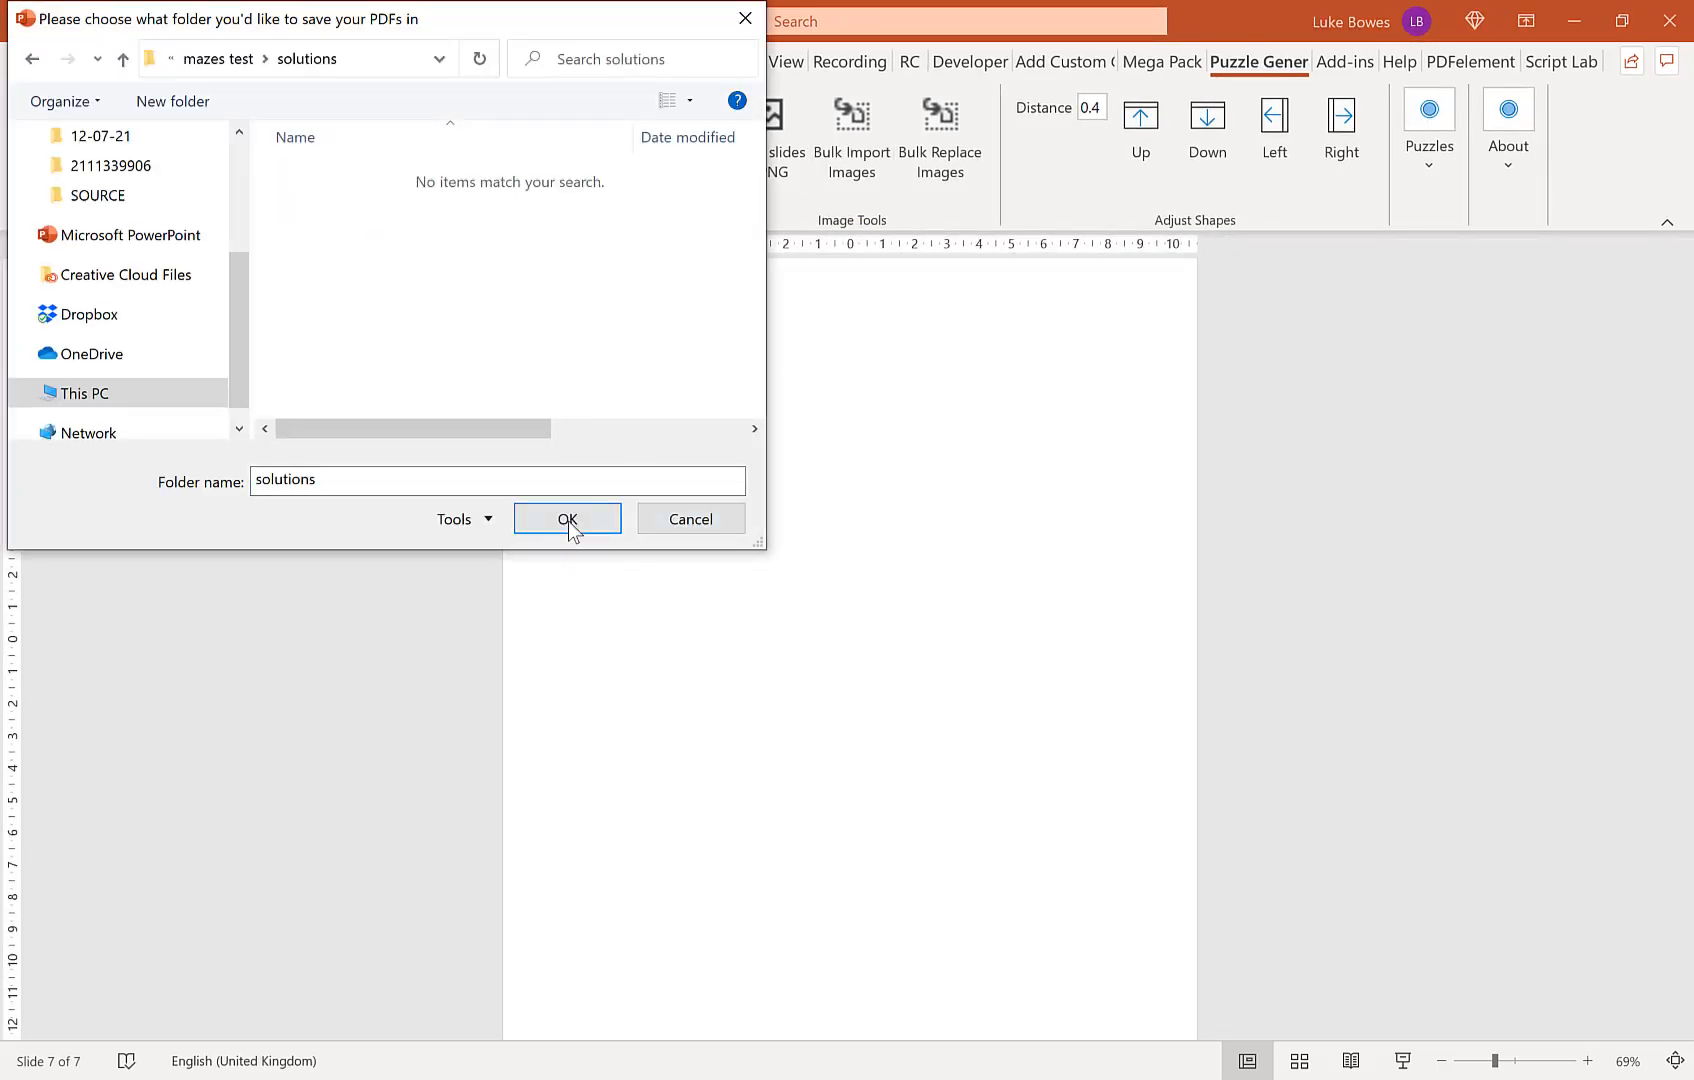
click(566, 518)
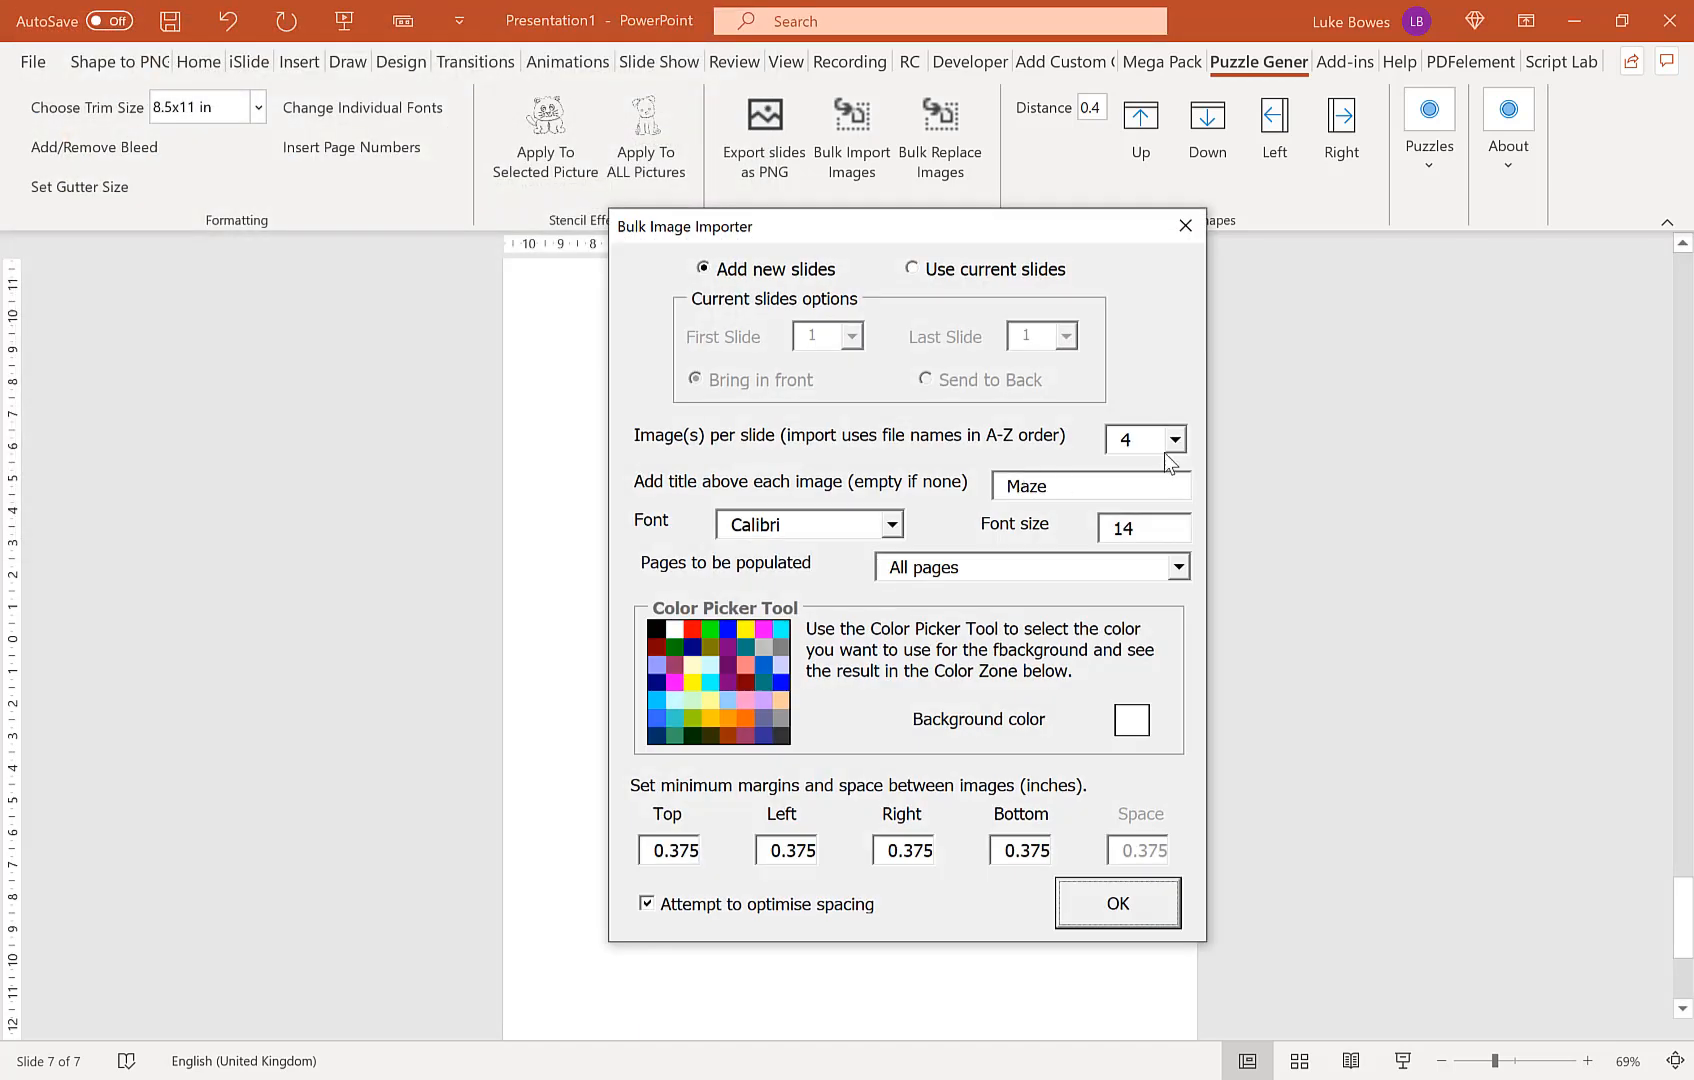
text(Solution)
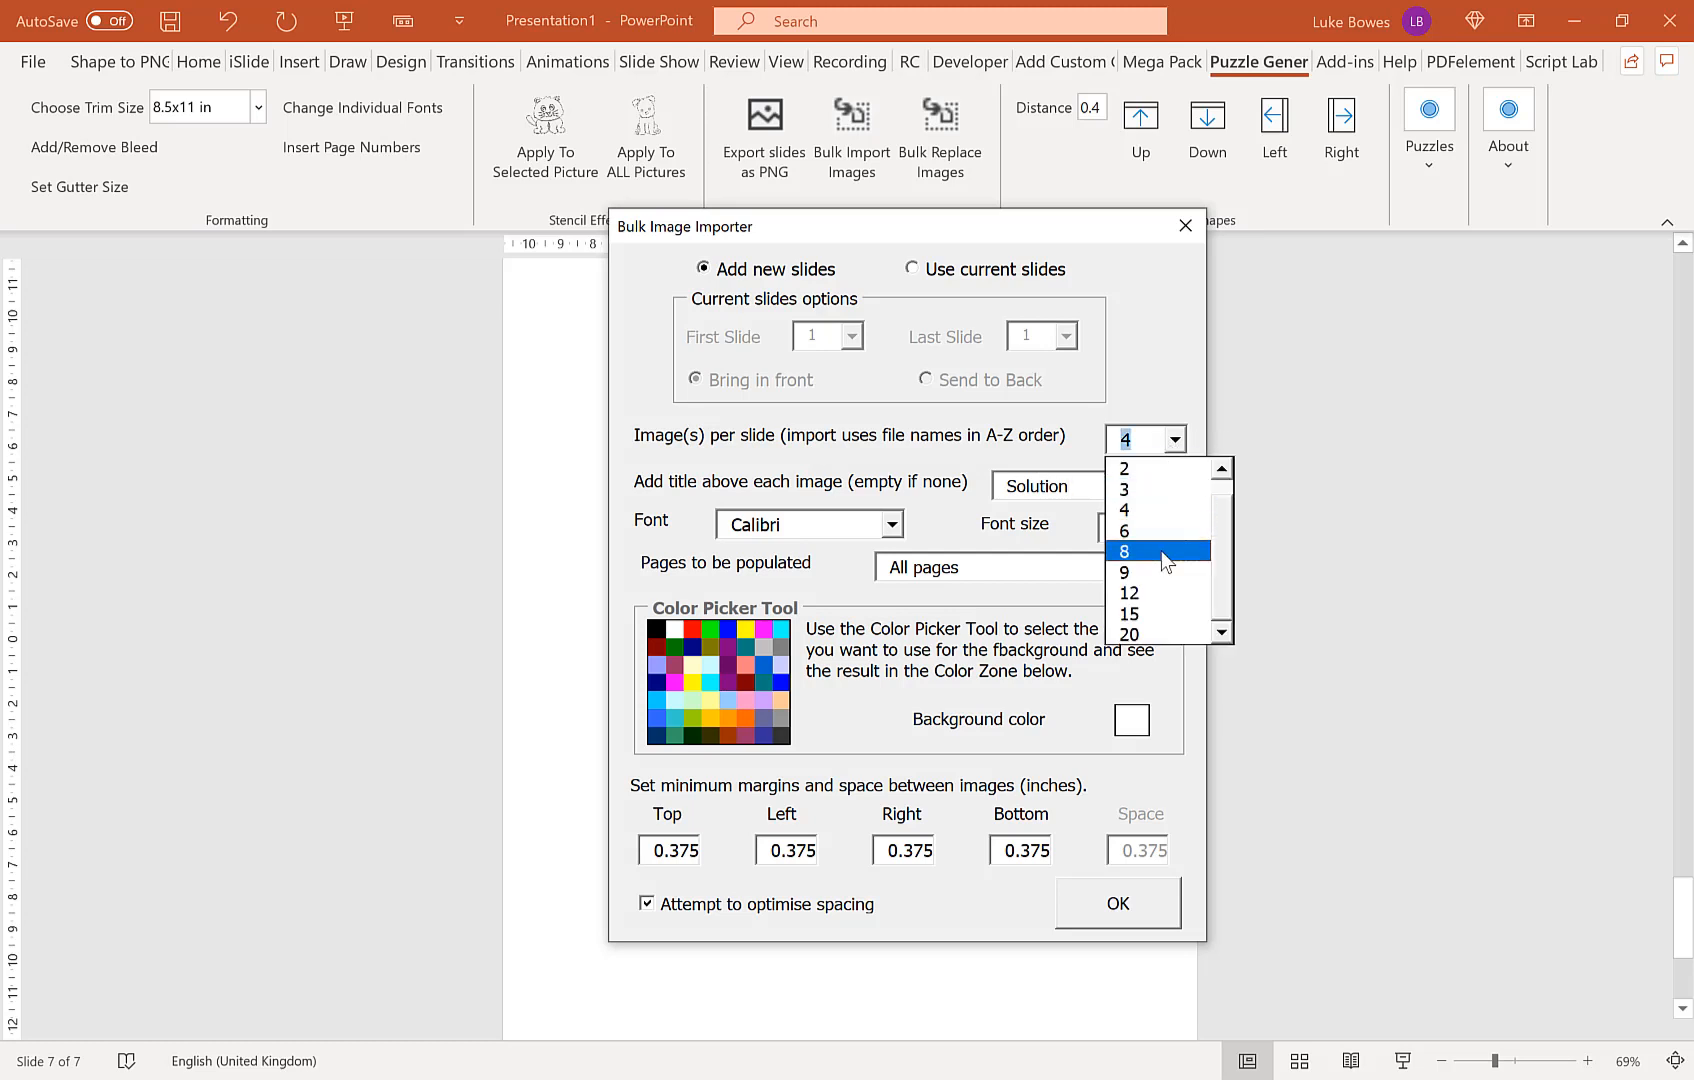
click(1126, 550)
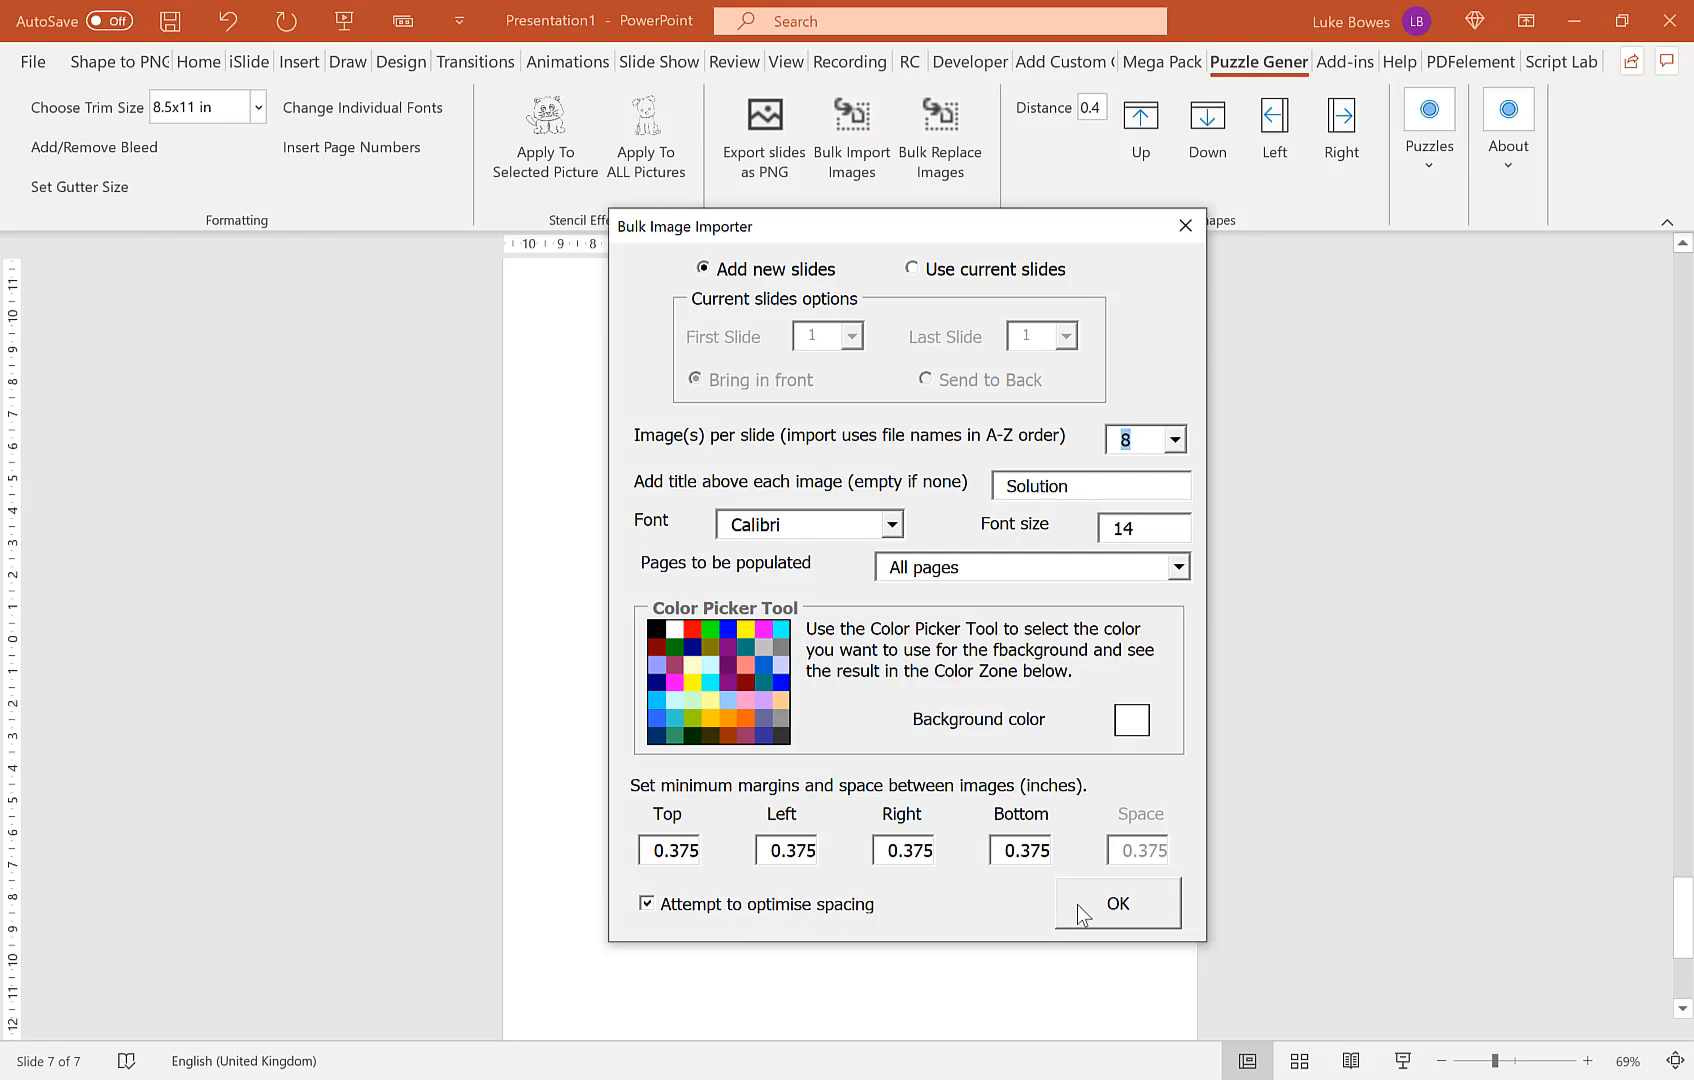
click(1116, 902)
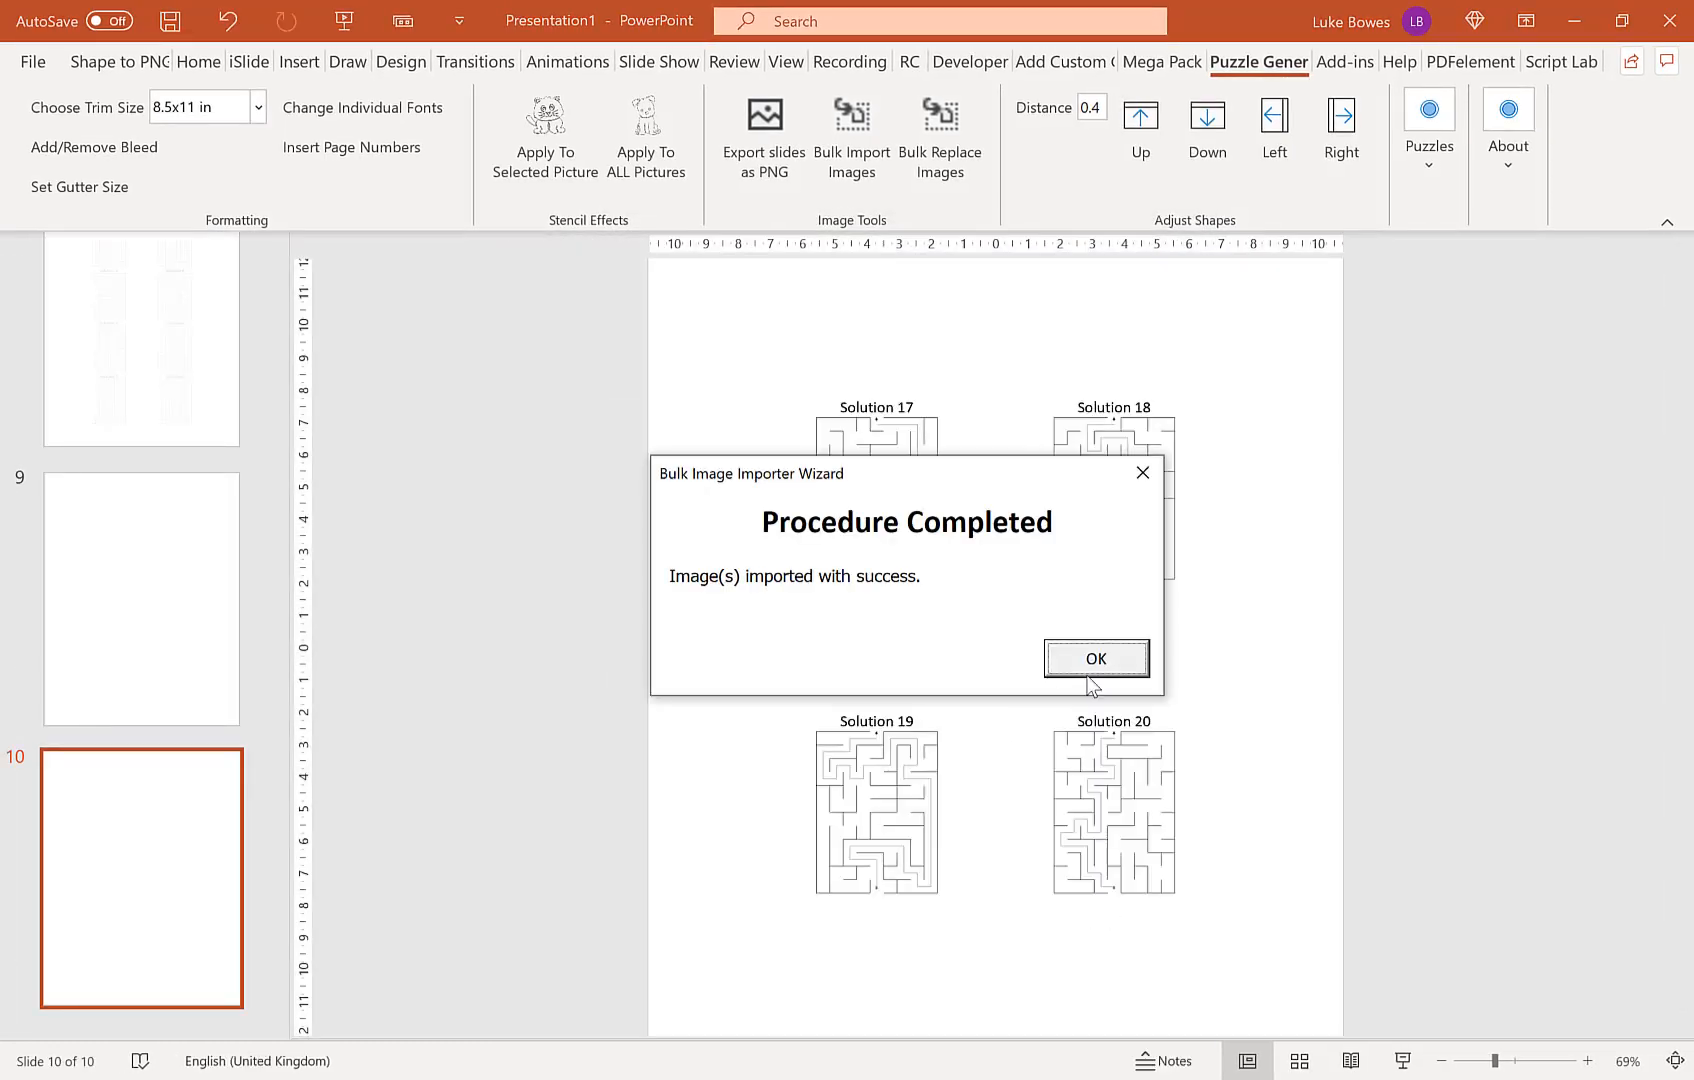
Step: Acknowledge the solutions import confirmation message
click(1094, 658)
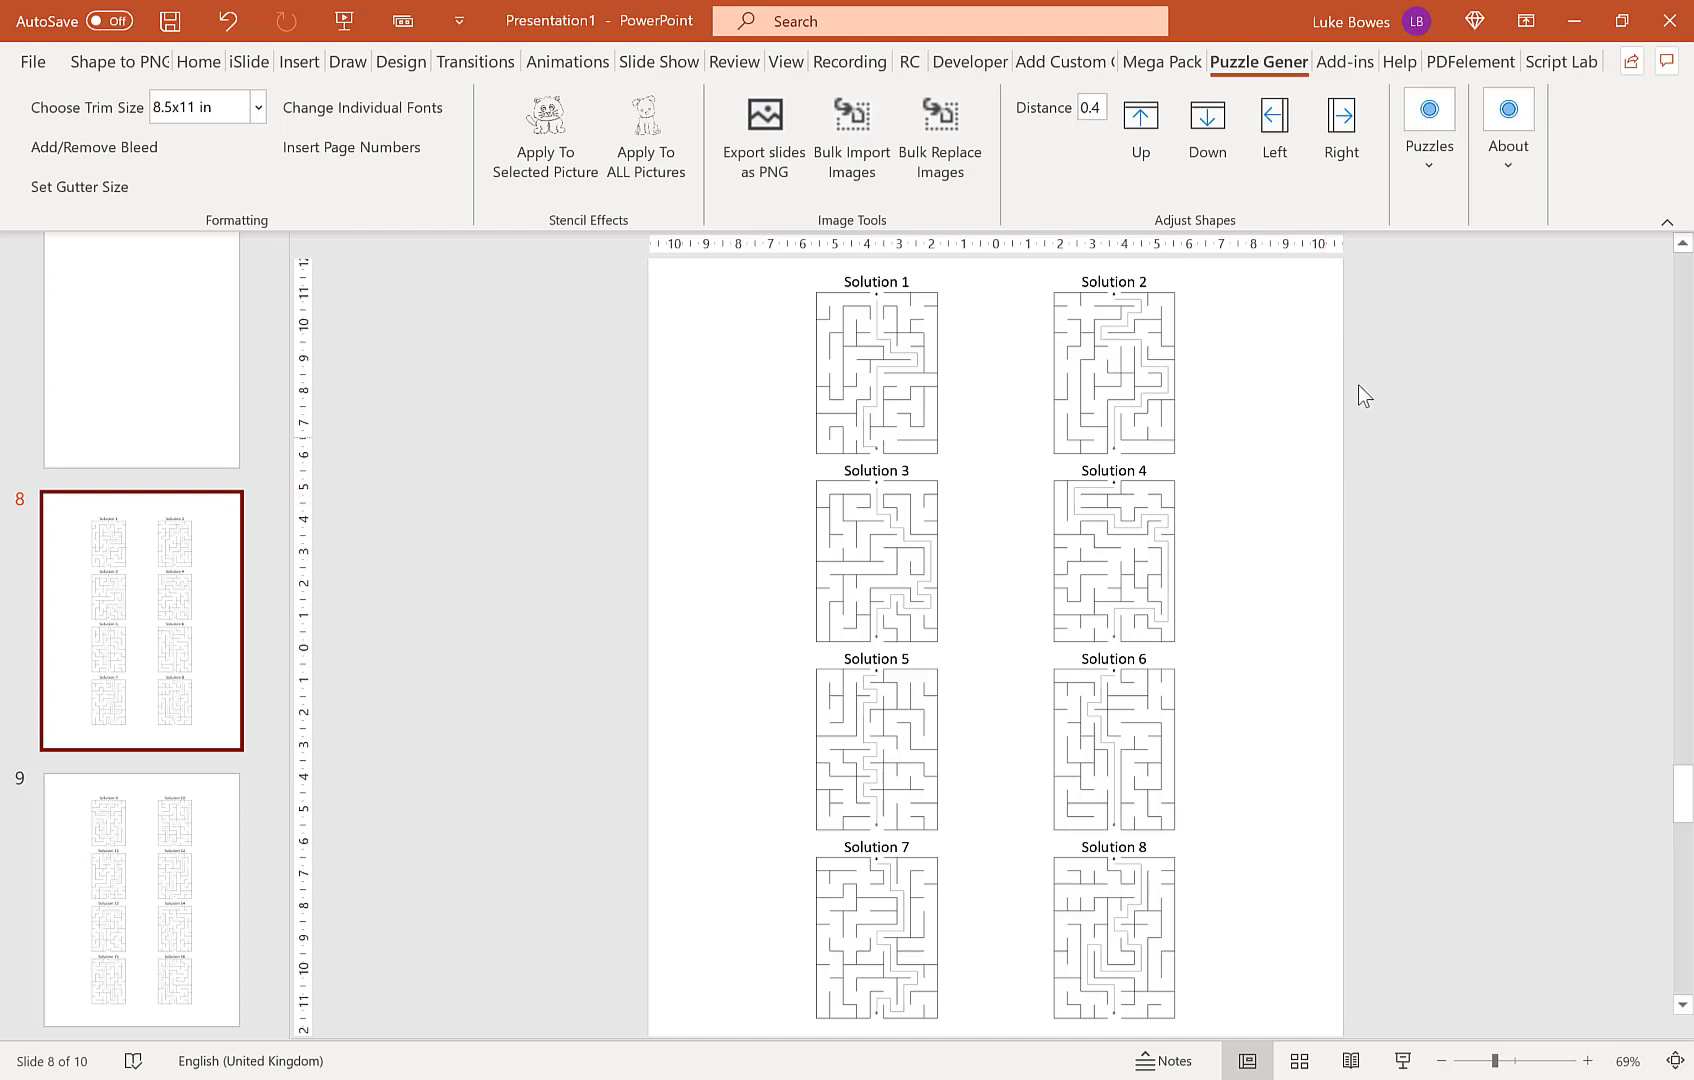
mouse_move(1188, 408)
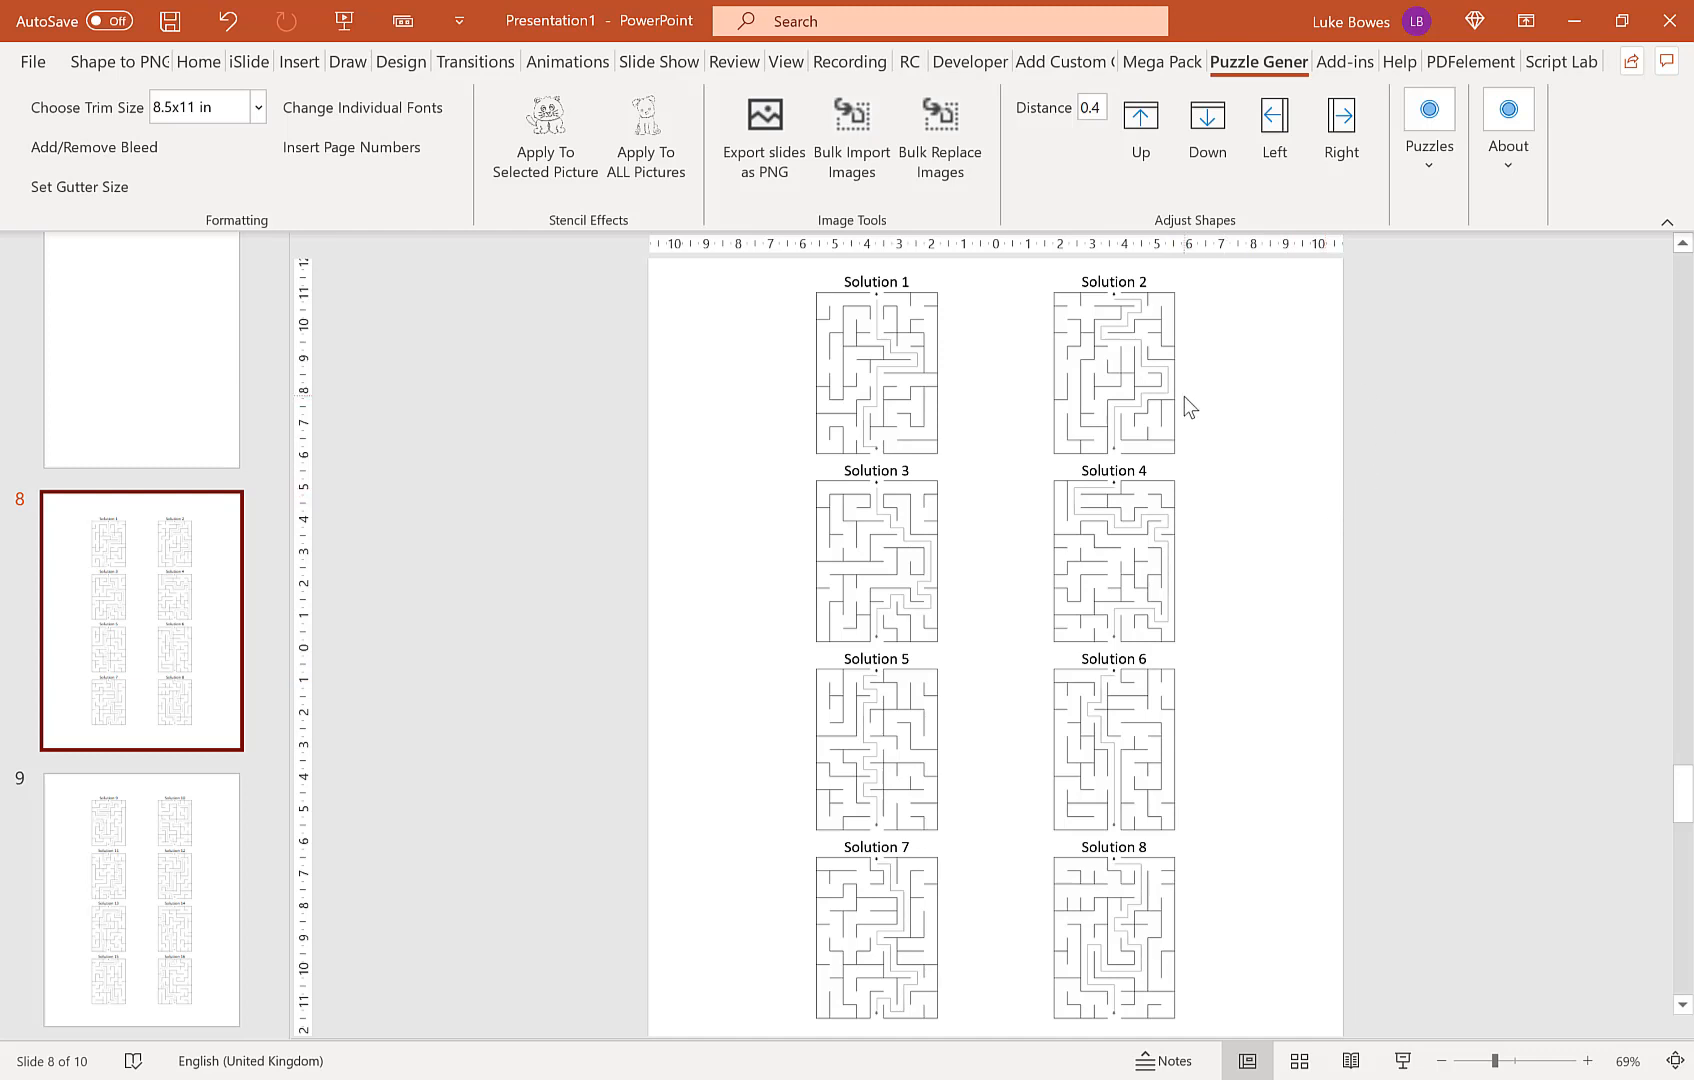